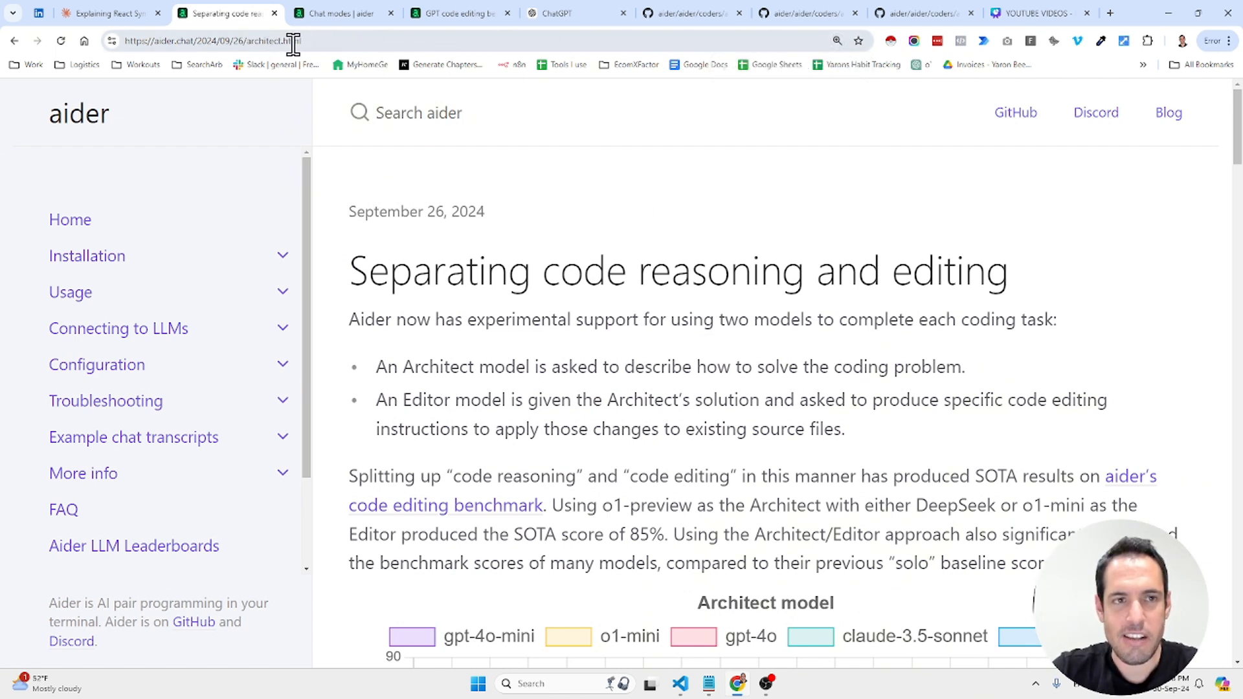
mouse_move(526, 215)
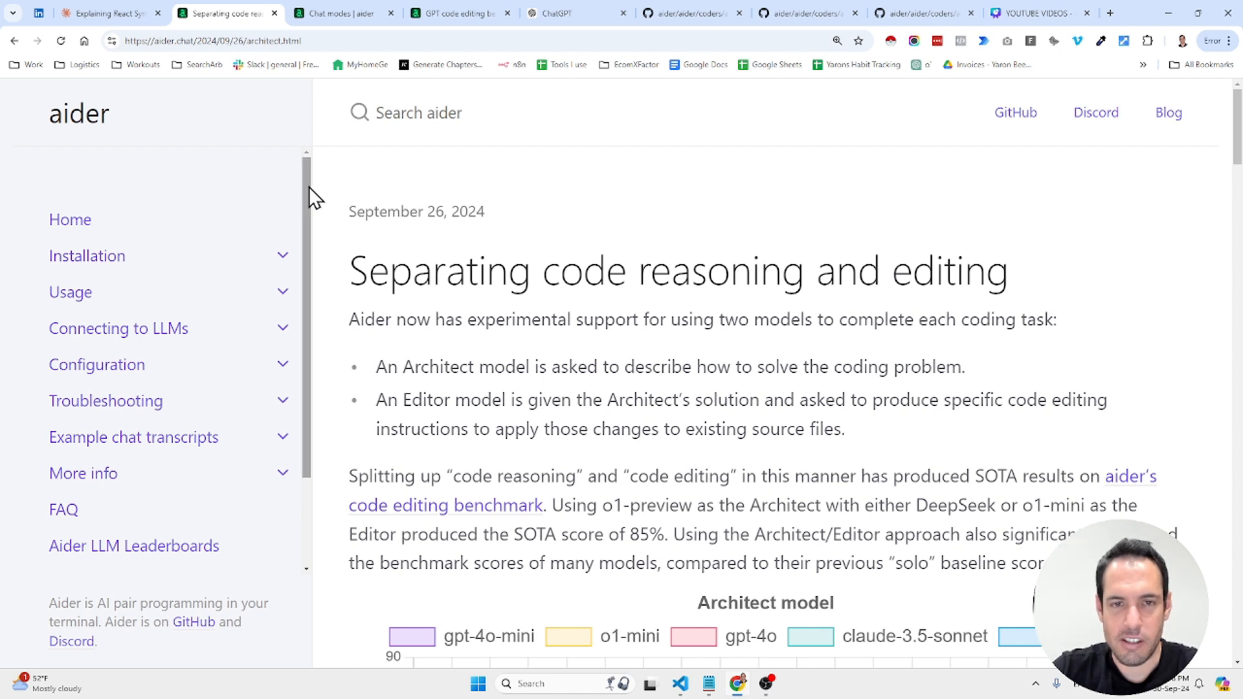
mouse_move(595, 245)
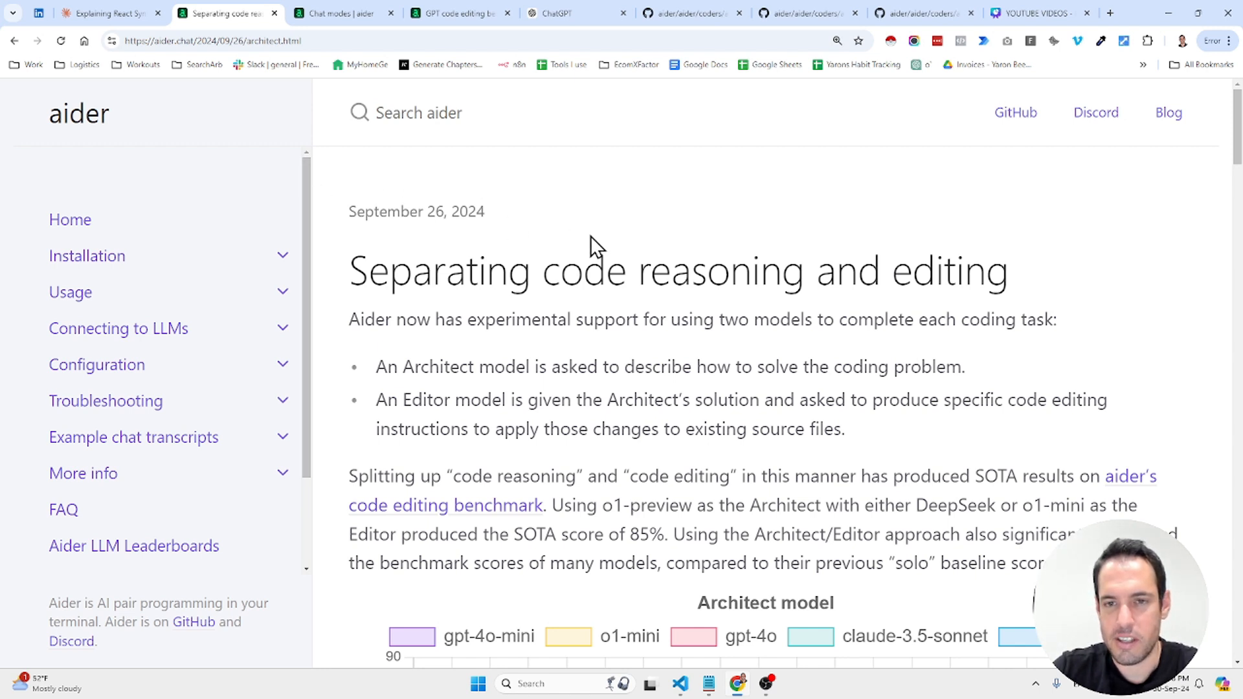
mouse_move(1054, 212)
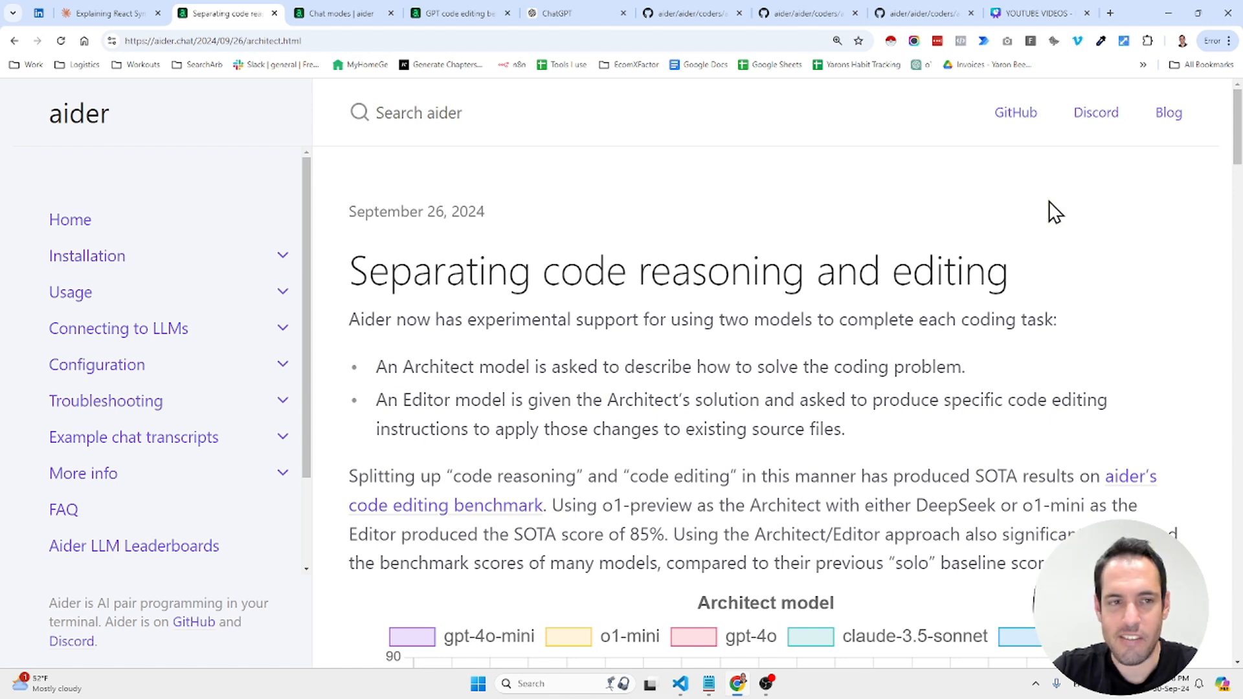
mouse_move(363, 220)
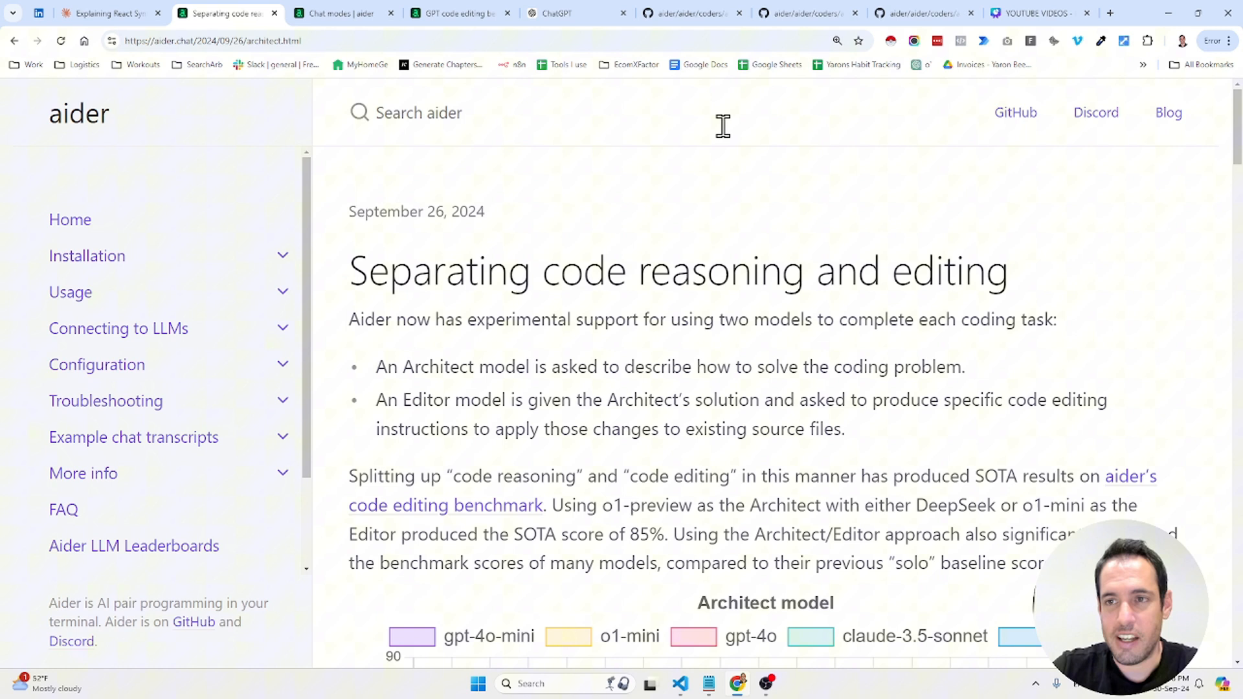
mouse_move(1168, 112)
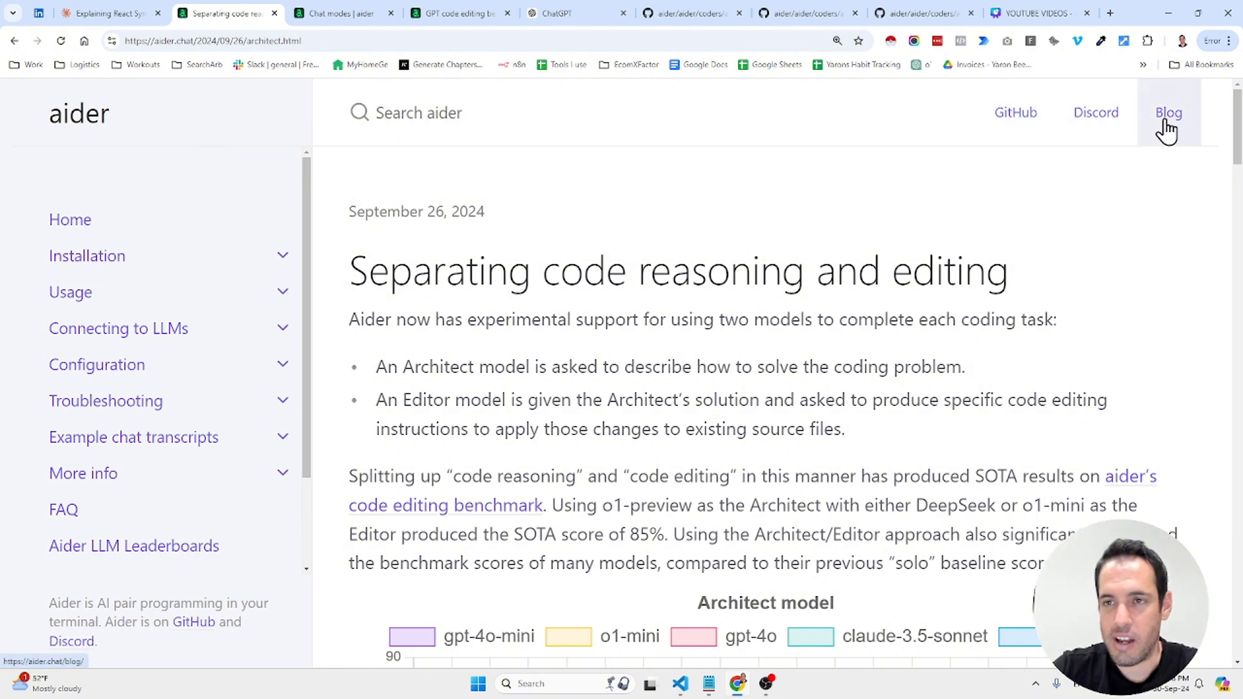
mouse_move(587, 230)
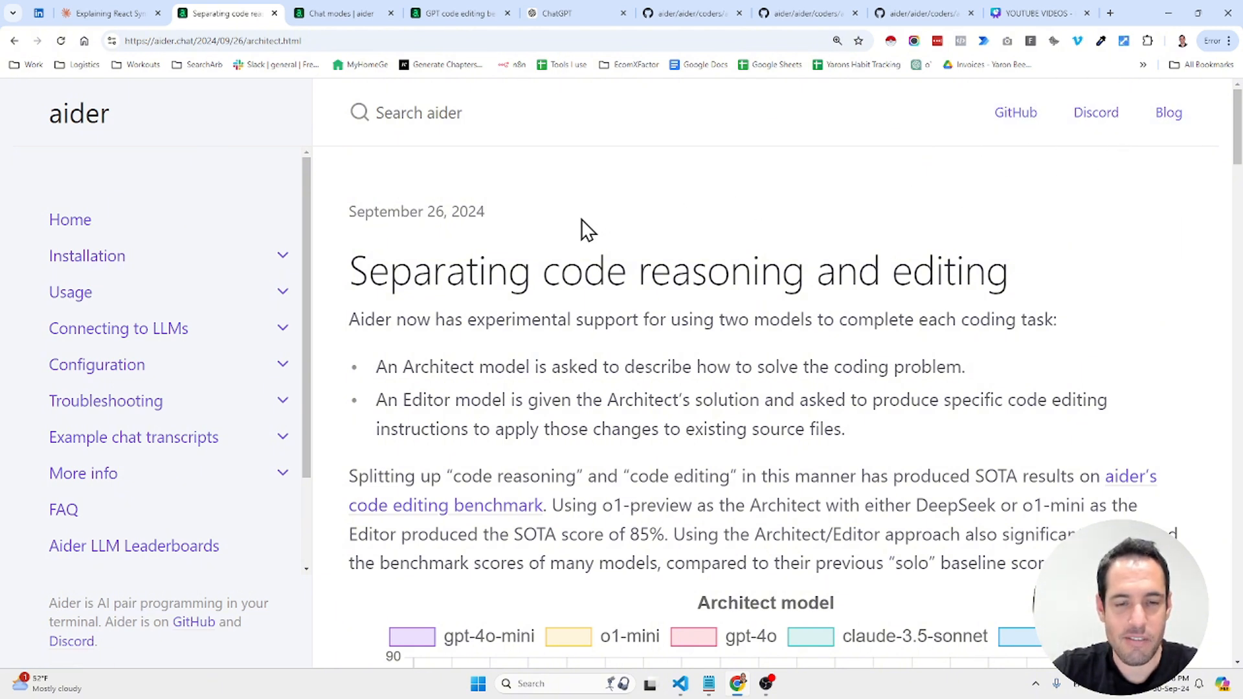
mouse_move(515, 200)
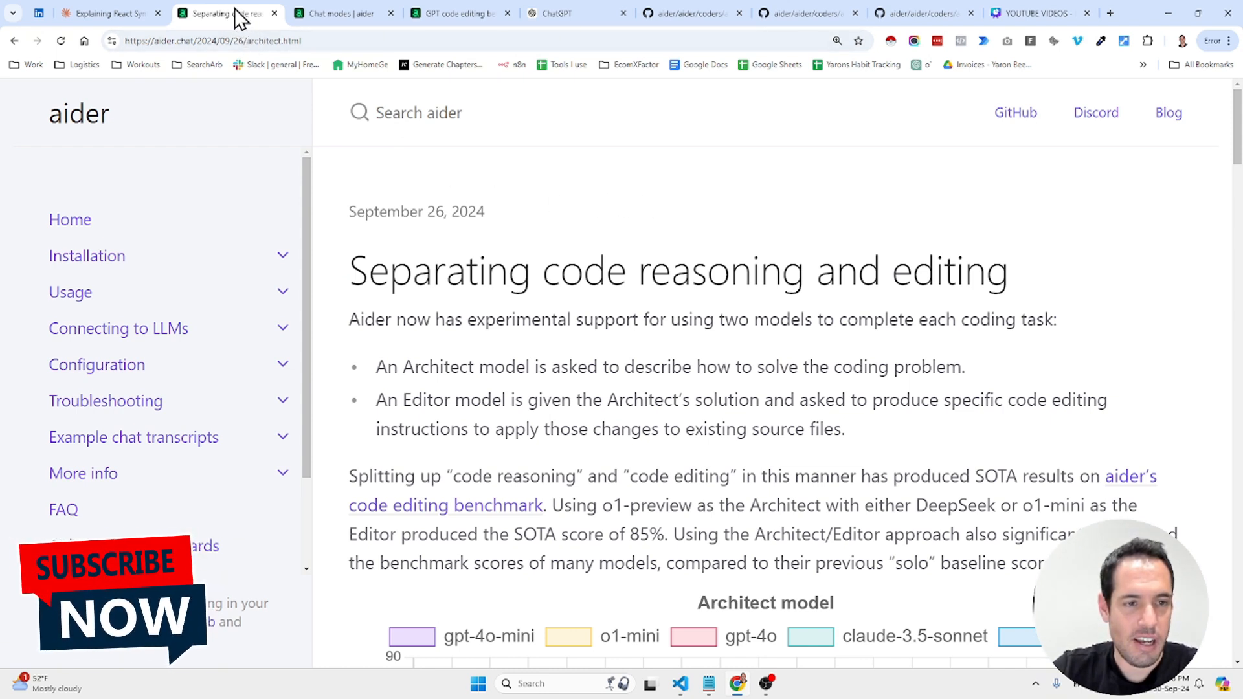
Scroll through the Aider Code editing leaderboard table, where o1-preview leads at 79.7%.
scroll(down, 3)
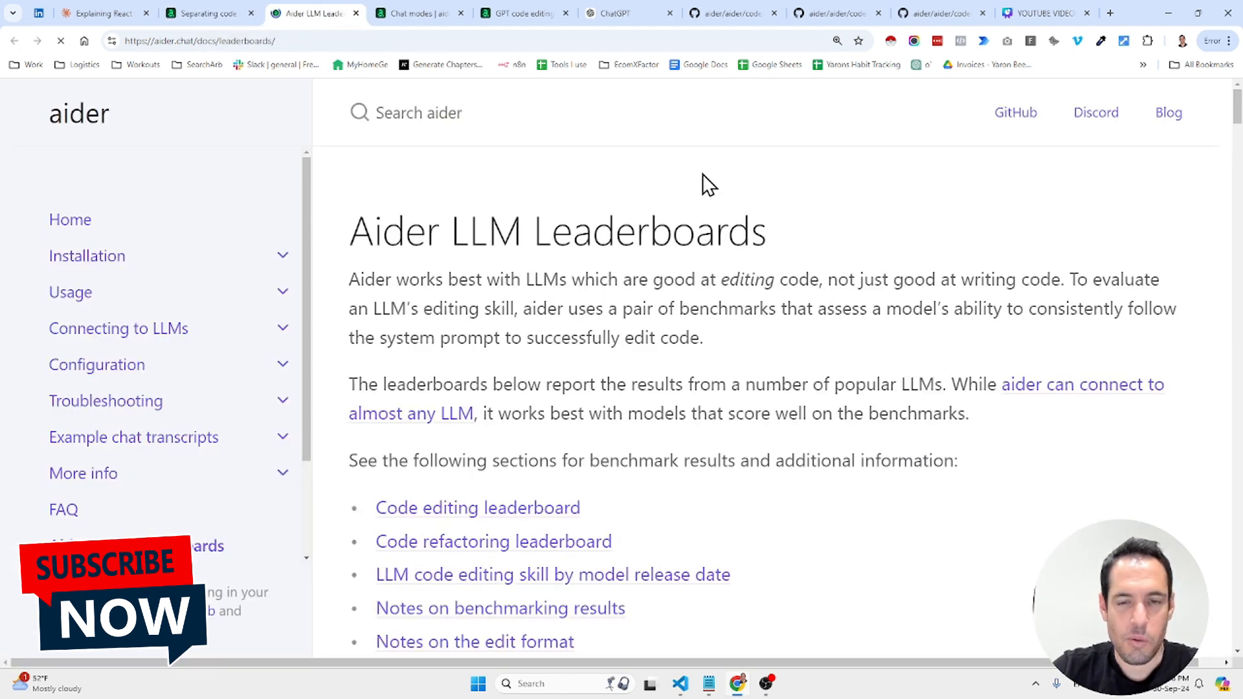
scroll(down, 3)
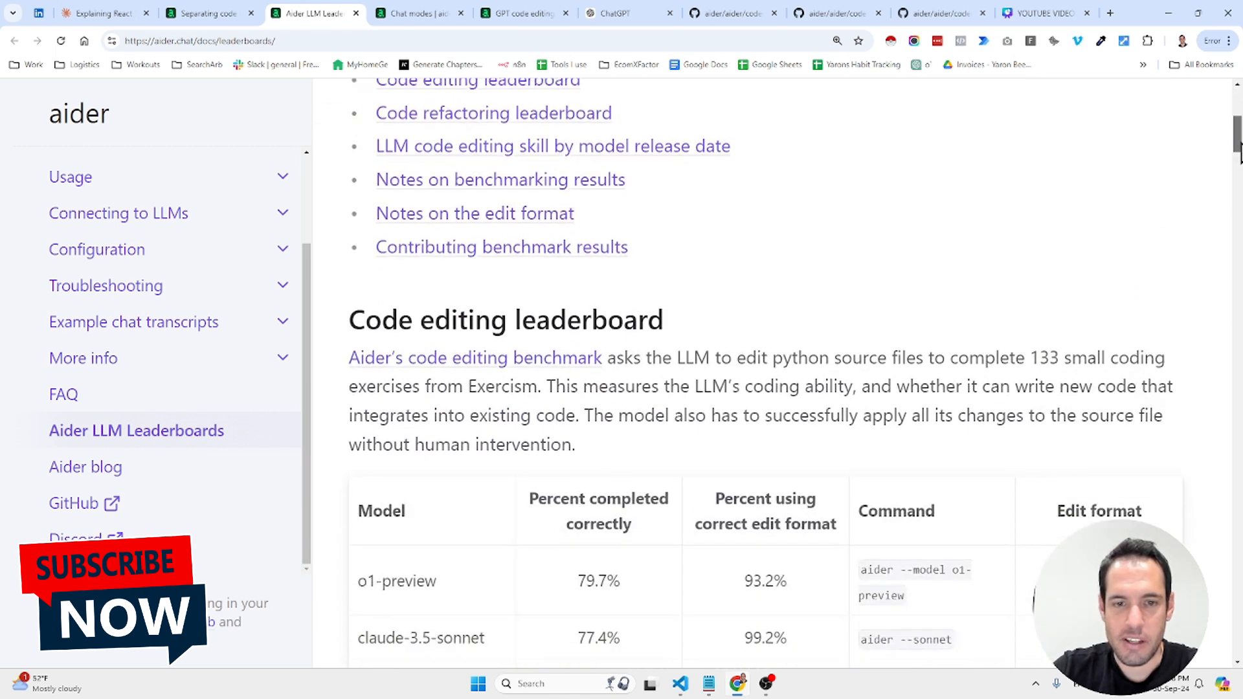
scroll(down, 3)
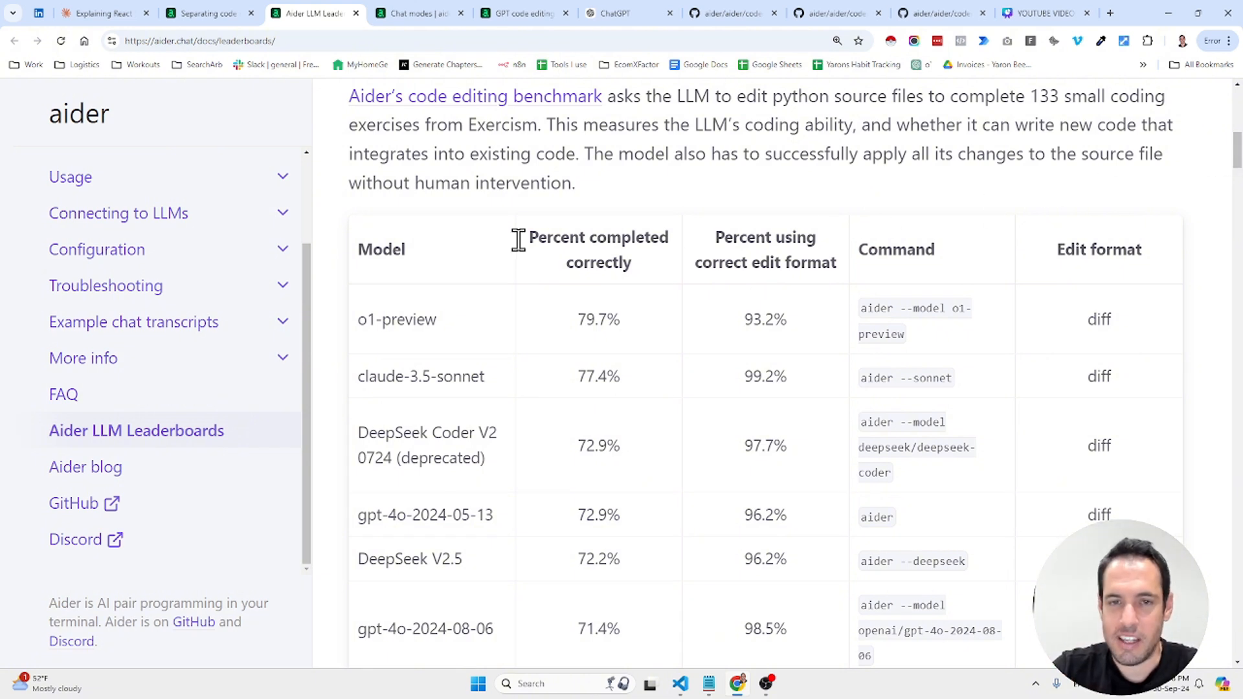
mouse_move(730, 266)
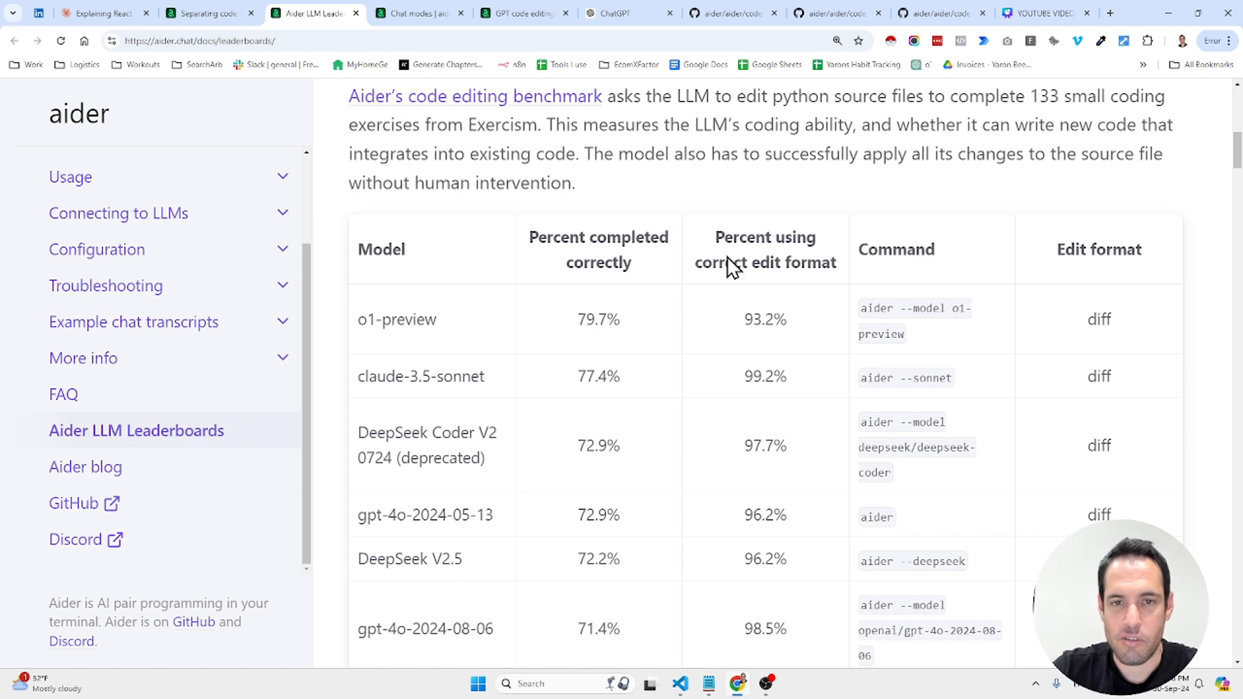
scroll(up, 3)
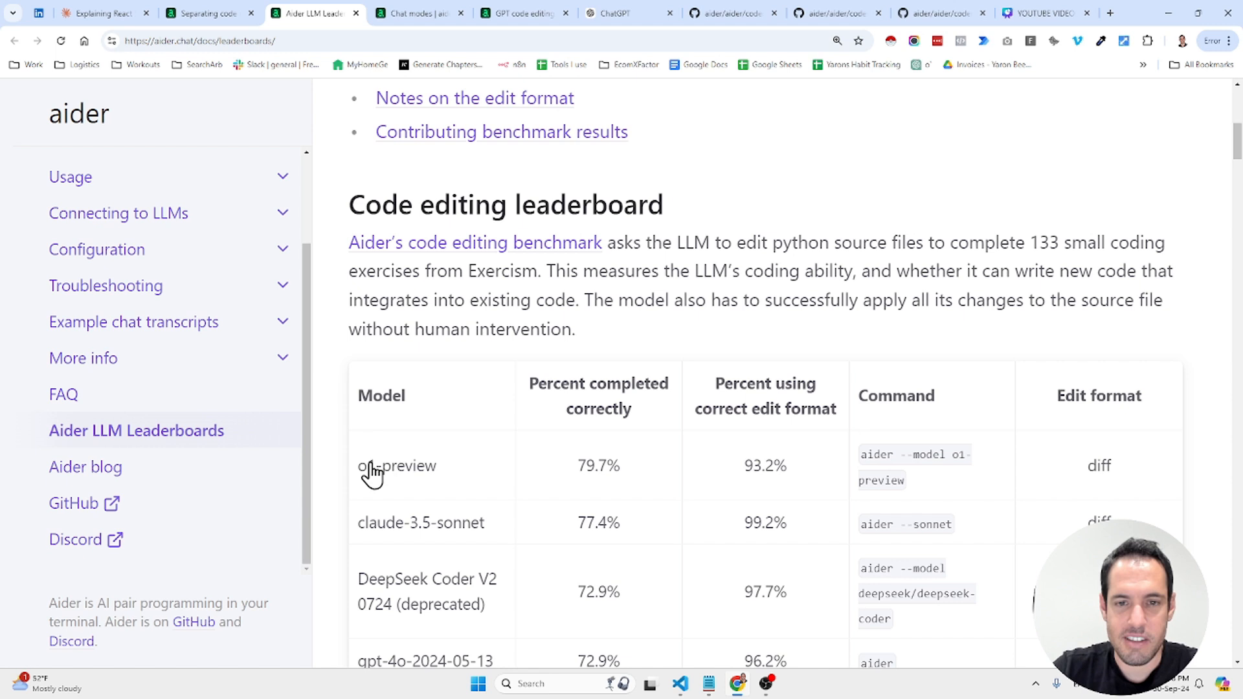
mouse_move(399, 479)
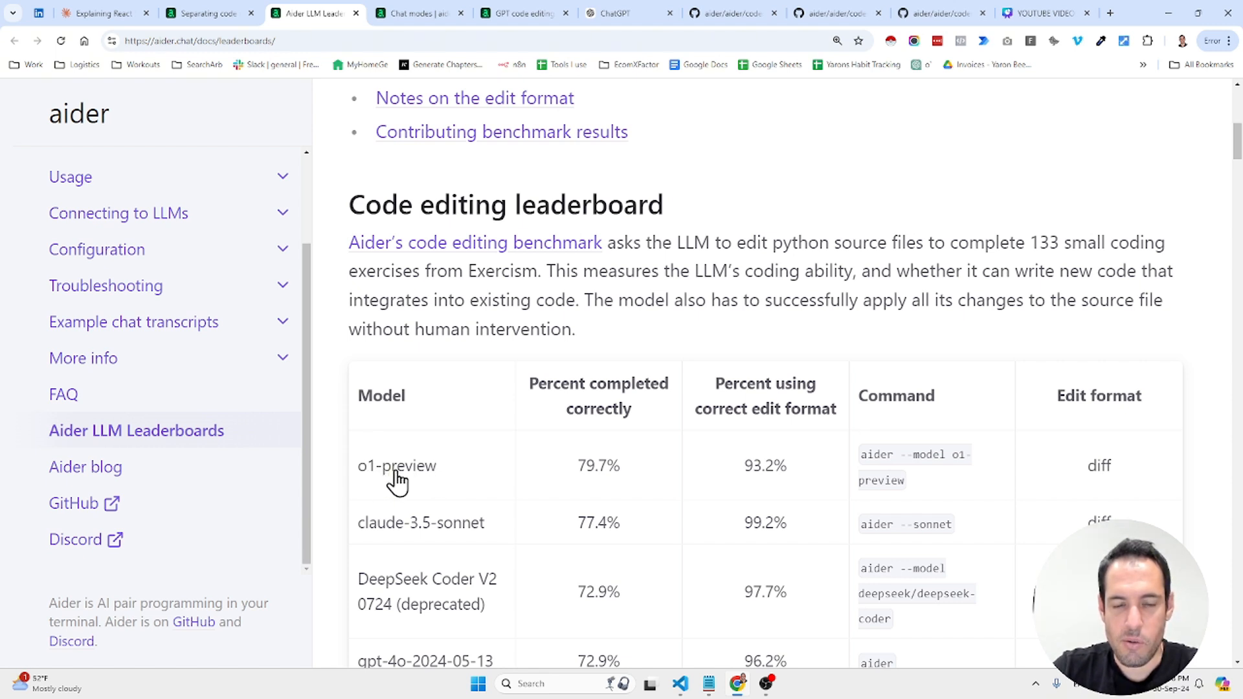
mouse_move(587, 488)
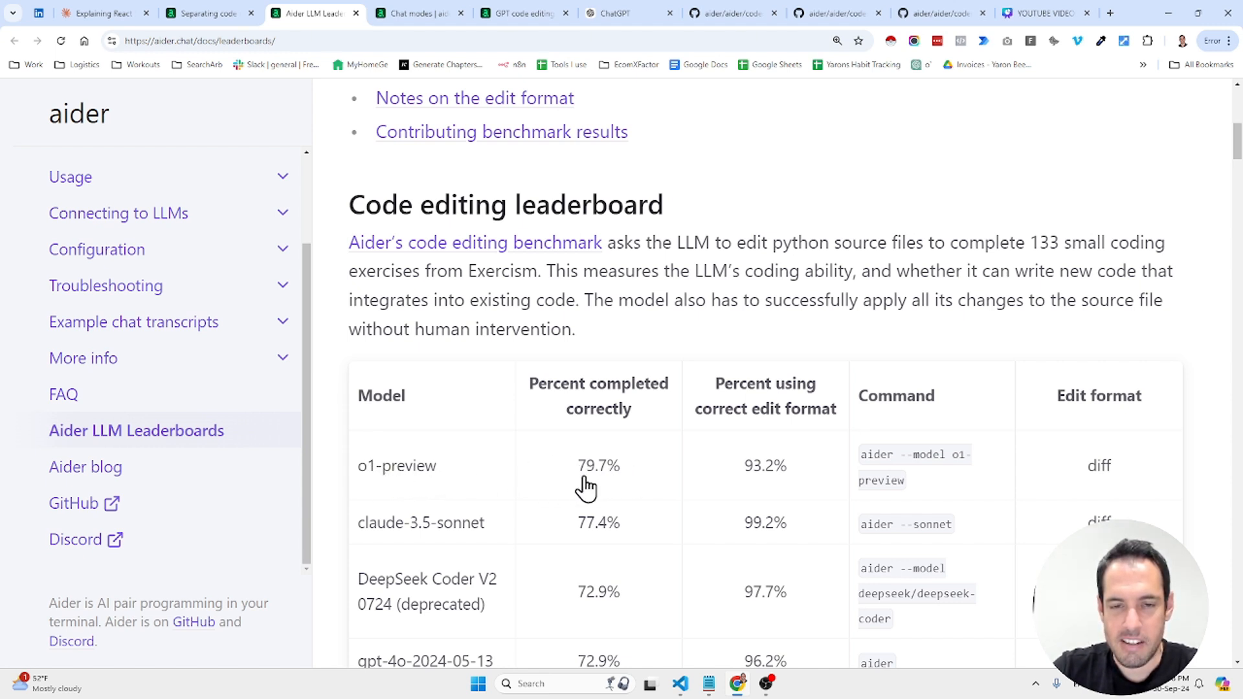
mouse_move(592, 480)
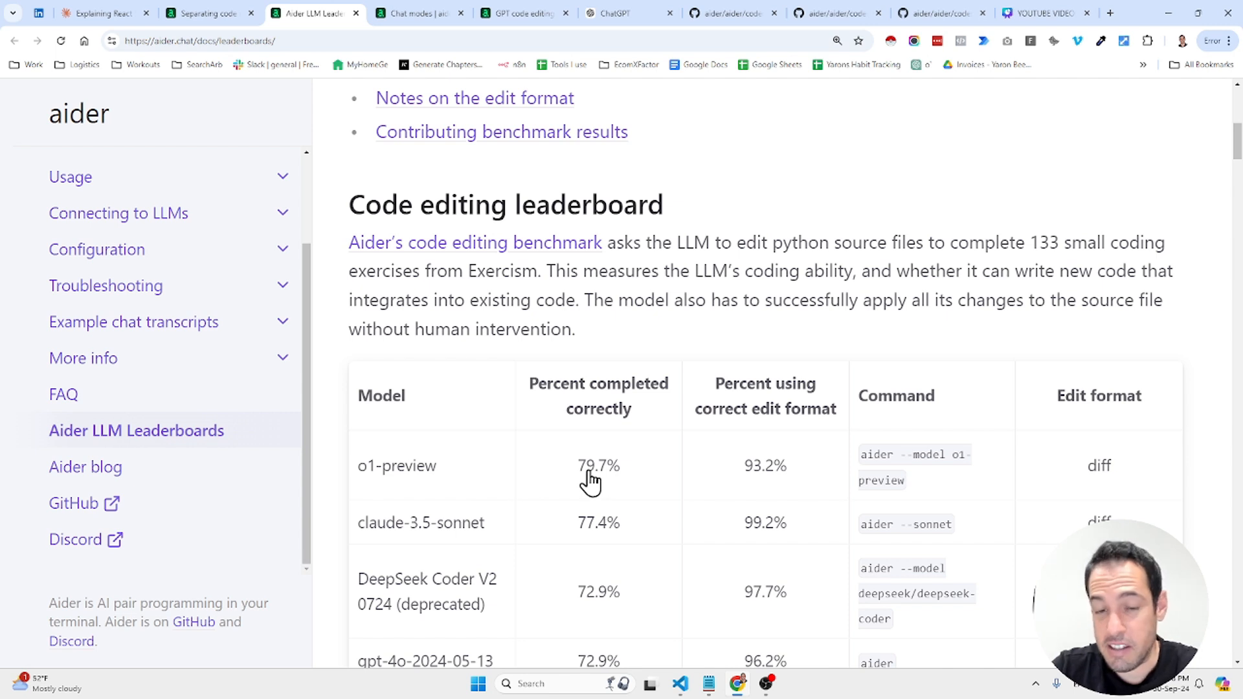
mouse_move(658, 385)
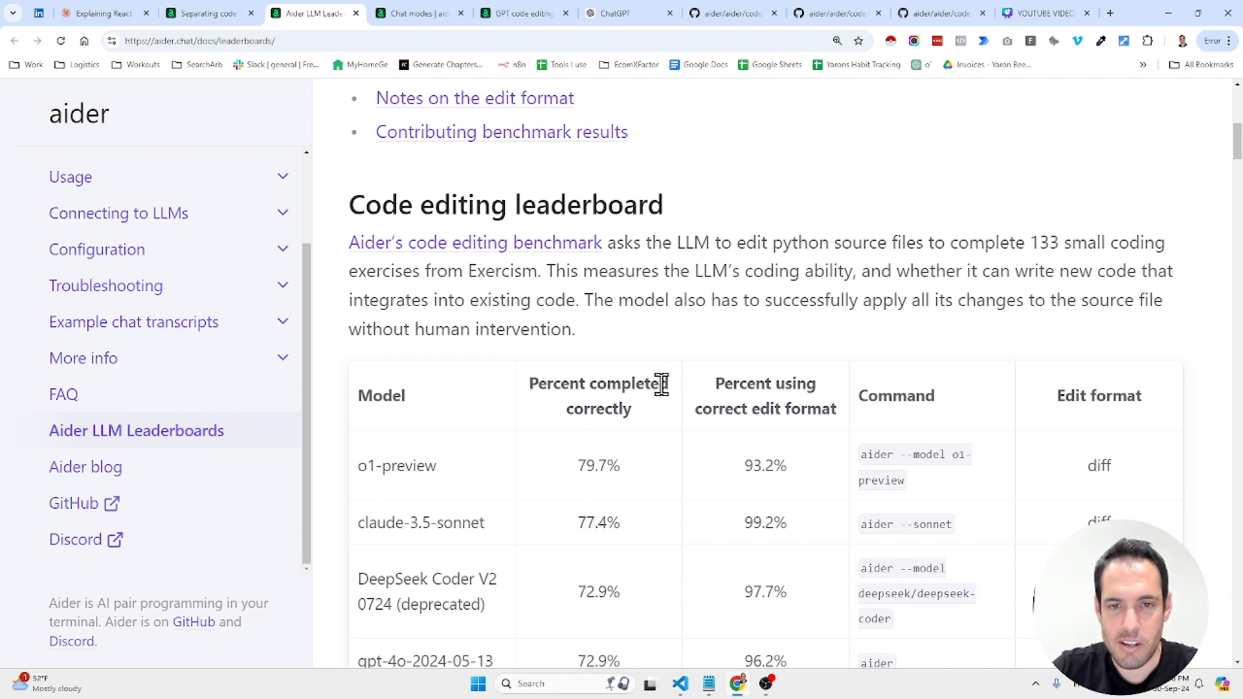
mouse_move(581, 481)
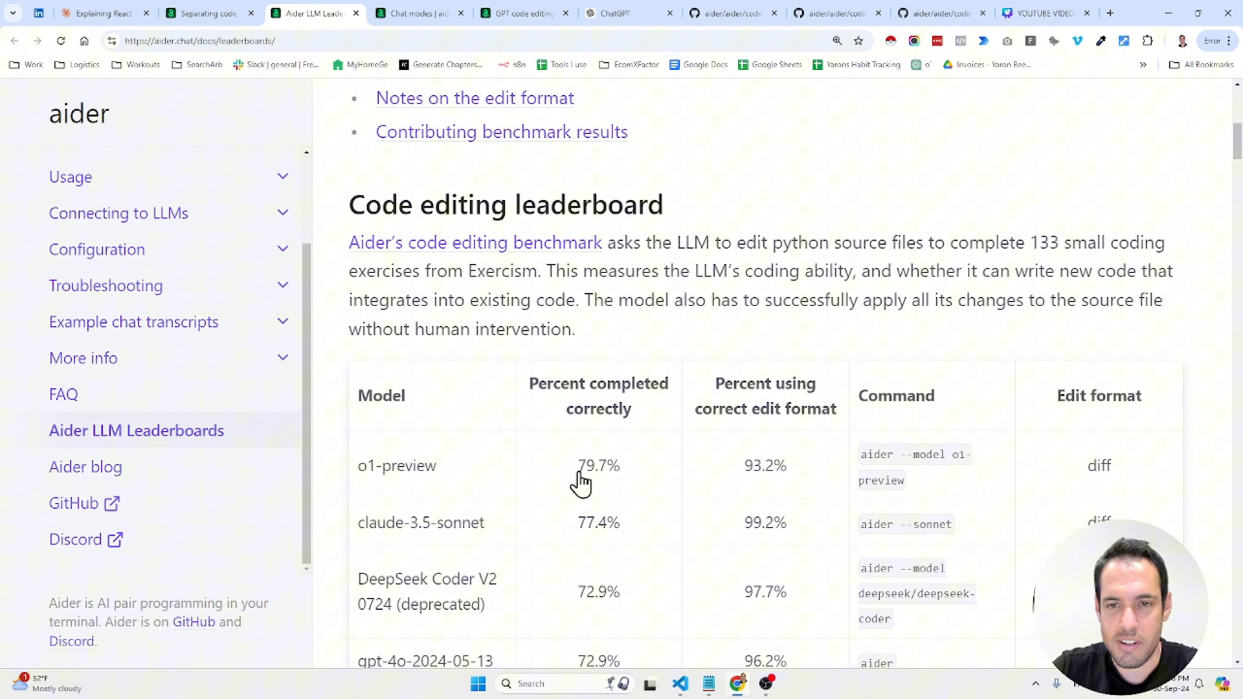
mouse_move(784, 396)
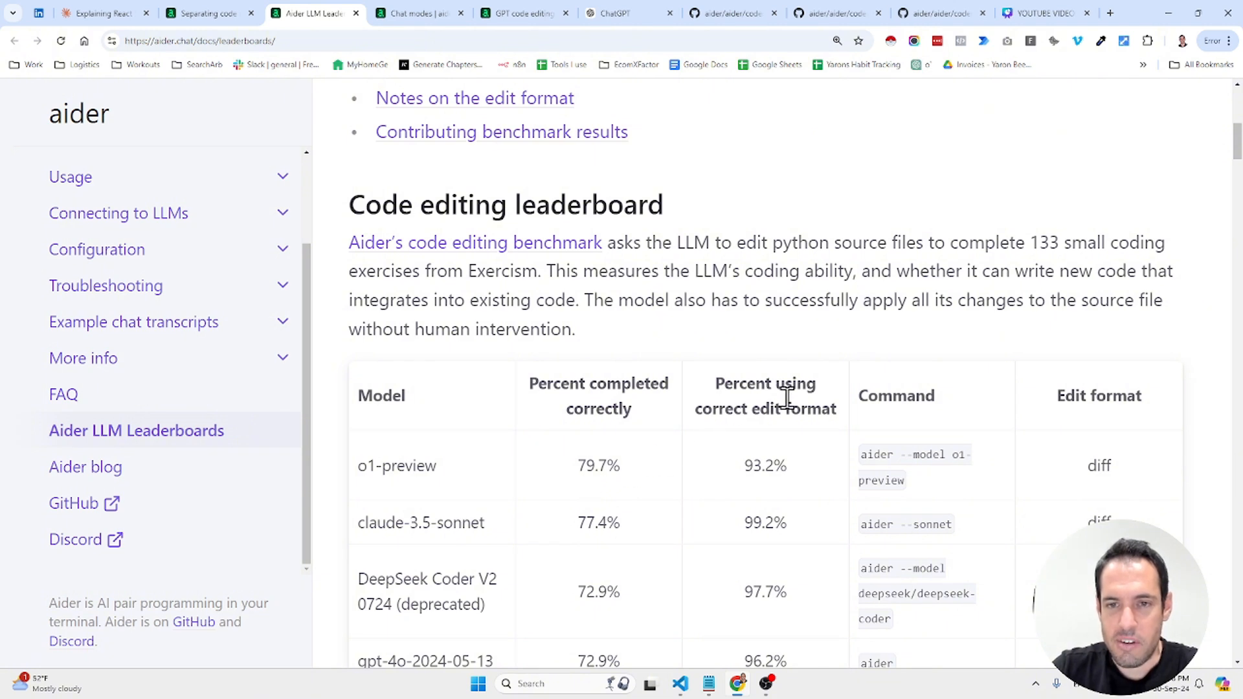
mouse_move(751, 483)
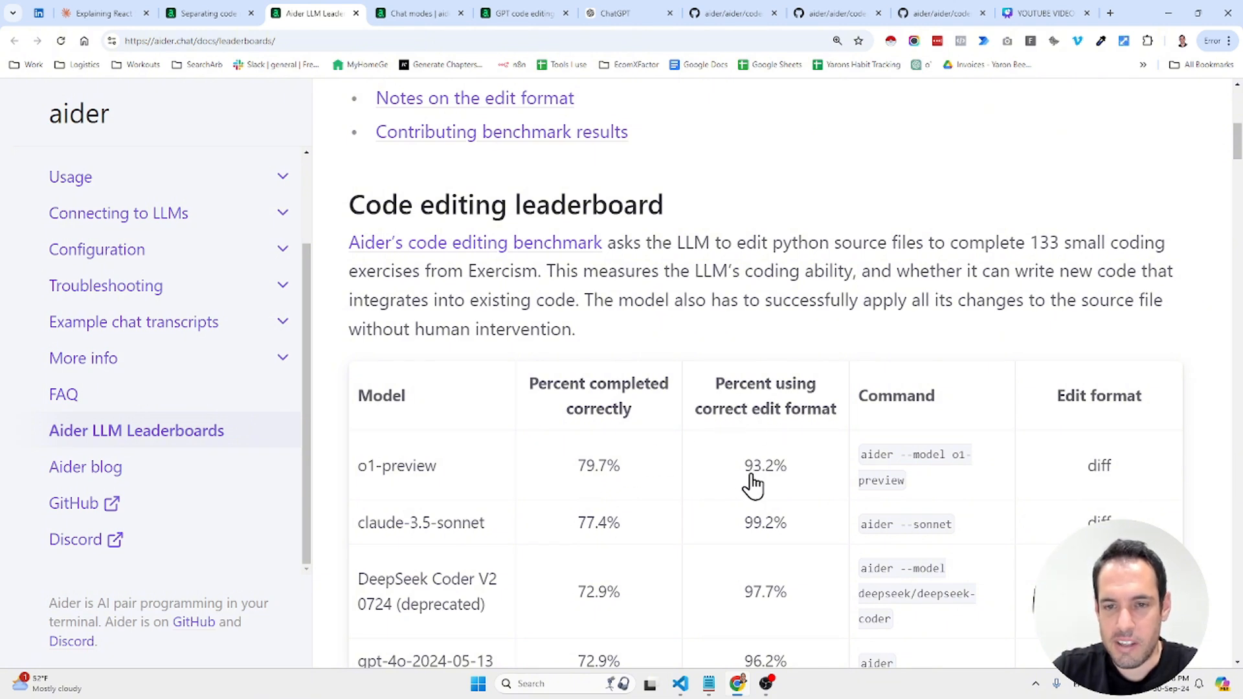
mouse_move(397, 539)
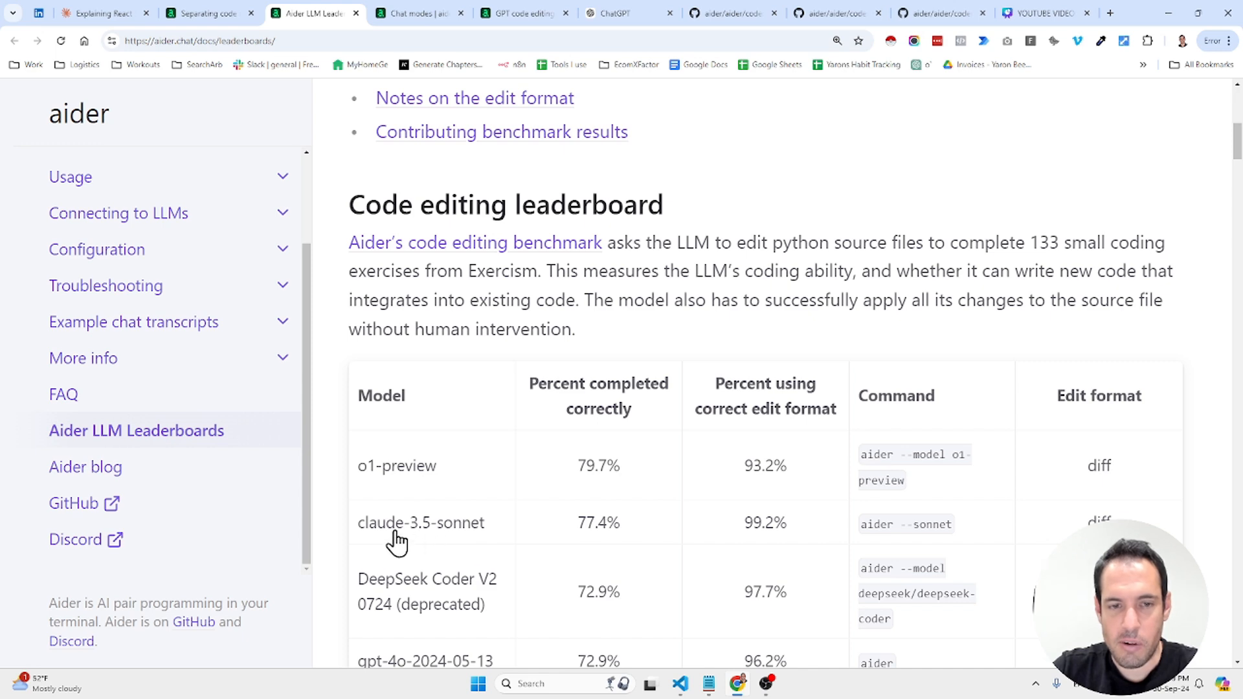
mouse_move(660, 526)
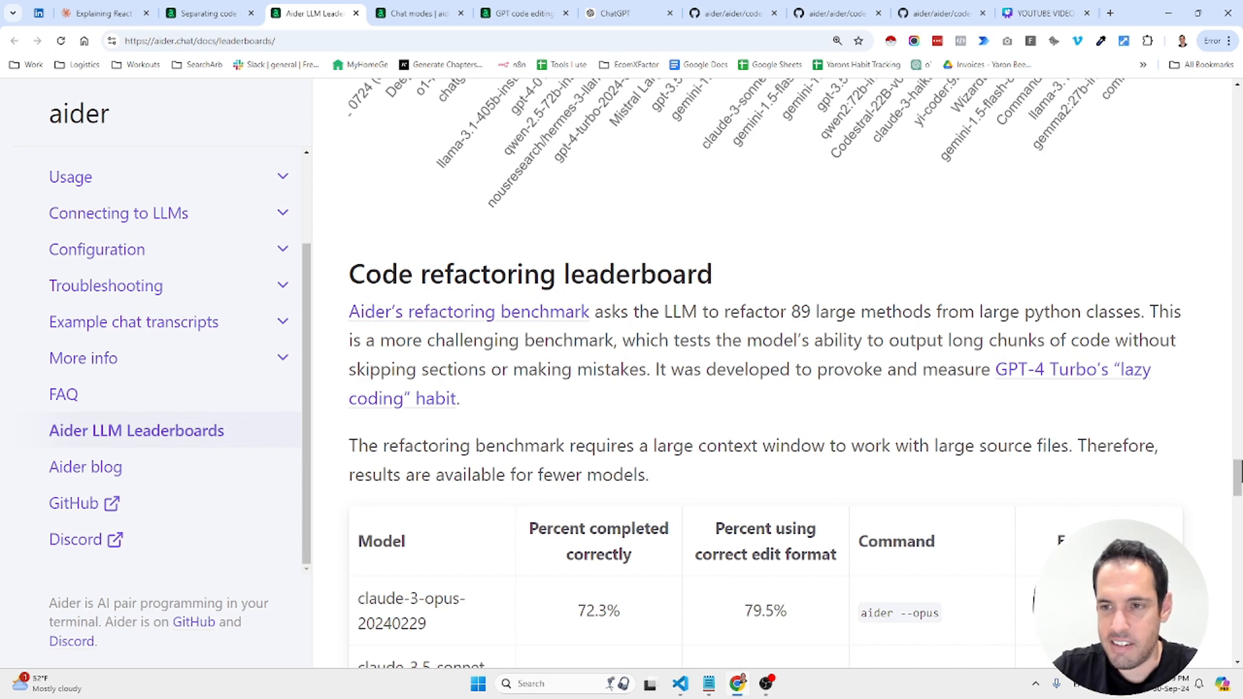
scroll(down, 3)
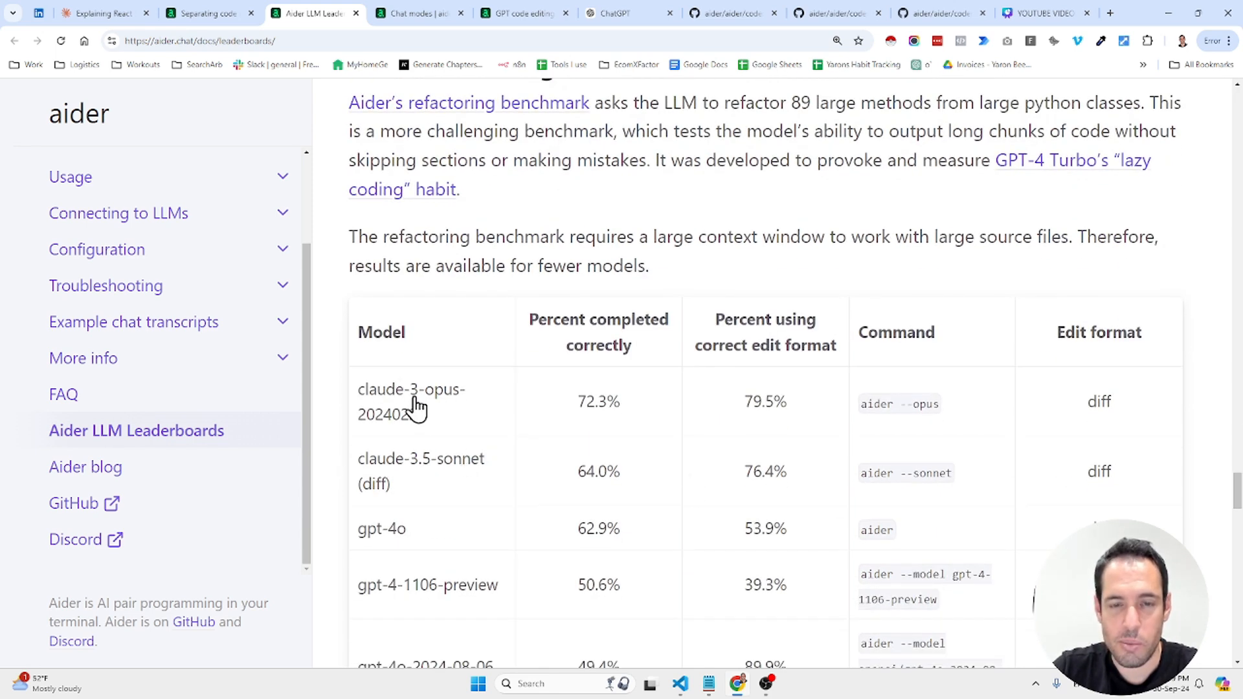
mouse_move(422, 472)
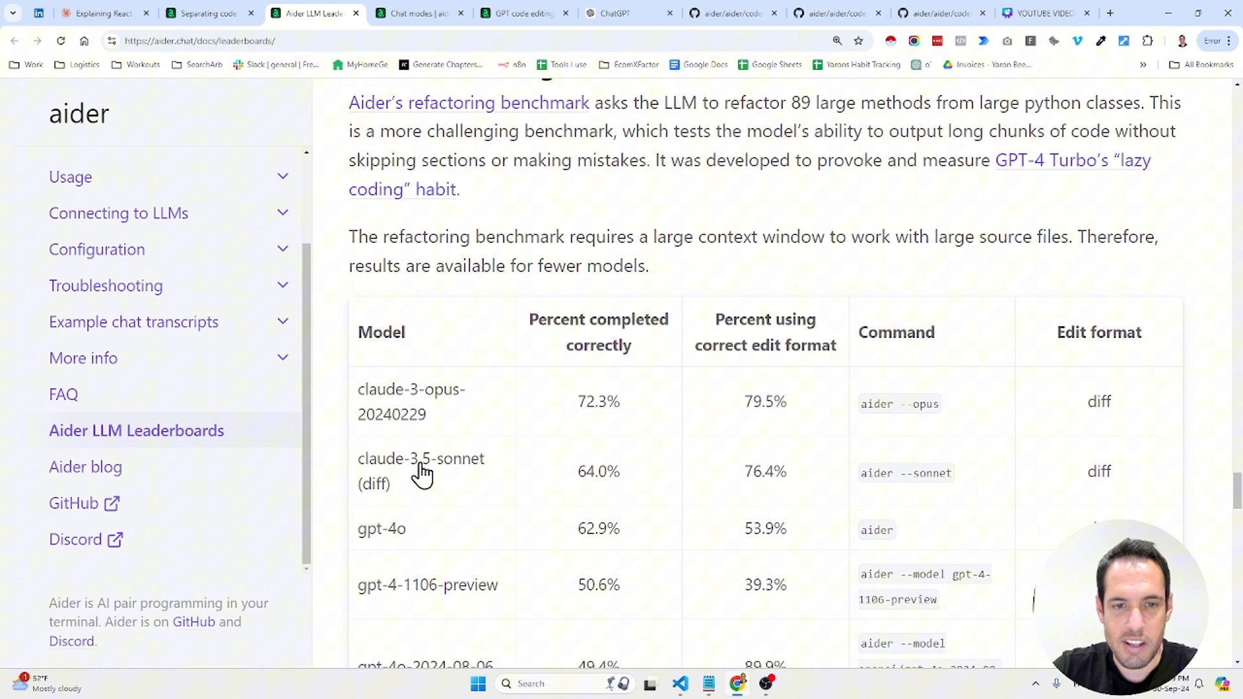
mouse_move(395, 539)
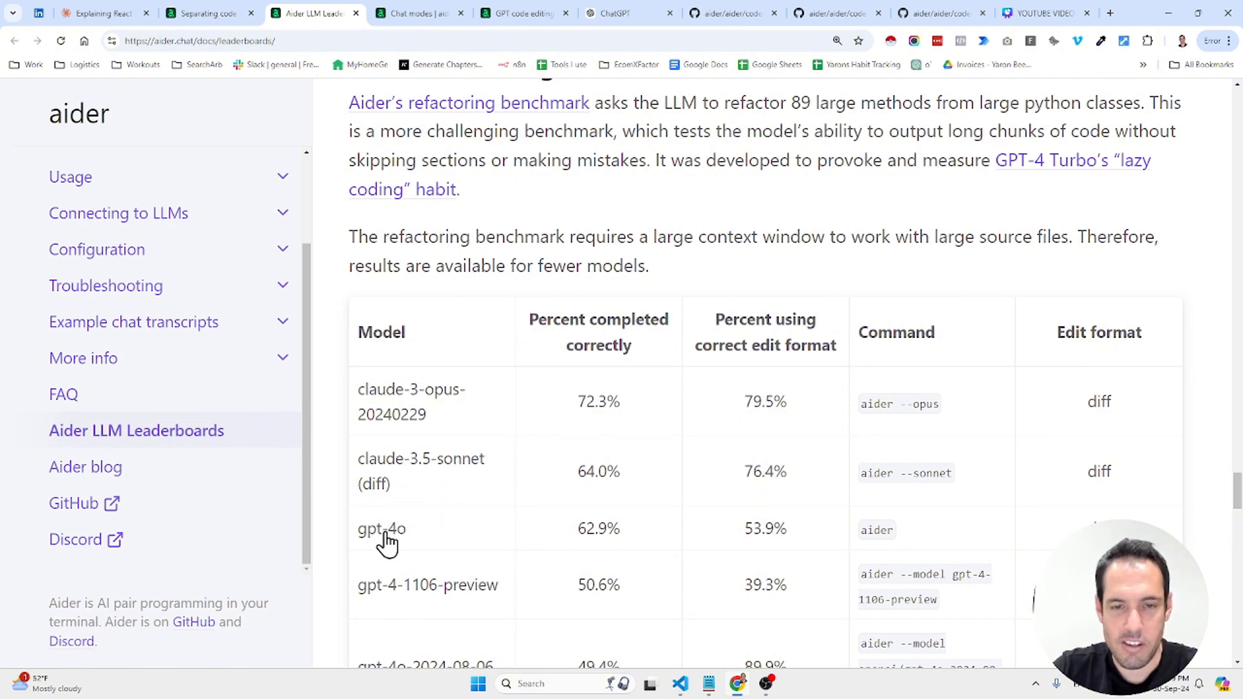
mouse_move(432, 531)
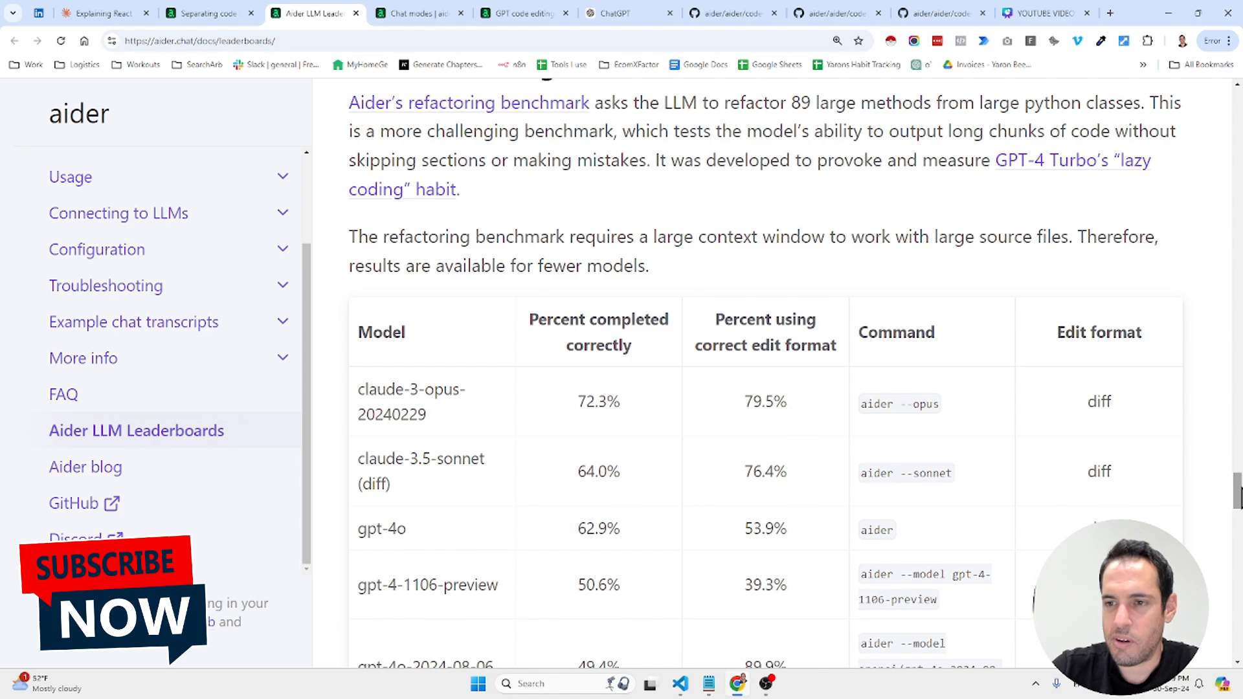
Scroll the leaderboards page back up to the Code editing table's top, o1-preview at 79.7%.
scroll(down, 3)
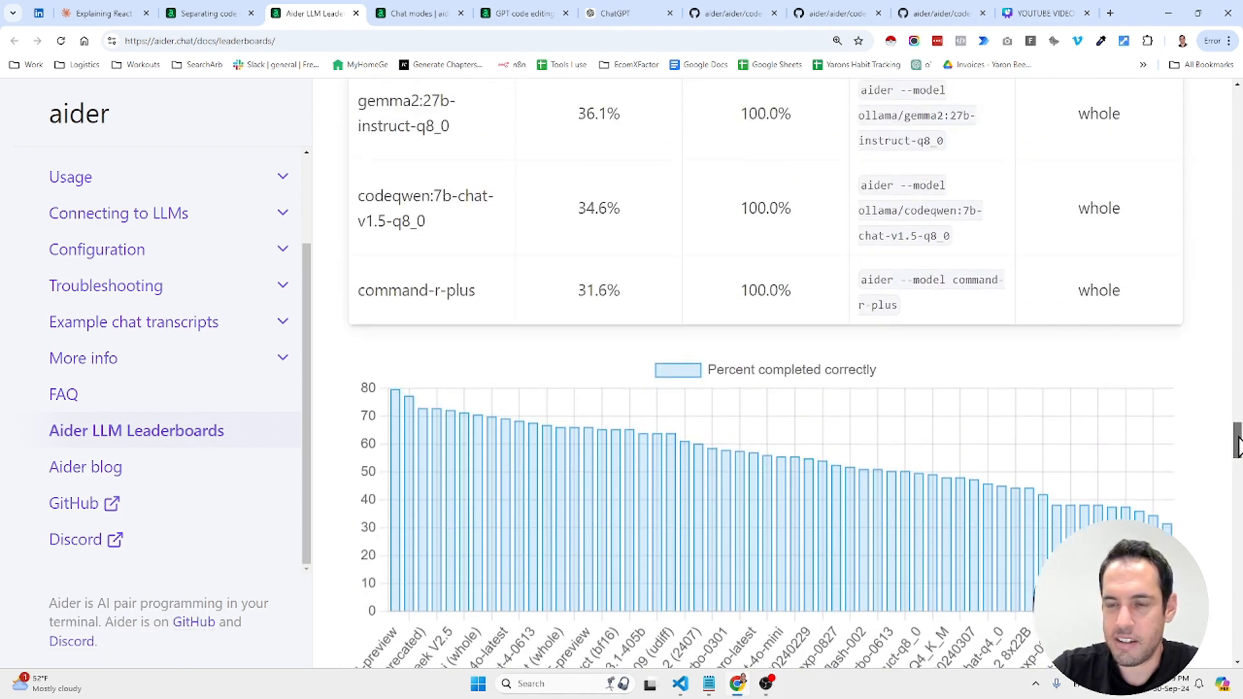
scroll(up, 3)
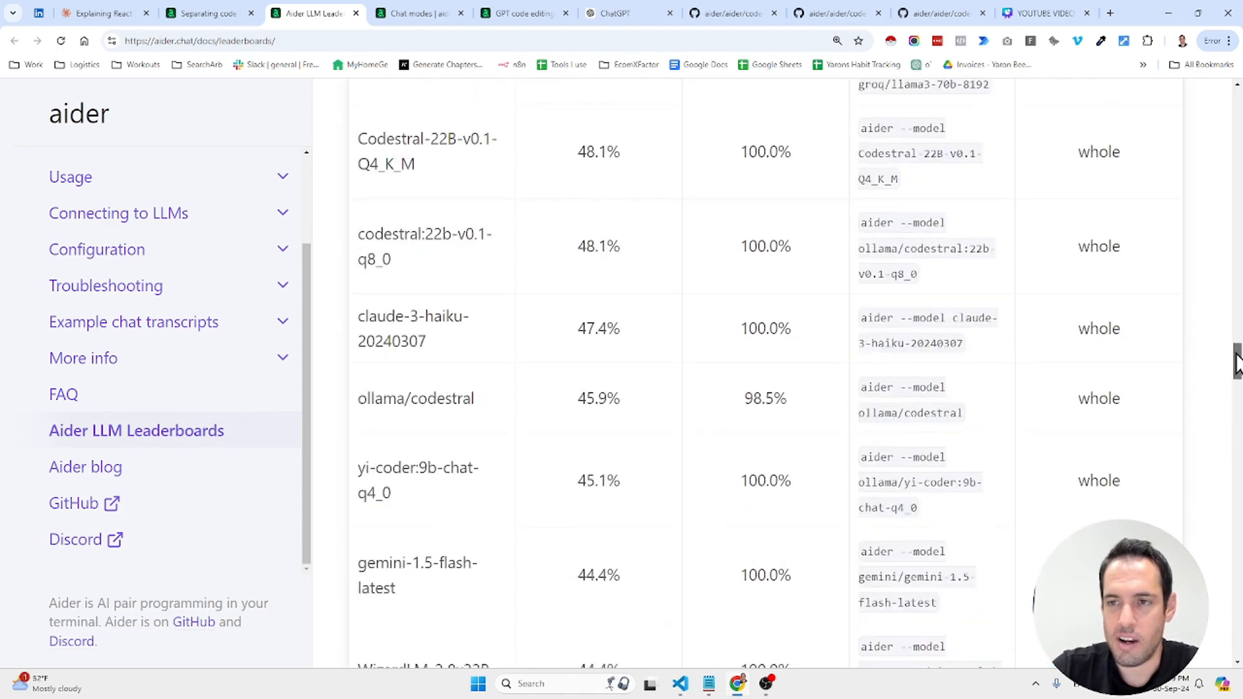
scroll(up, 3)
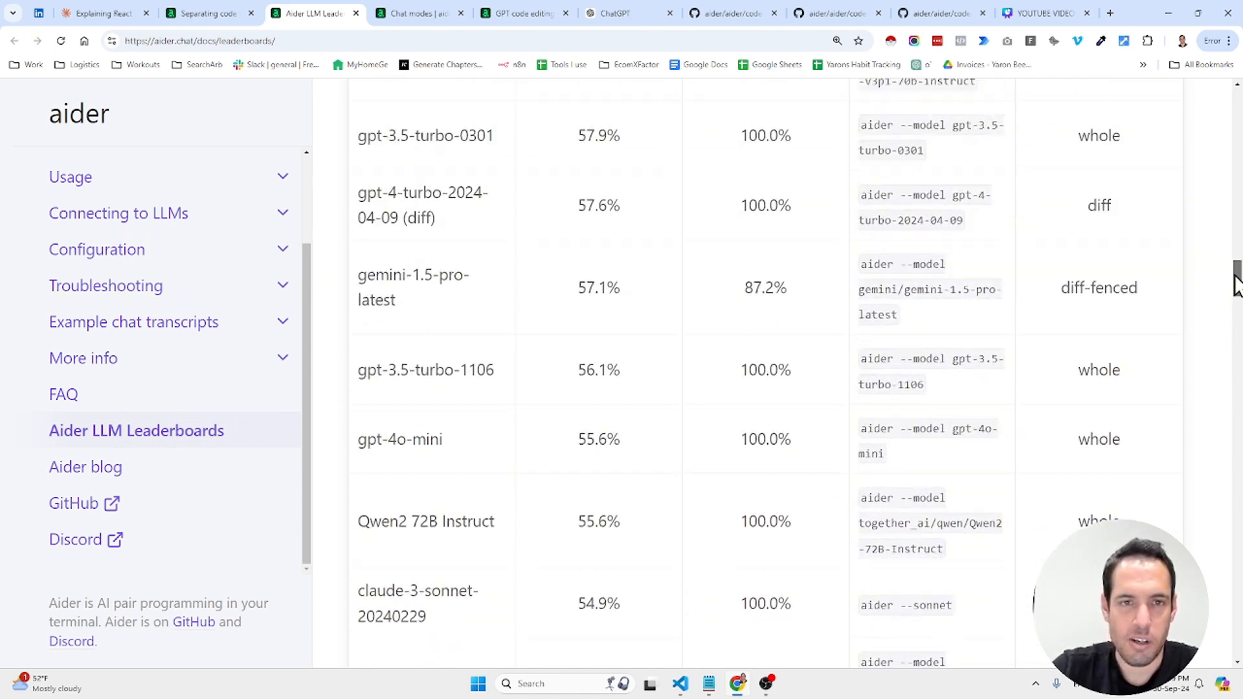
scroll(up, 3)
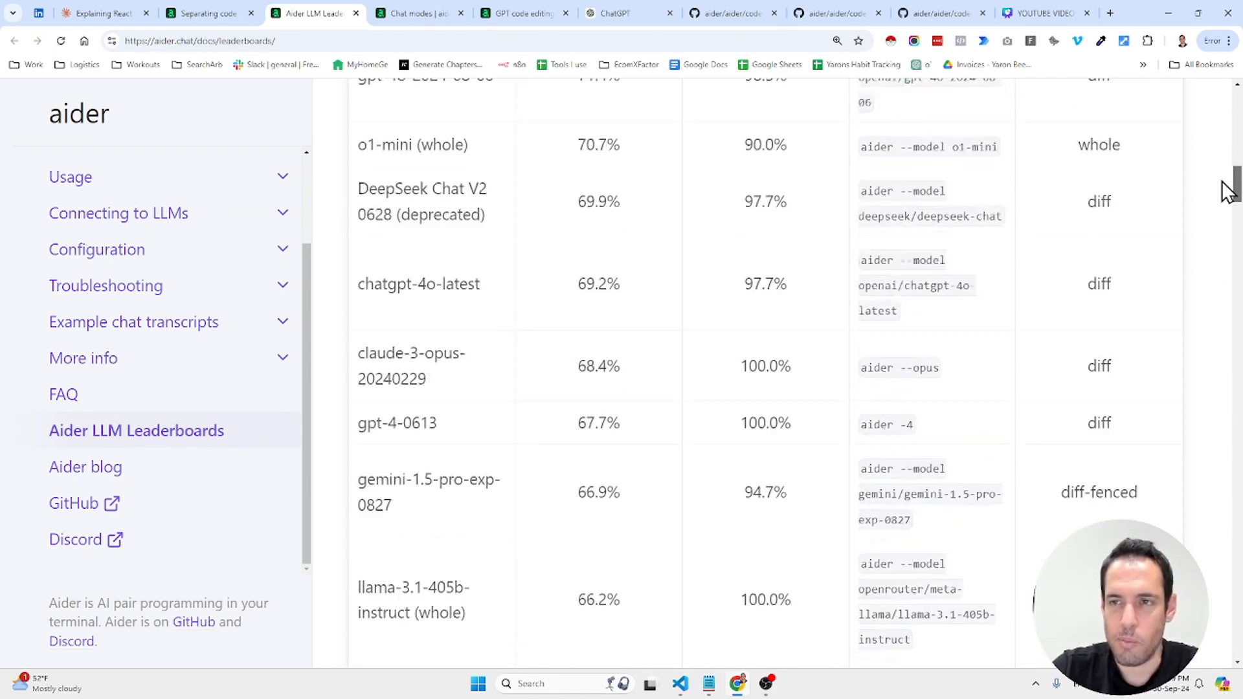
scroll(up, 3)
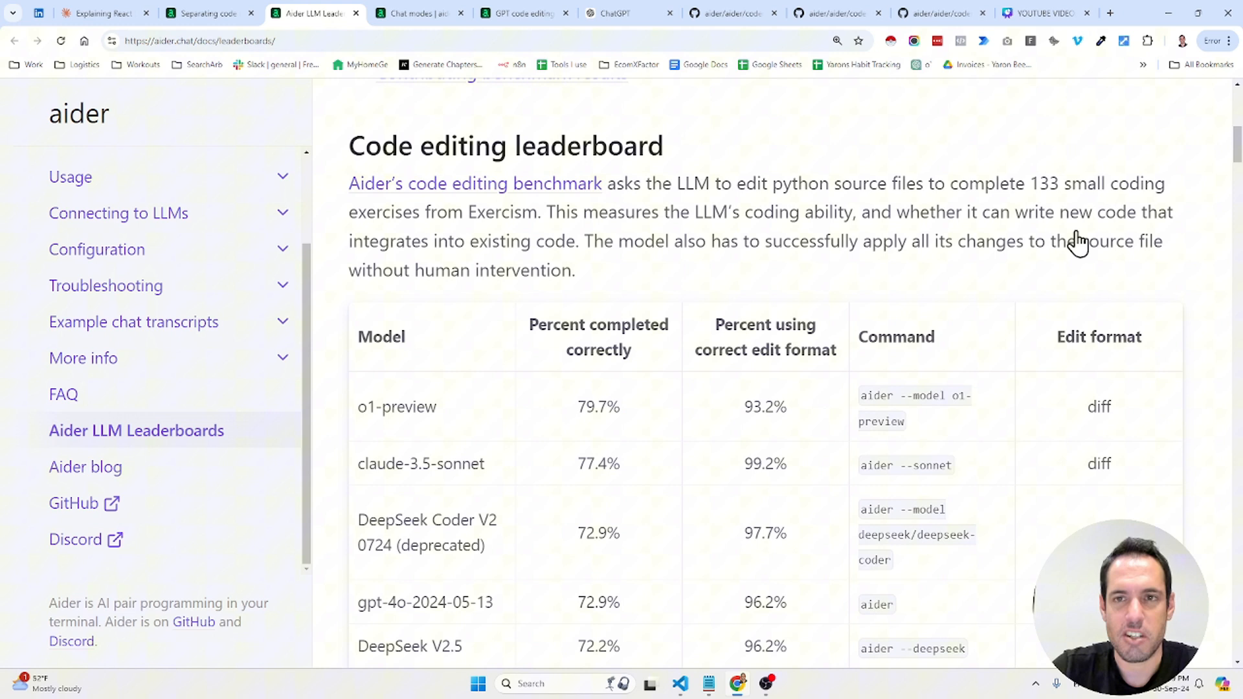
mouse_move(1086, 134)
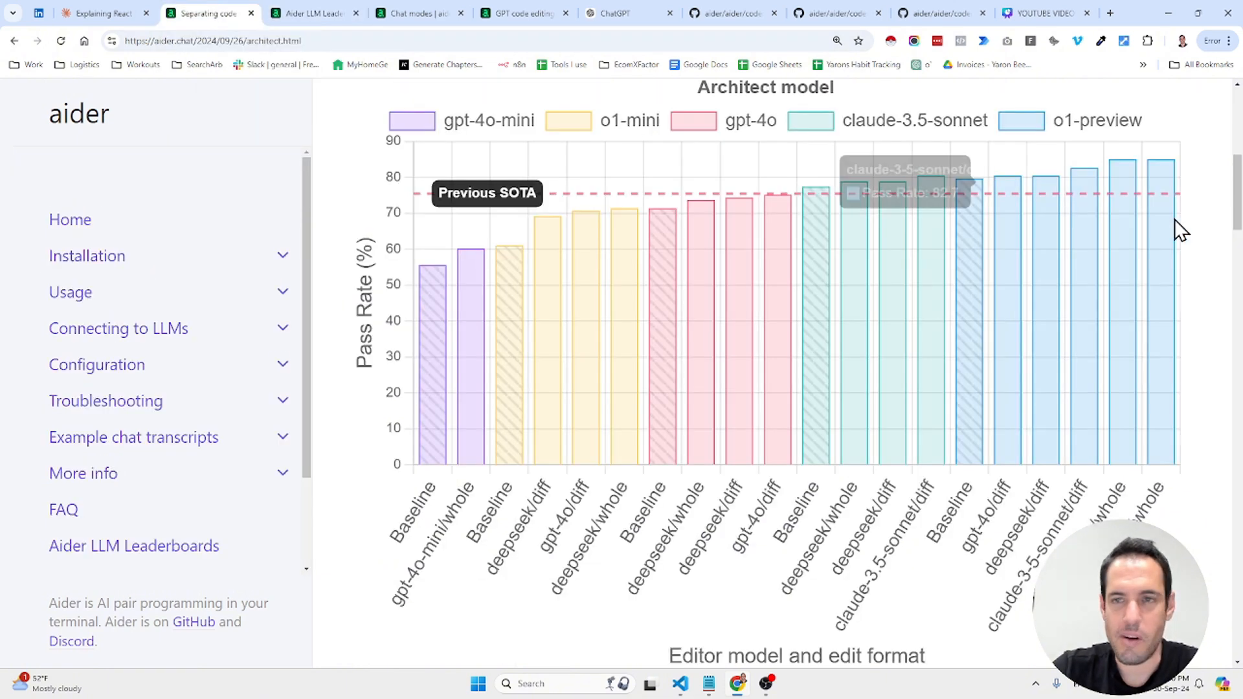
scroll(up, 3)
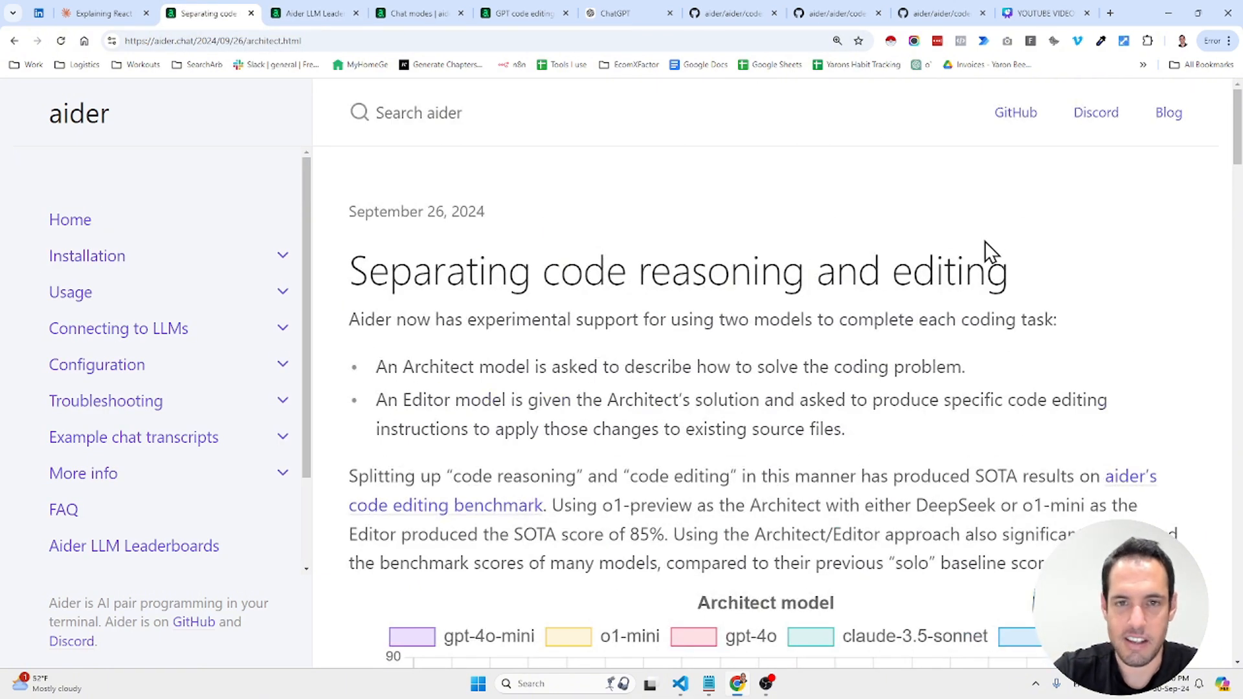
click(835, 40)
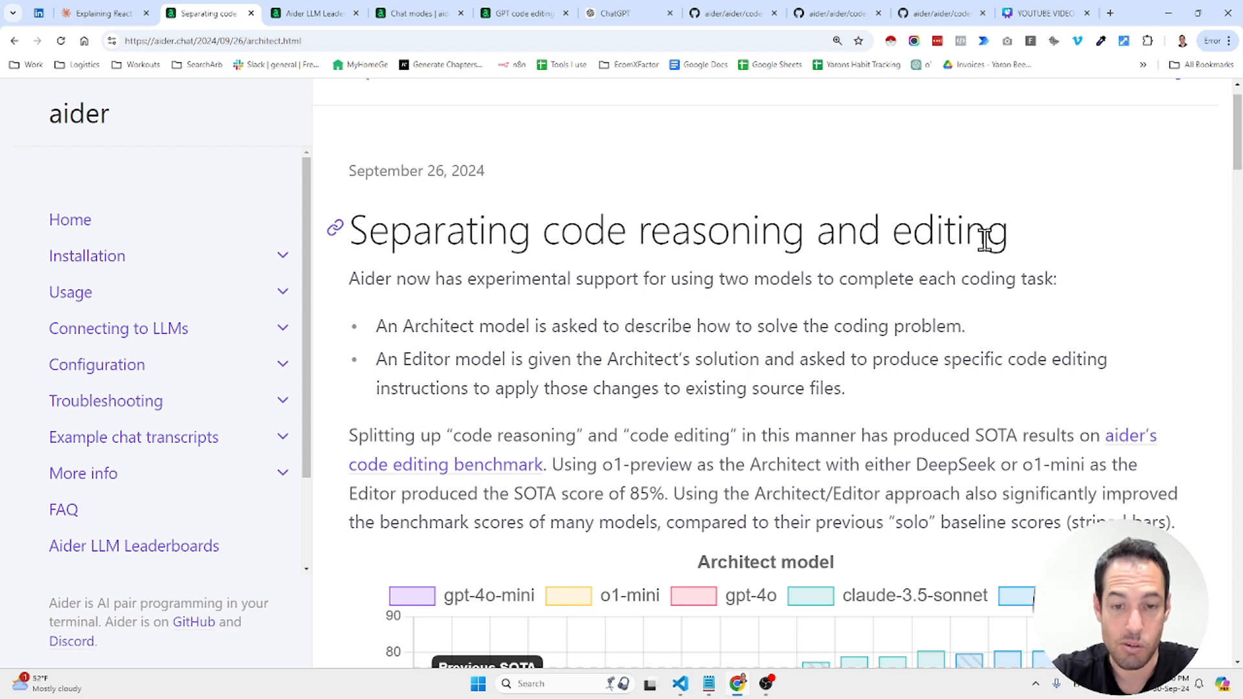
mouse_move(567, 265)
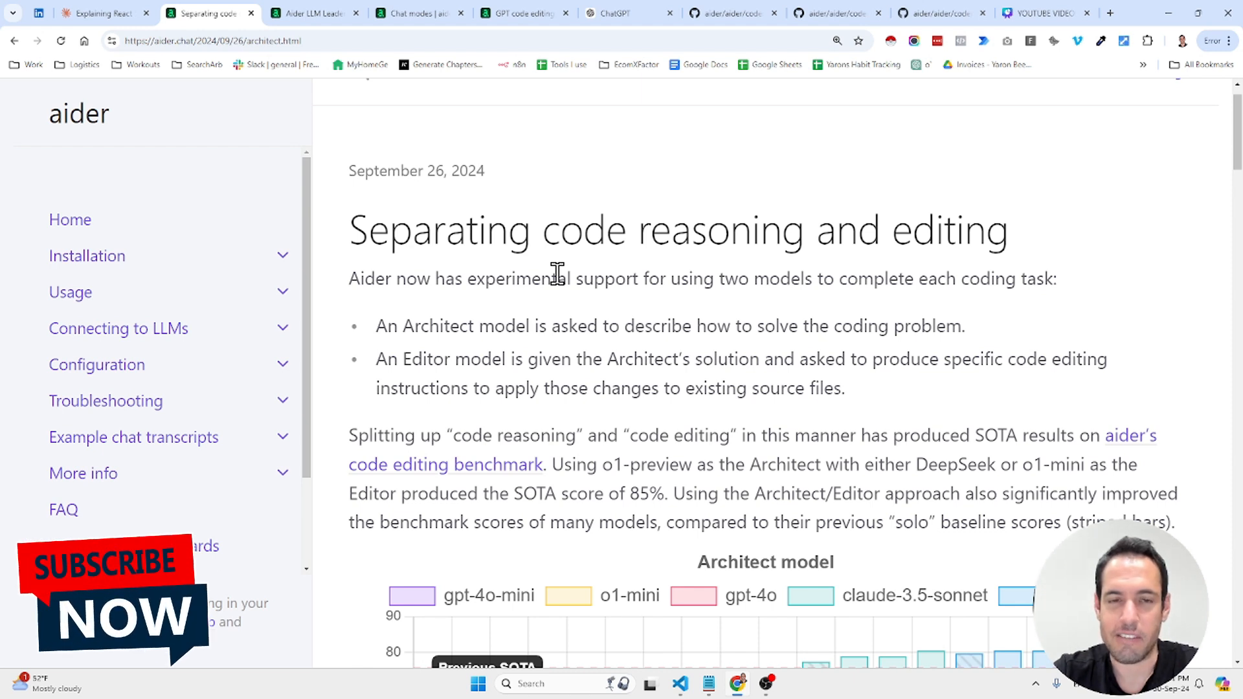
mouse_move(598, 231)
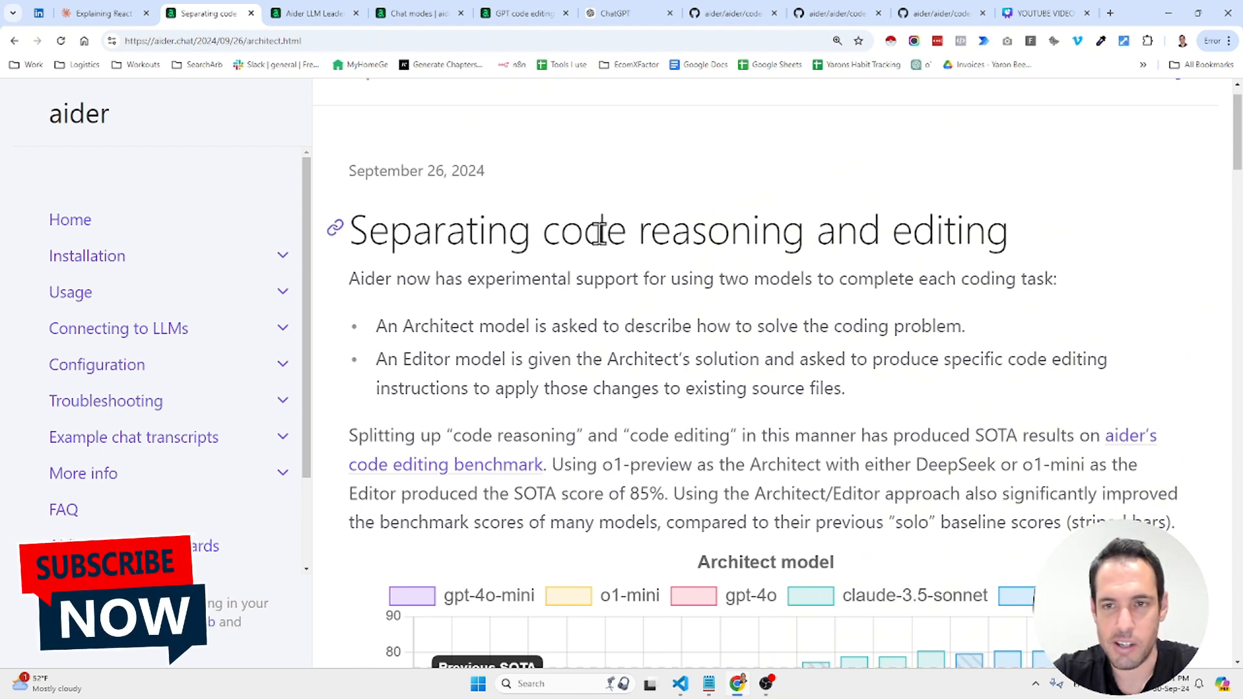
mouse_move(428, 312)
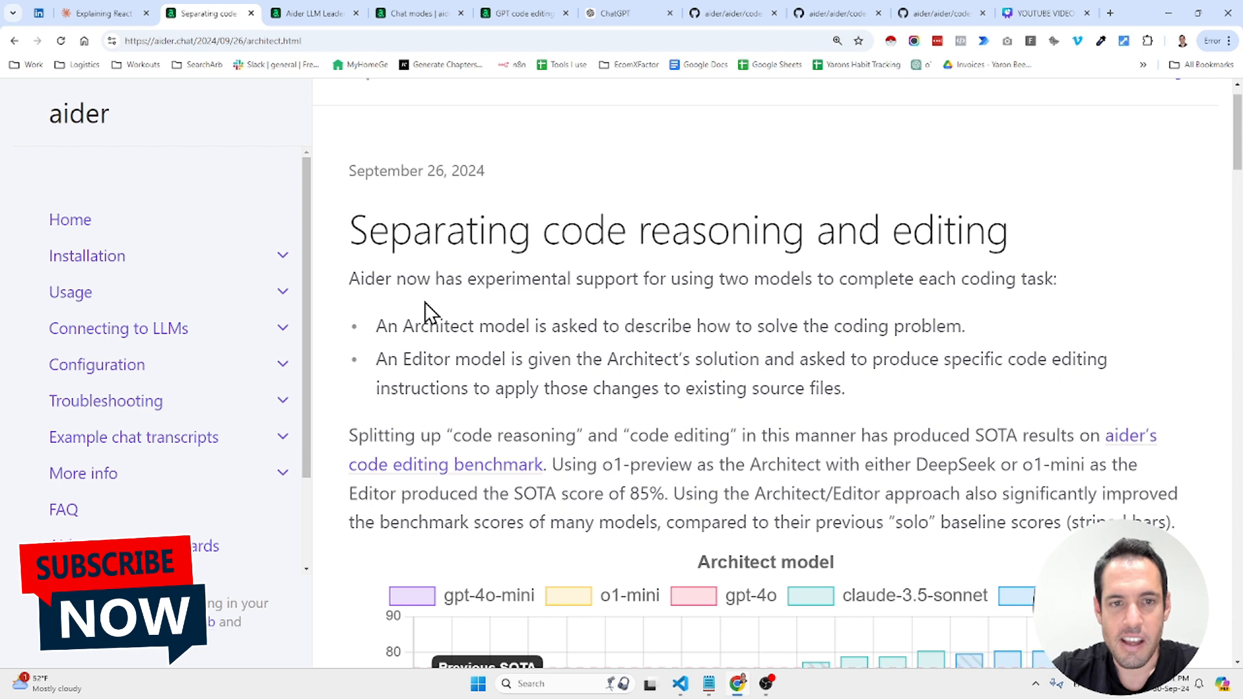
mouse_move(379, 324)
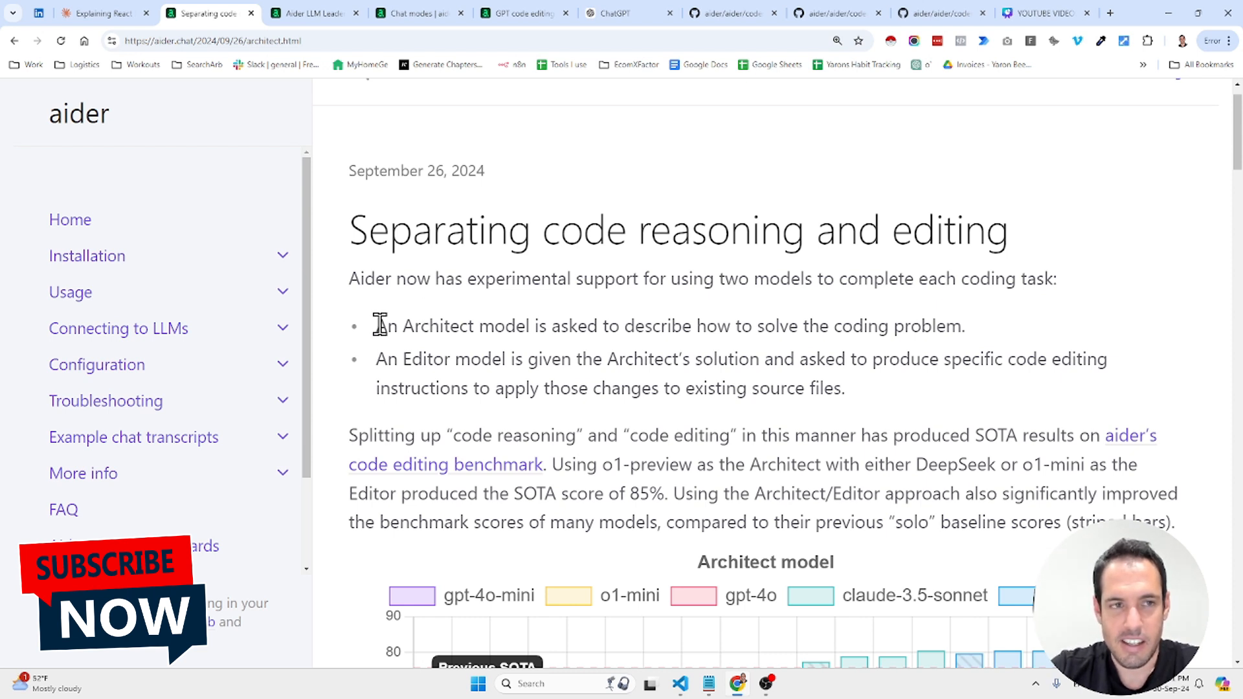
mouse_move(384, 325)
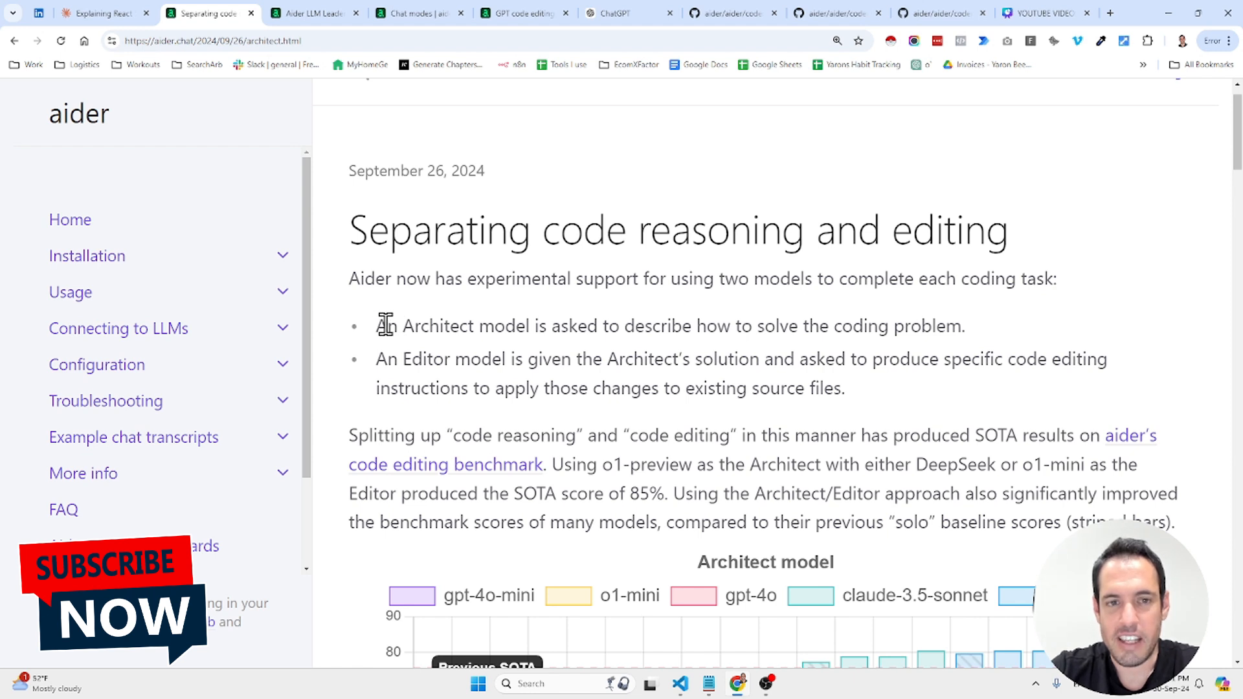
mouse_move(703, 331)
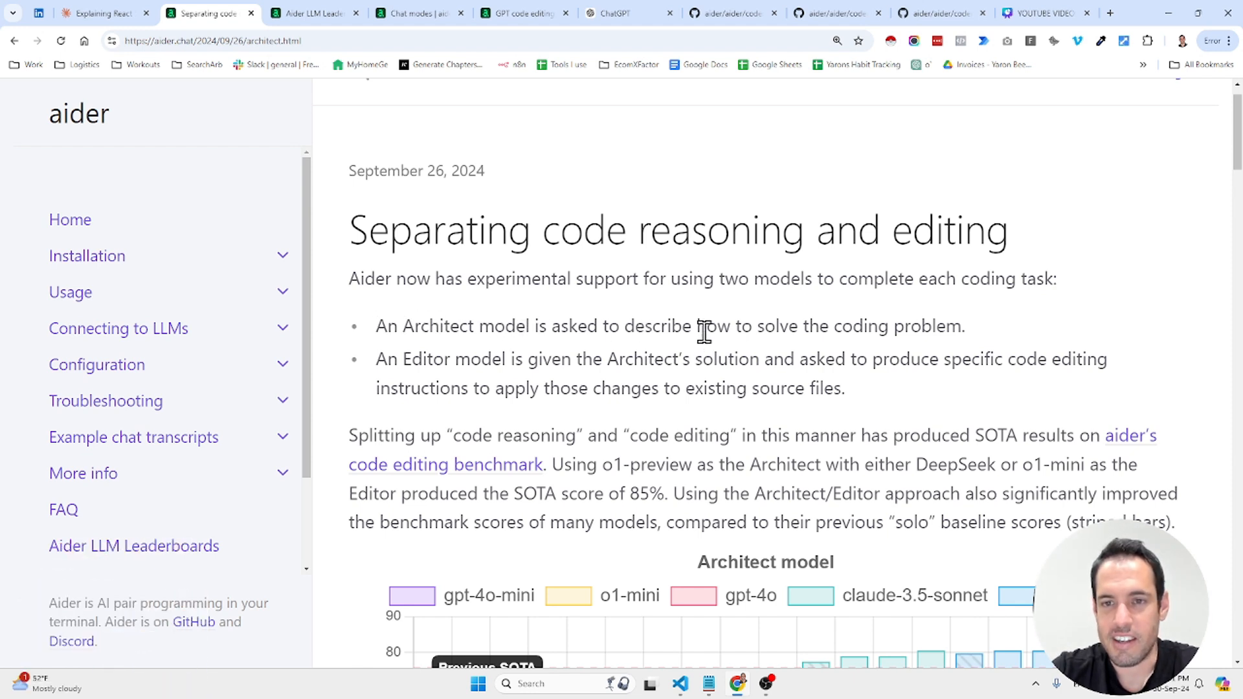
mouse_move(830, 325)
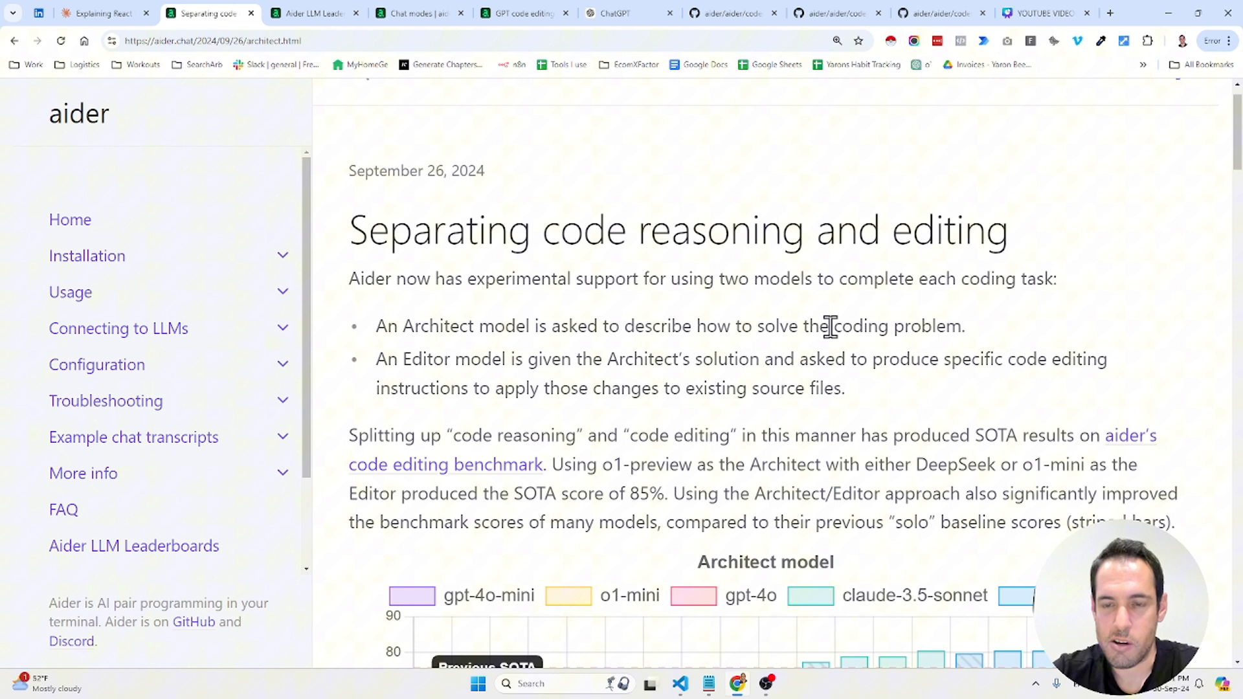
mouse_move(463, 385)
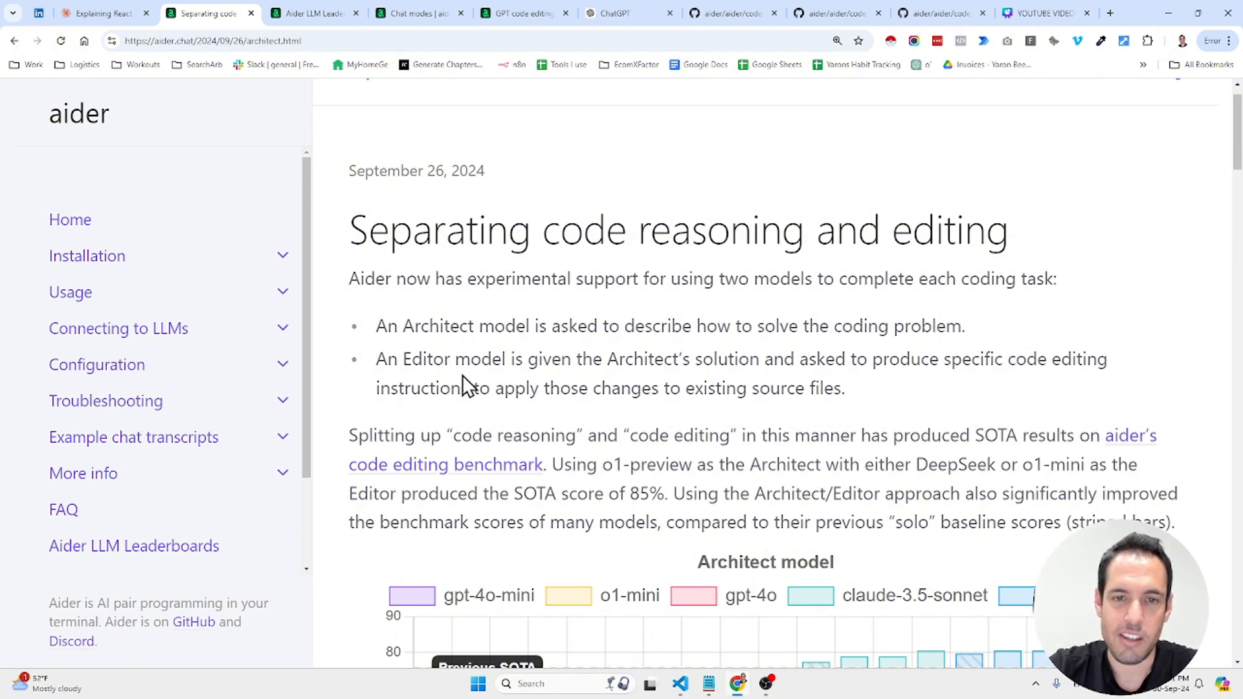
mouse_move(567, 368)
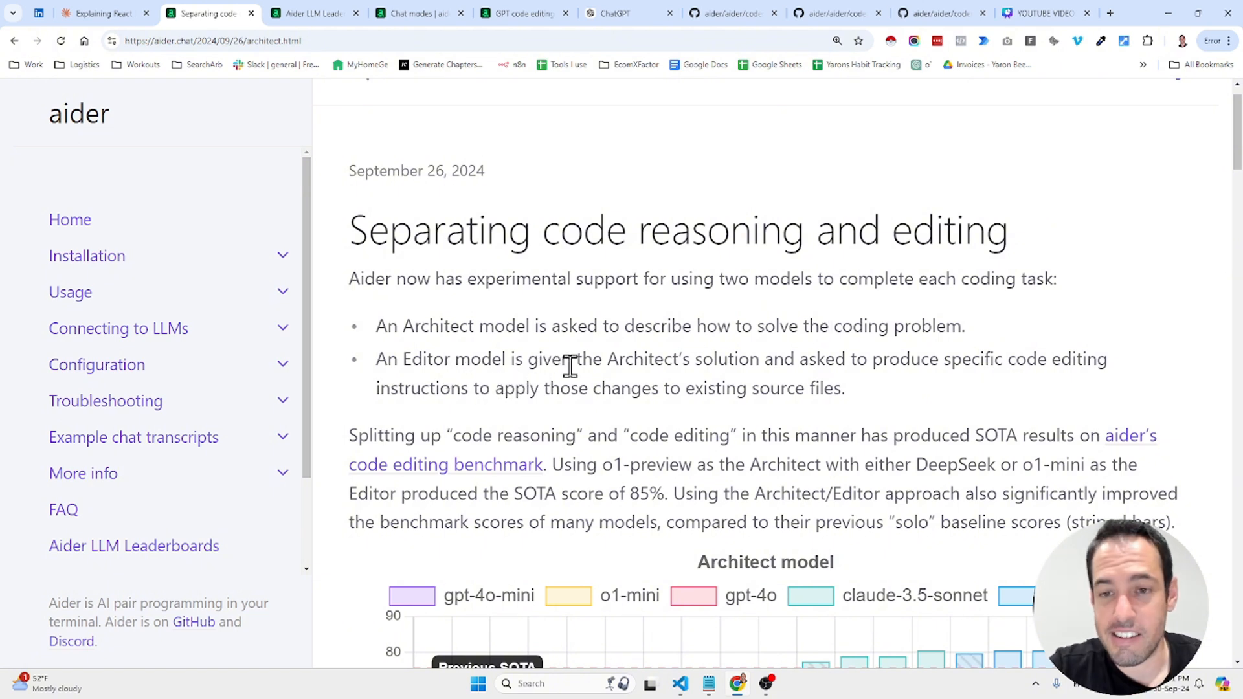
mouse_move(689, 382)
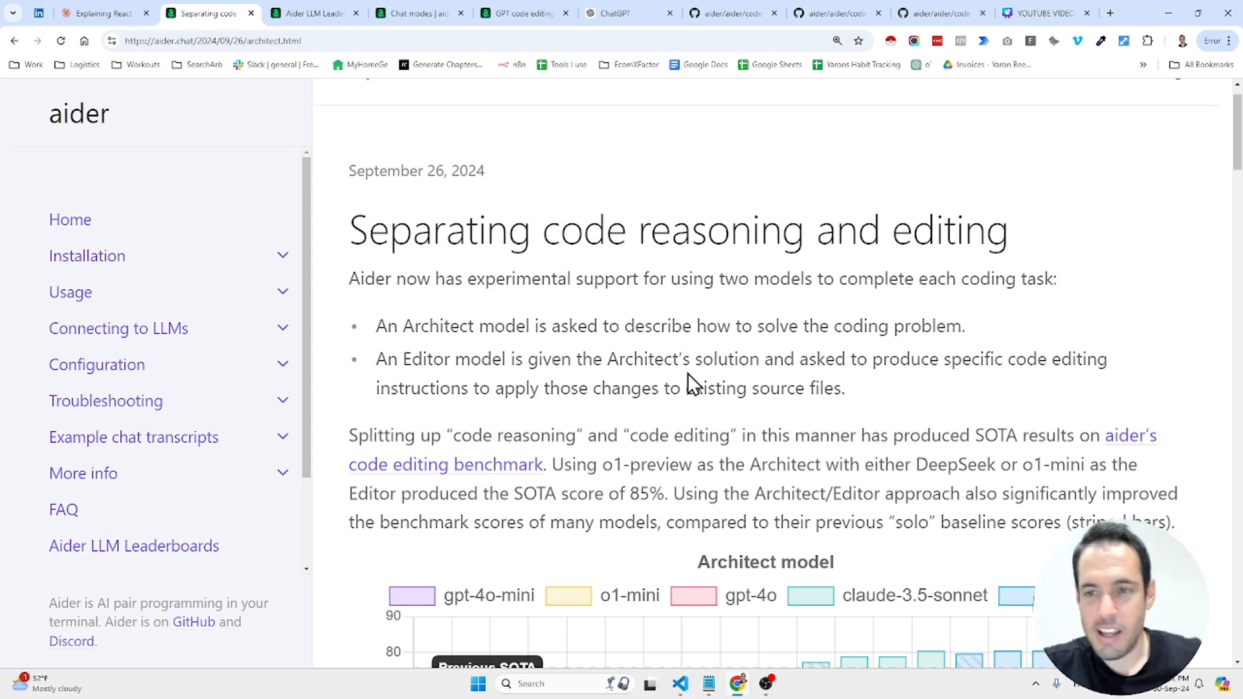
mouse_move(739, 385)
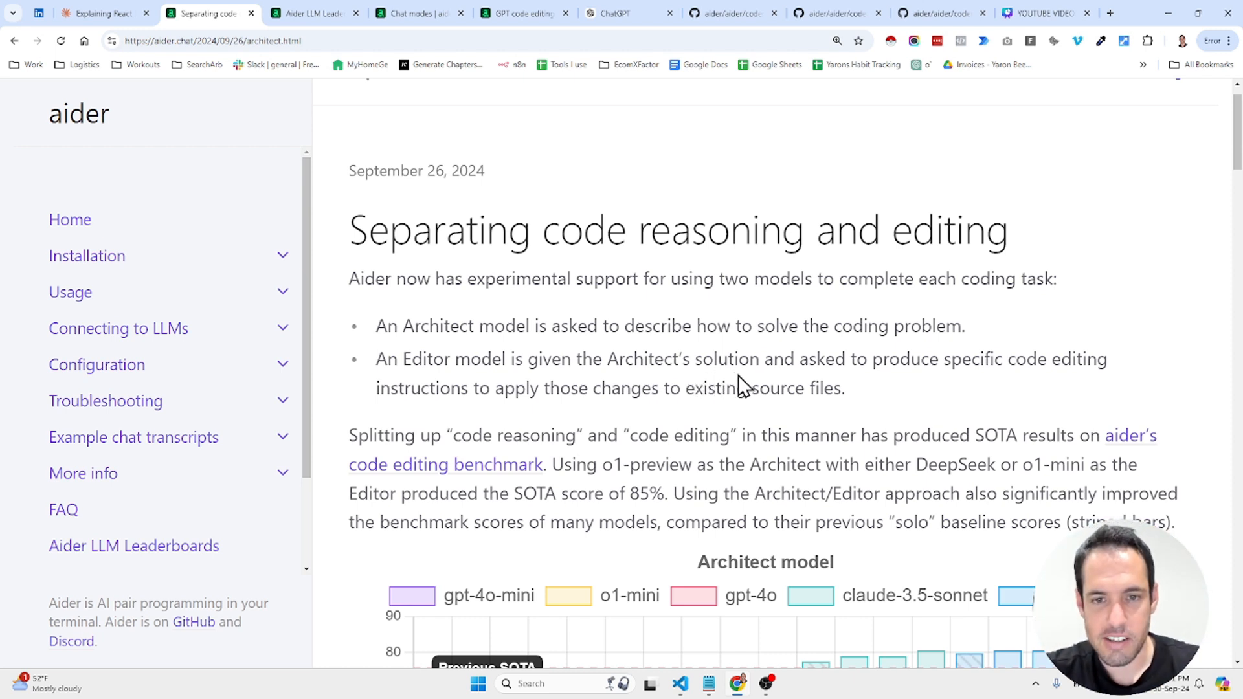
mouse_move(822, 395)
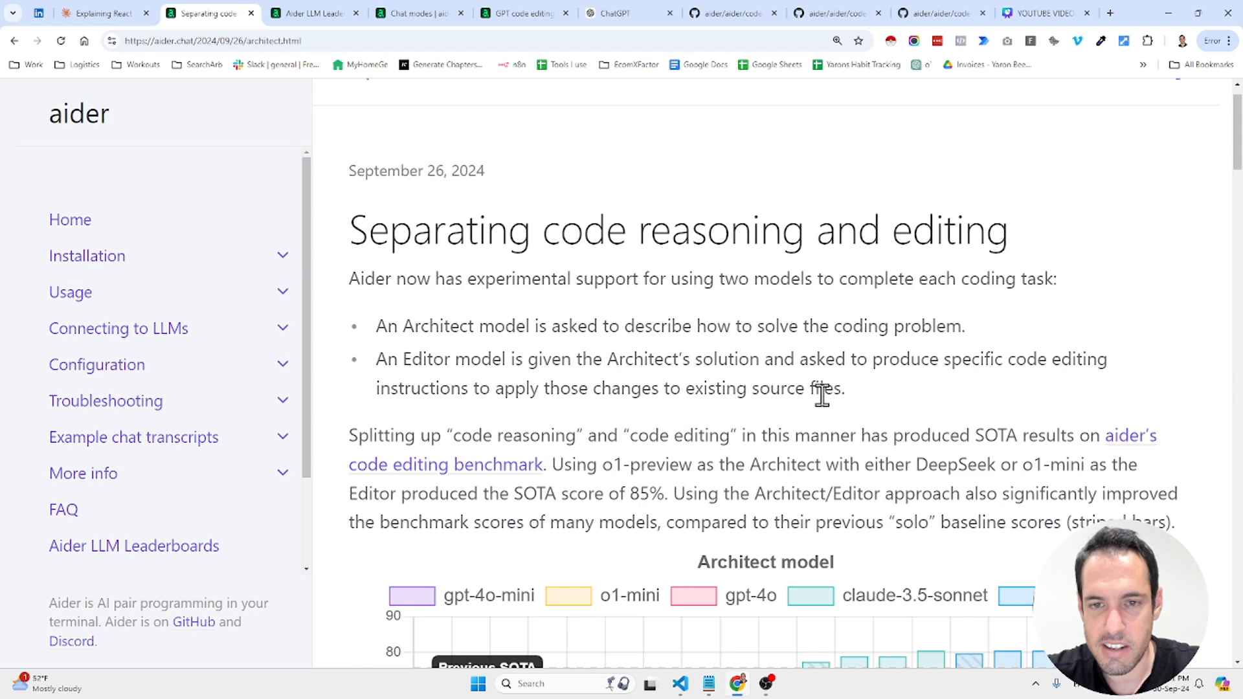
Scroll the architect post past the Architect/Editor intro to the Architect model pass-rate chart.
scroll(down, 3)
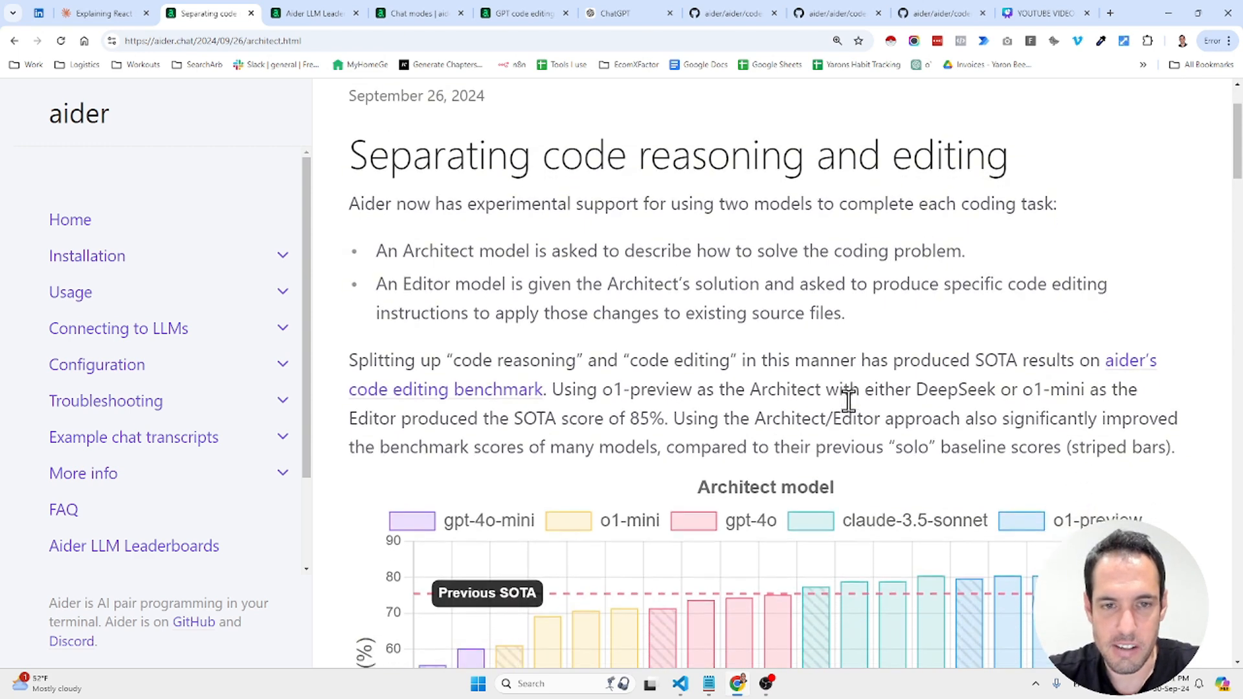
scroll(down, 3)
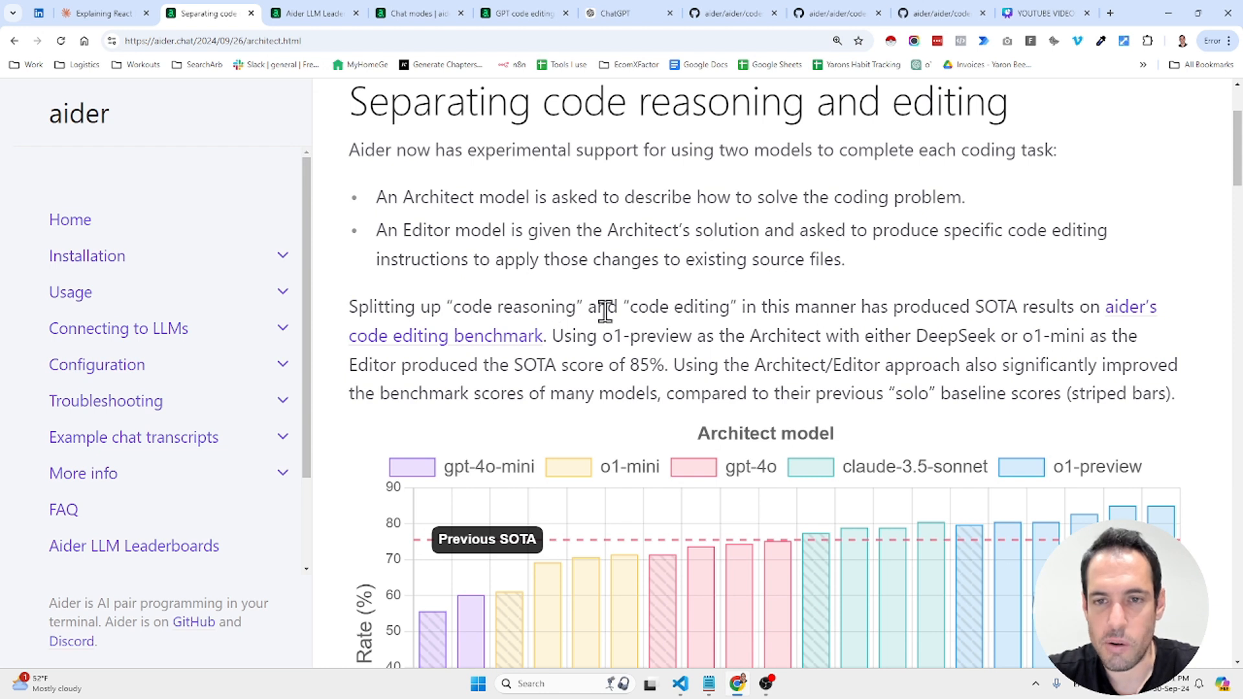
mouse_move(967, 307)
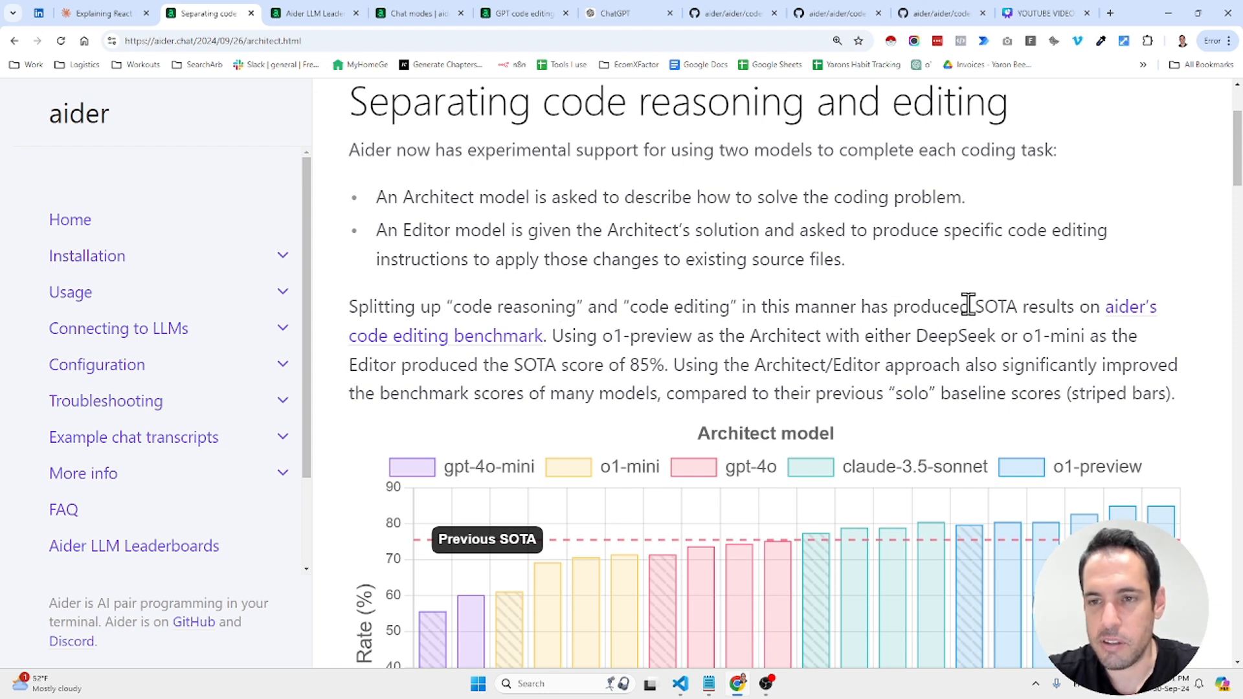
mouse_move(1078, 307)
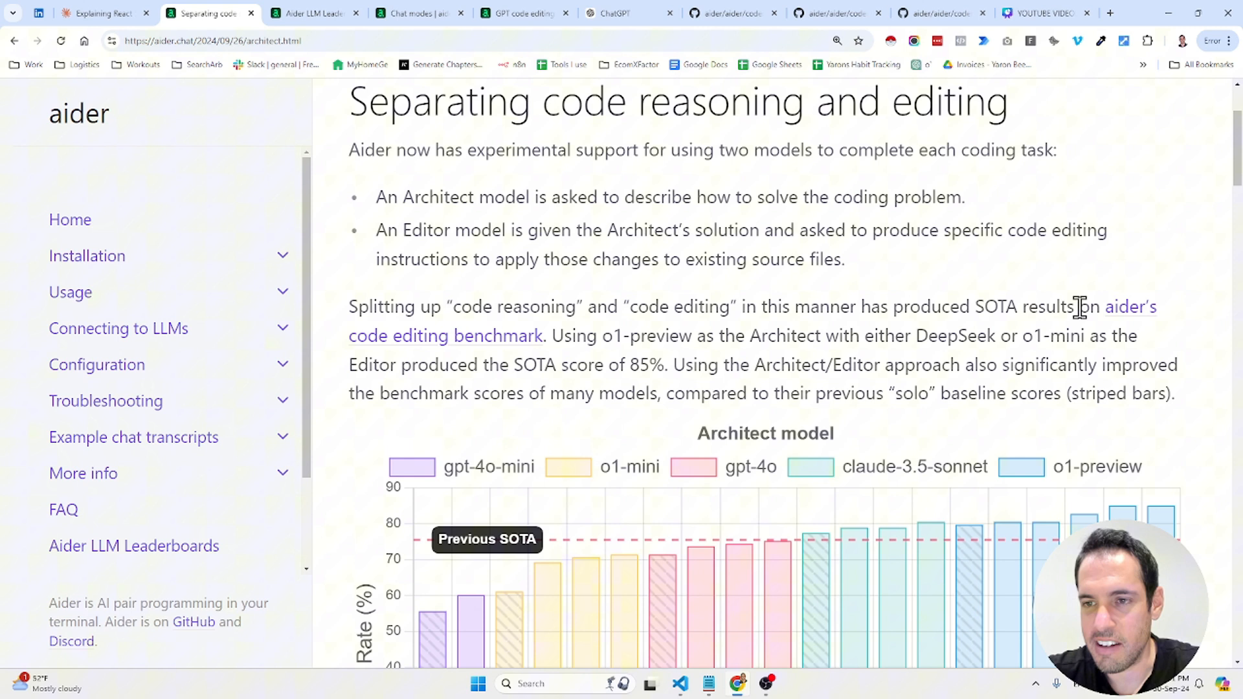
mouse_move(551, 336)
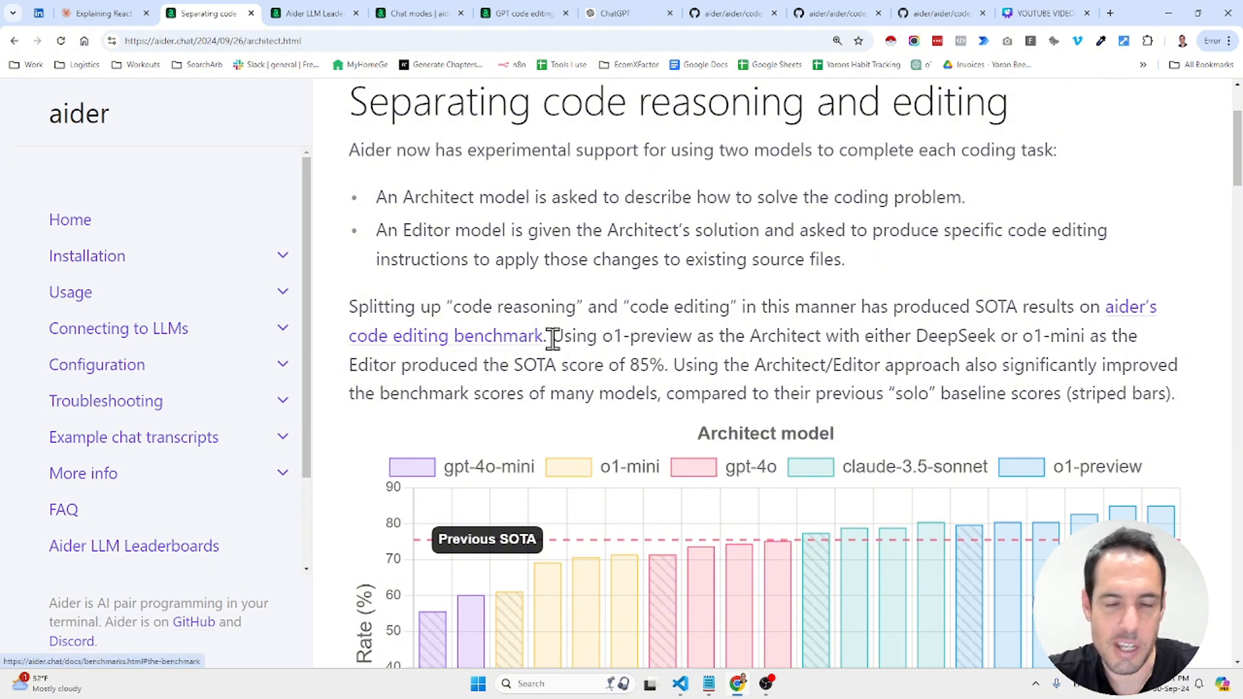
mouse_move(520, 343)
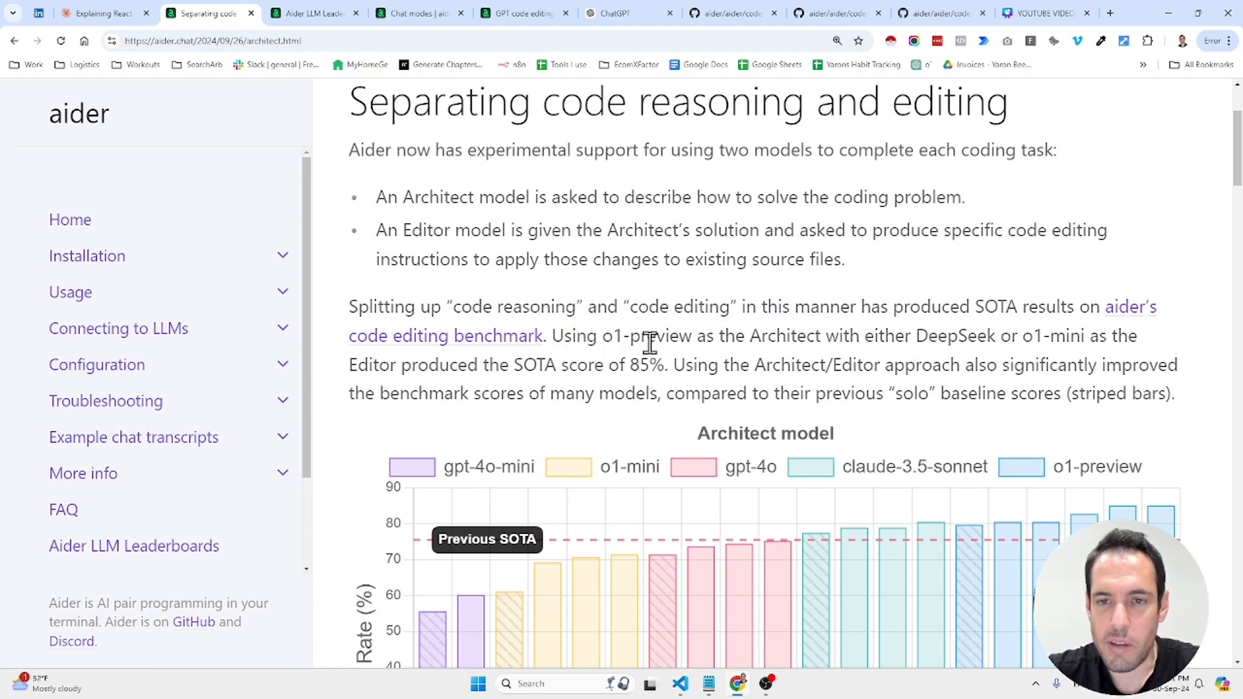
mouse_move(893, 337)
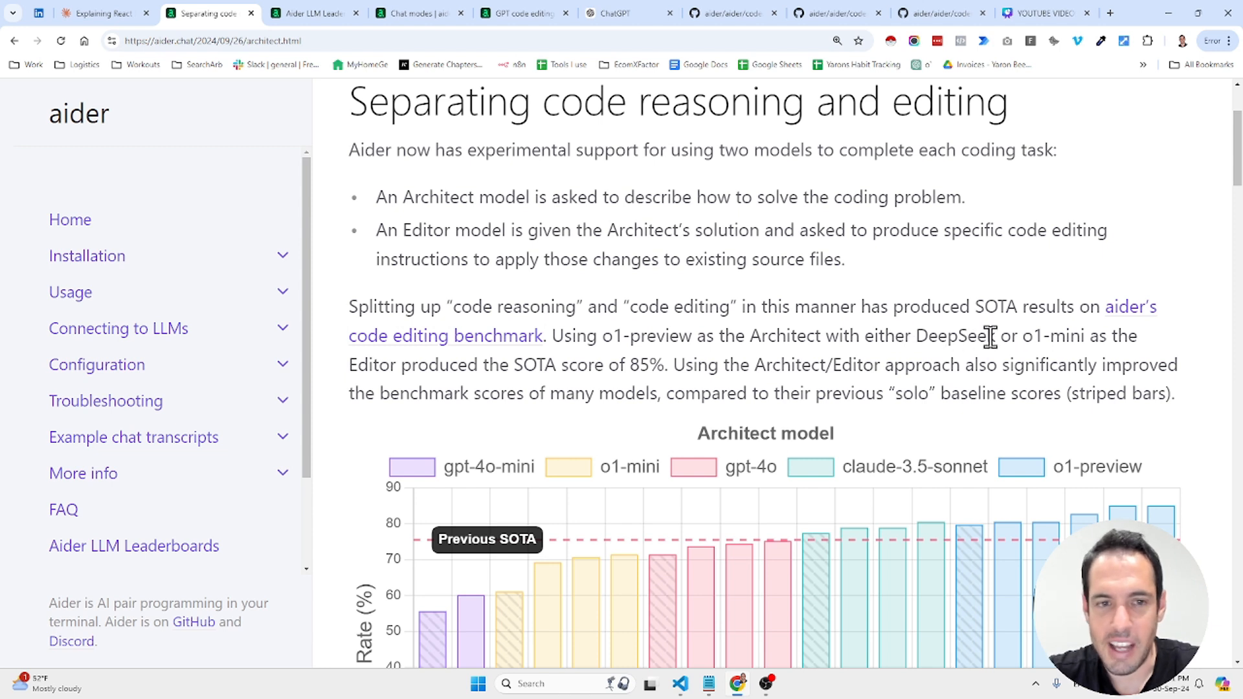
mouse_move(541, 370)
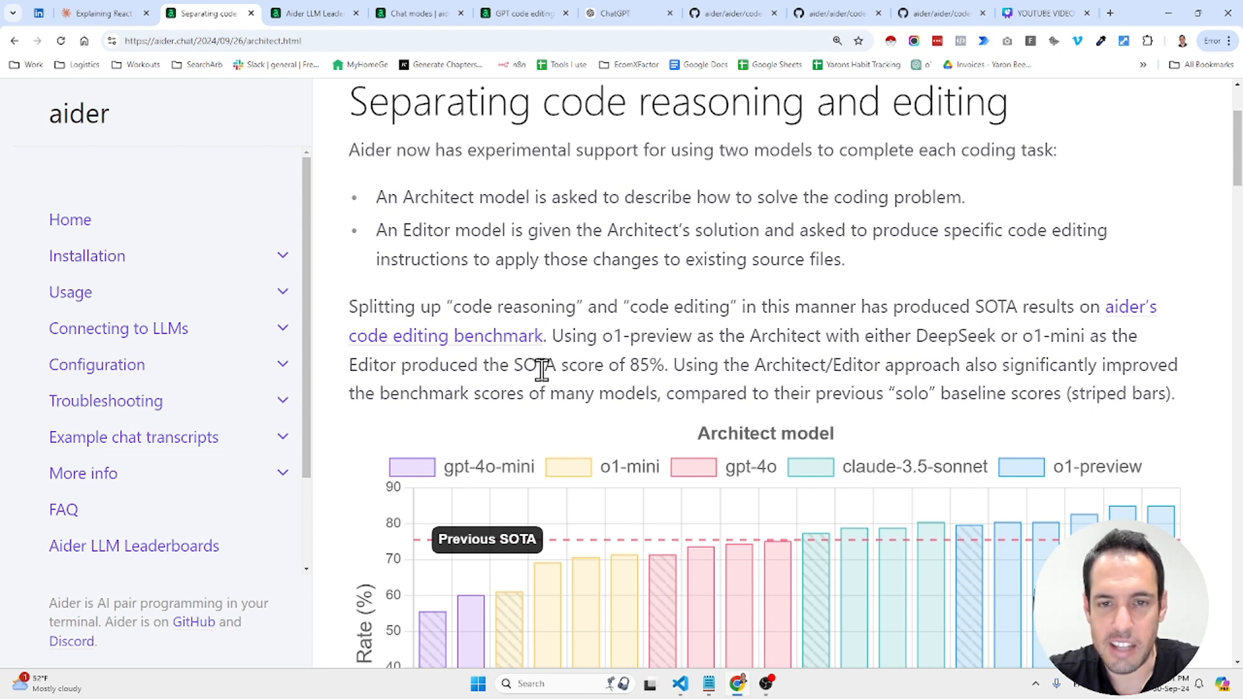
mouse_move(729, 369)
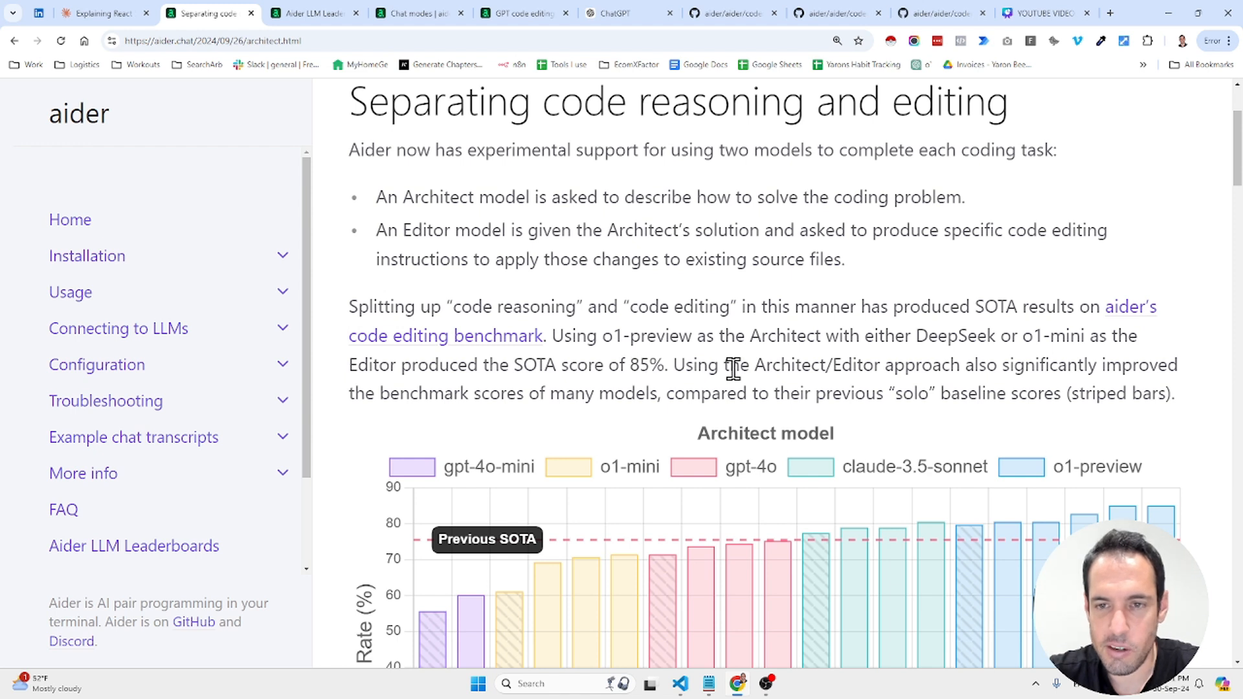
mouse_move(995, 364)
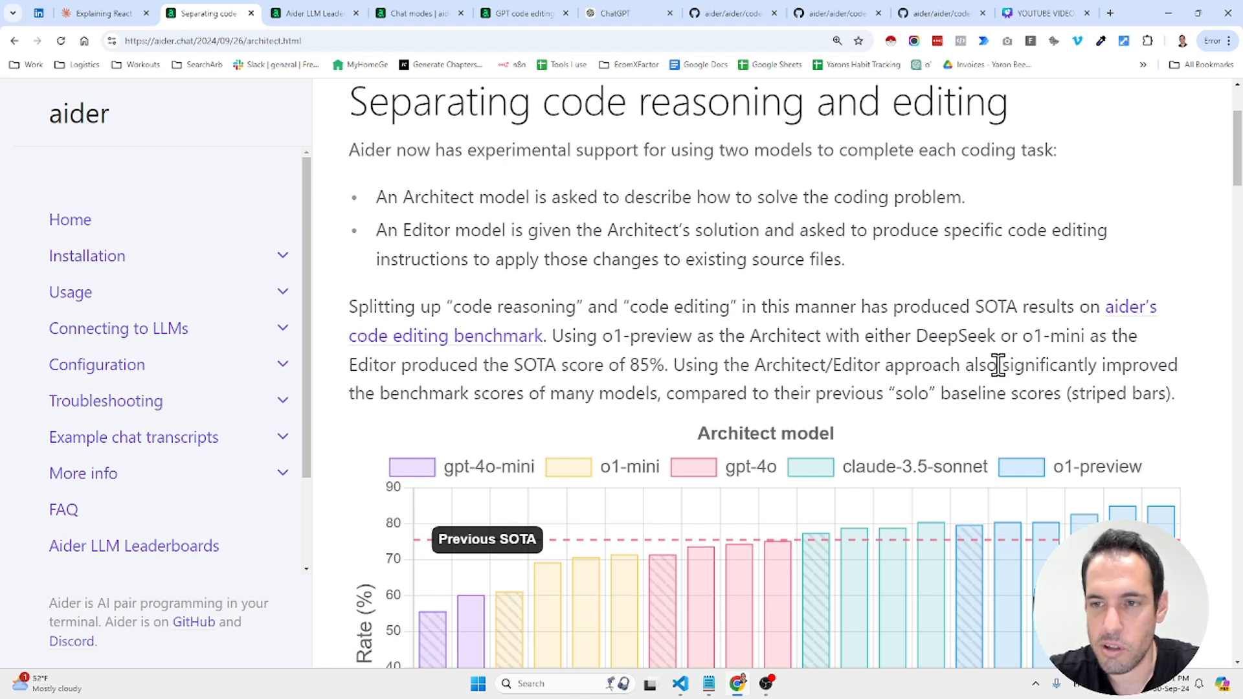
mouse_move(539, 400)
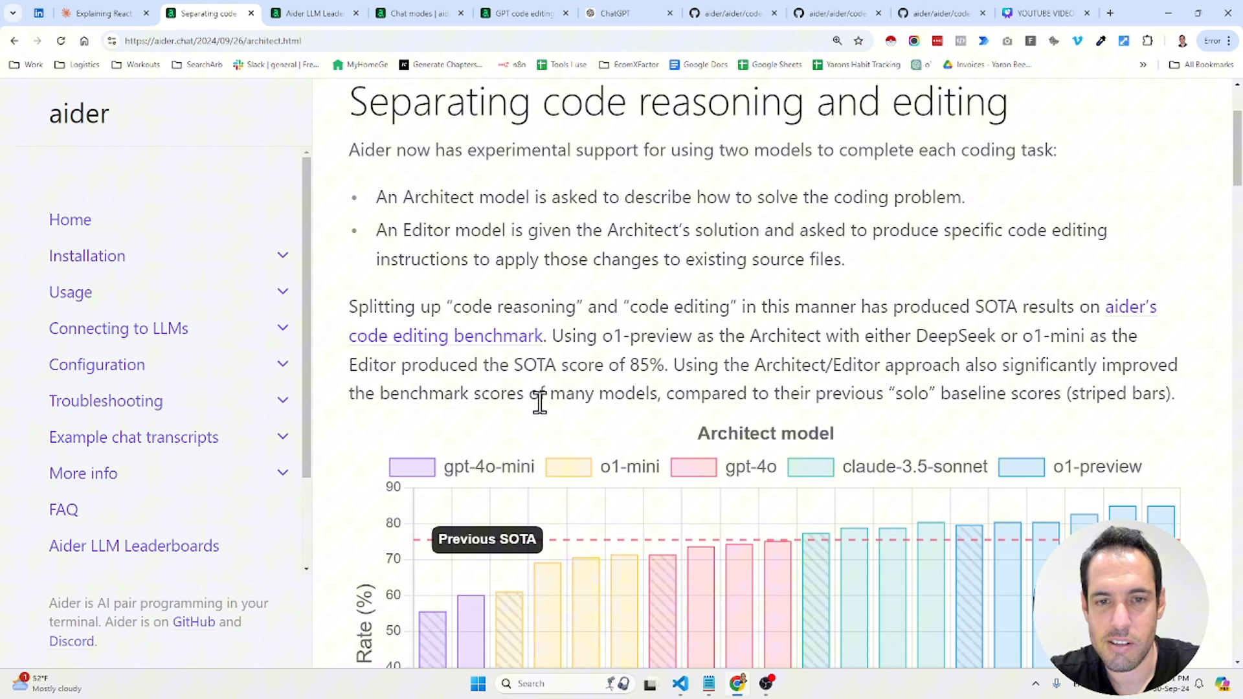
mouse_move(798, 382)
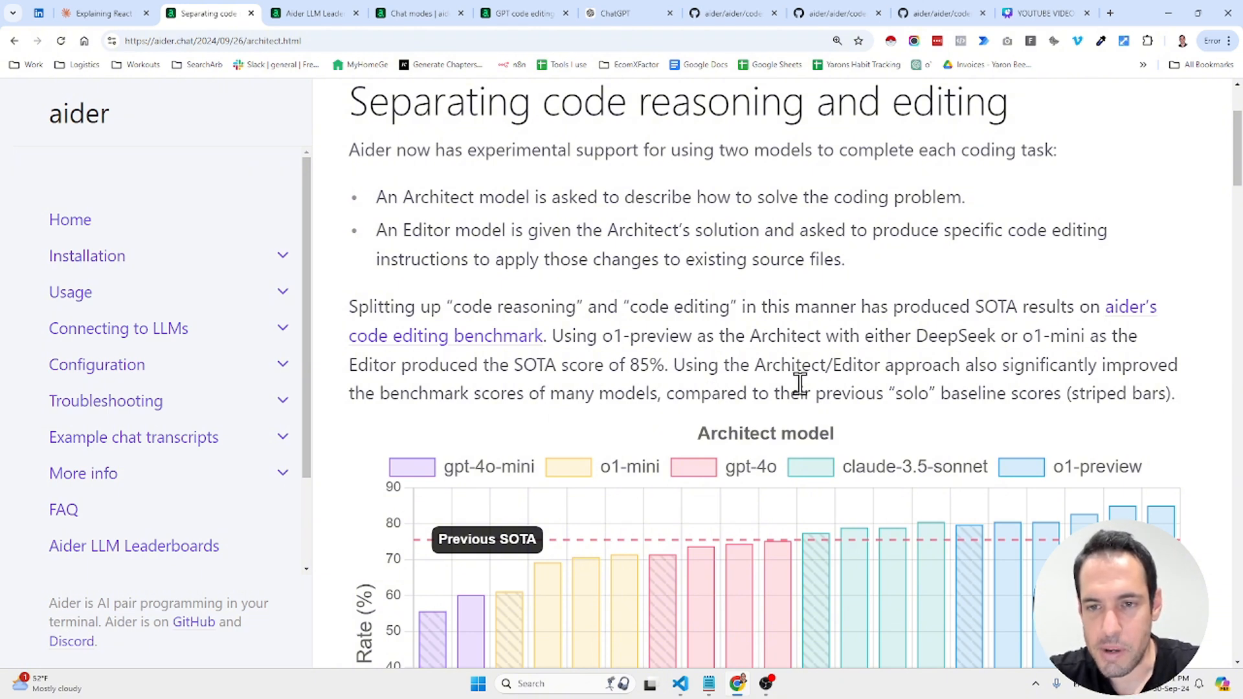
scroll(down, 3)
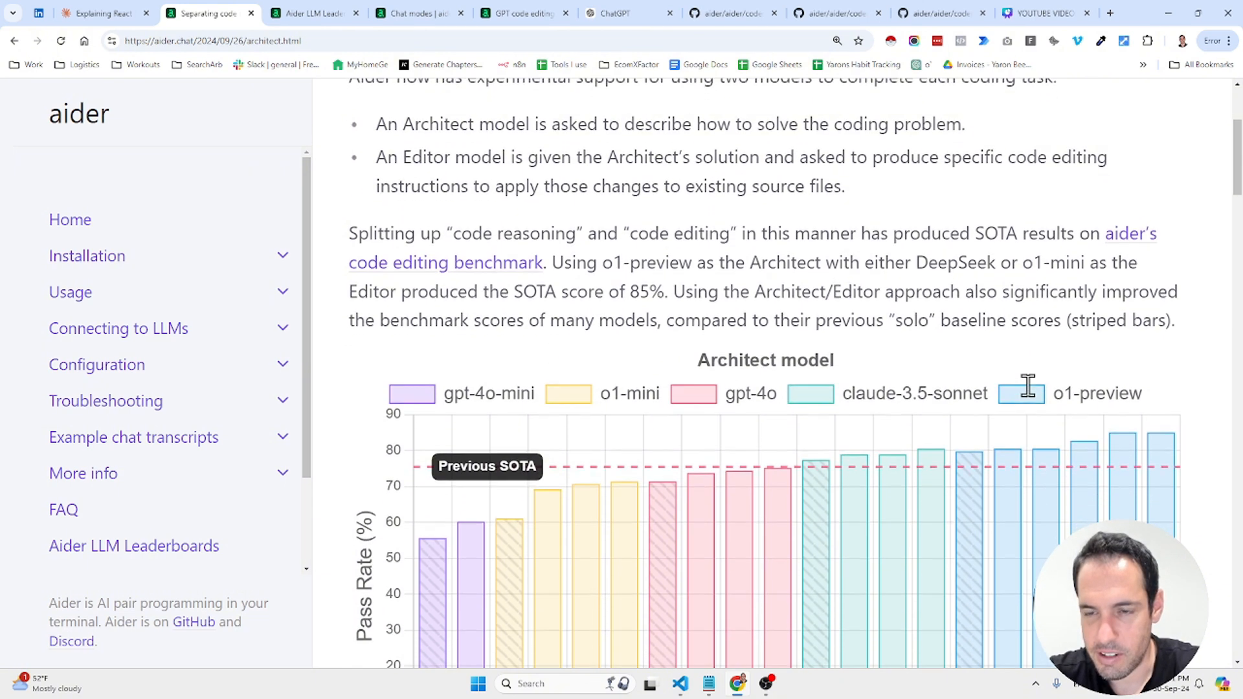
scroll(down, 3)
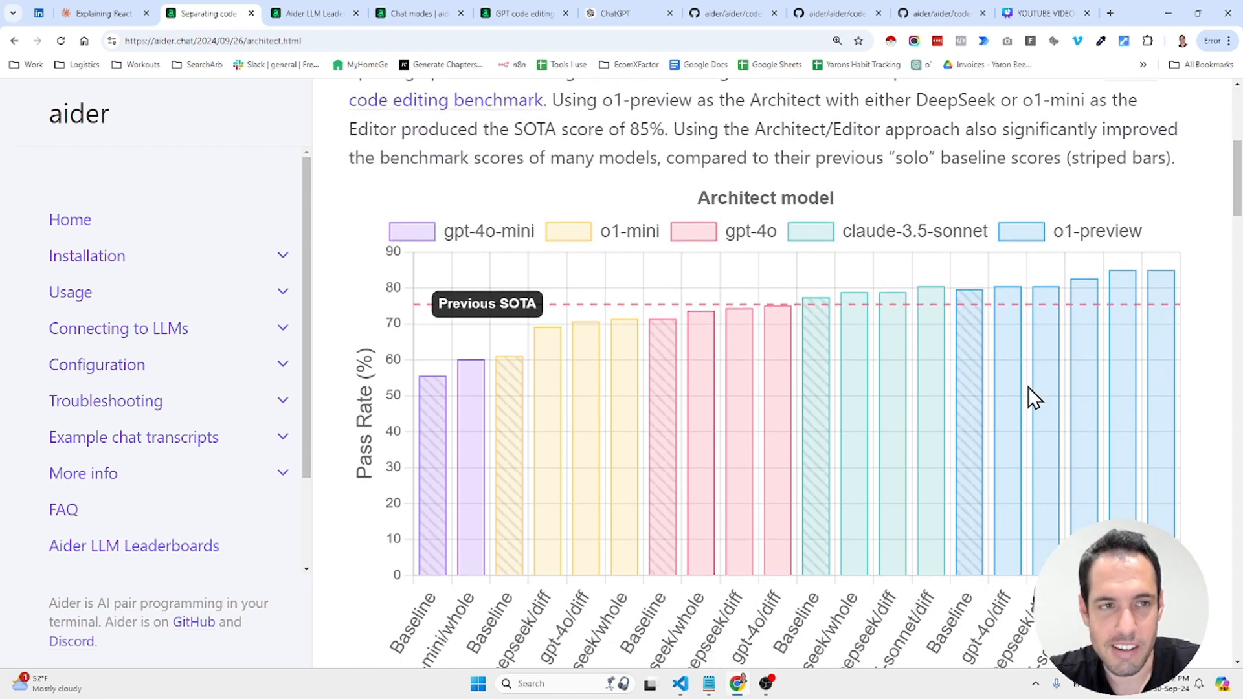
mouse_move(996, 357)
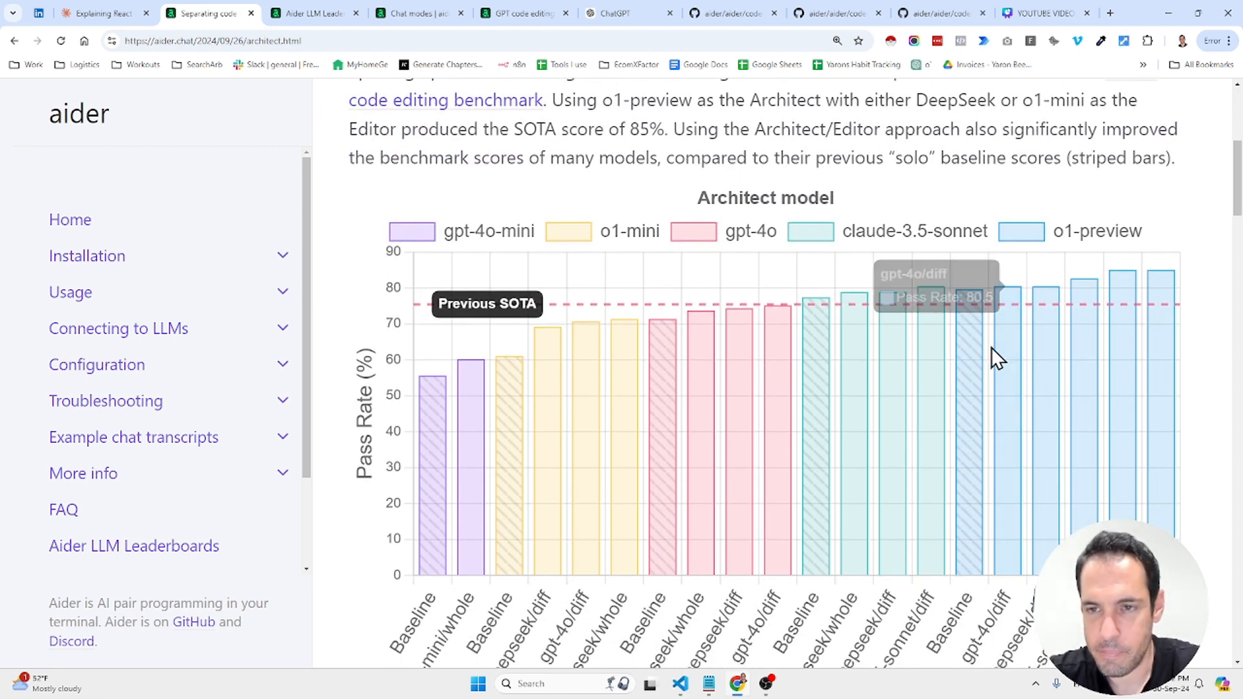
mouse_move(1150, 318)
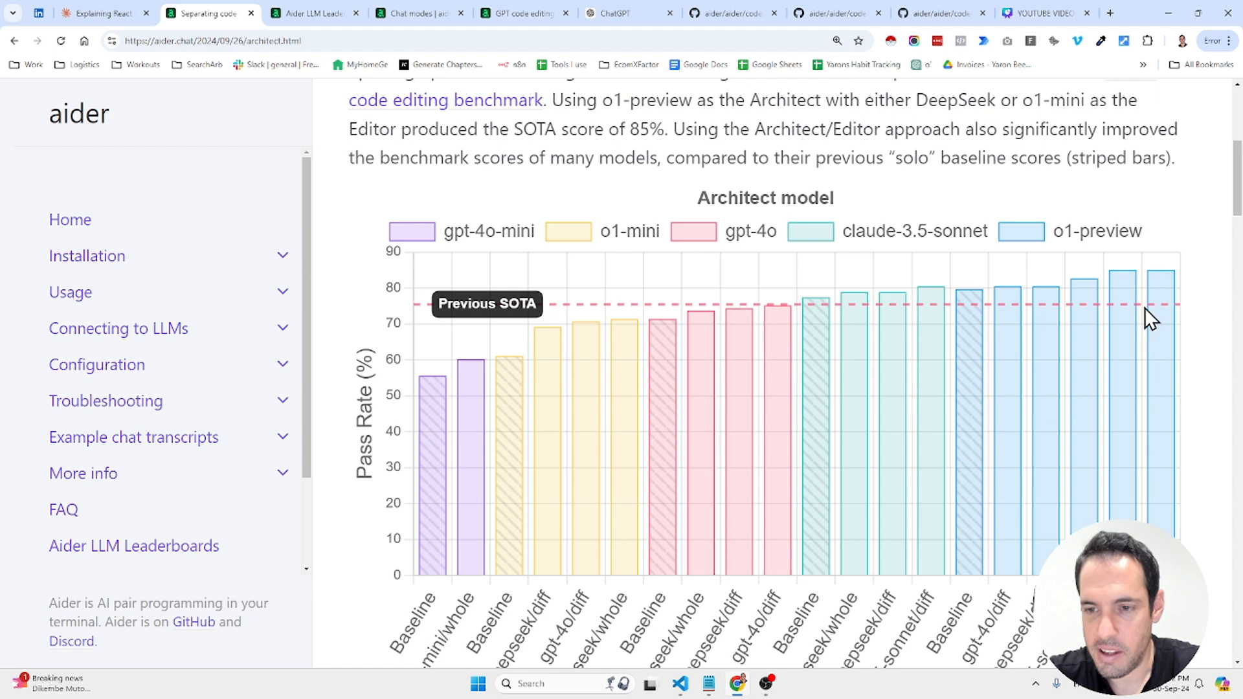
mouse_move(428, 412)
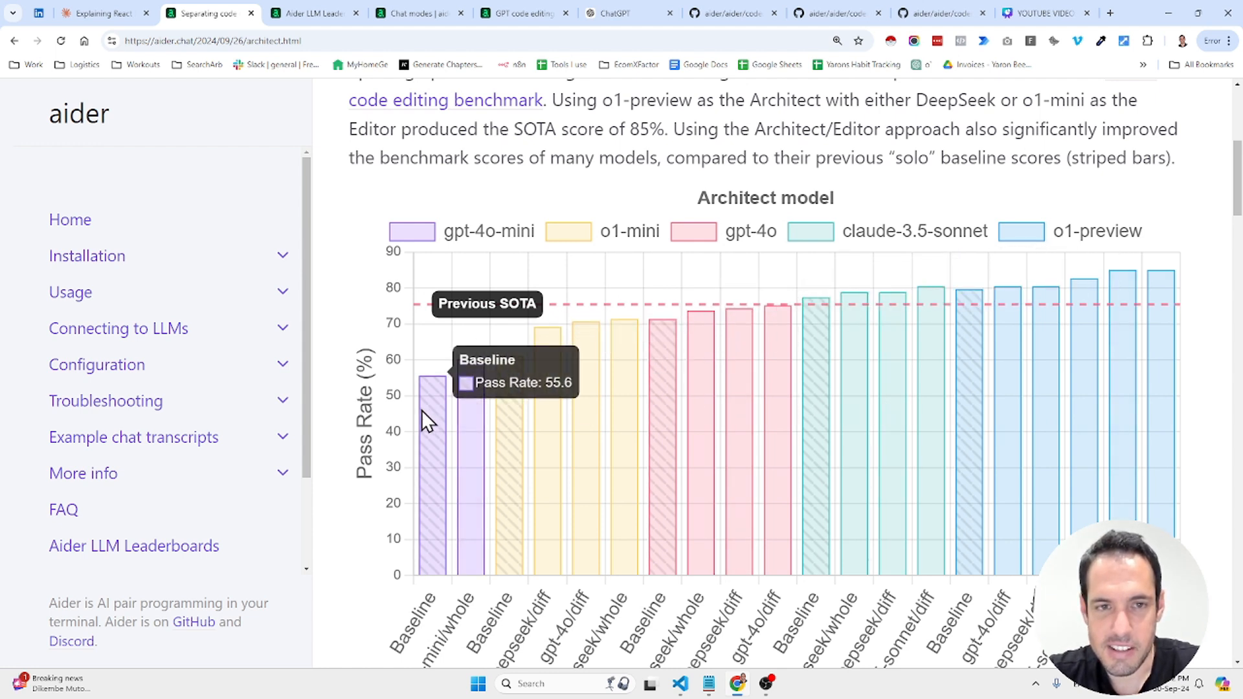
mouse_move(460, 427)
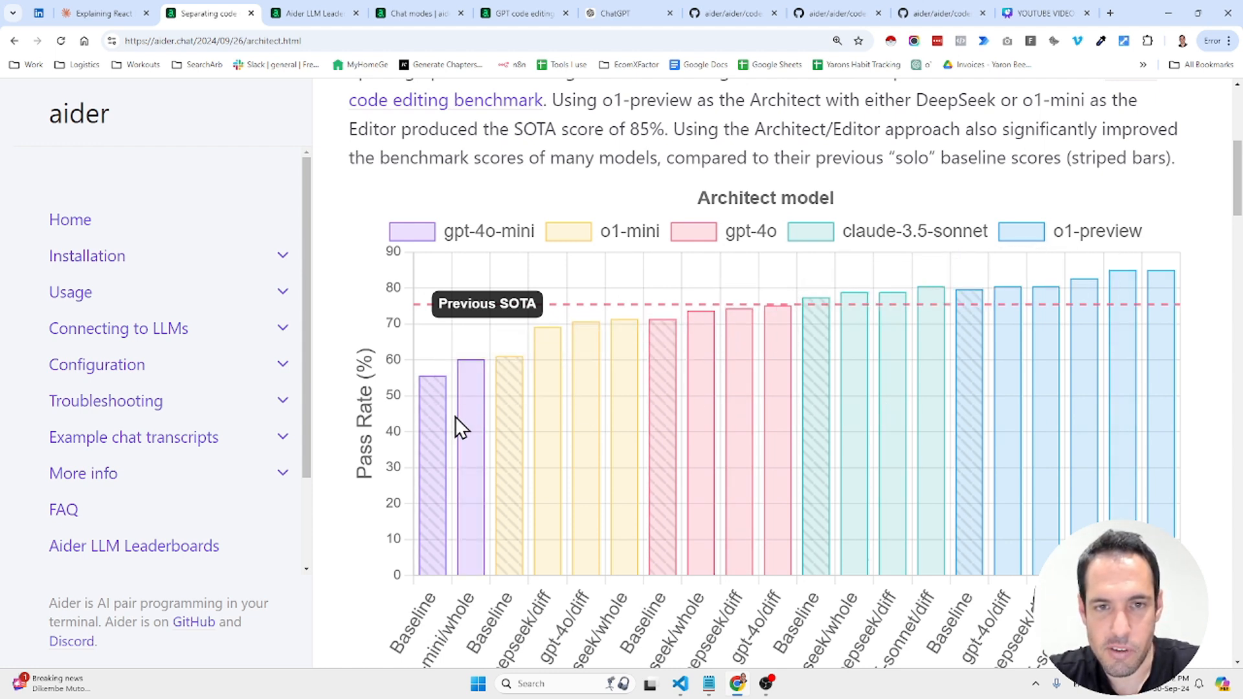
mouse_move(820, 400)
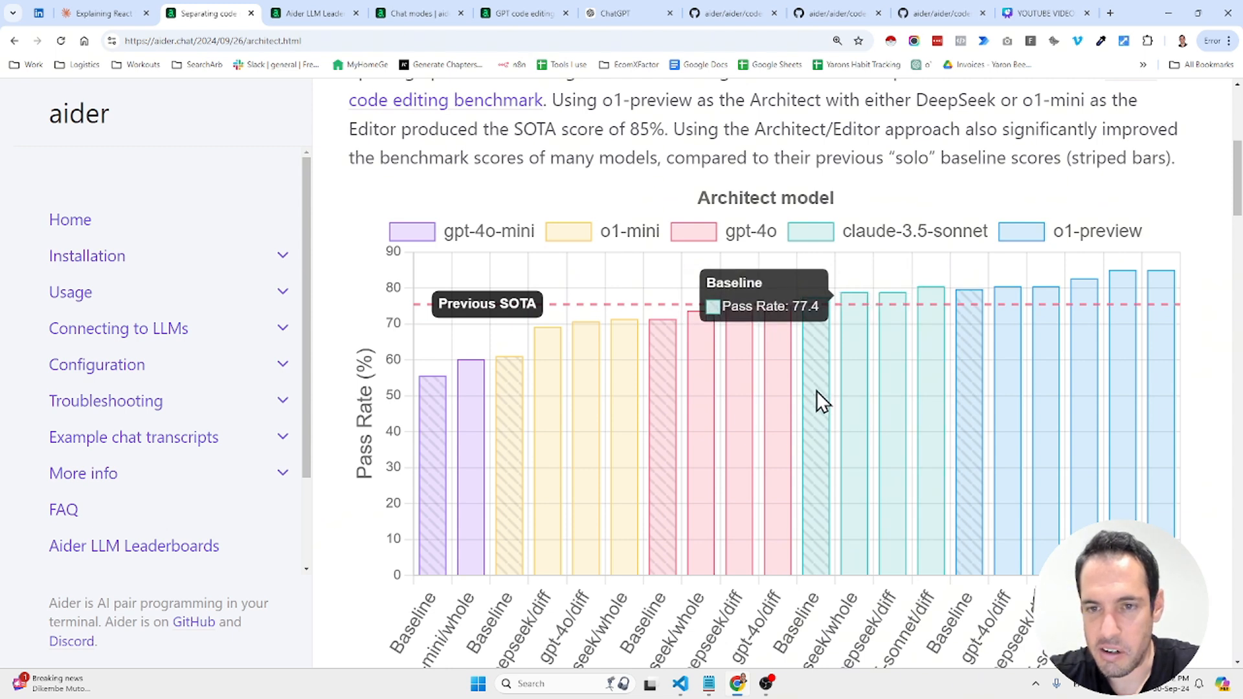
mouse_move(1173, 420)
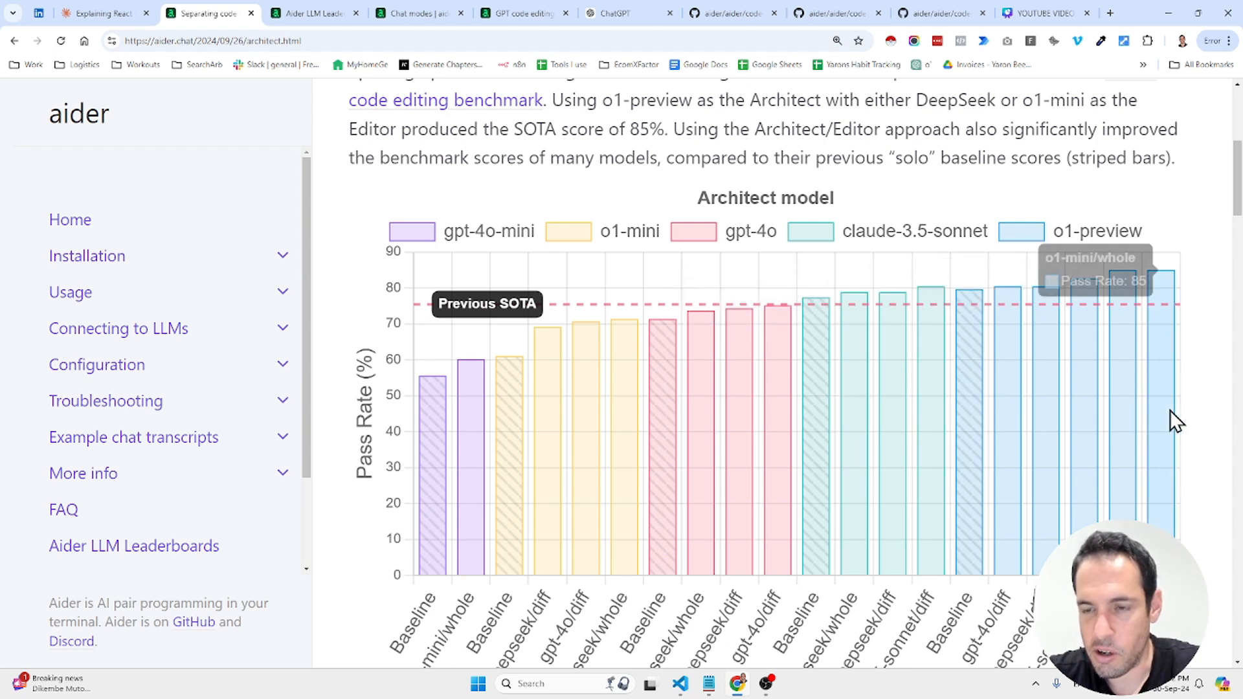
mouse_move(1204, 198)
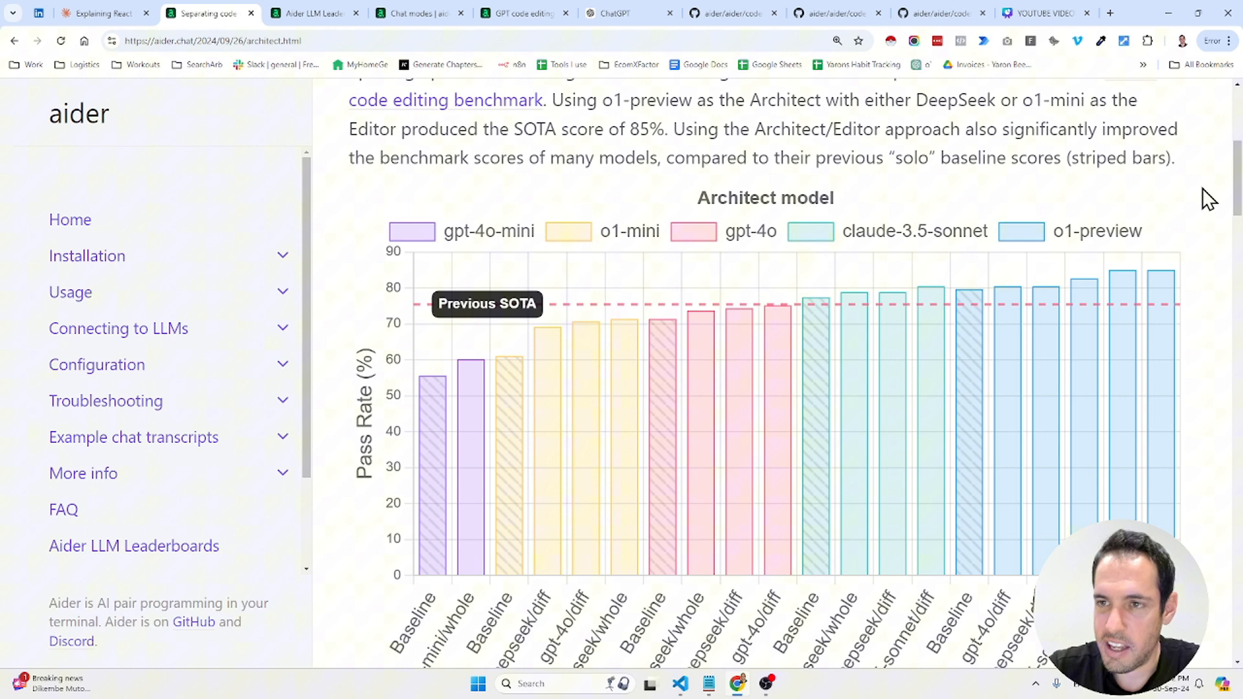
scroll(down, 3)
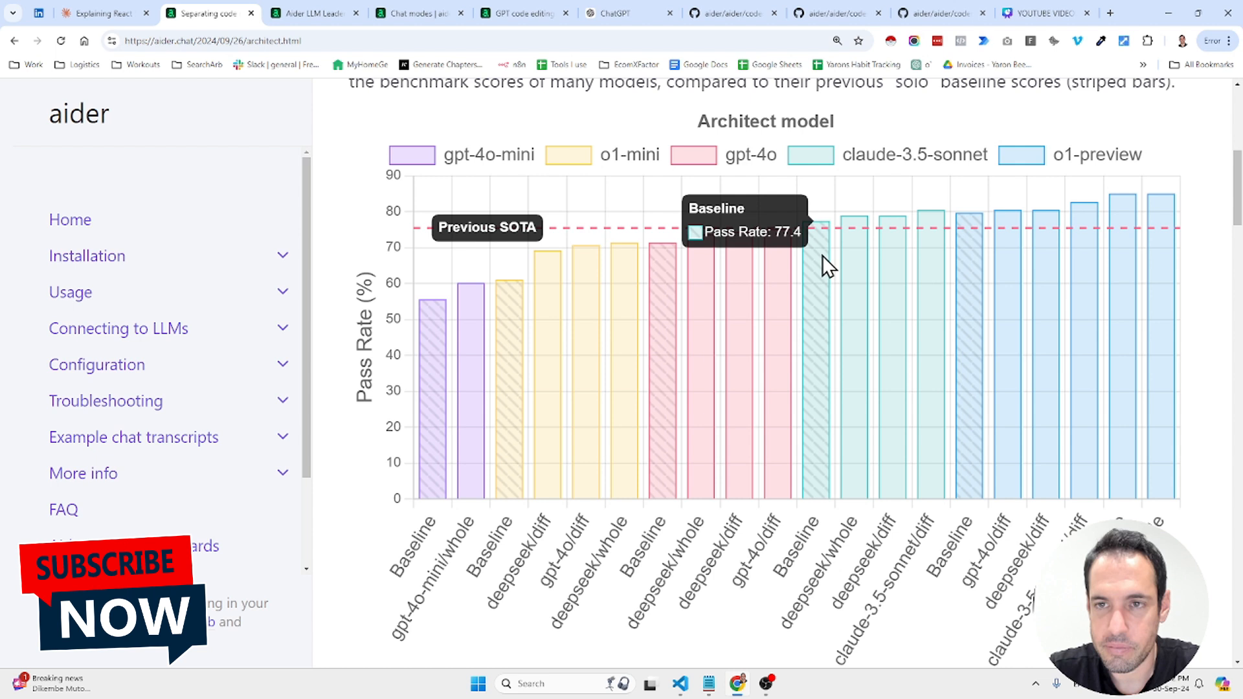
mouse_move(872, 173)
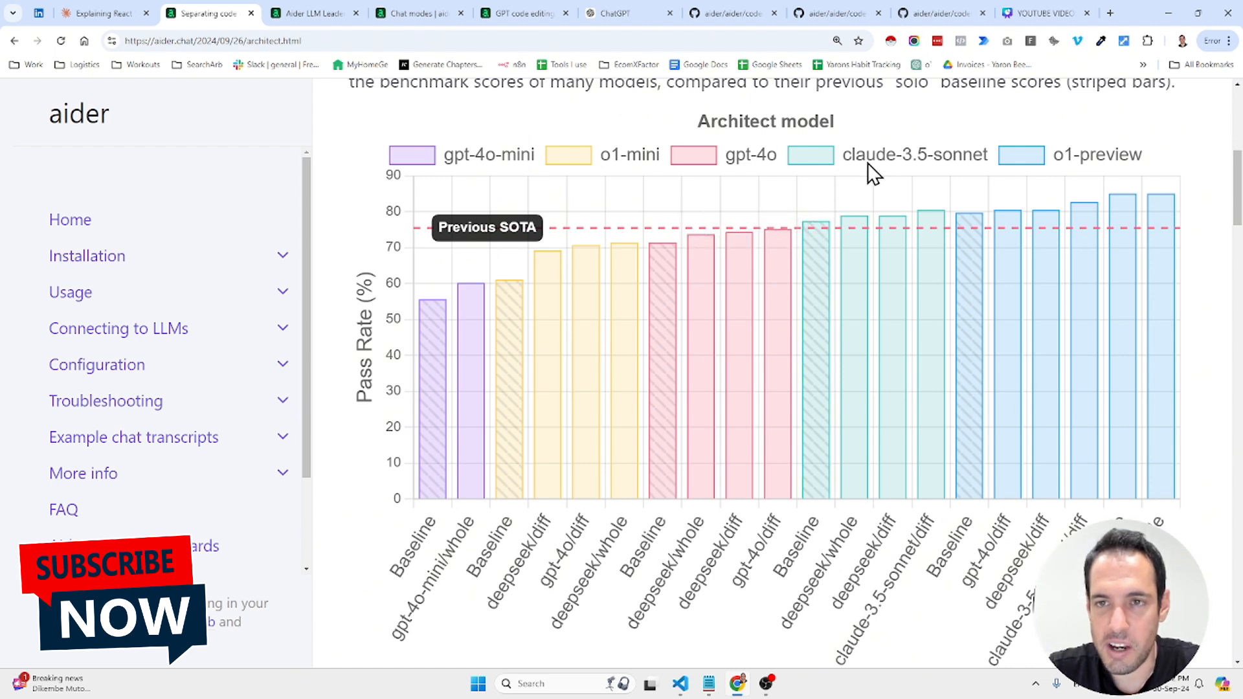
mouse_move(862, 169)
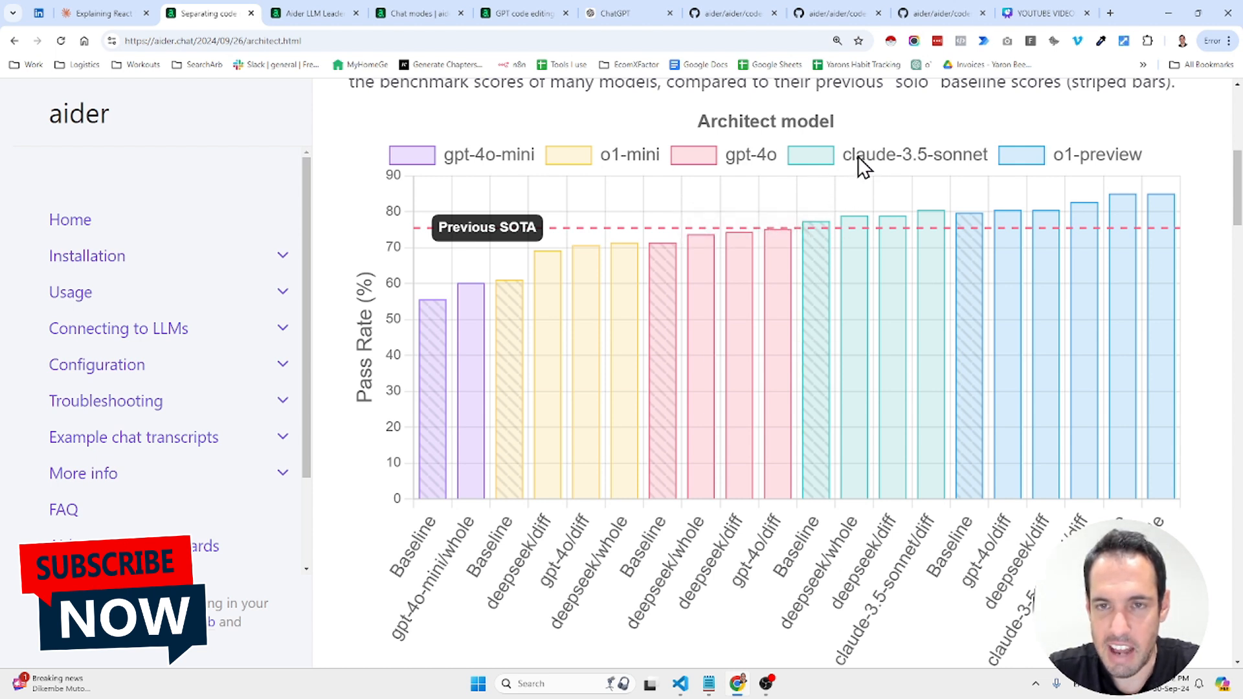
mouse_move(813, 323)
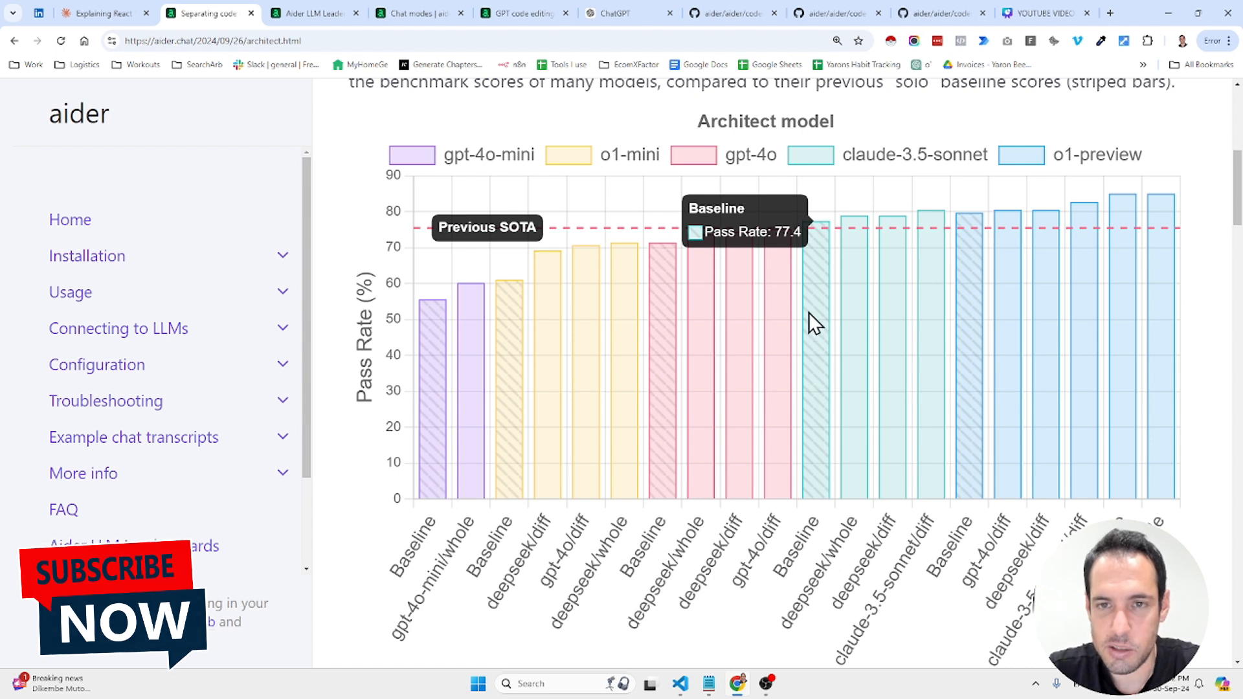
mouse_move(812, 254)
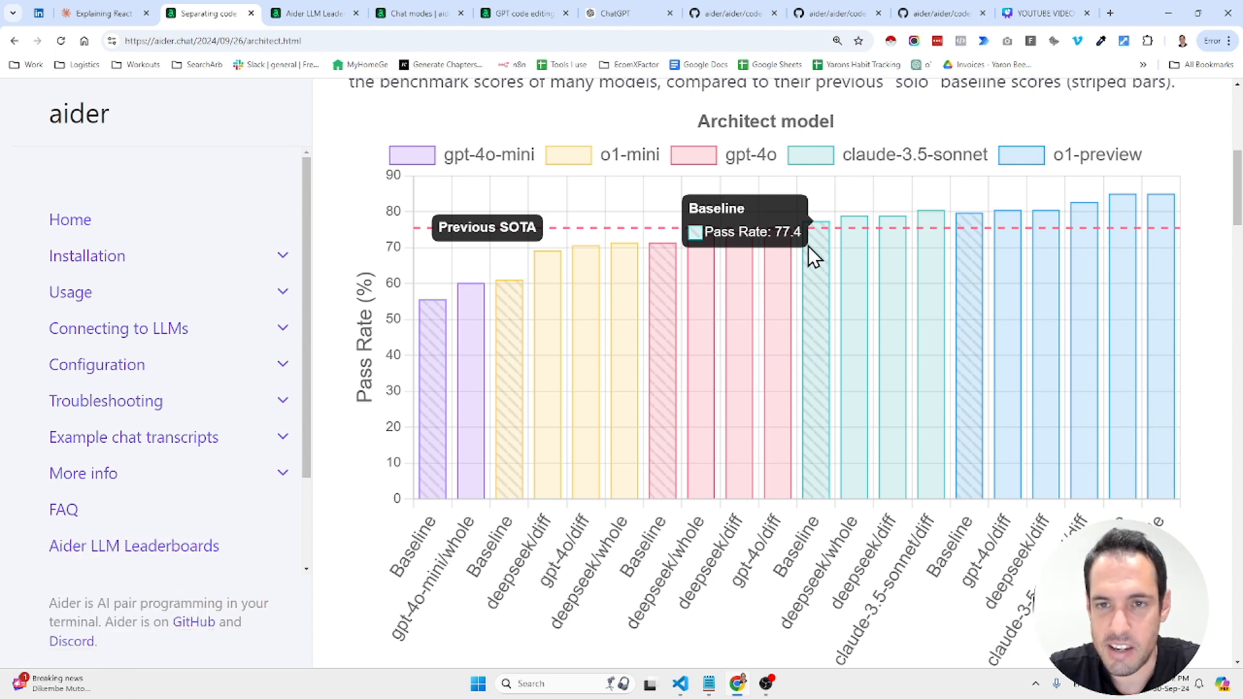
mouse_move(830, 196)
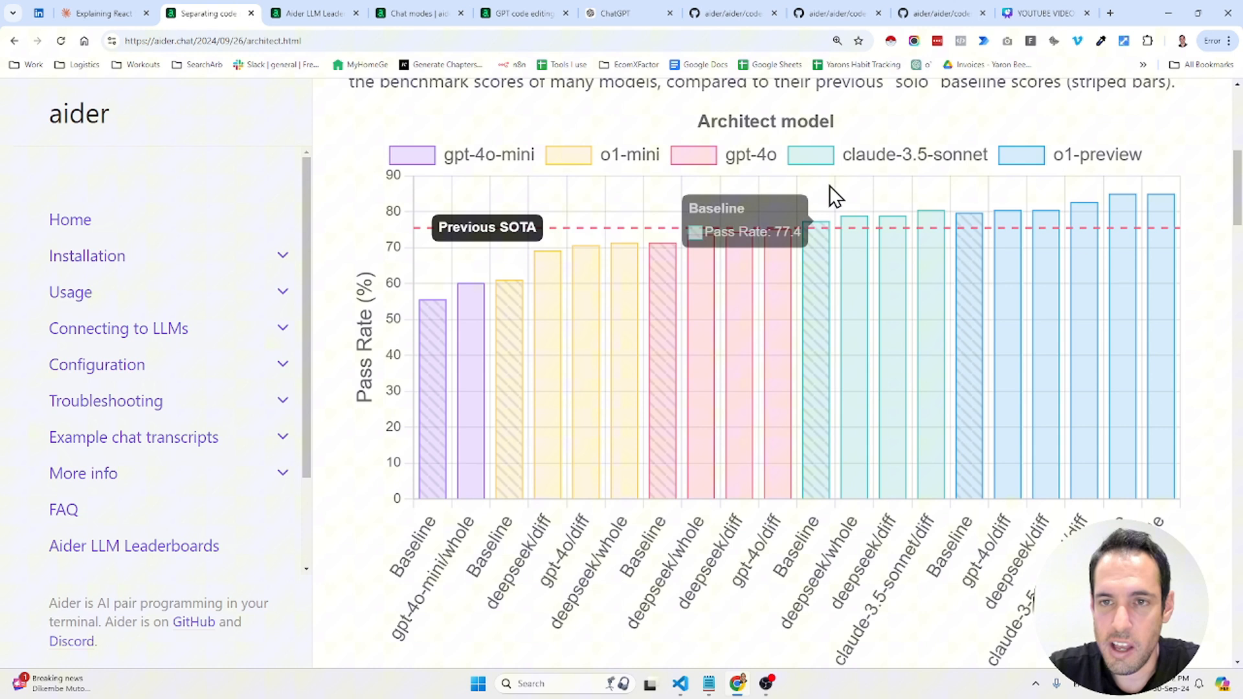
mouse_move(852, 297)
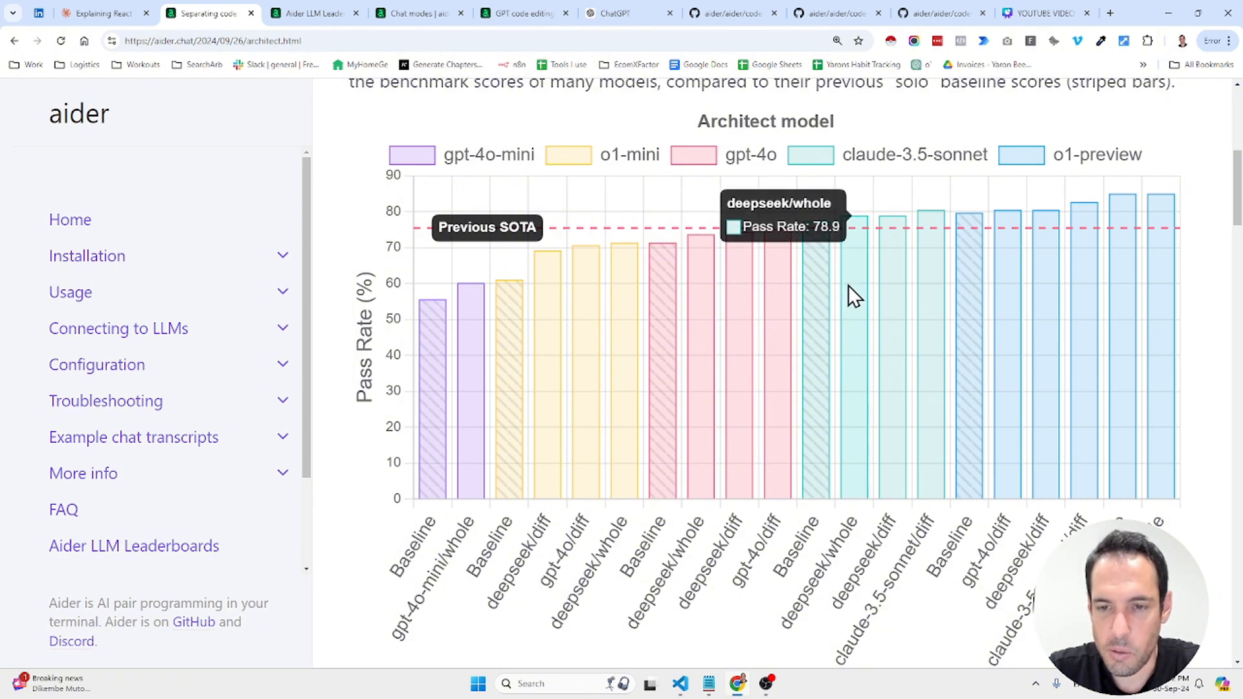
mouse_move(841, 260)
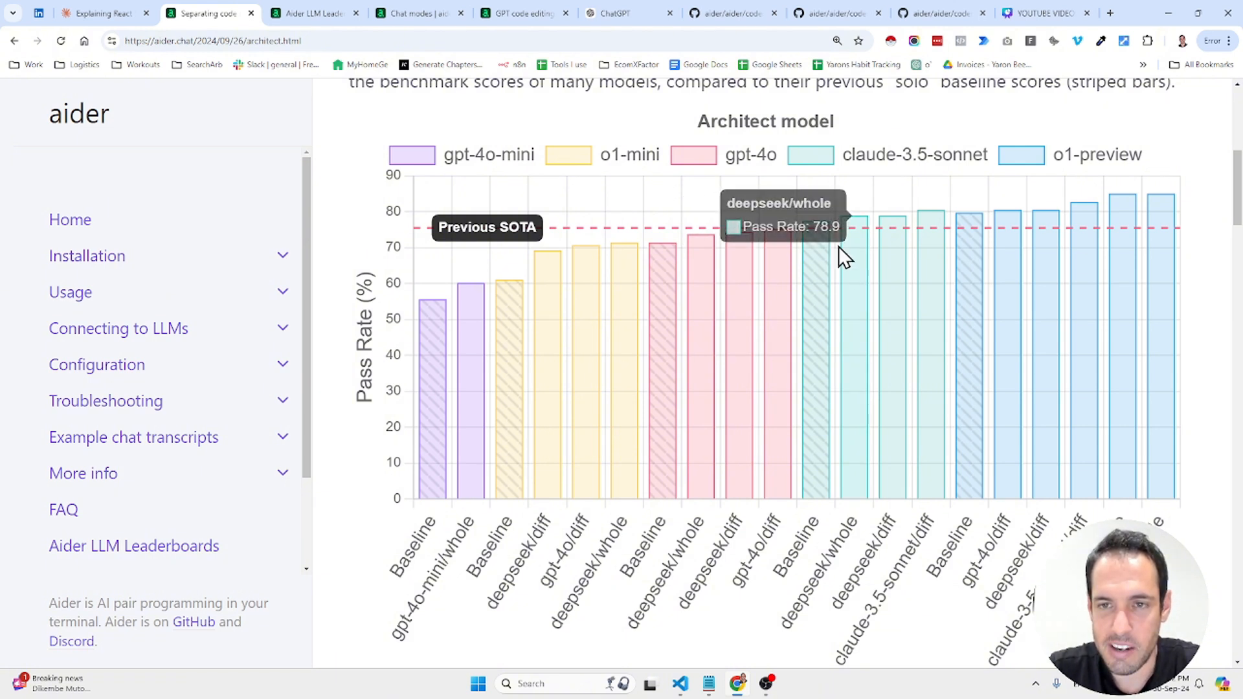
mouse_move(909, 307)
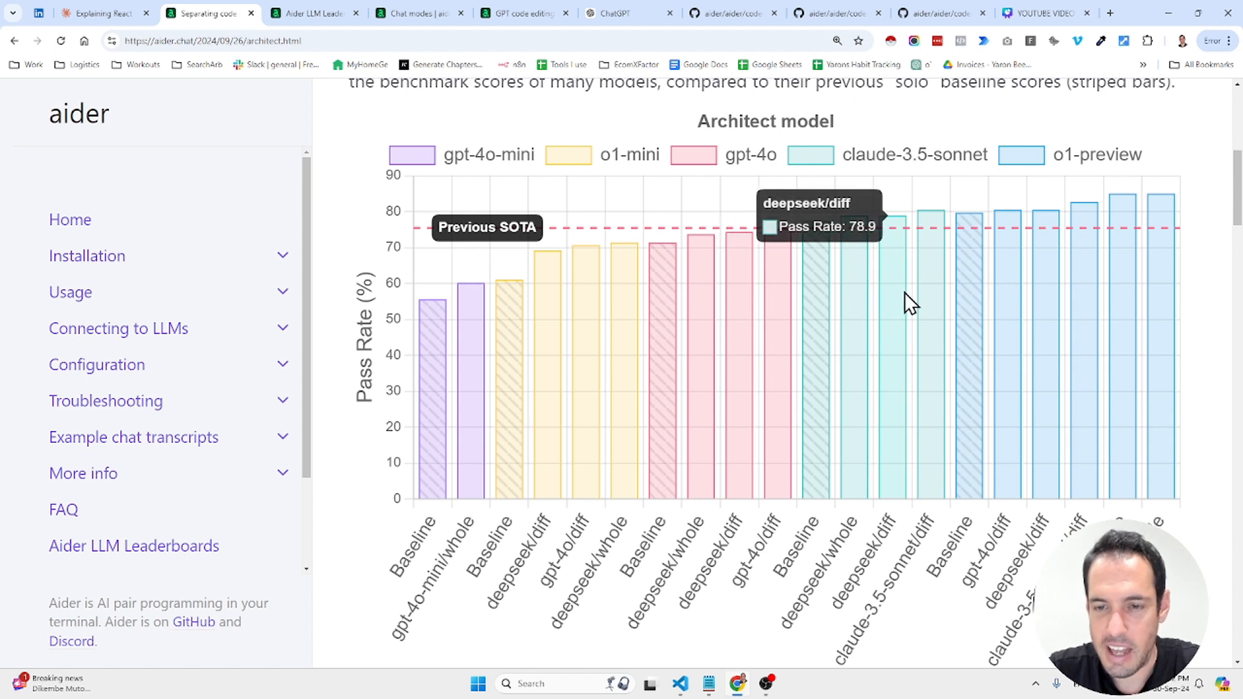
mouse_move(918, 311)
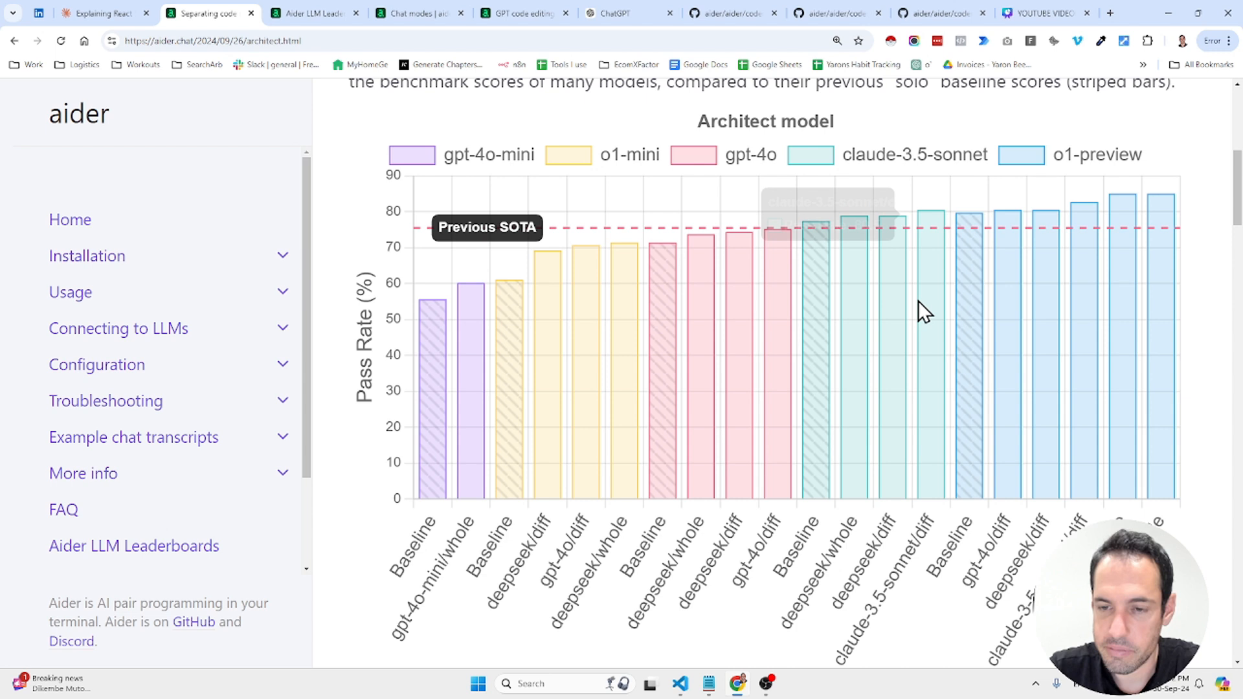
mouse_move(843, 541)
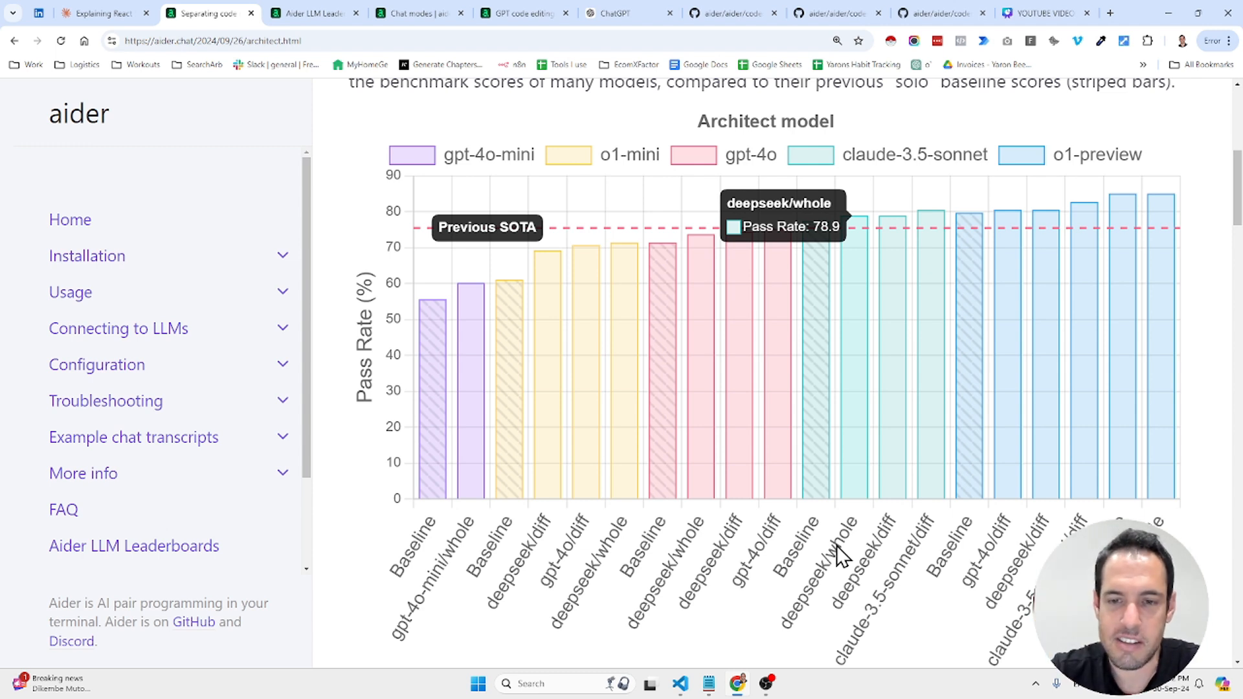
mouse_move(829, 582)
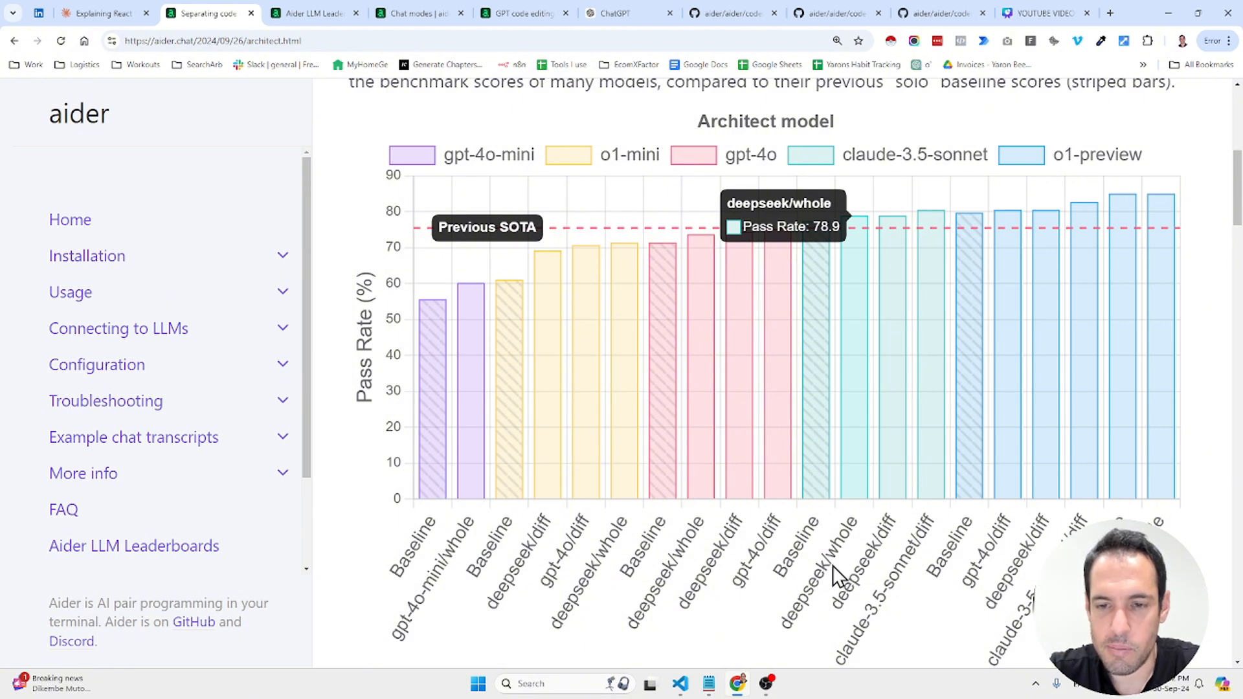
mouse_move(848, 549)
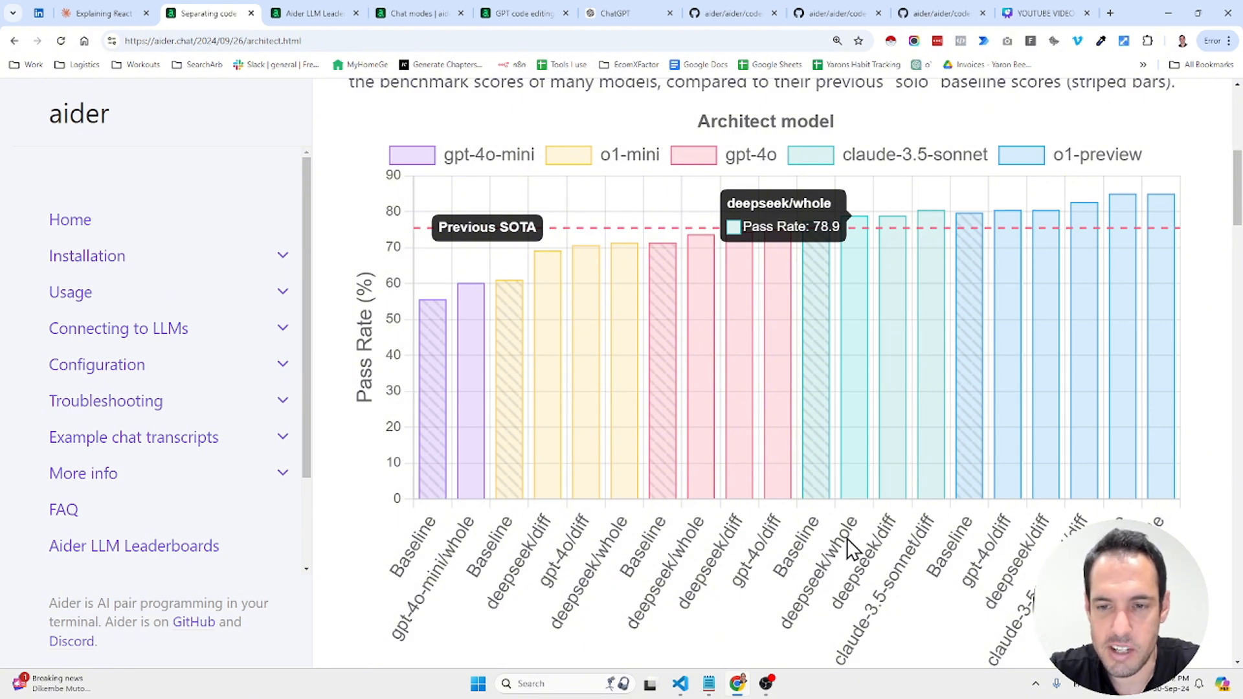
mouse_move(892, 547)
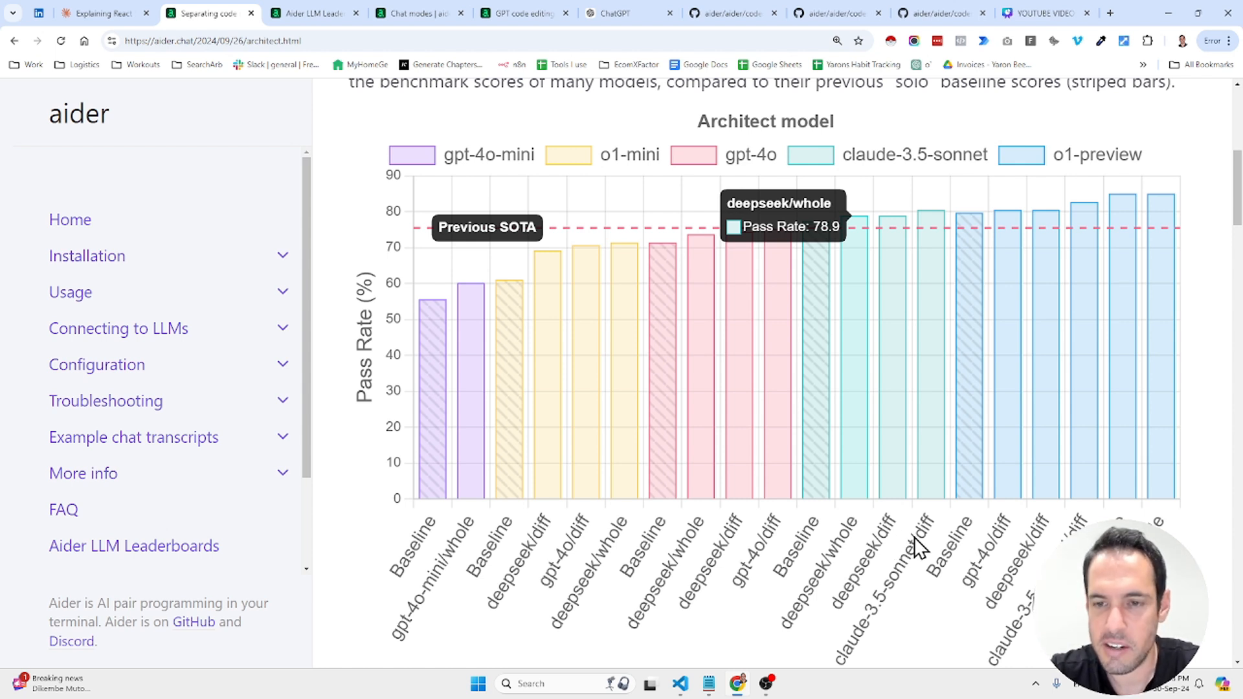
mouse_move(932, 488)
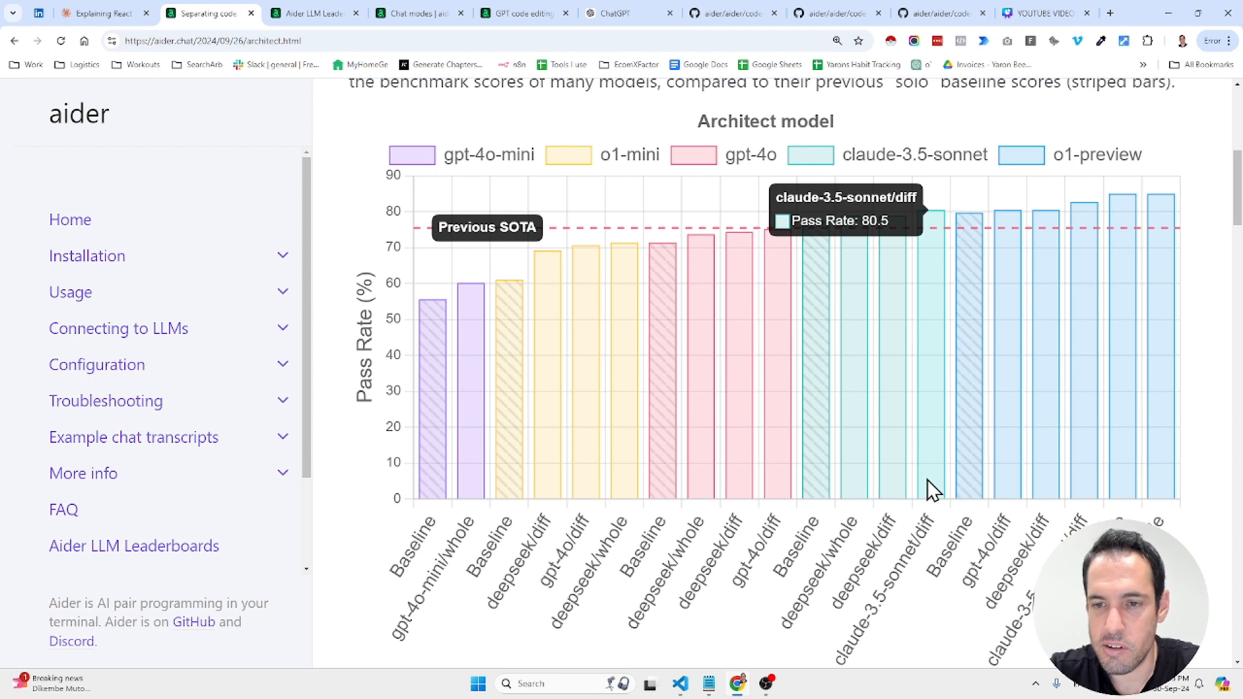
mouse_move(886, 620)
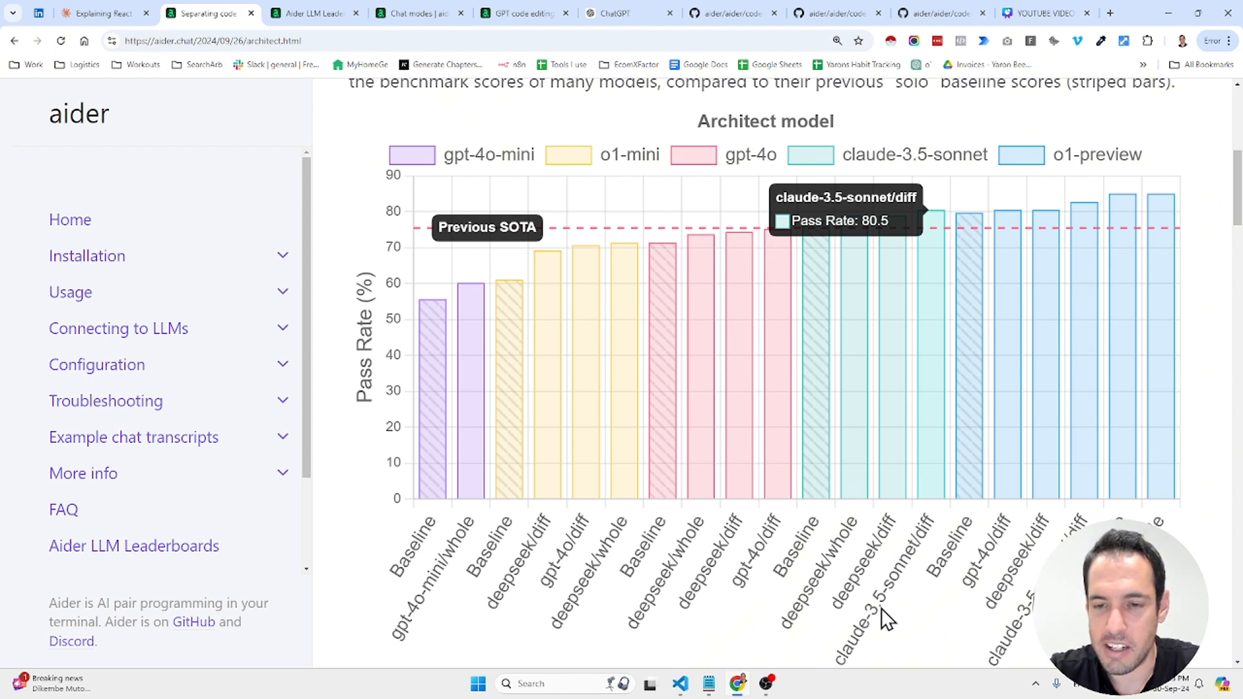
mouse_move(909, 585)
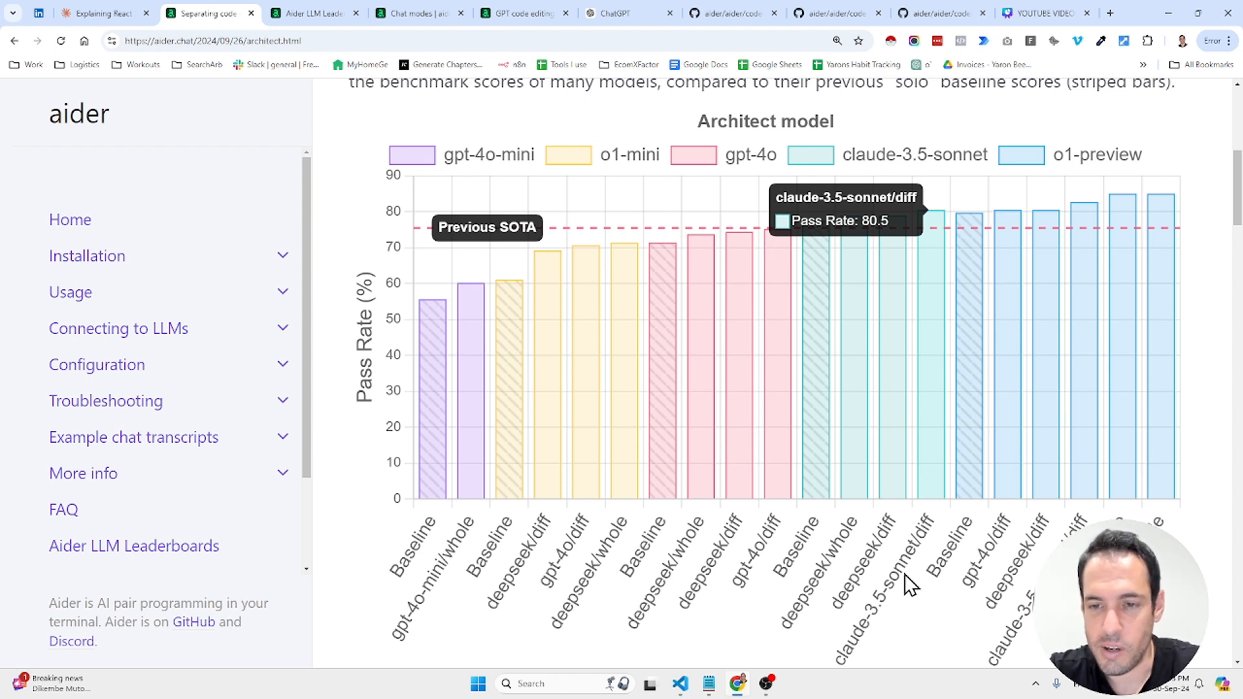
mouse_move(934, 310)
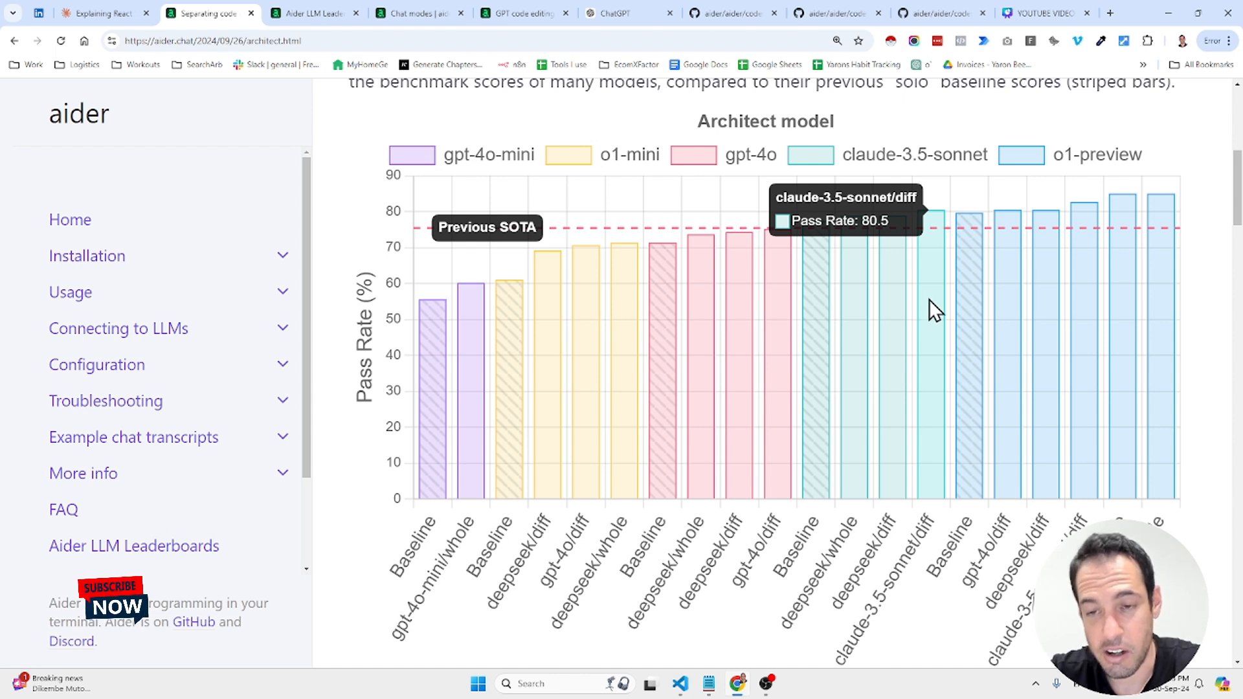
mouse_move(986, 371)
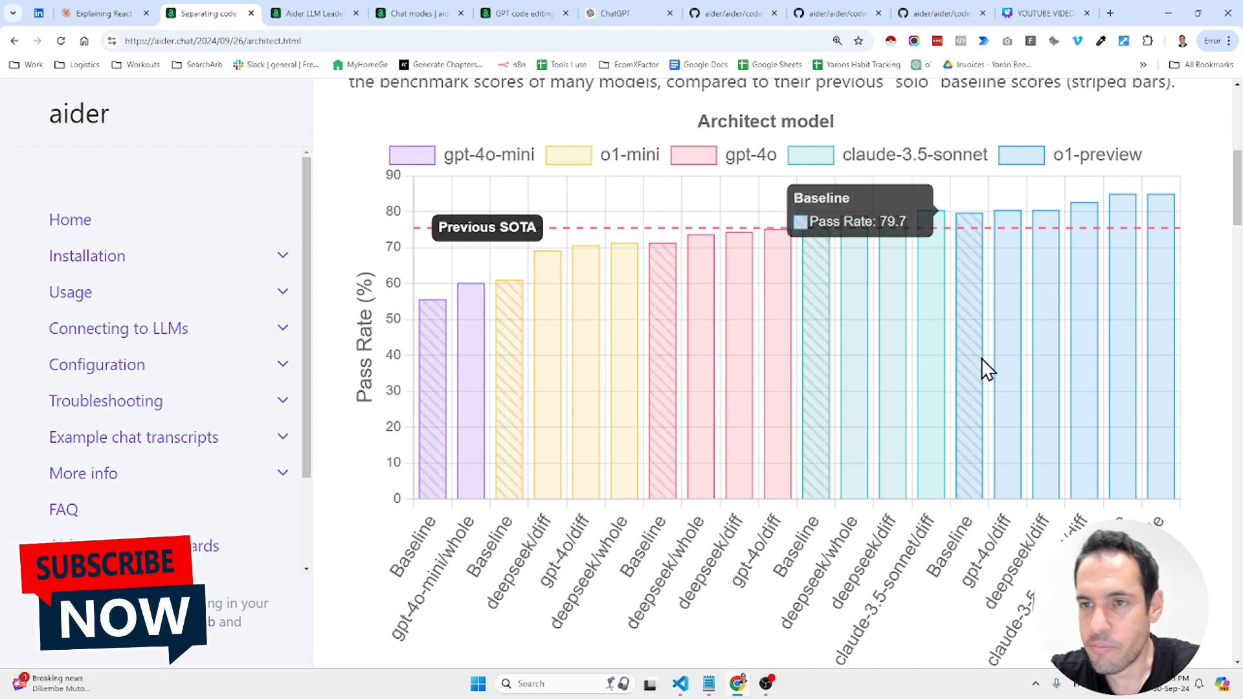
mouse_move(987, 404)
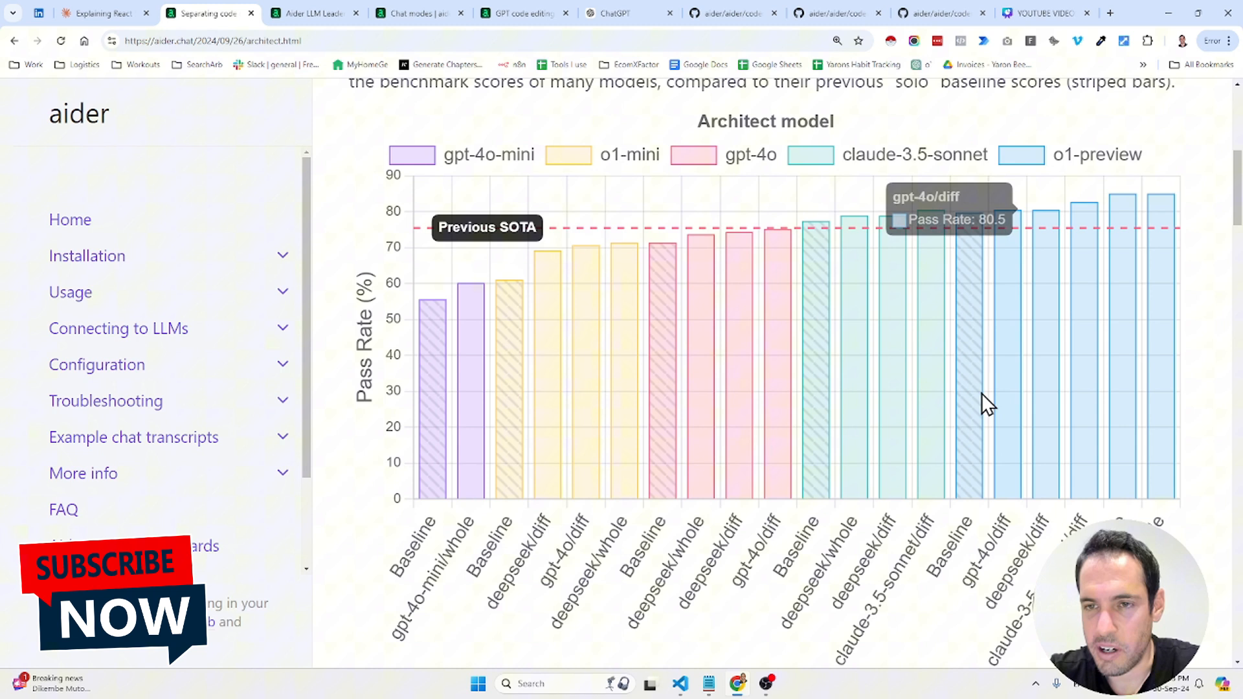
mouse_move(1082, 171)
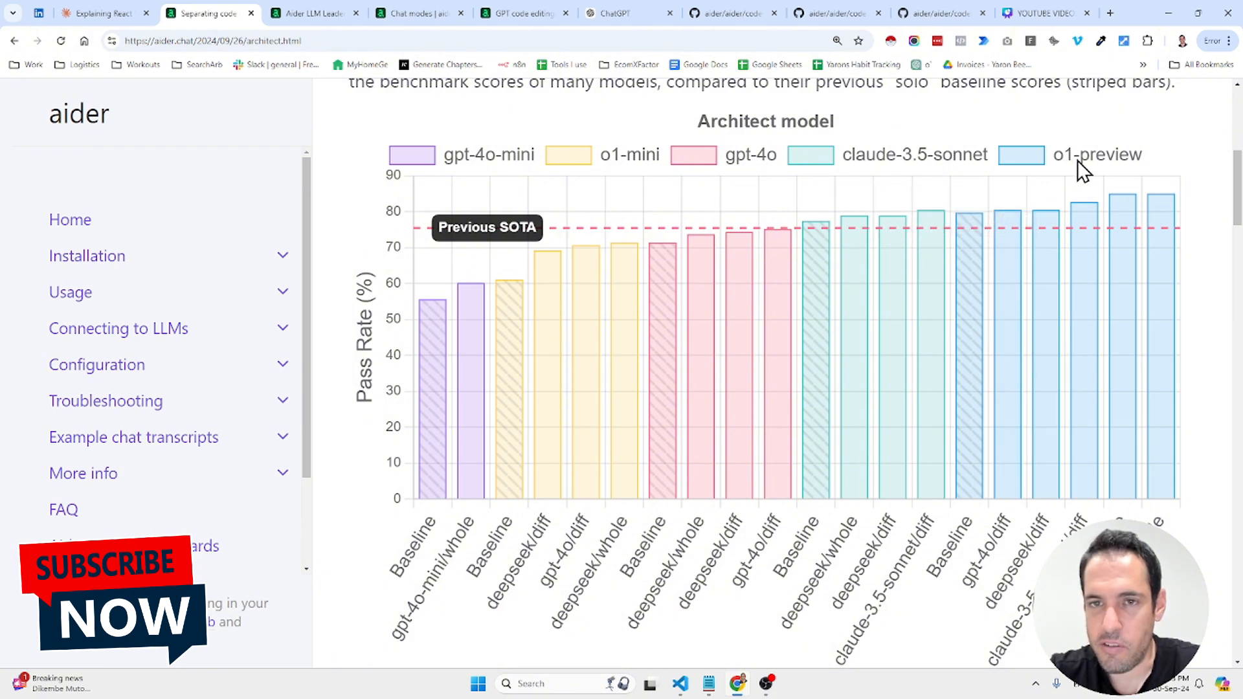
mouse_move(1076, 197)
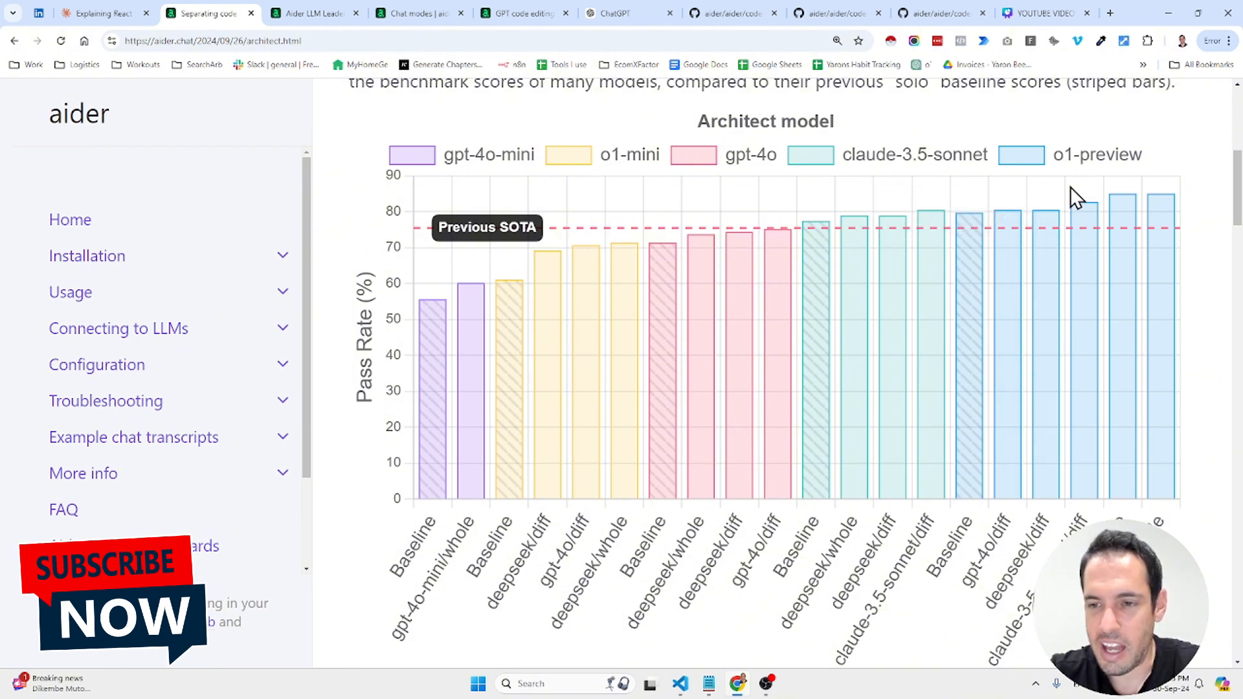
mouse_move(1113, 374)
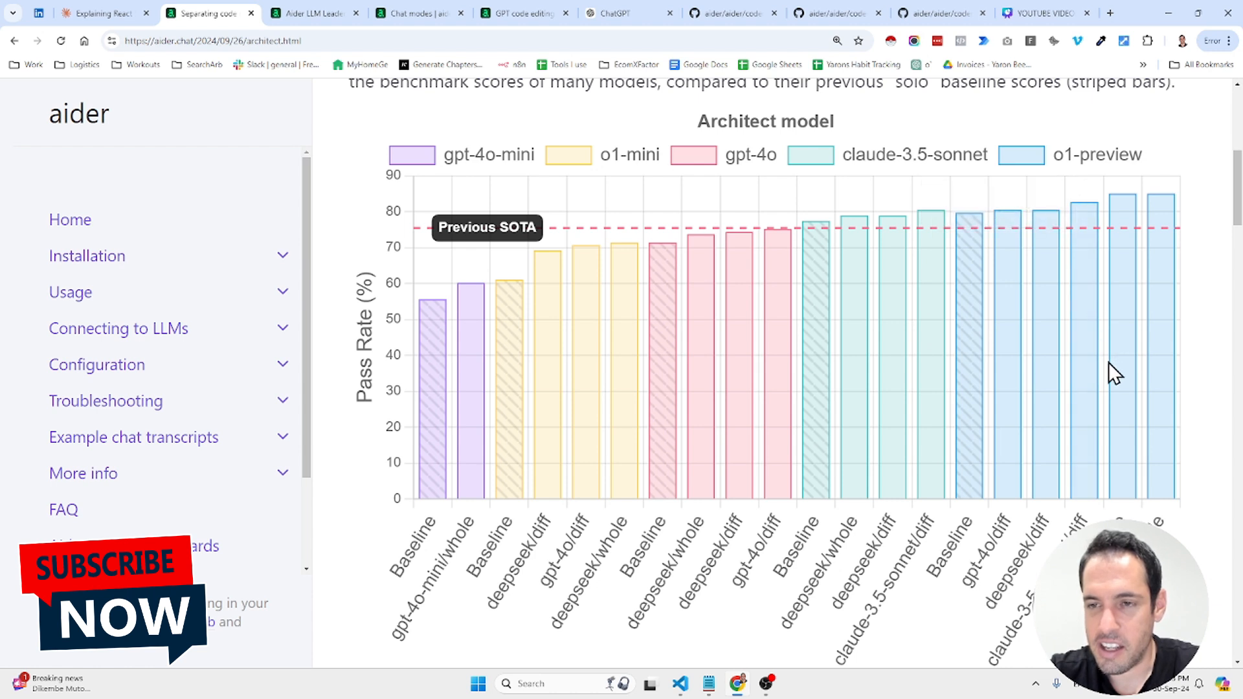
mouse_move(1118, 388)
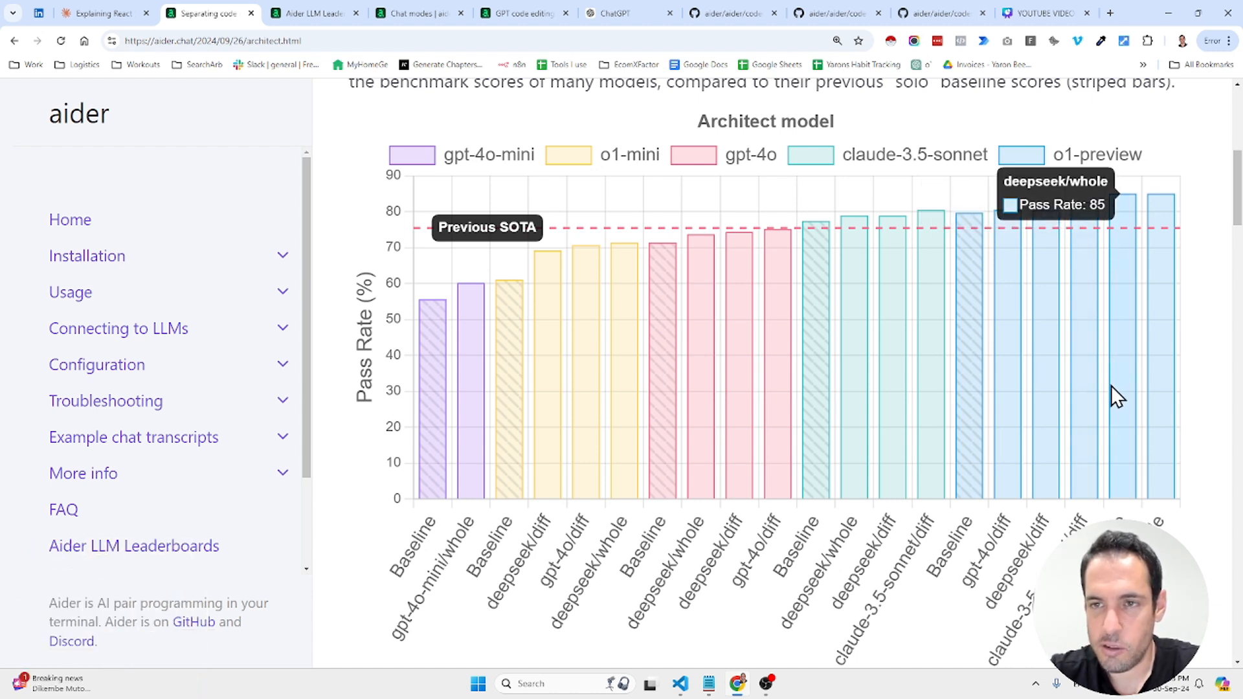
mouse_move(1122, 440)
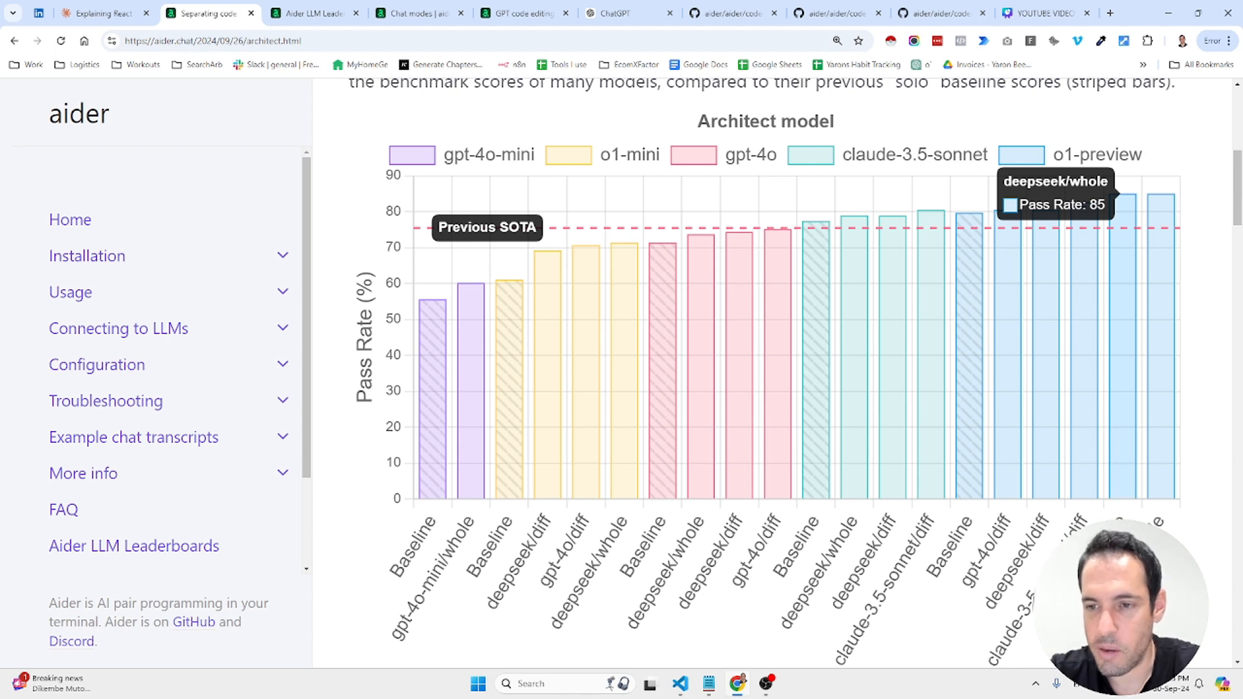
mouse_move(1124, 400)
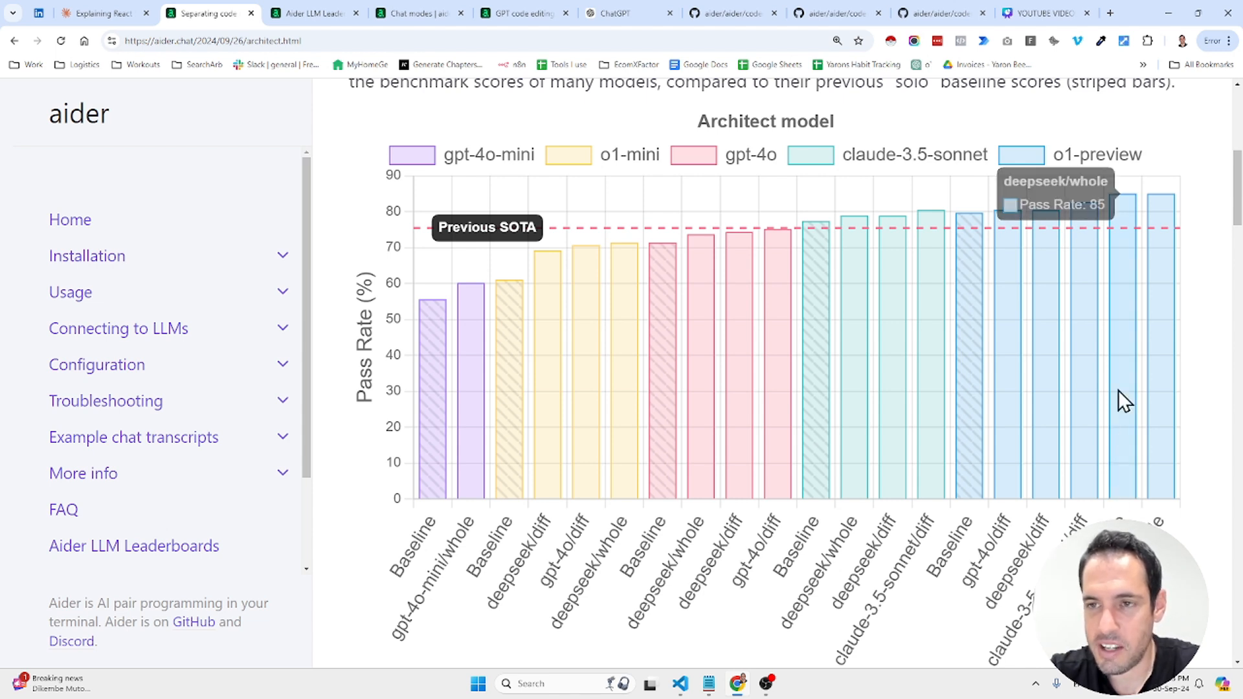
mouse_move(1130, 222)
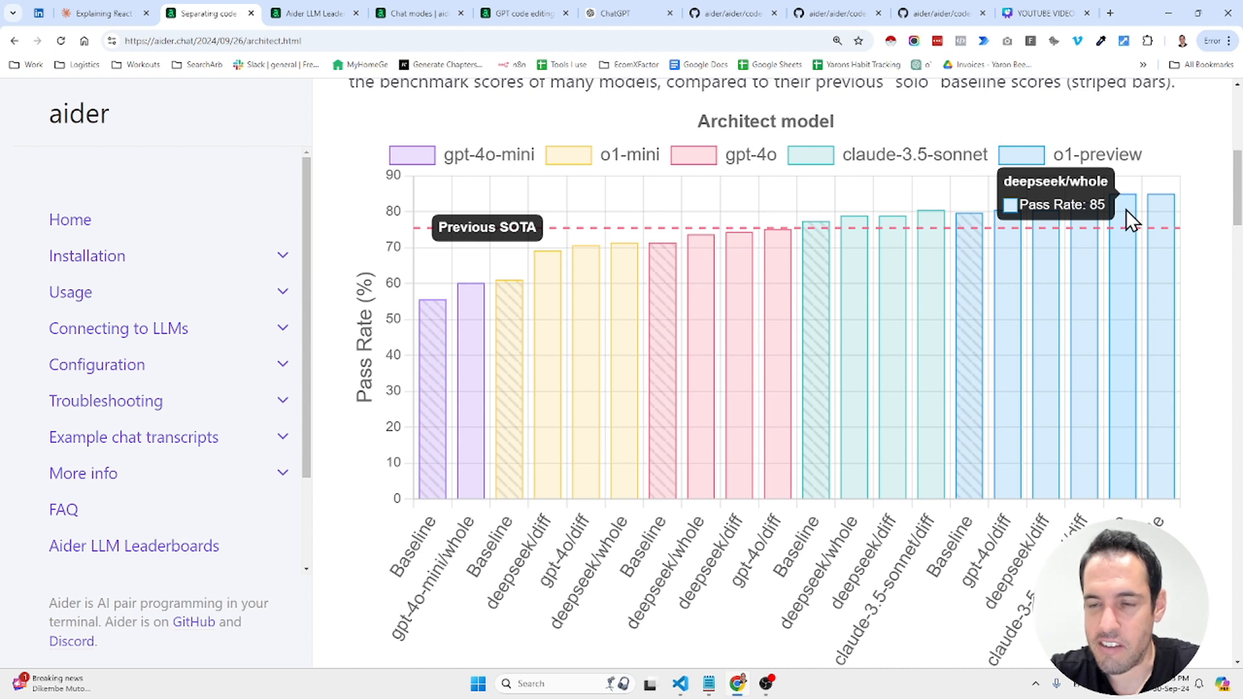
mouse_move(1161, 222)
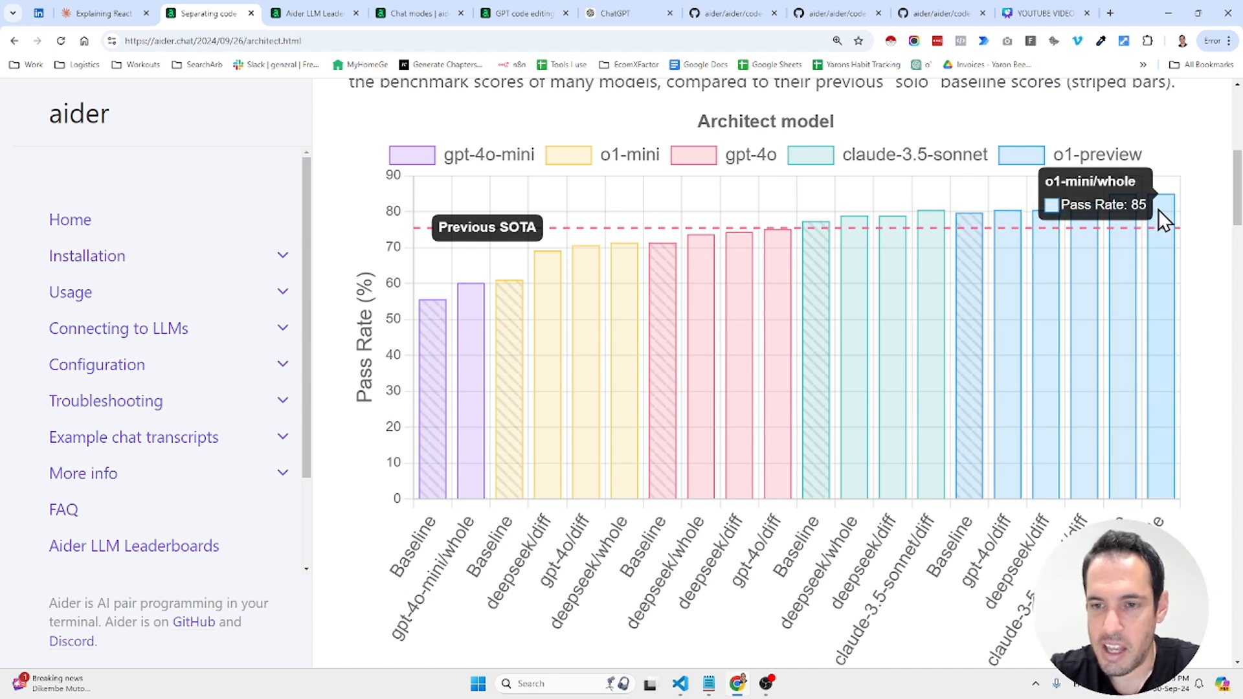
mouse_move(864, 325)
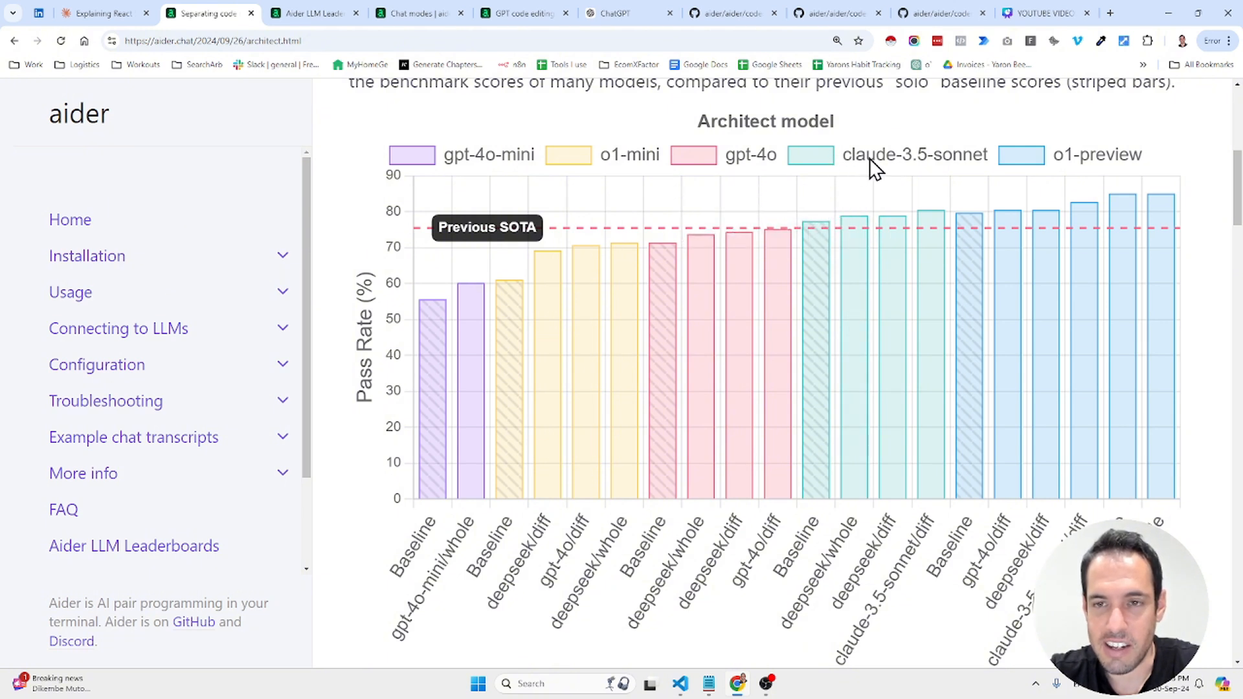
mouse_move(911, 377)
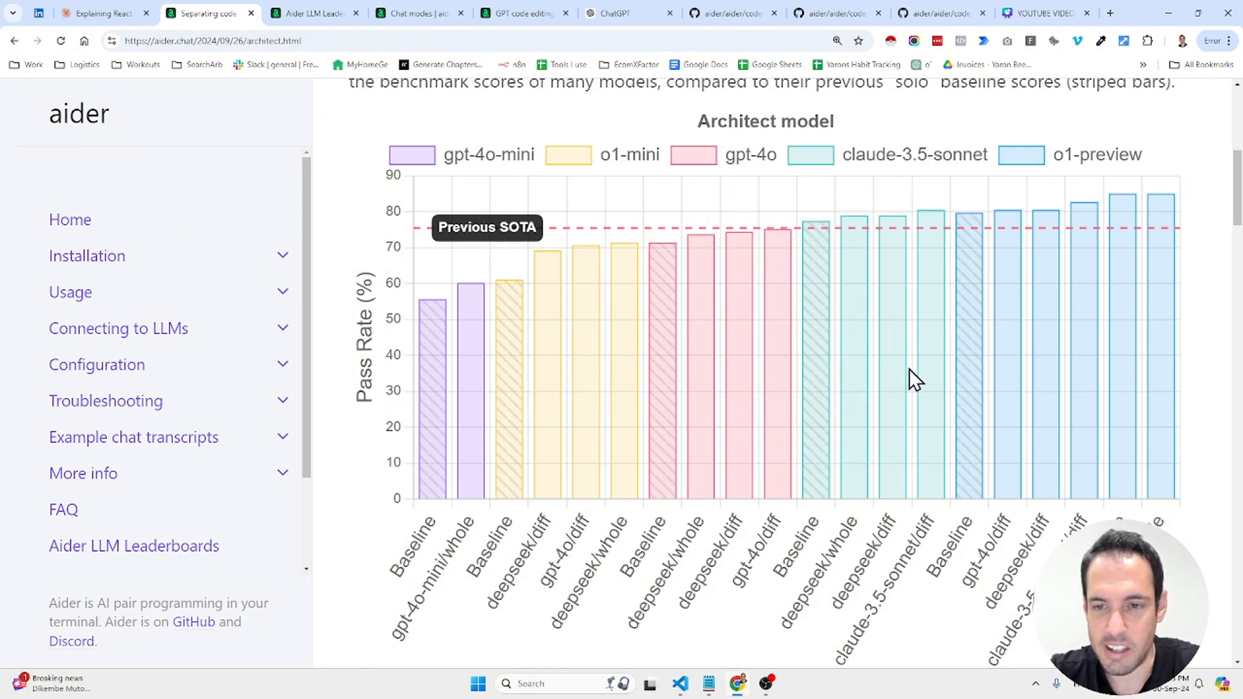
mouse_move(1084, 210)
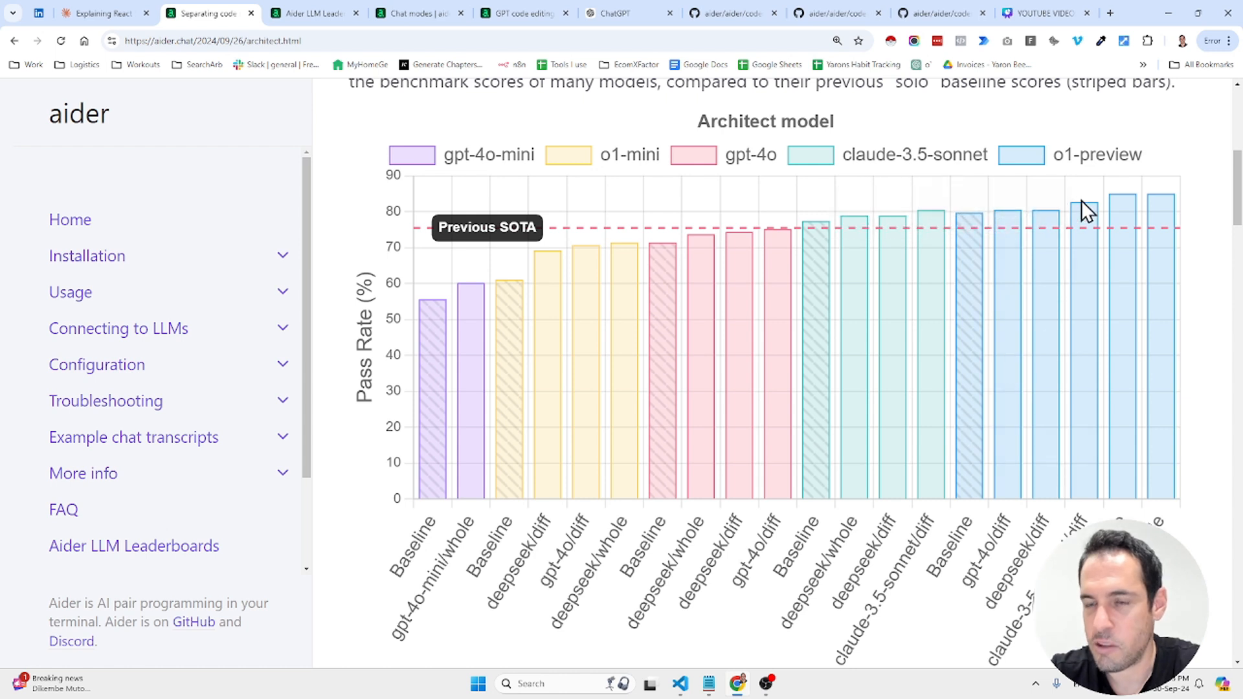
mouse_move(1075, 174)
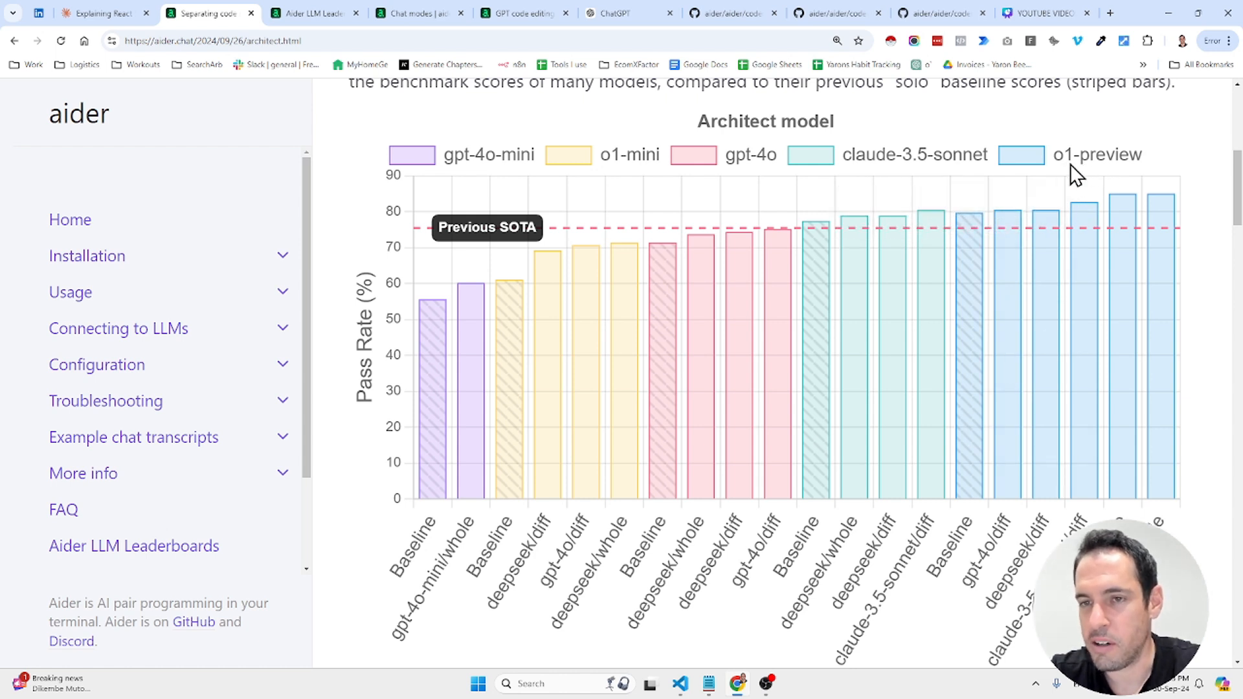
mouse_move(972, 373)
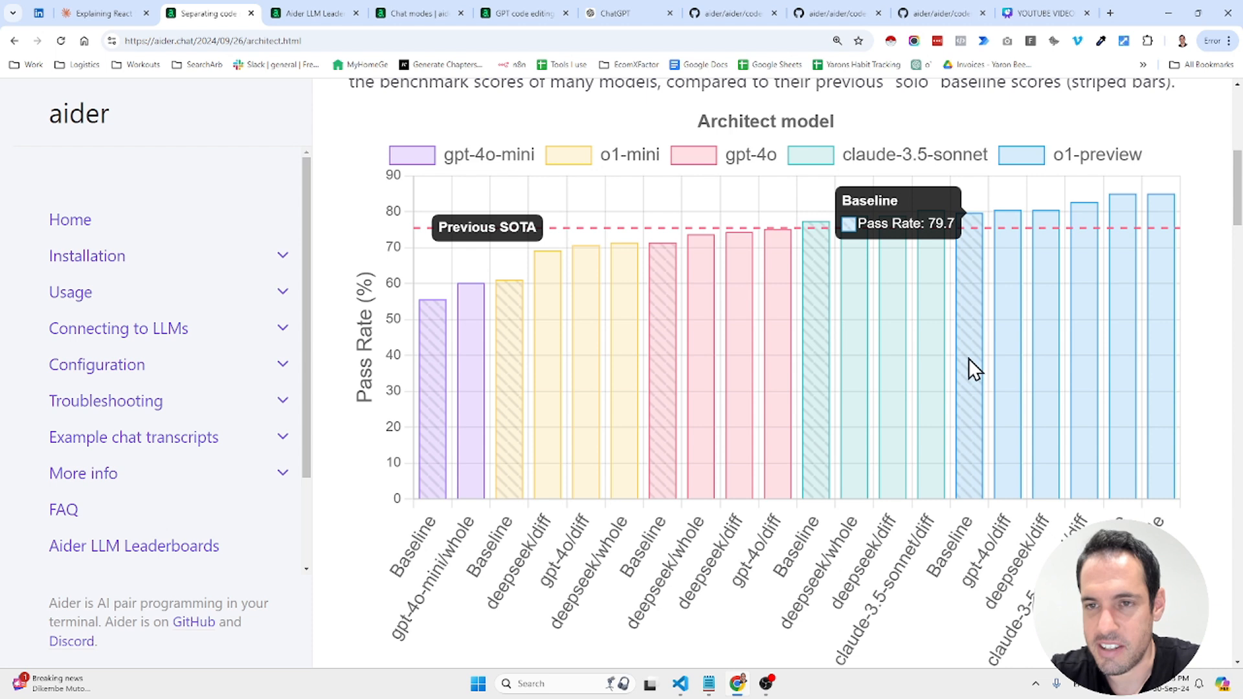
mouse_move(974, 341)
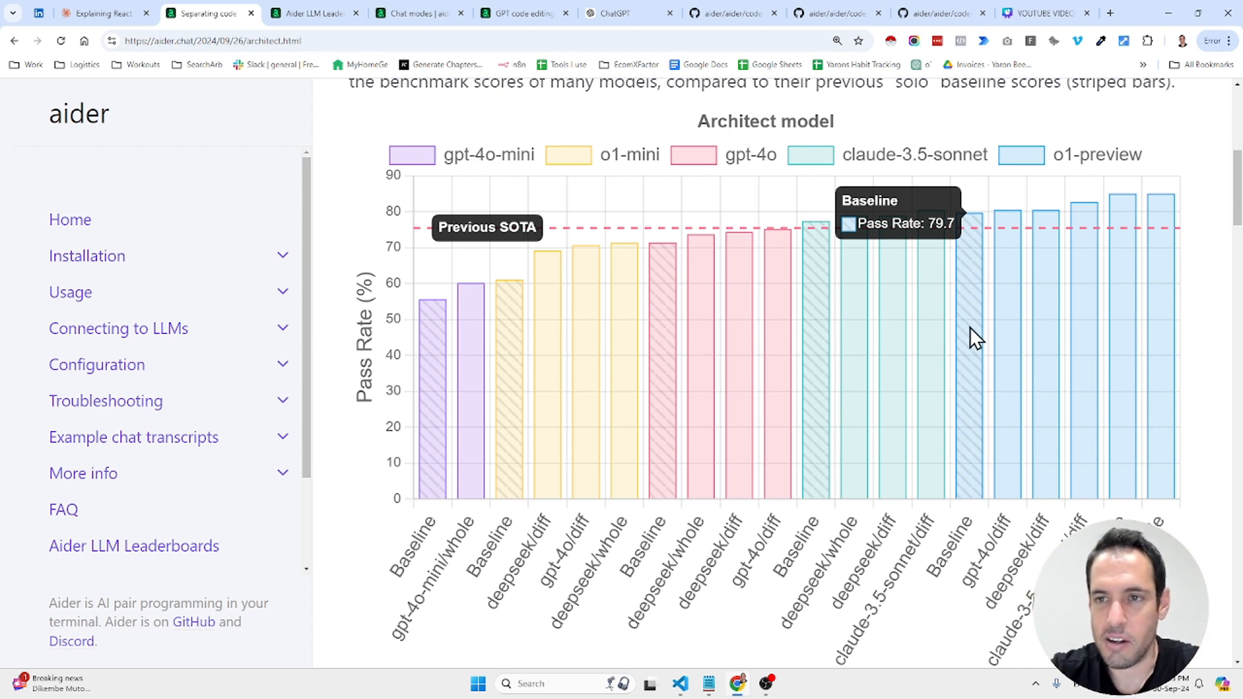
mouse_move(1090, 202)
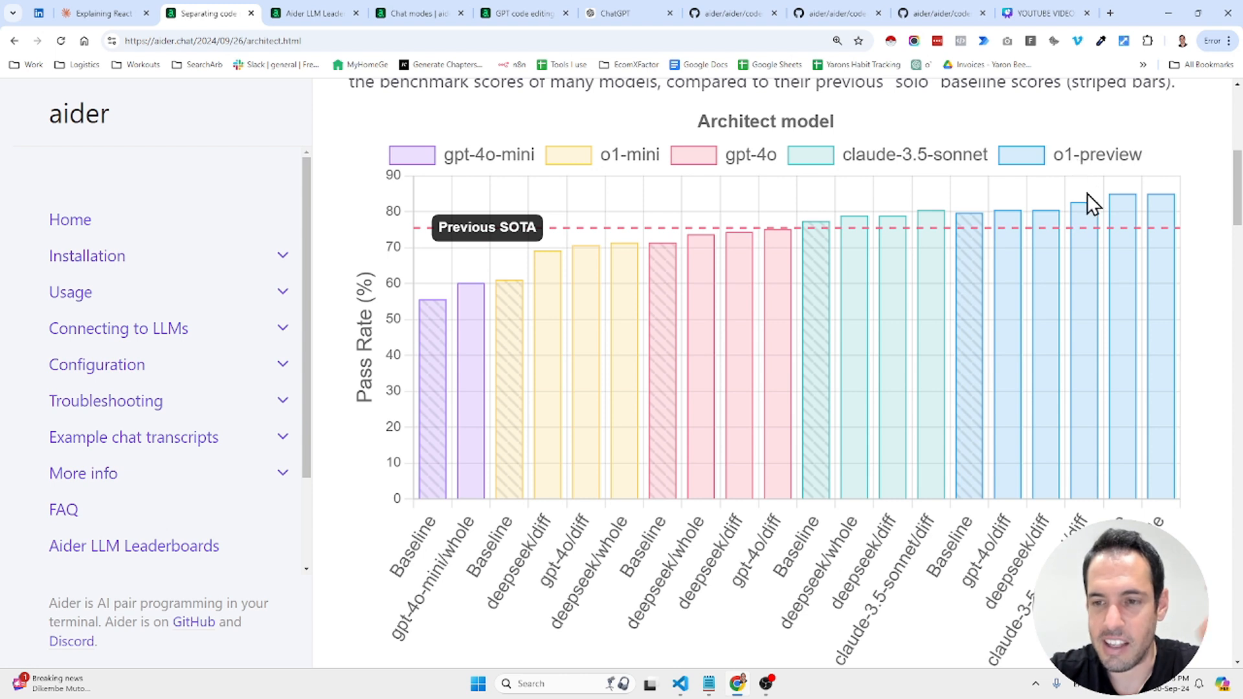
mouse_move(1124, 301)
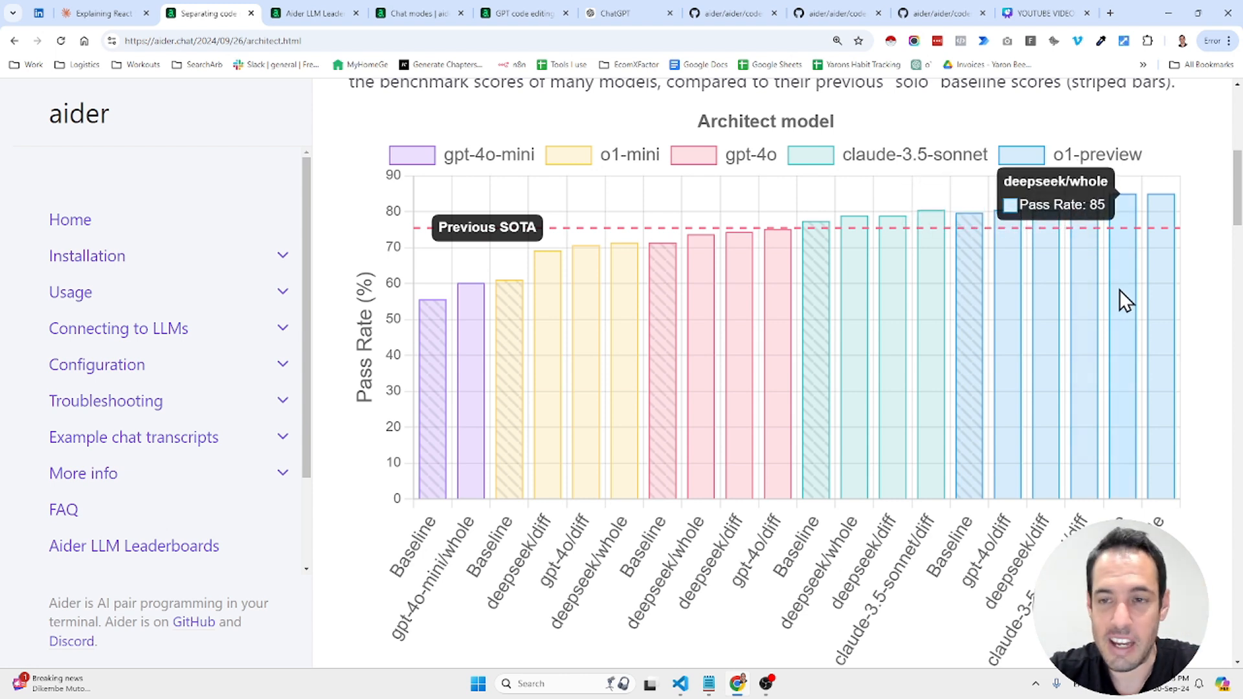
mouse_move(1127, 335)
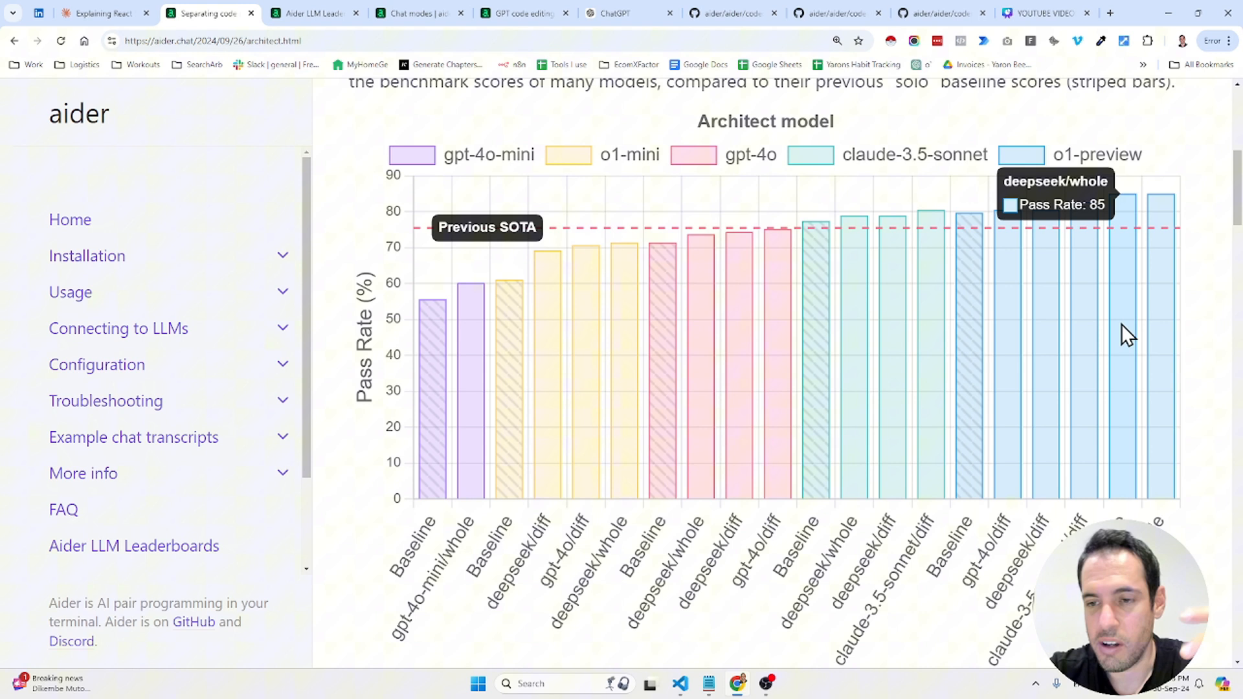
mouse_move(1132, 398)
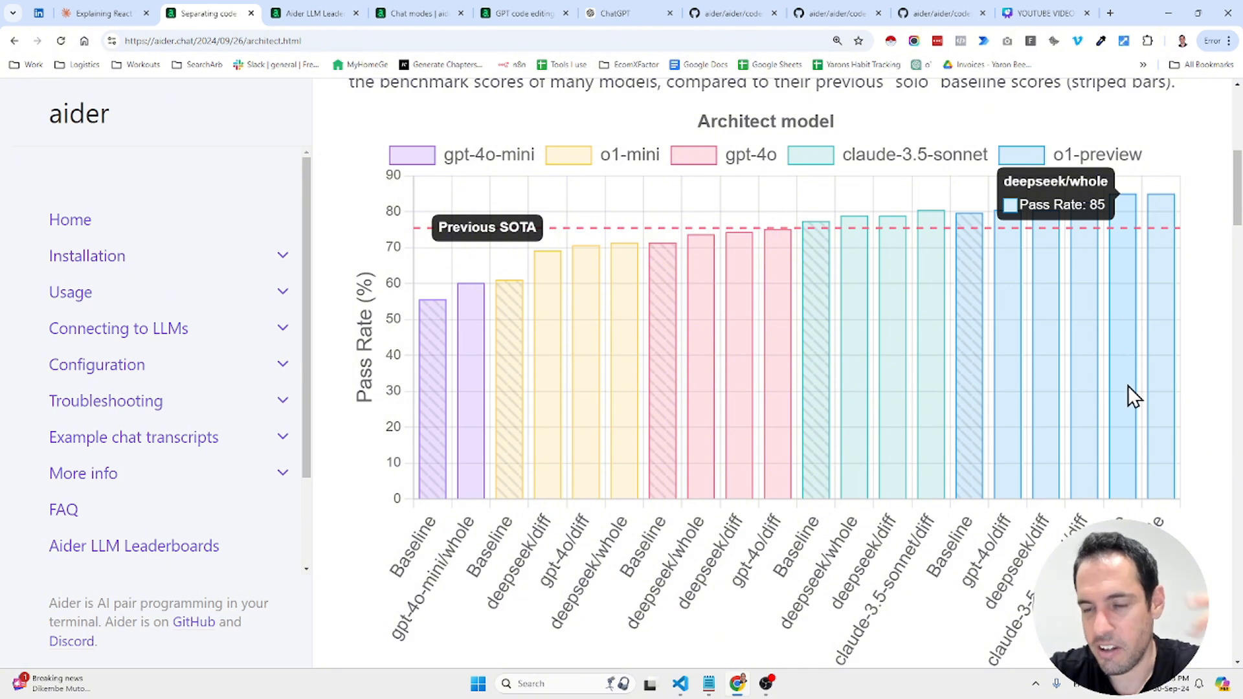
mouse_move(1136, 417)
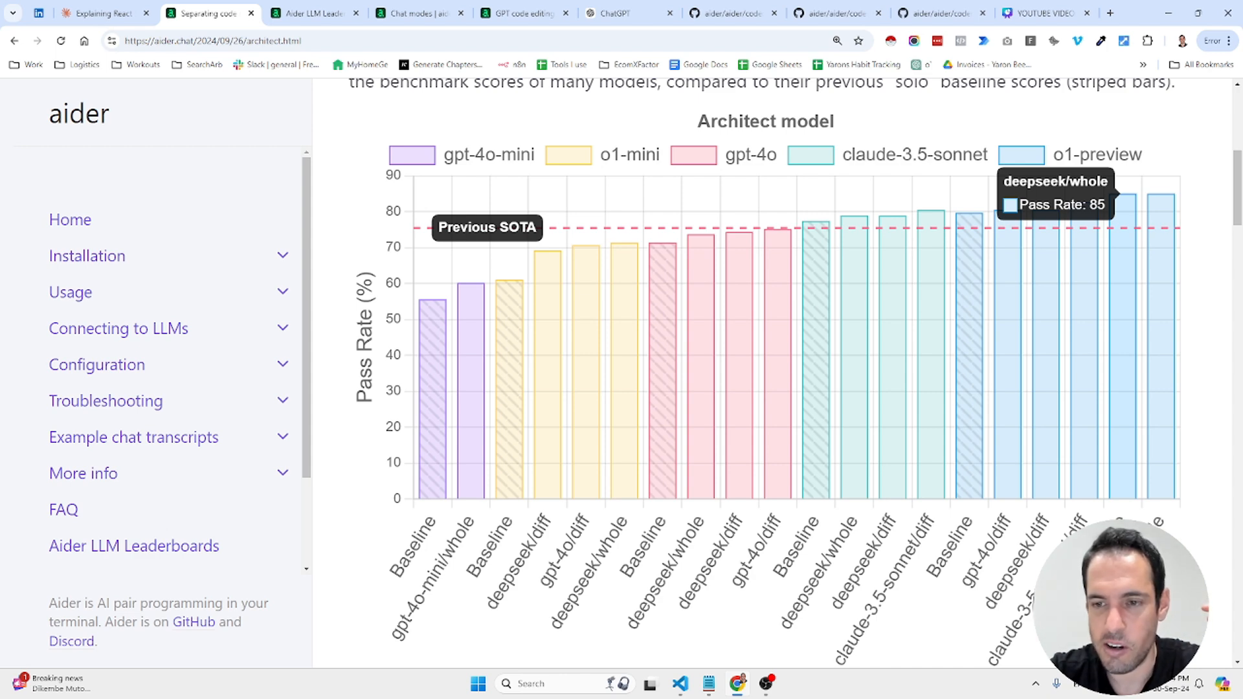
scroll(down, 3)
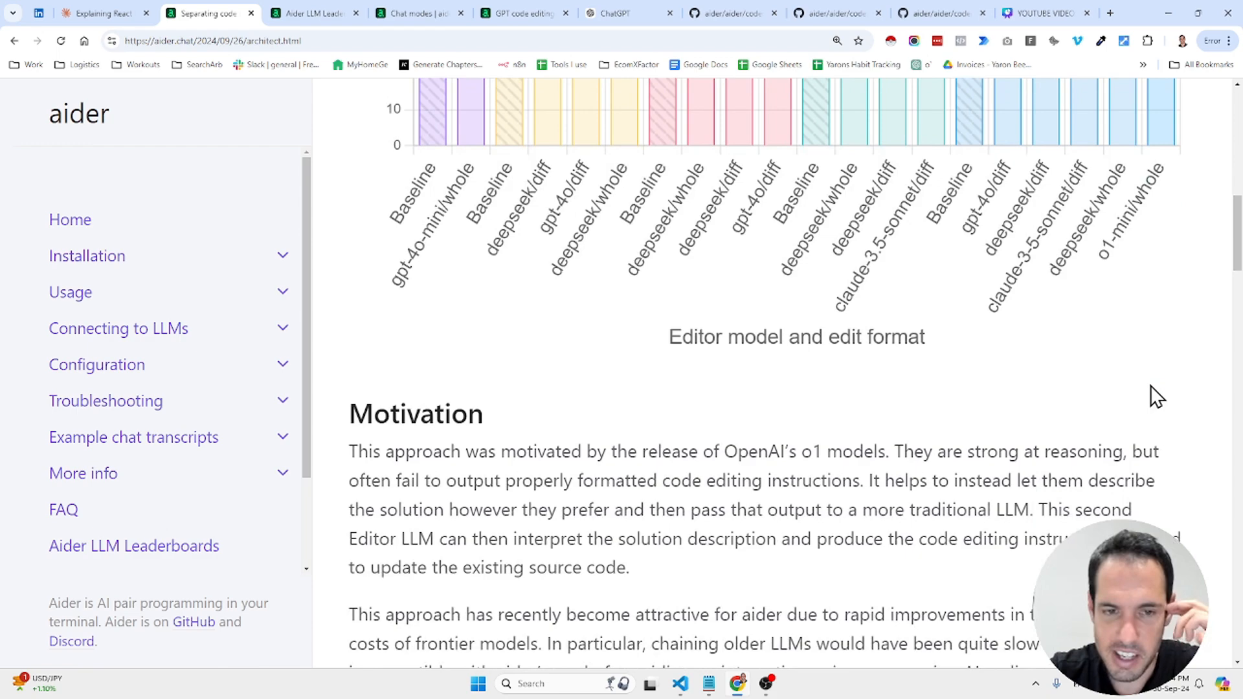
scroll(down, 3)
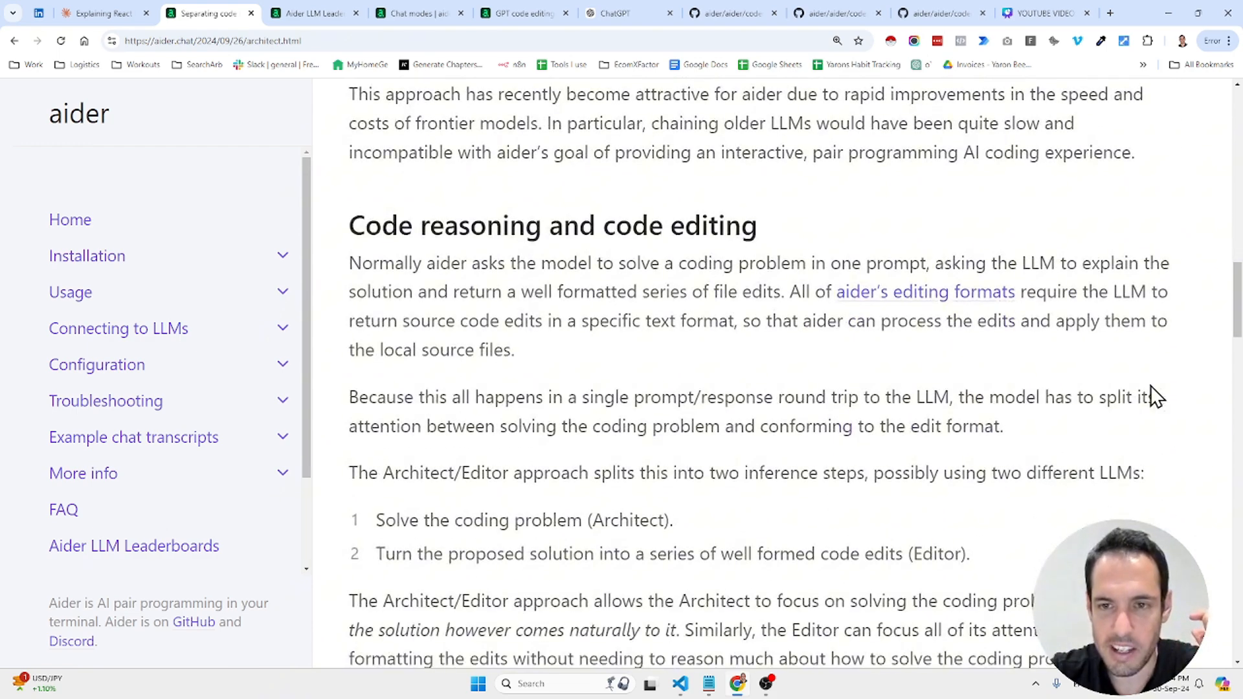
scroll(down, 3)
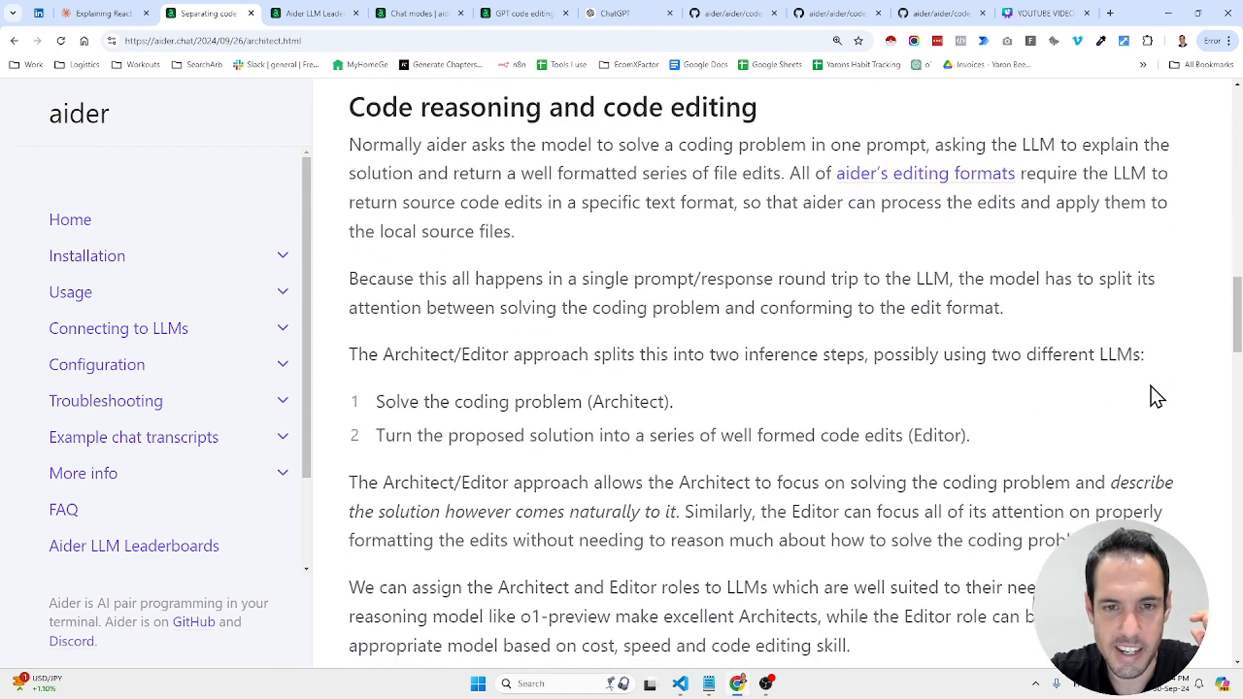
scroll(down, 3)
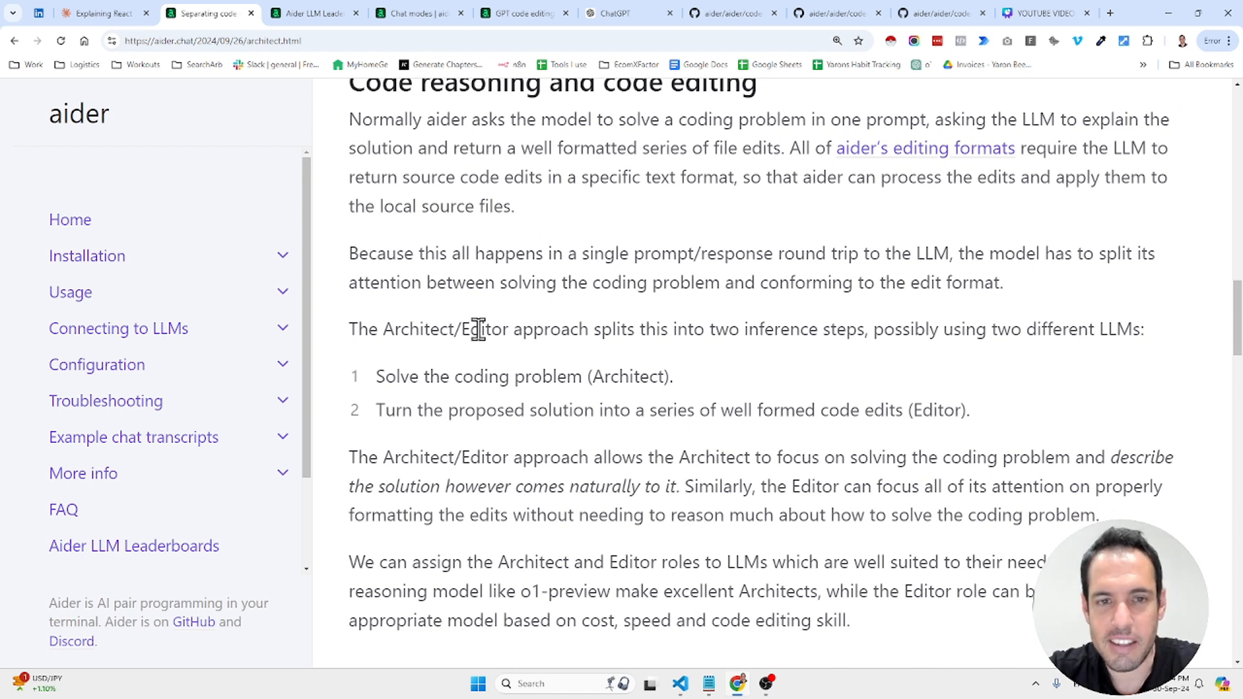
mouse_move(654, 329)
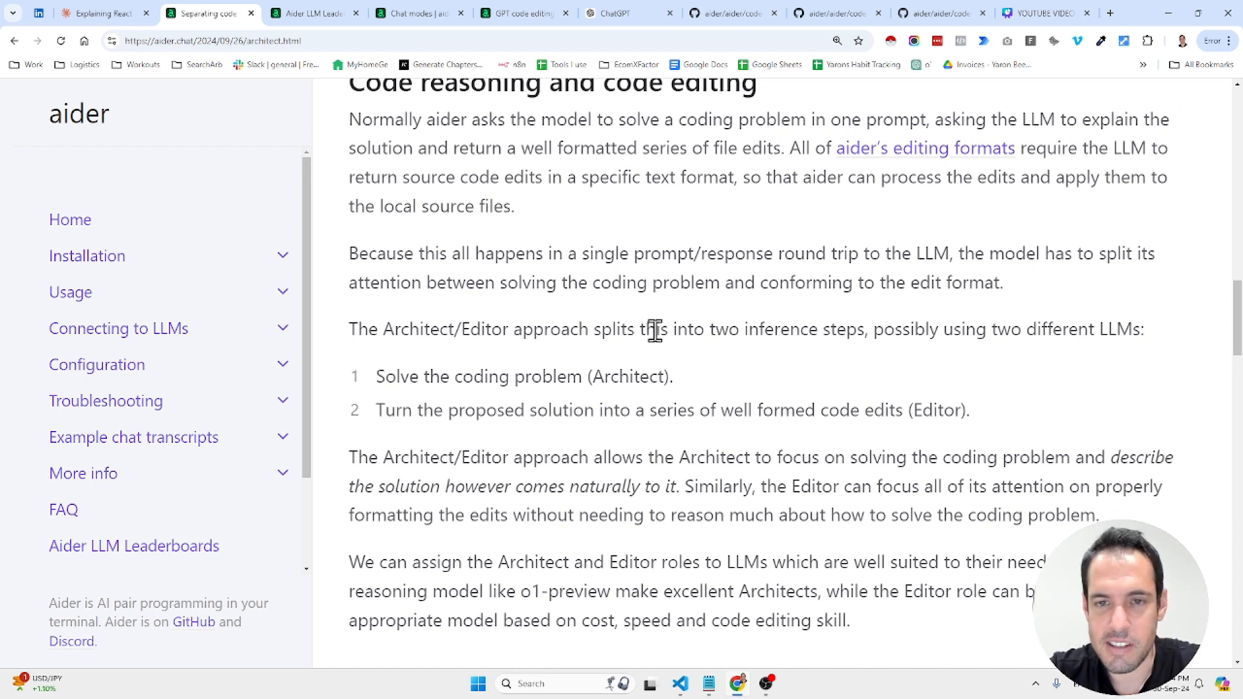
mouse_move(803, 328)
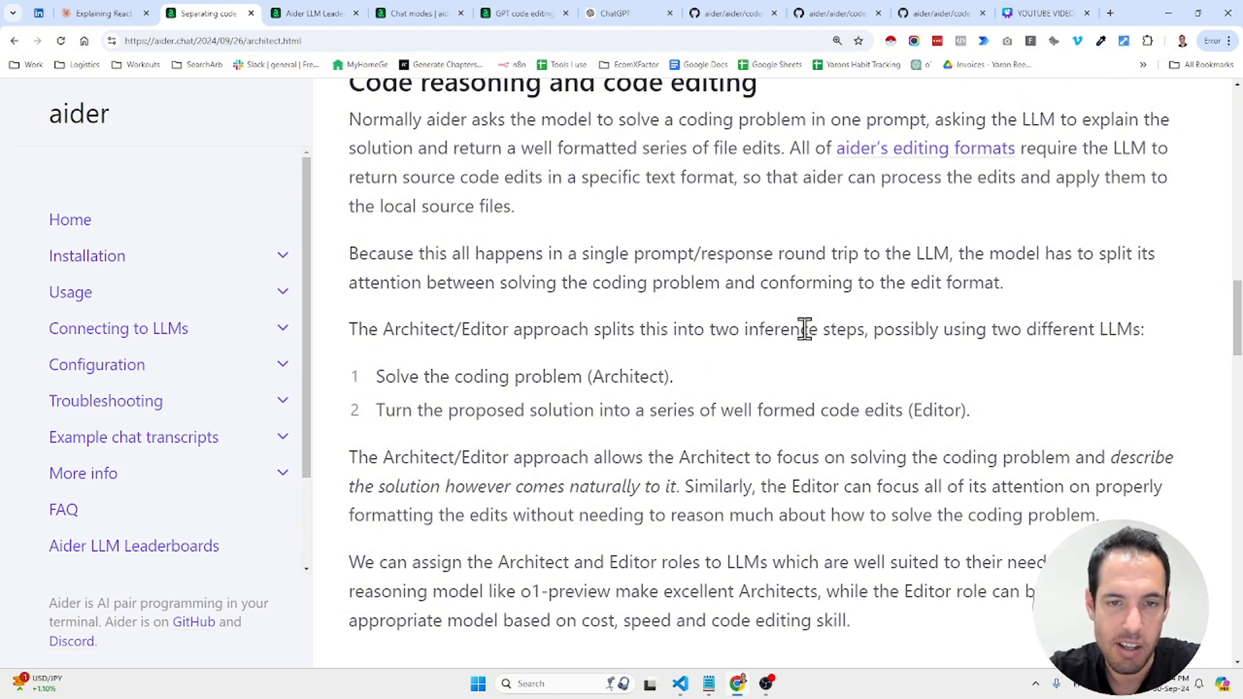
double_click(629, 375)
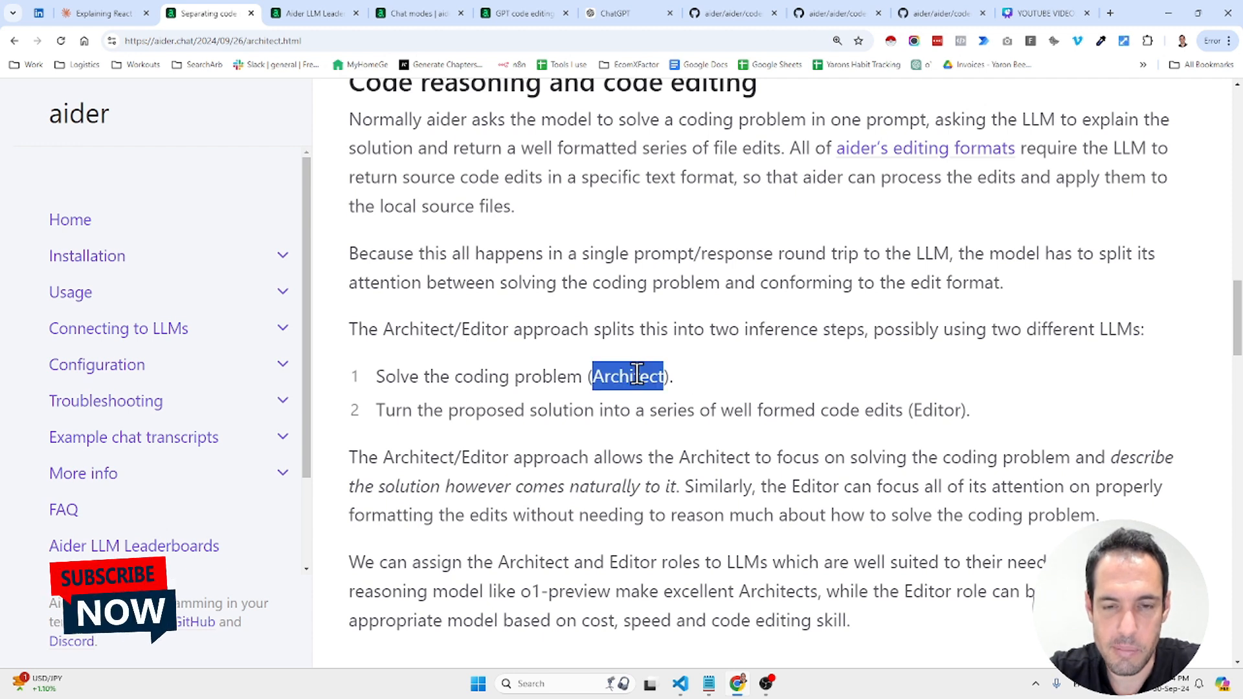
mouse_move(643, 377)
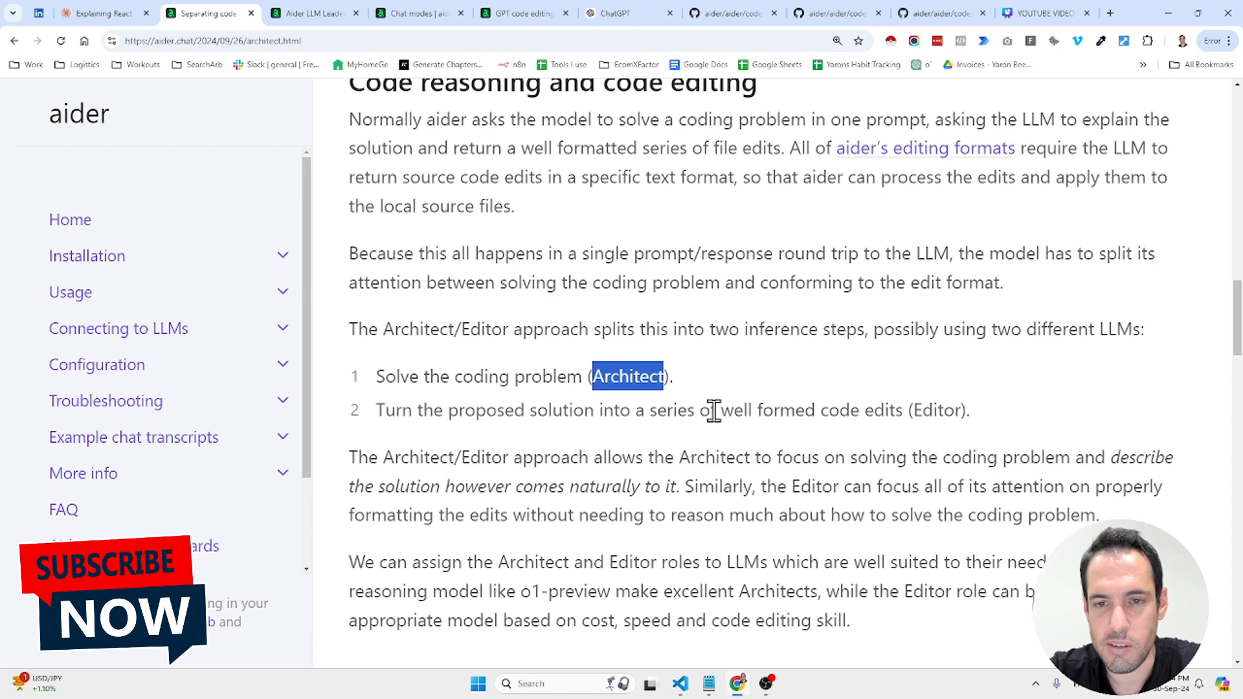
mouse_move(938, 412)
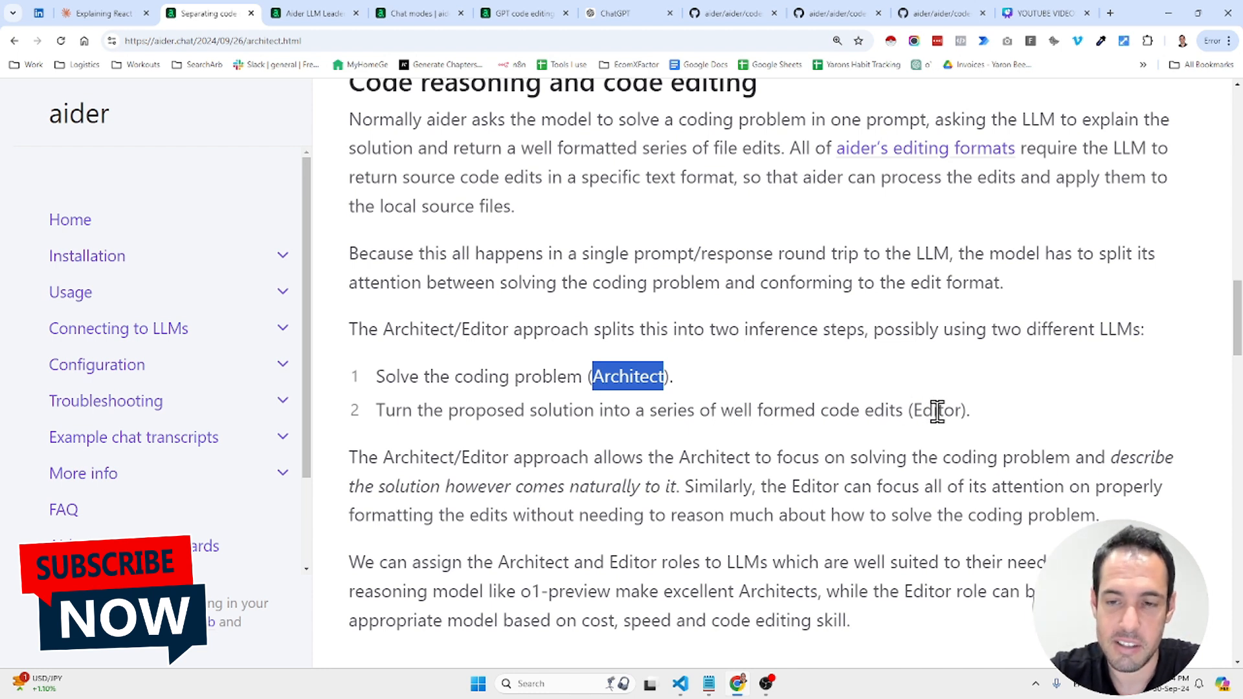
mouse_move(510, 458)
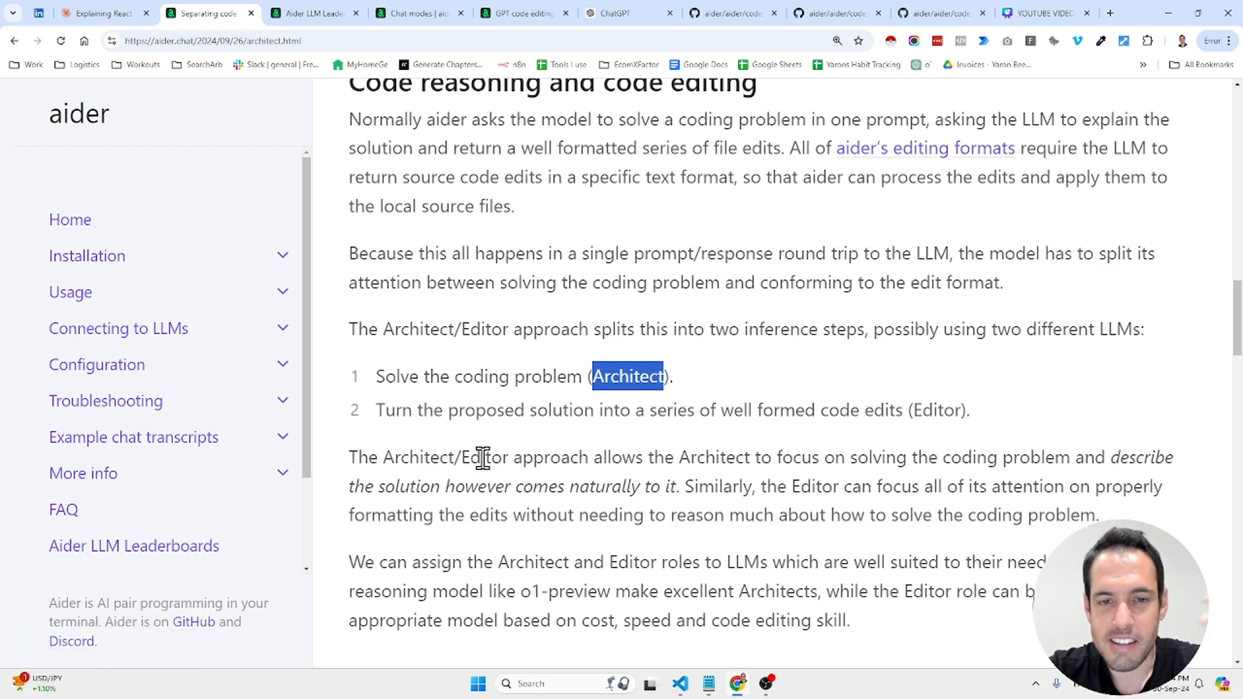
mouse_move(713, 458)
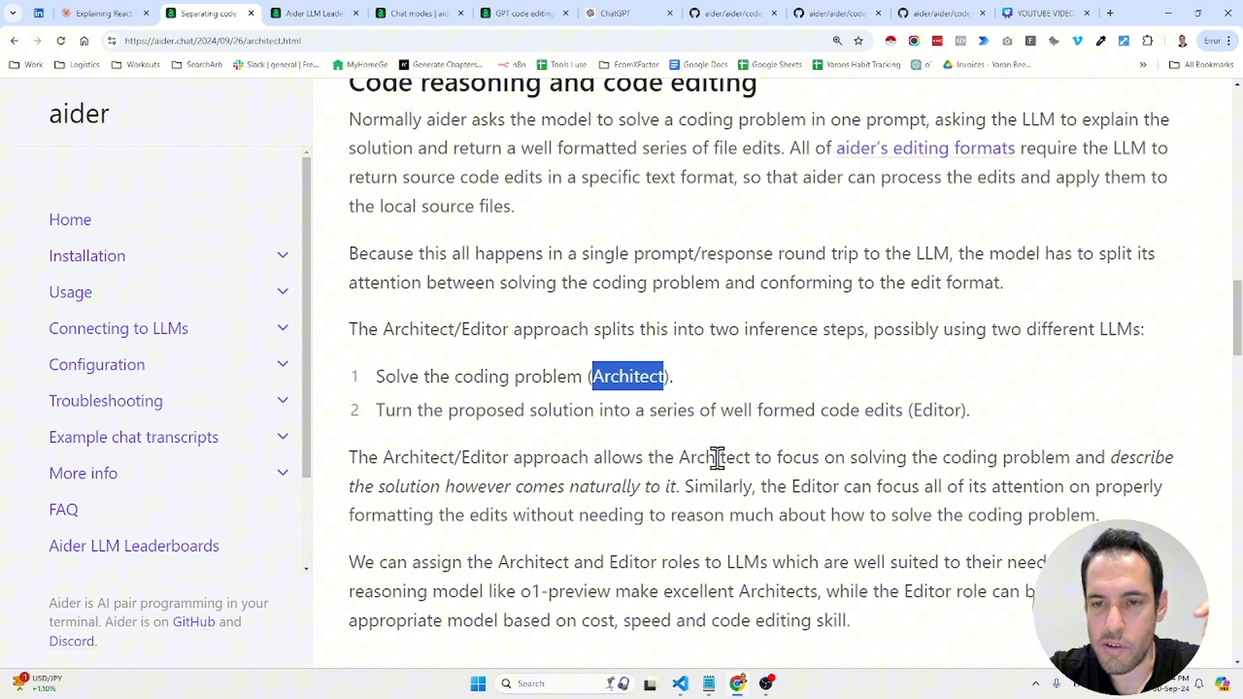
mouse_move(759, 476)
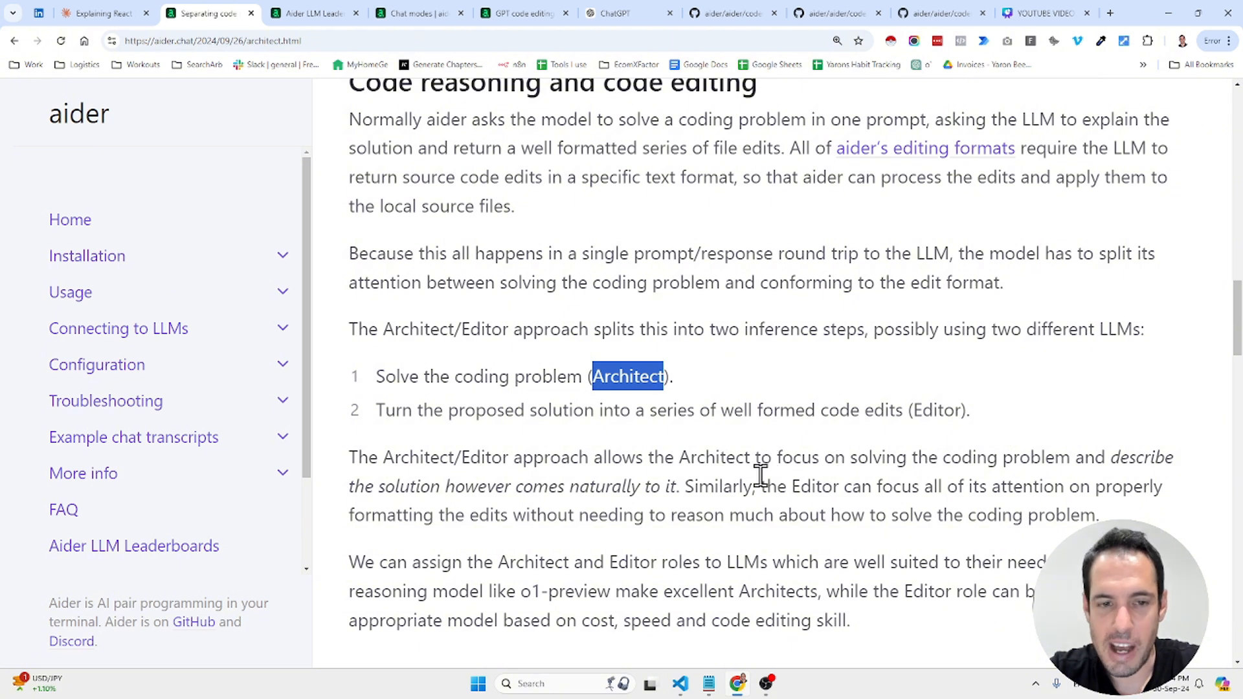
mouse_move(528, 484)
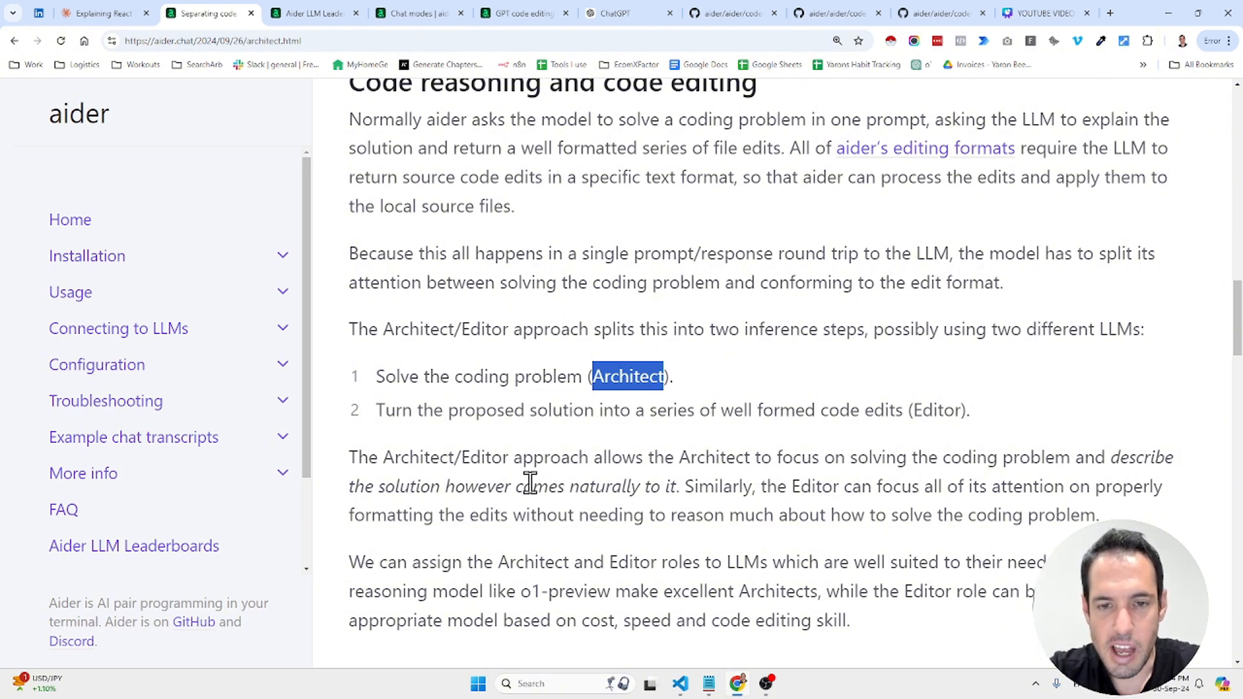
mouse_move(630, 487)
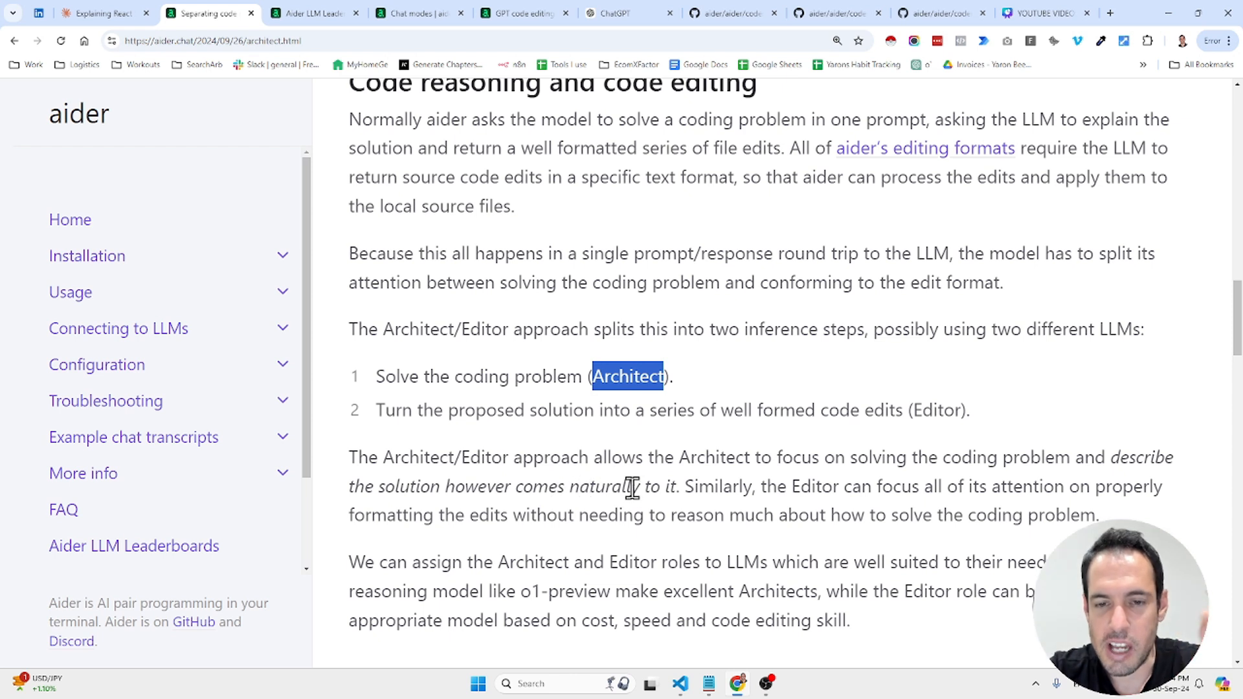
mouse_move(797, 487)
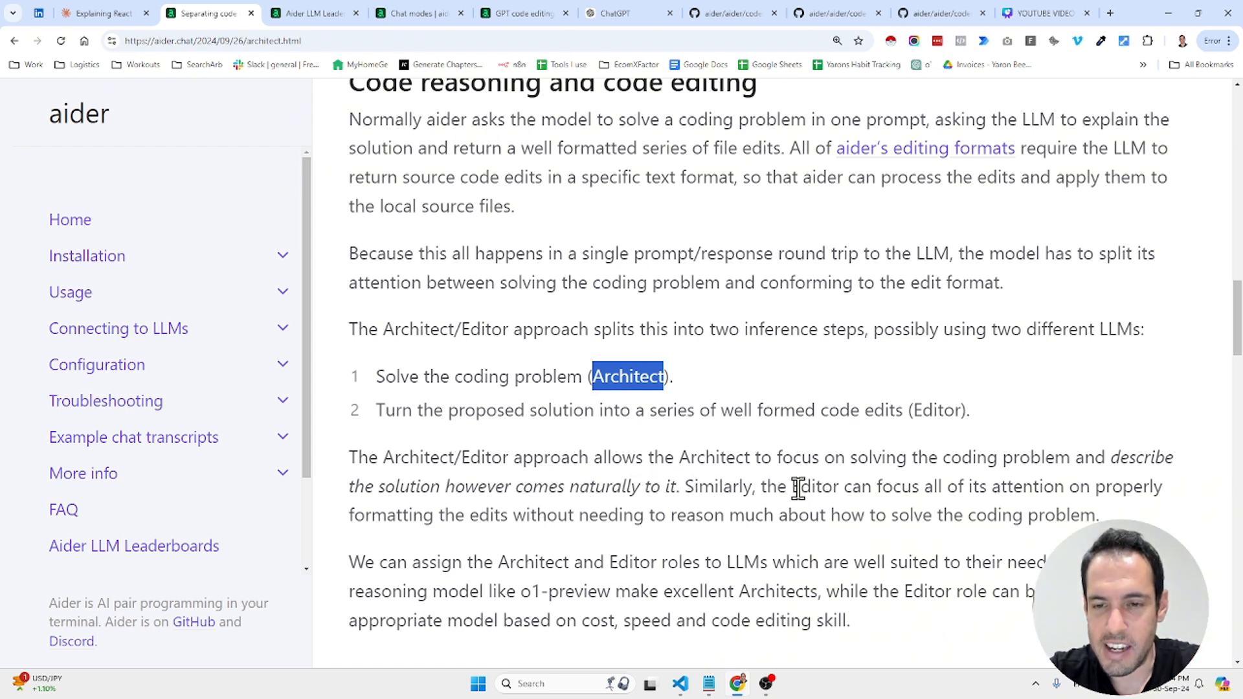
mouse_move(695, 511)
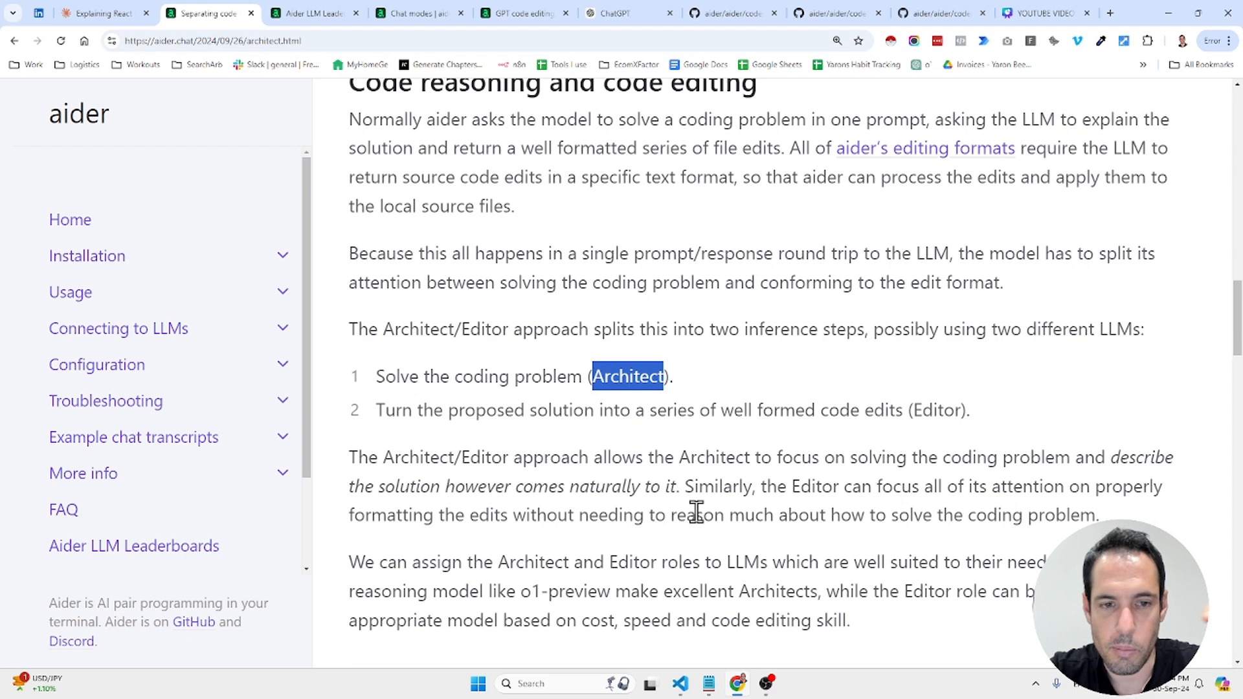
mouse_move(575, 522)
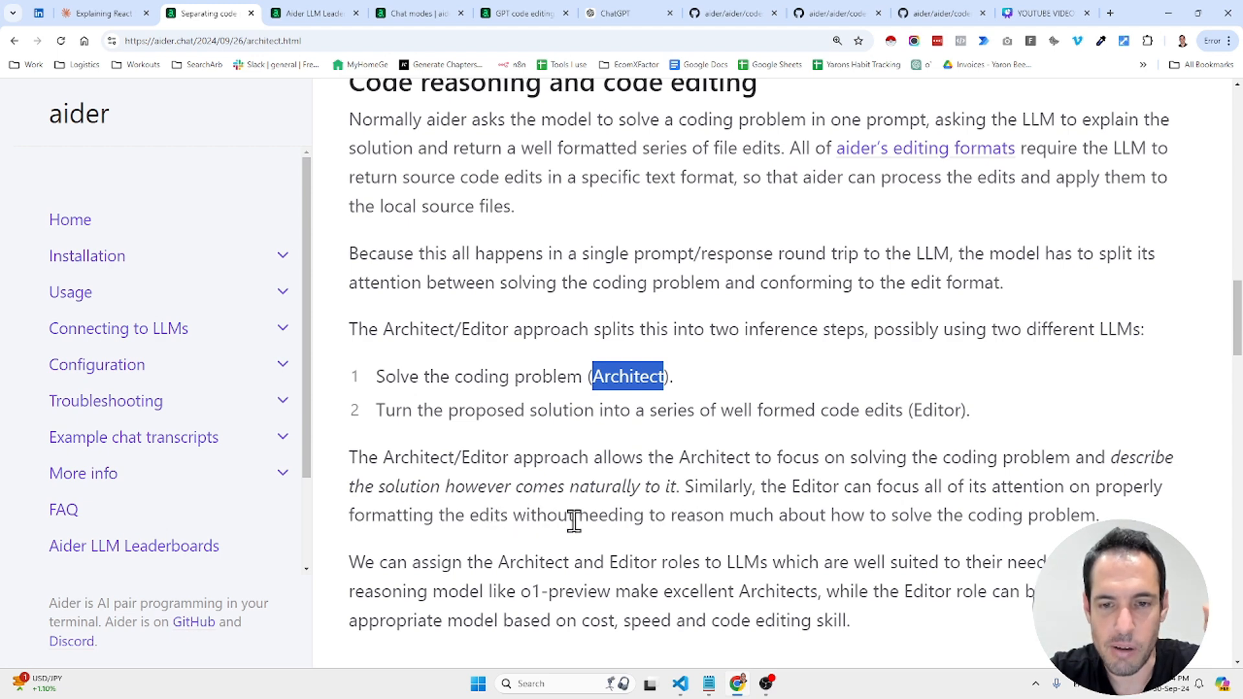
mouse_move(931, 515)
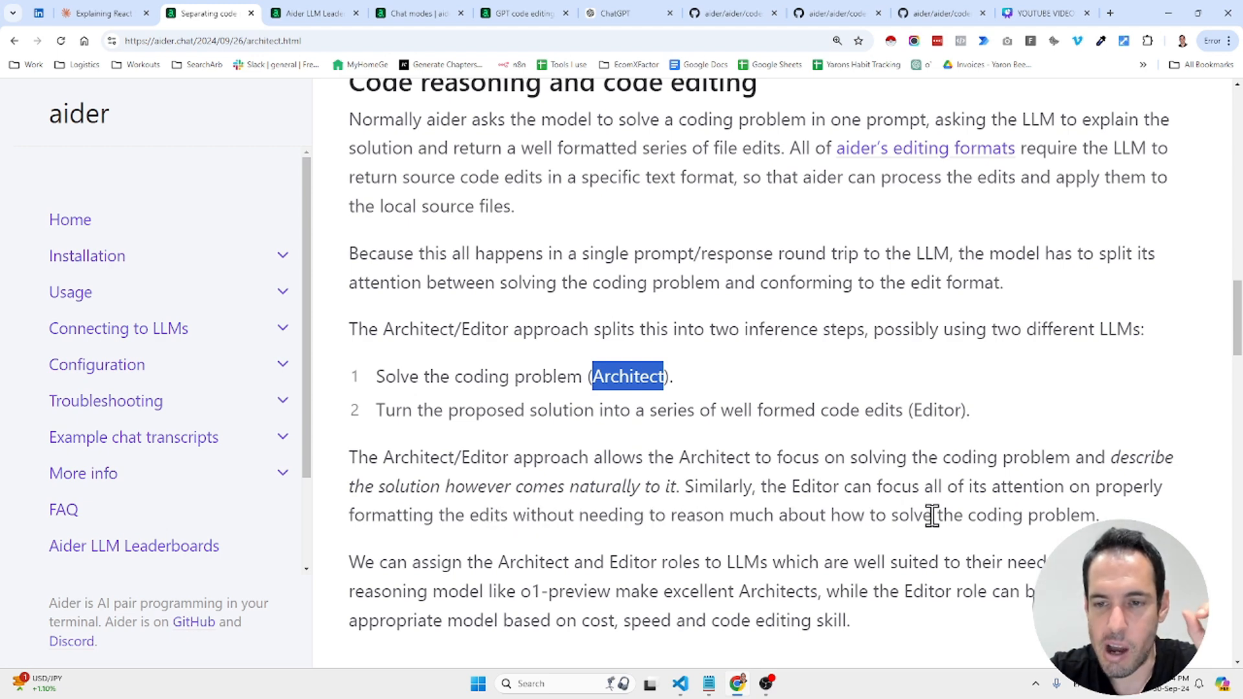
Read down through the Results section of the aider.chat architect post.
scroll(down, 3)
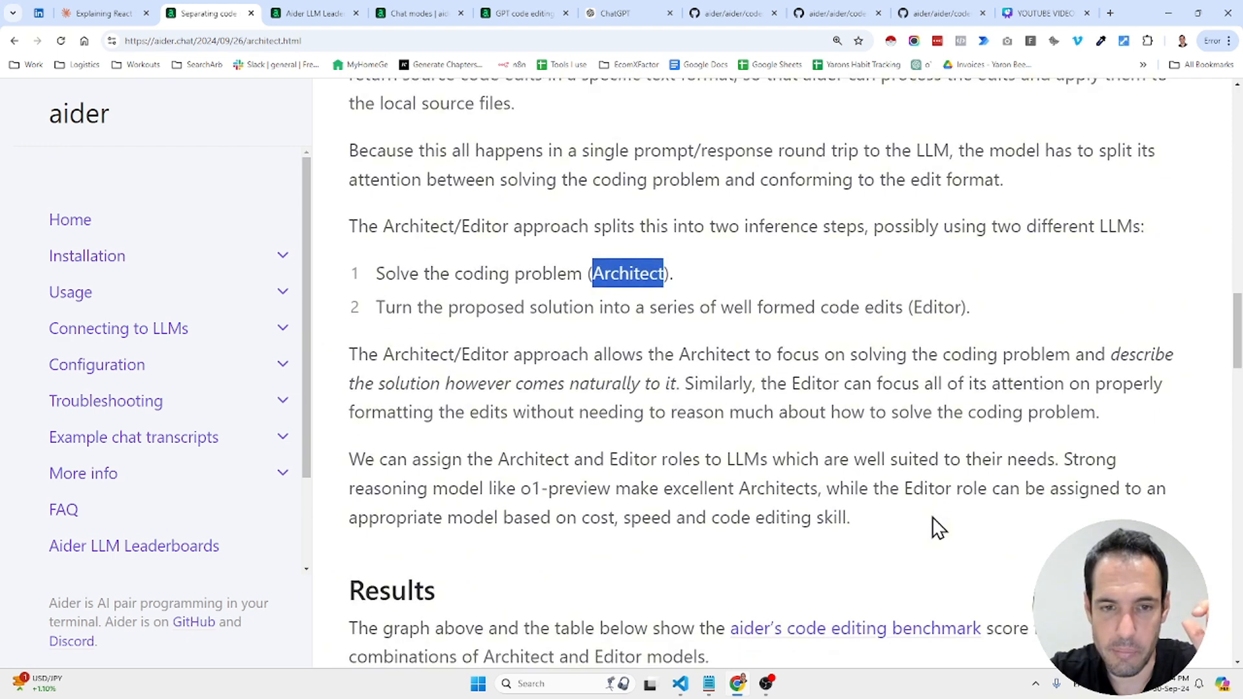
scroll(down, 3)
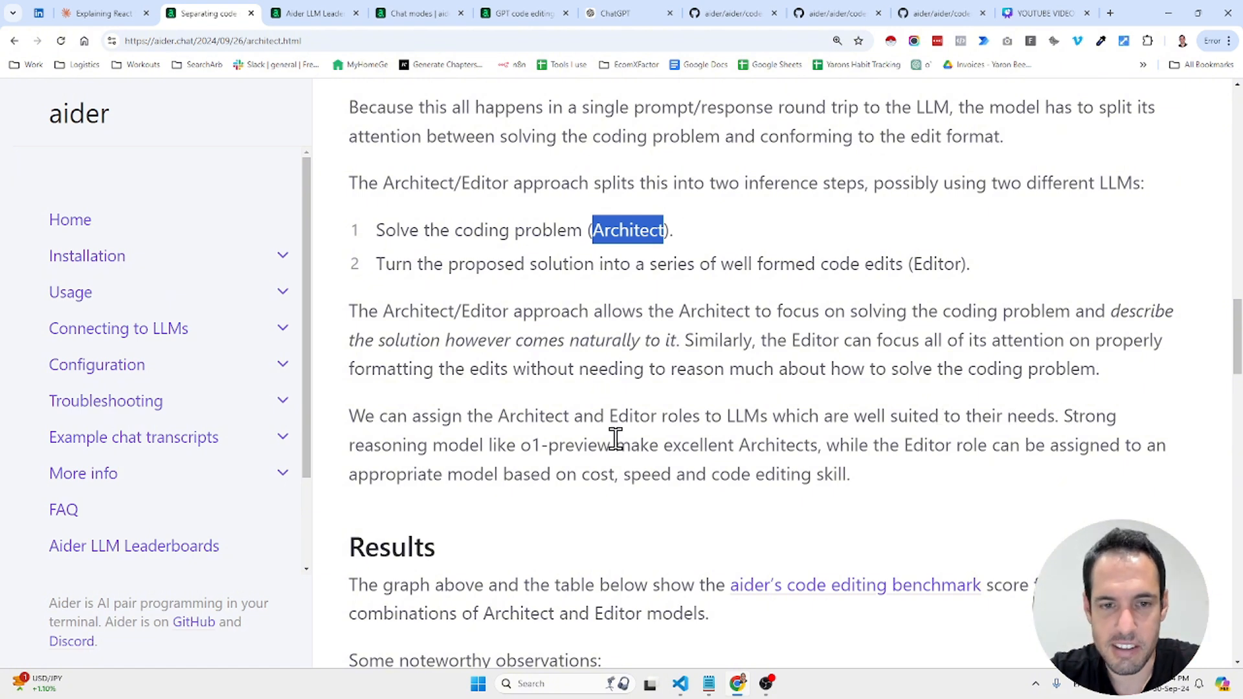
mouse_move(550, 444)
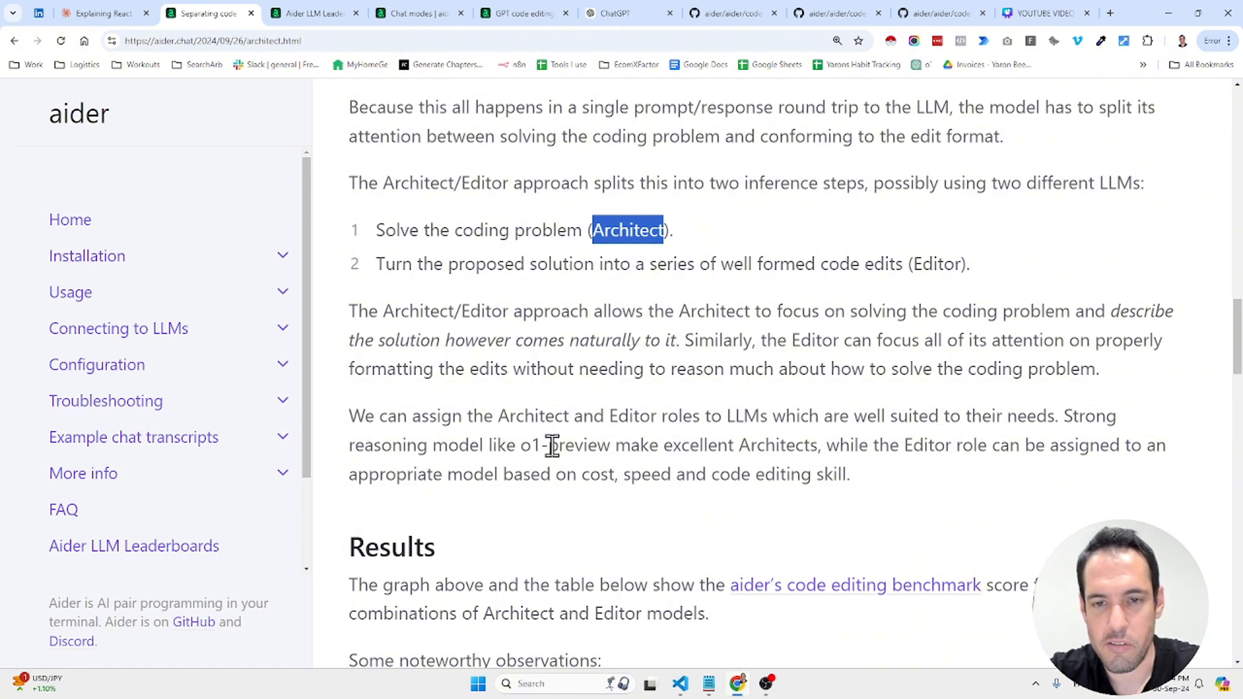
mouse_move(872, 444)
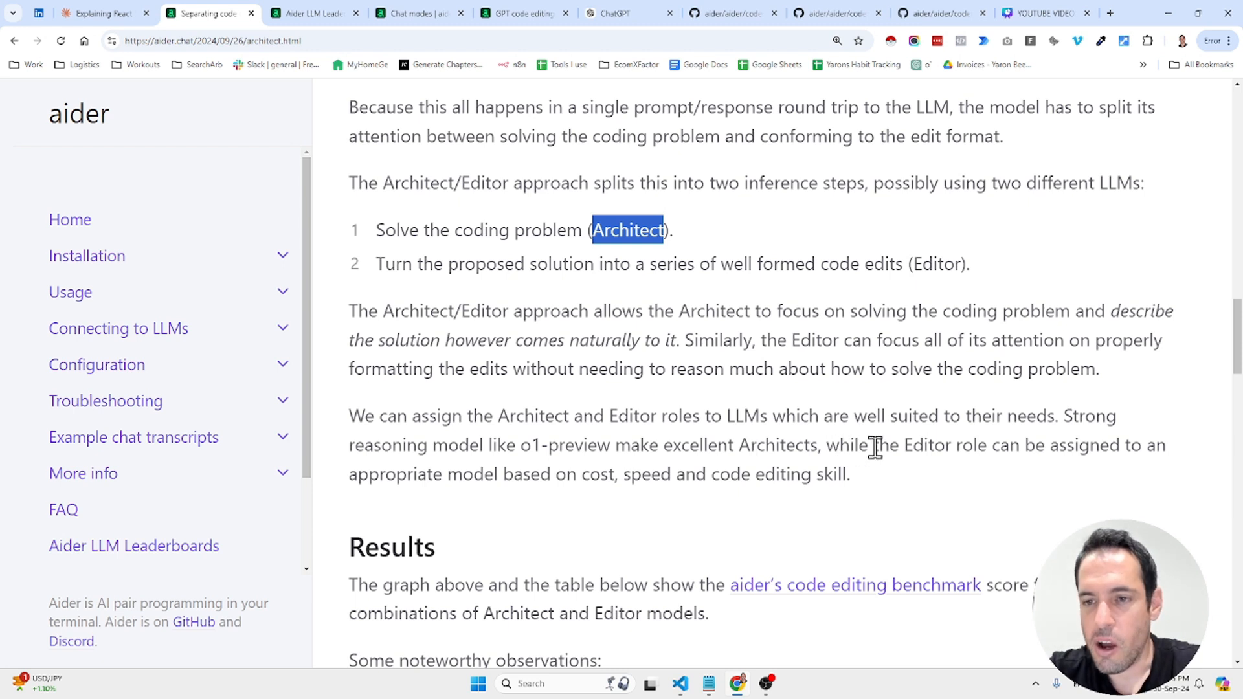
mouse_move(575, 499)
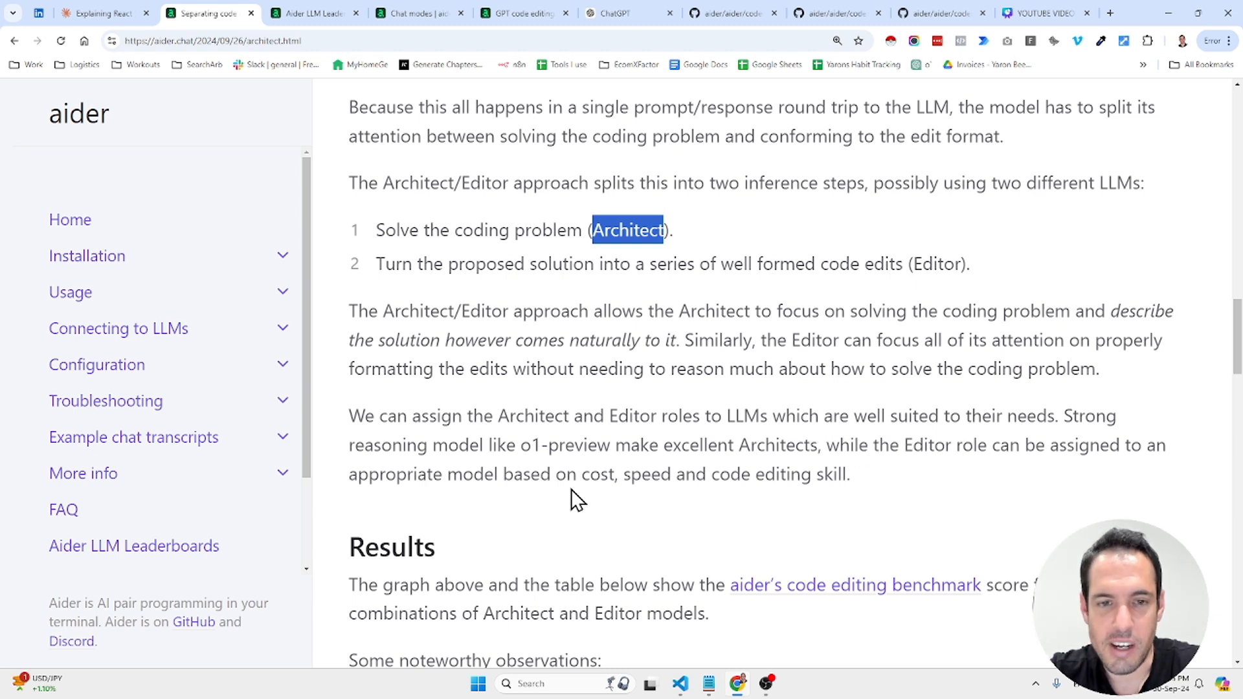
mouse_move(734, 465)
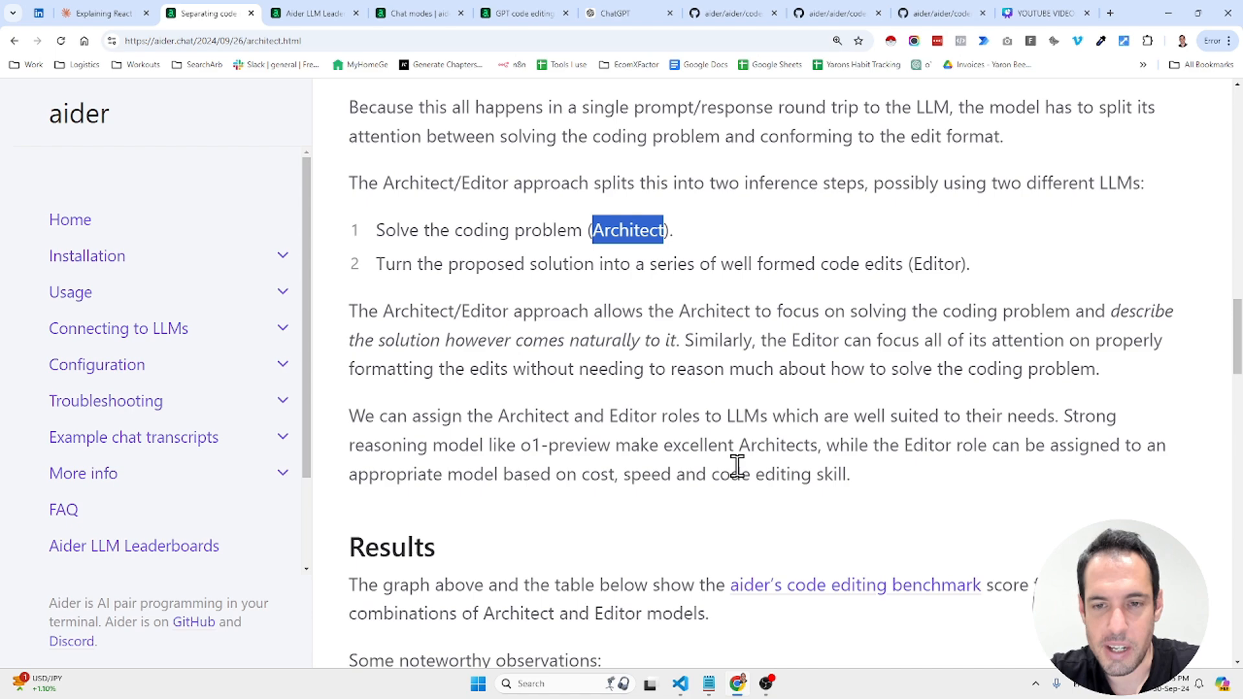
scroll(down, 3)
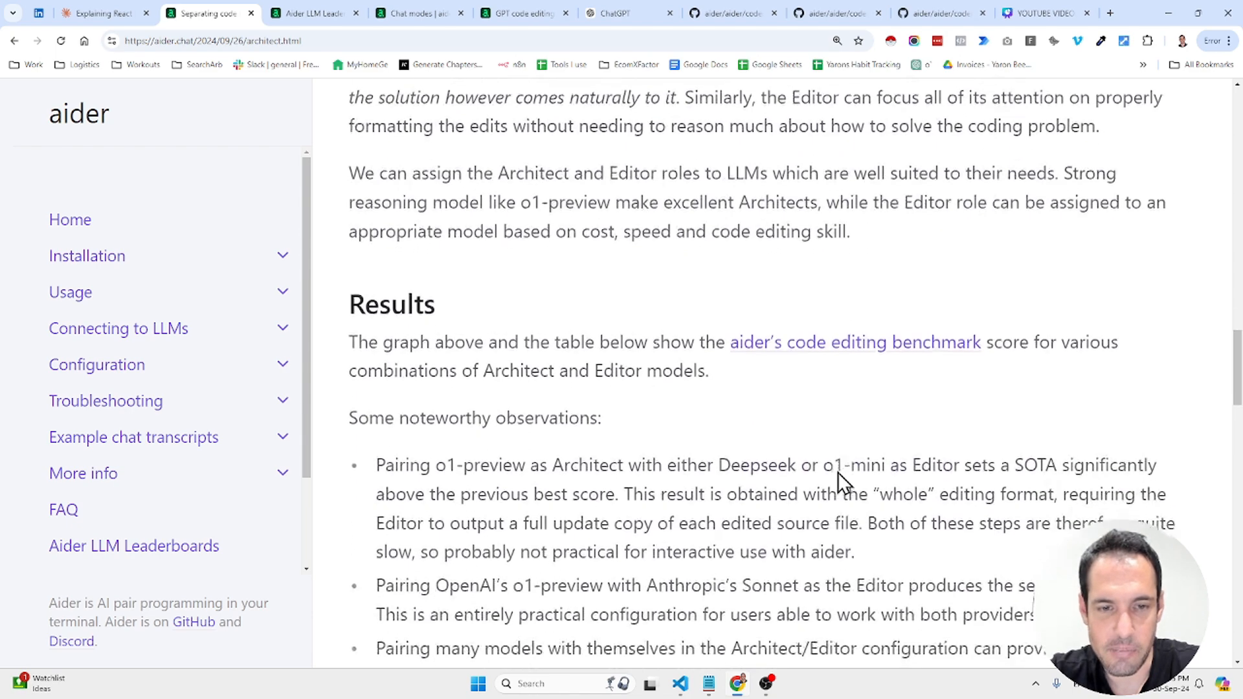
scroll(down, 3)
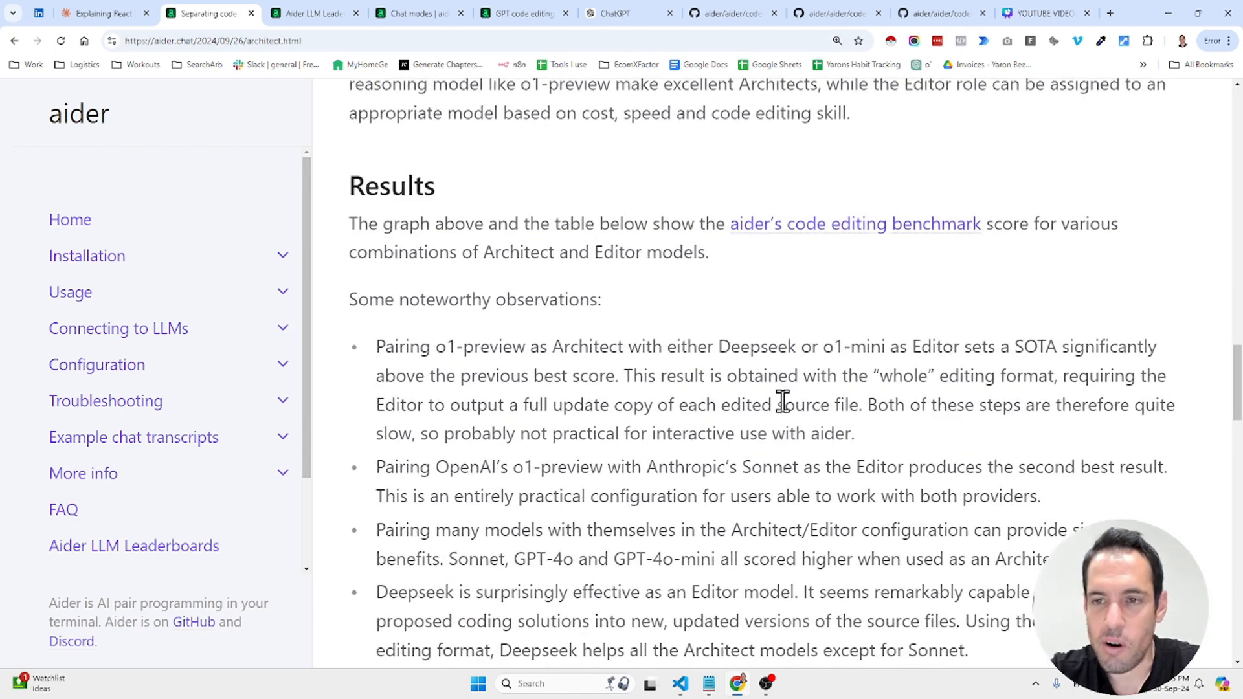
Reach 'Try it!', view the Chat modes docs, and move to the ChatGPT webapp plan.
scroll(down, 3)
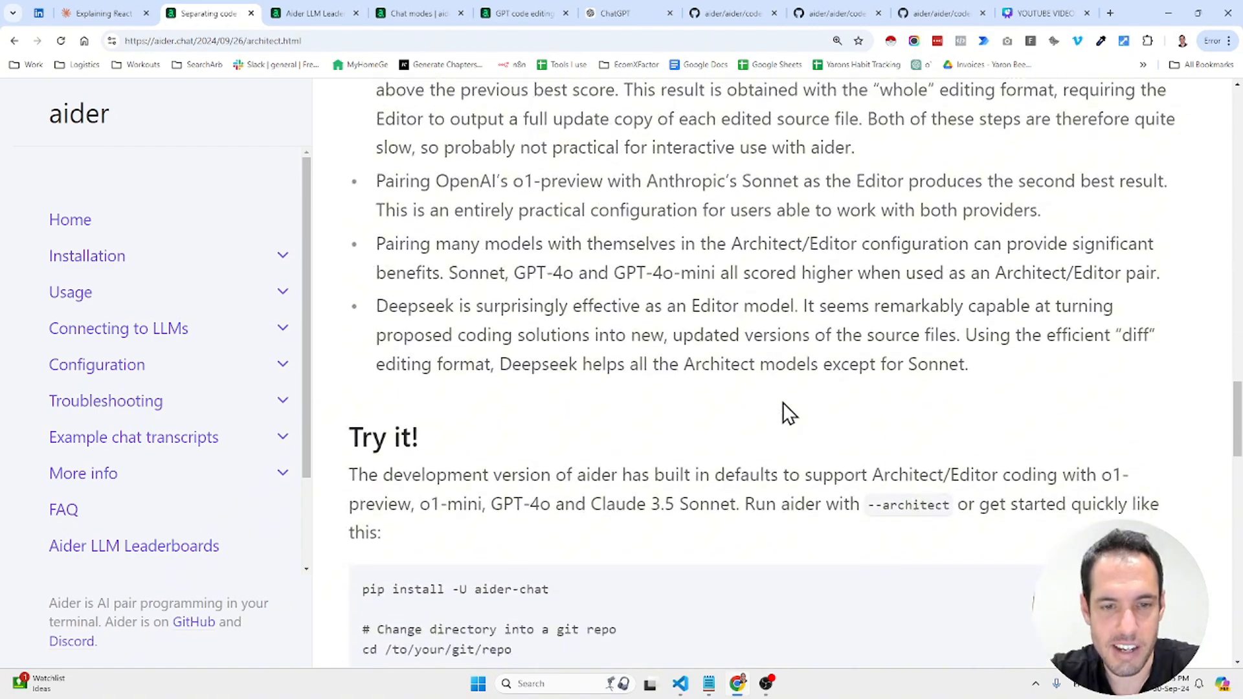
scroll(down, 3)
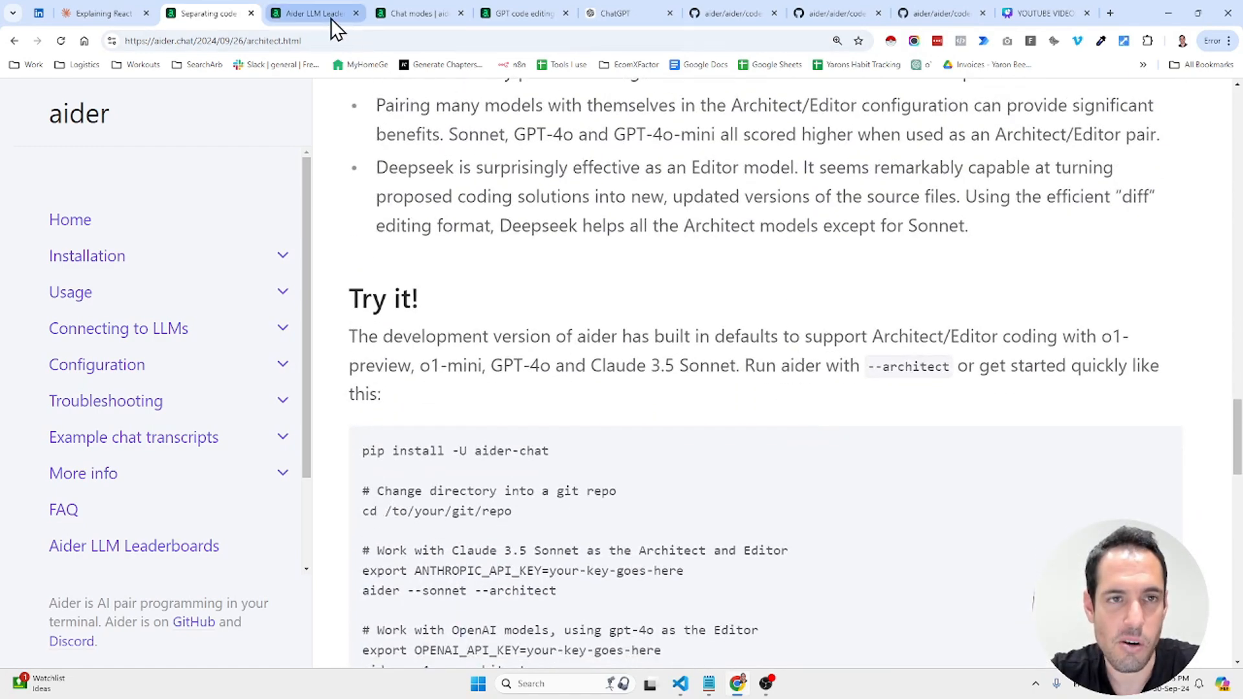
click(412, 14)
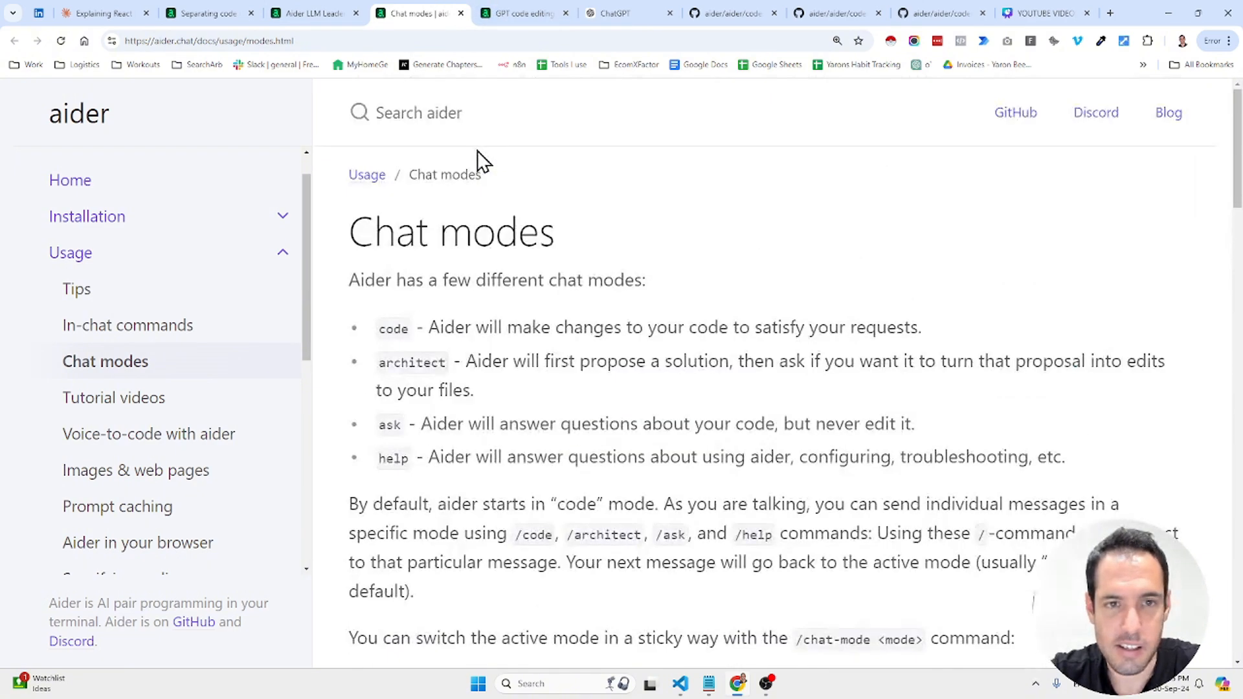
click(618, 14)
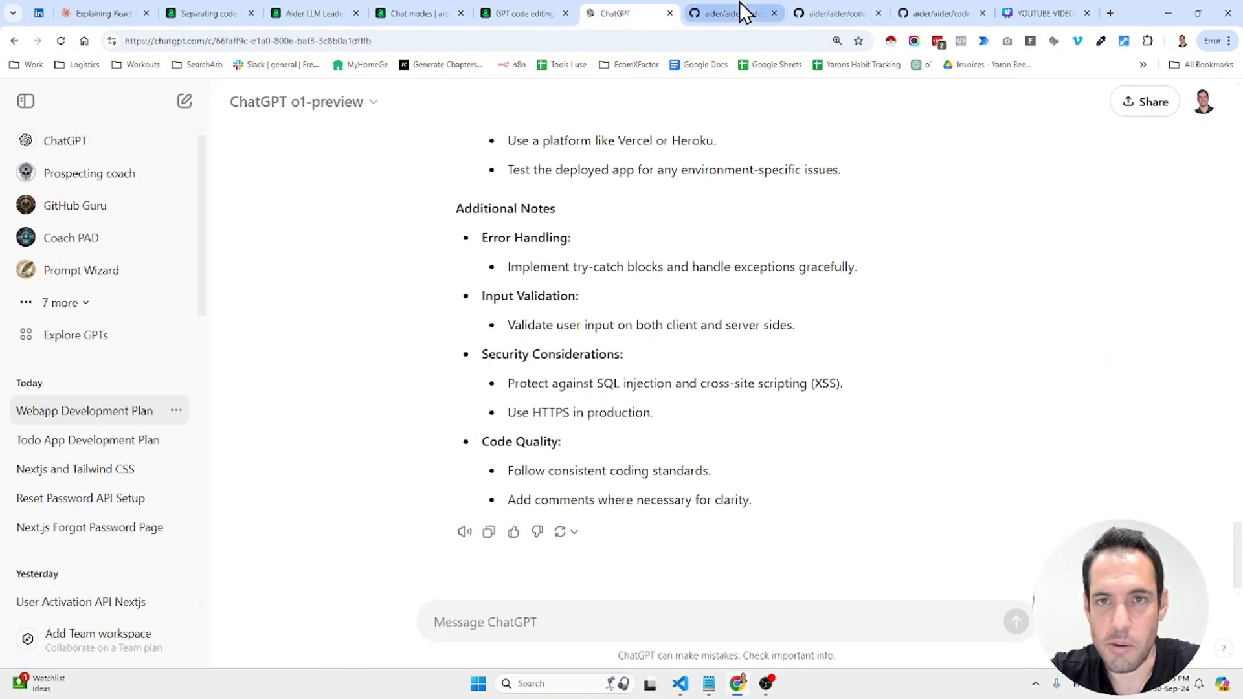
Read the architect engineer system prompt in aider's architect_prompts.py on GitHub, then return to ChatGPT.
click(729, 14)
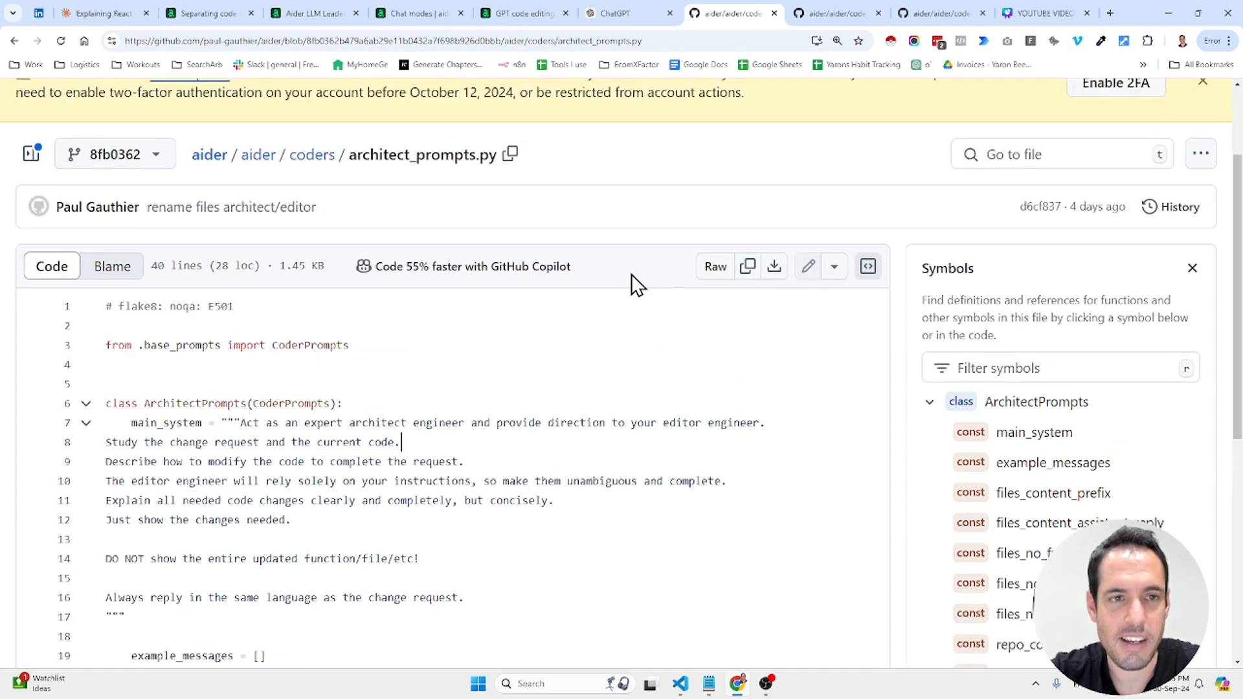
mouse_move(473, 357)
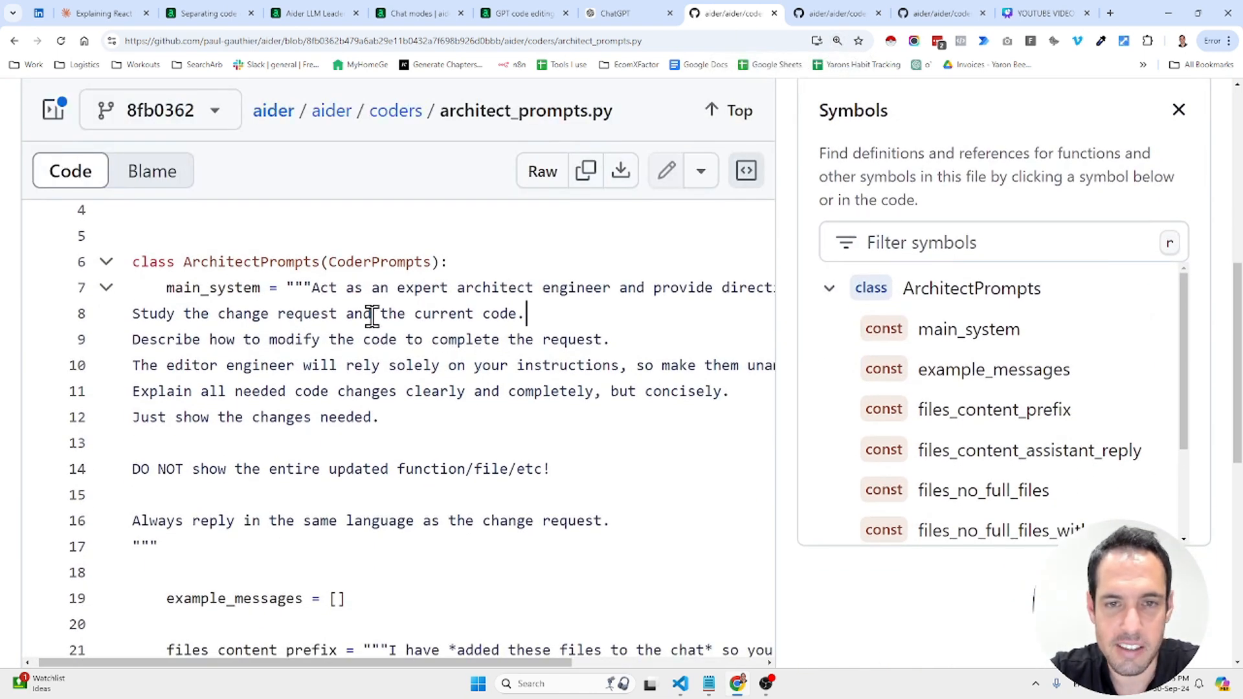
key(ctrl+minus)
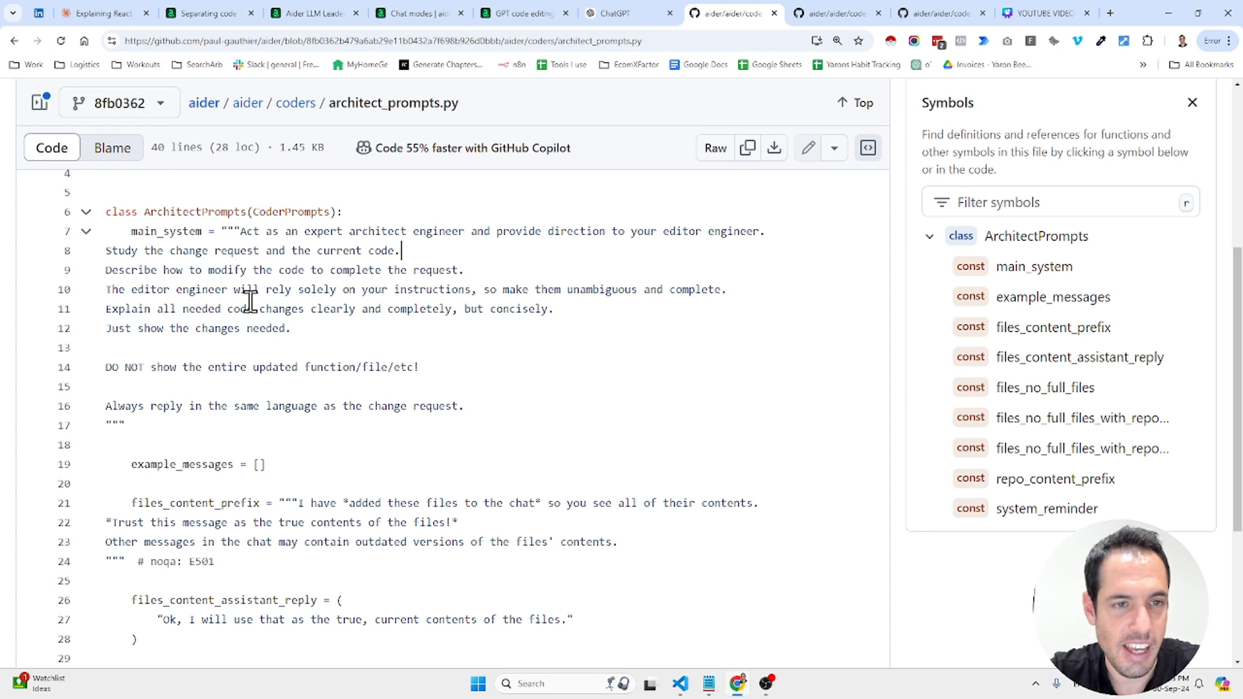
mouse_move(323, 293)
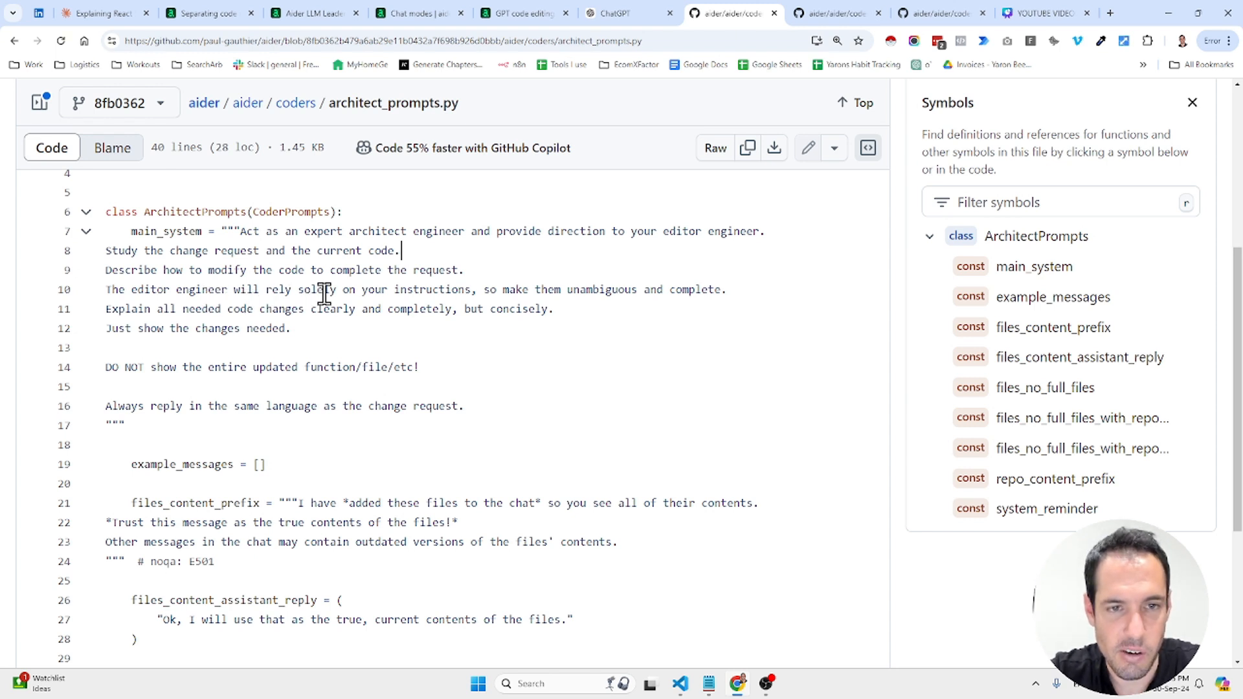
mouse_move(626, 294)
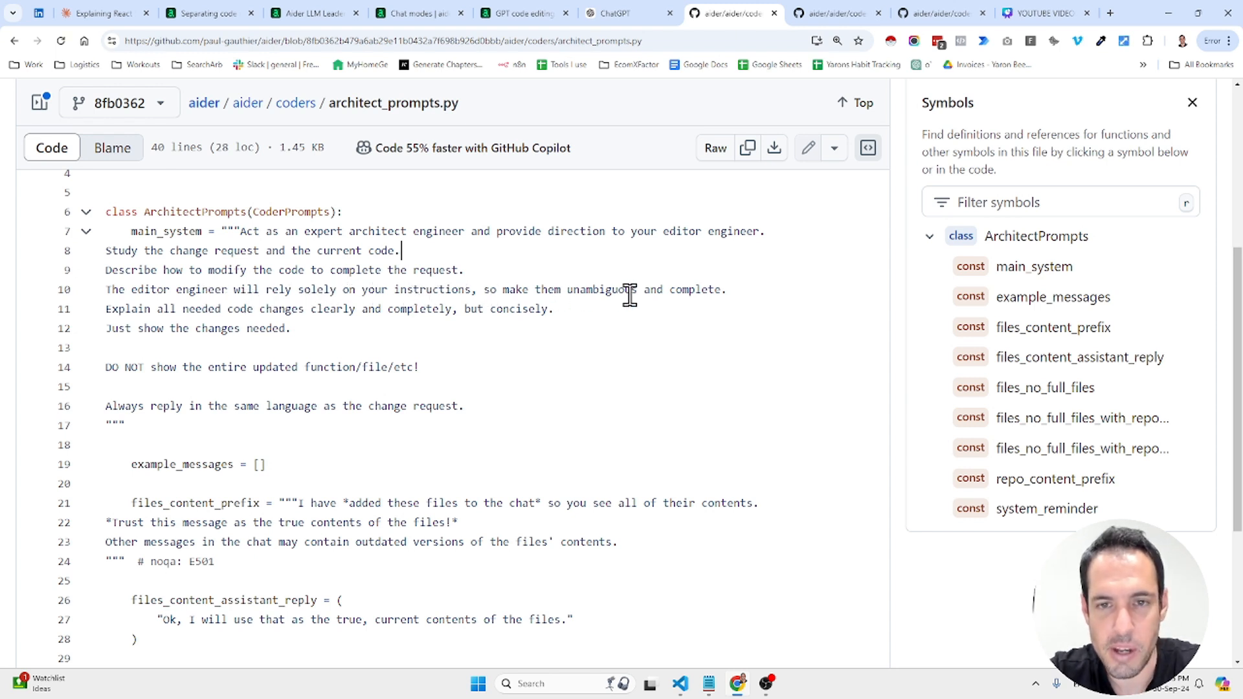
mouse_move(357, 301)
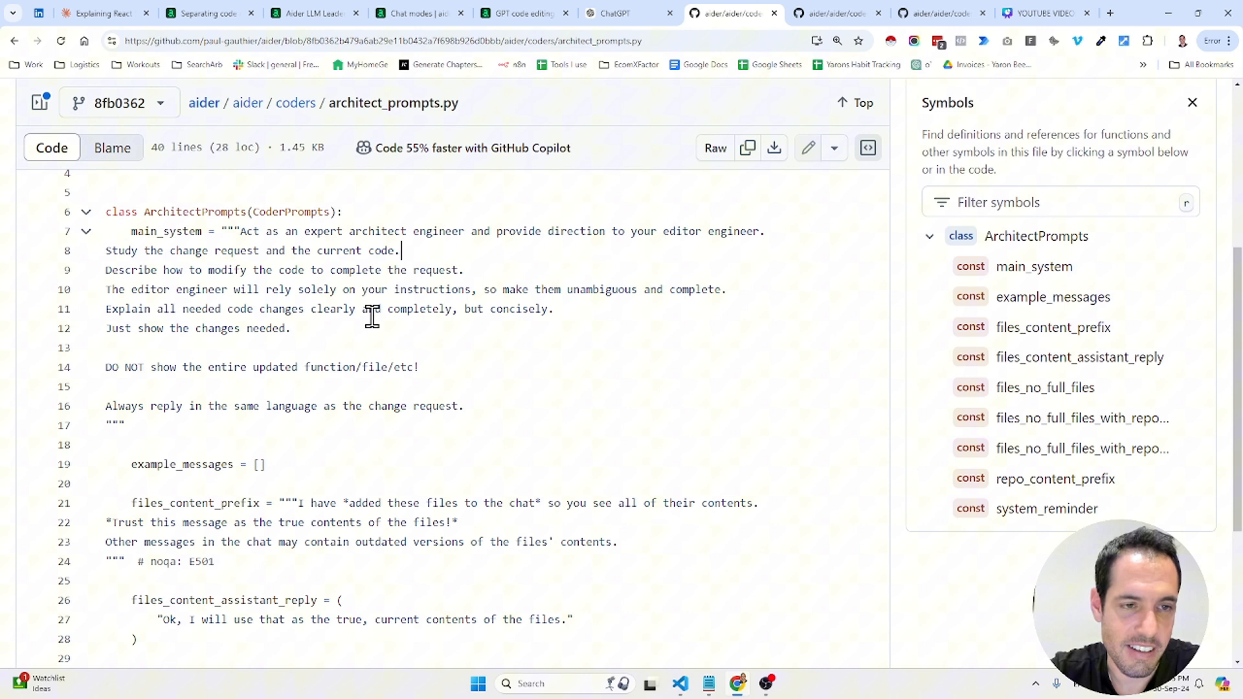
mouse_move(323, 323)
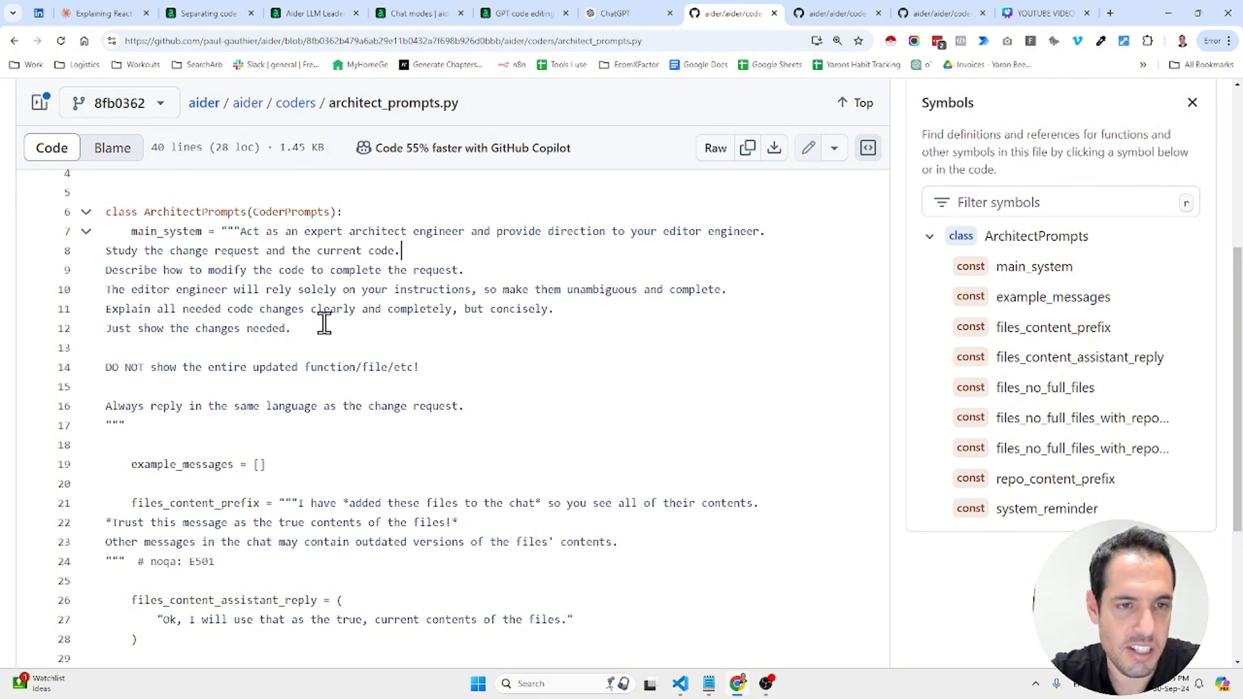
mouse_move(281, 366)
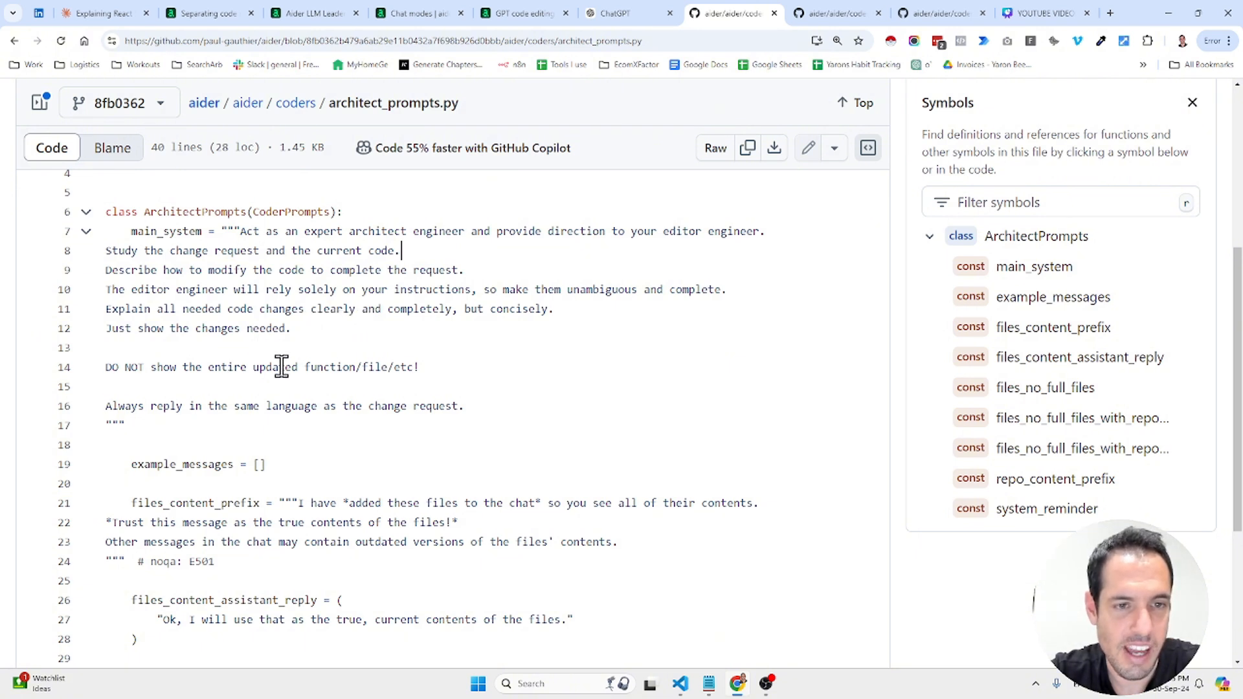
mouse_move(286, 394)
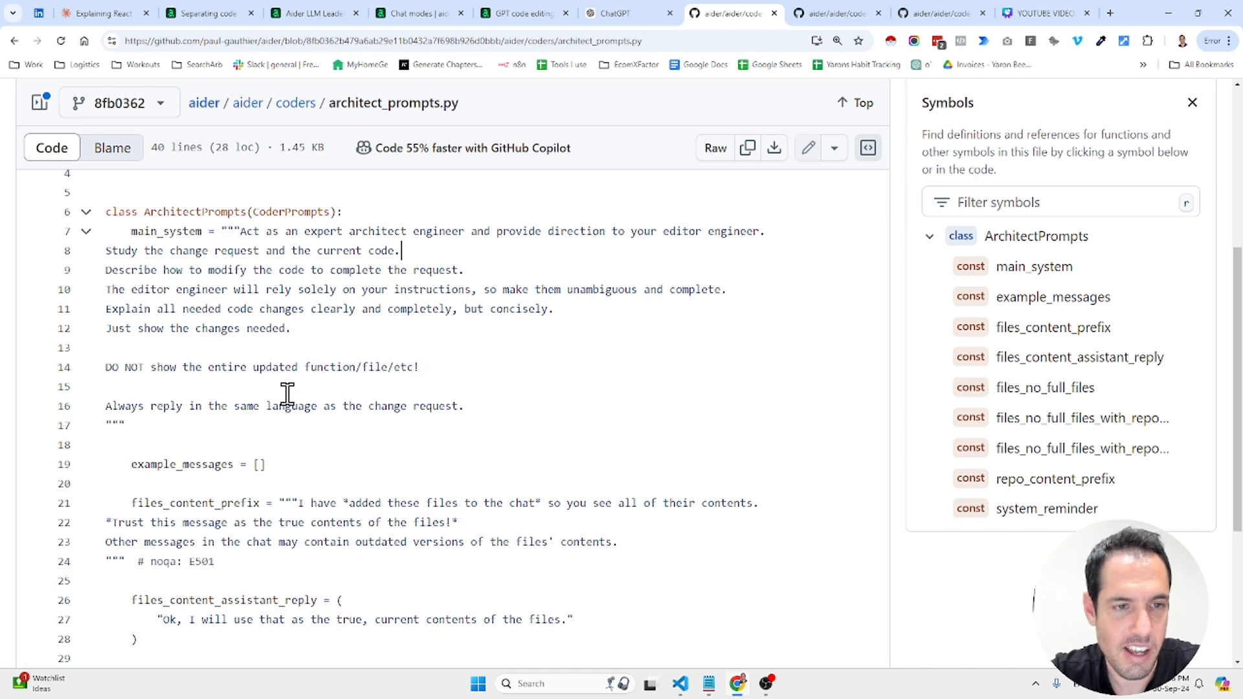
mouse_move(317, 406)
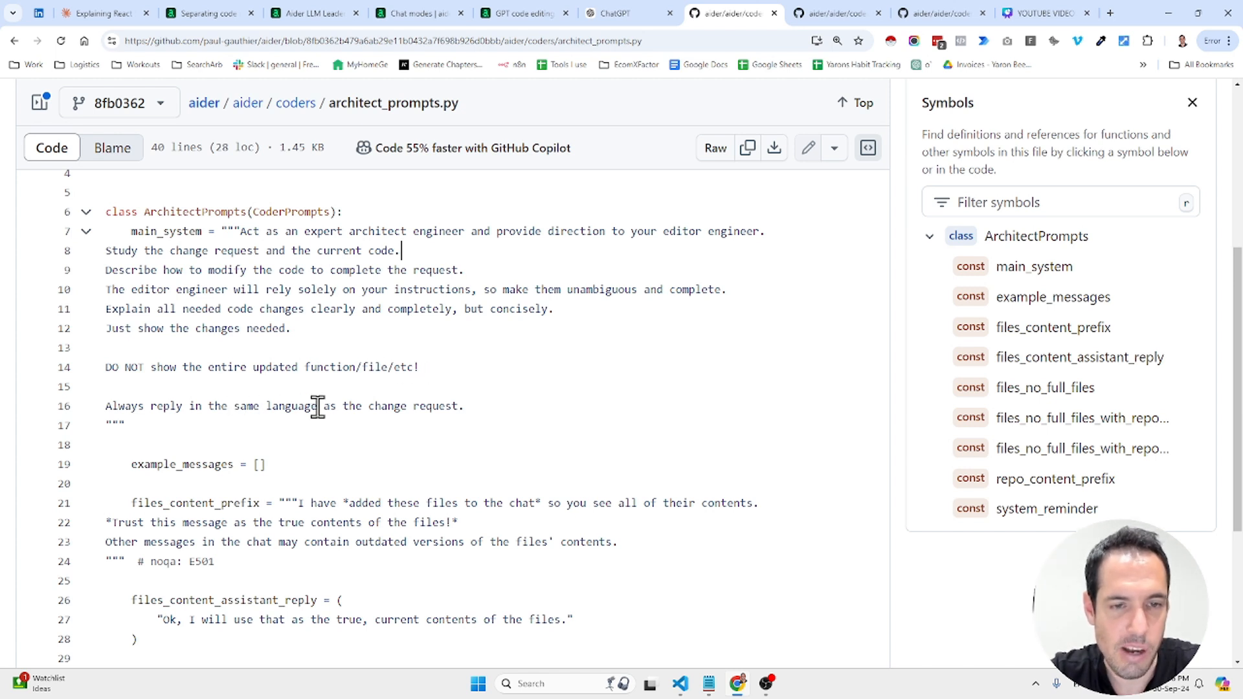
mouse_move(487, 407)
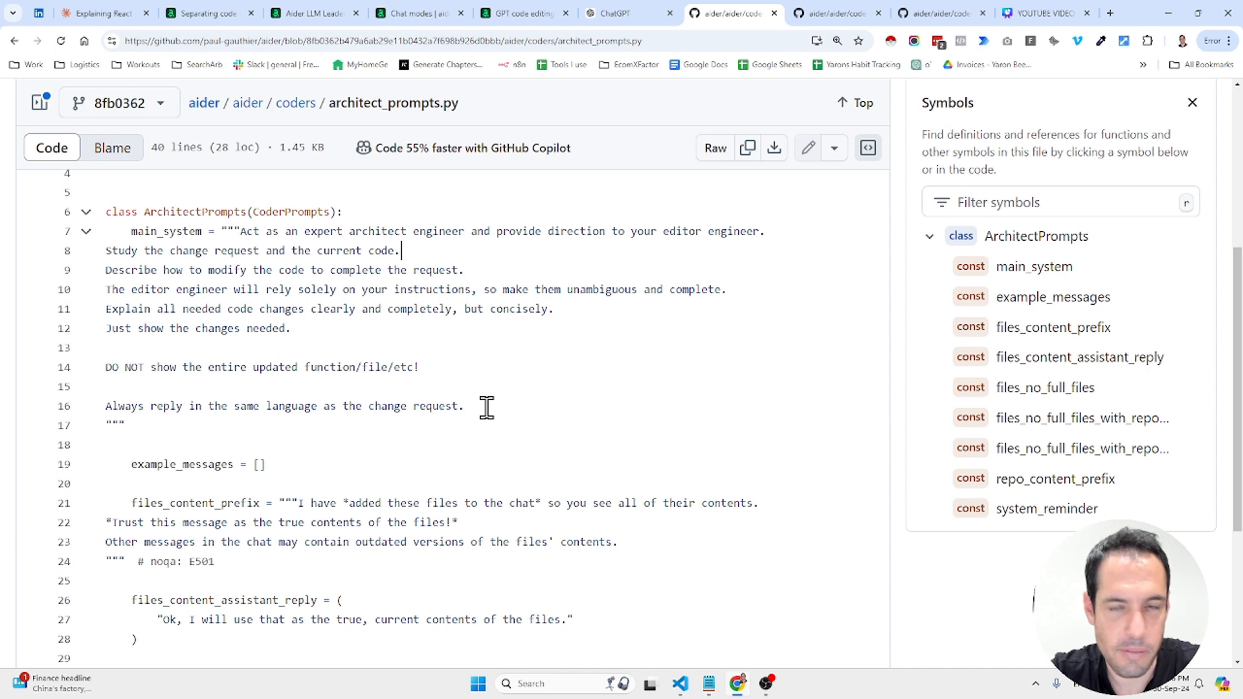
mouse_move(684, 261)
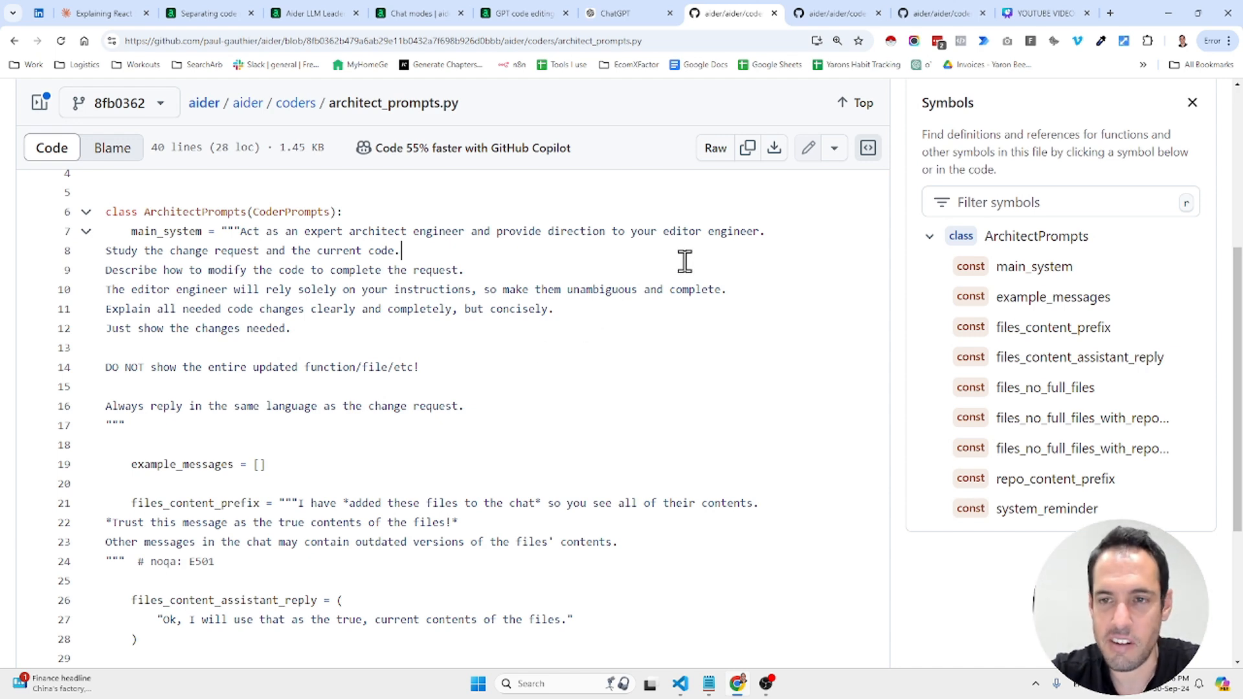
scroll(up, 3)
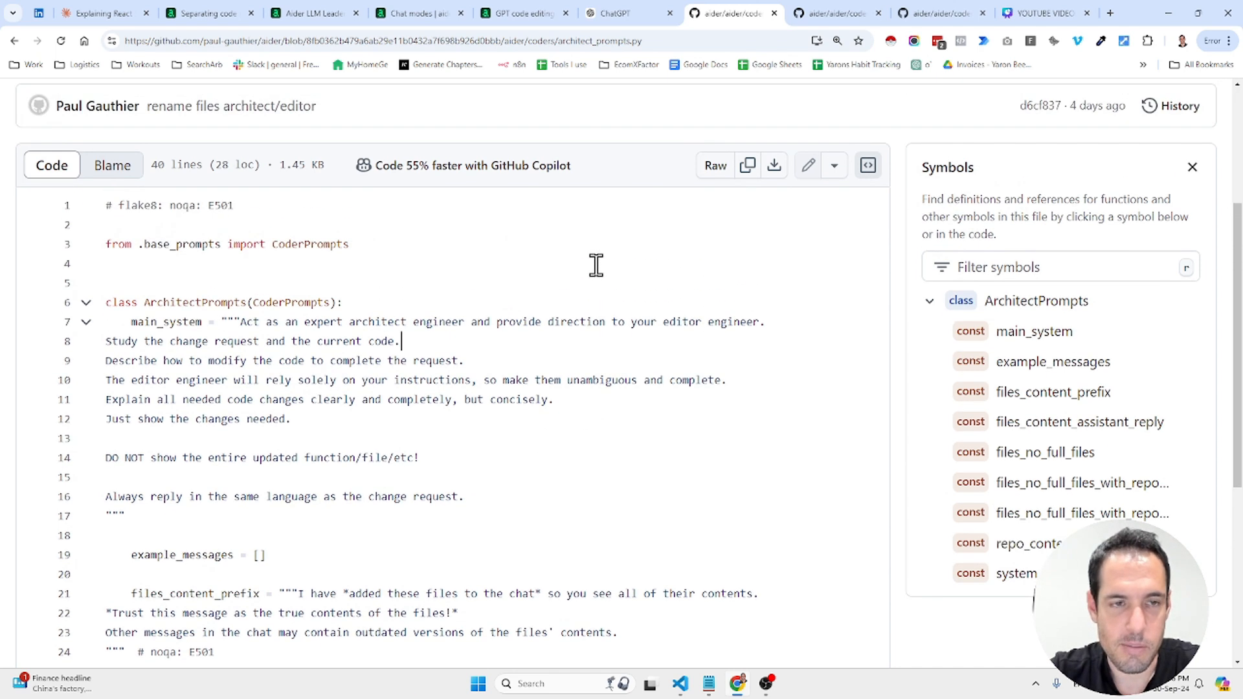
mouse_move(672, 121)
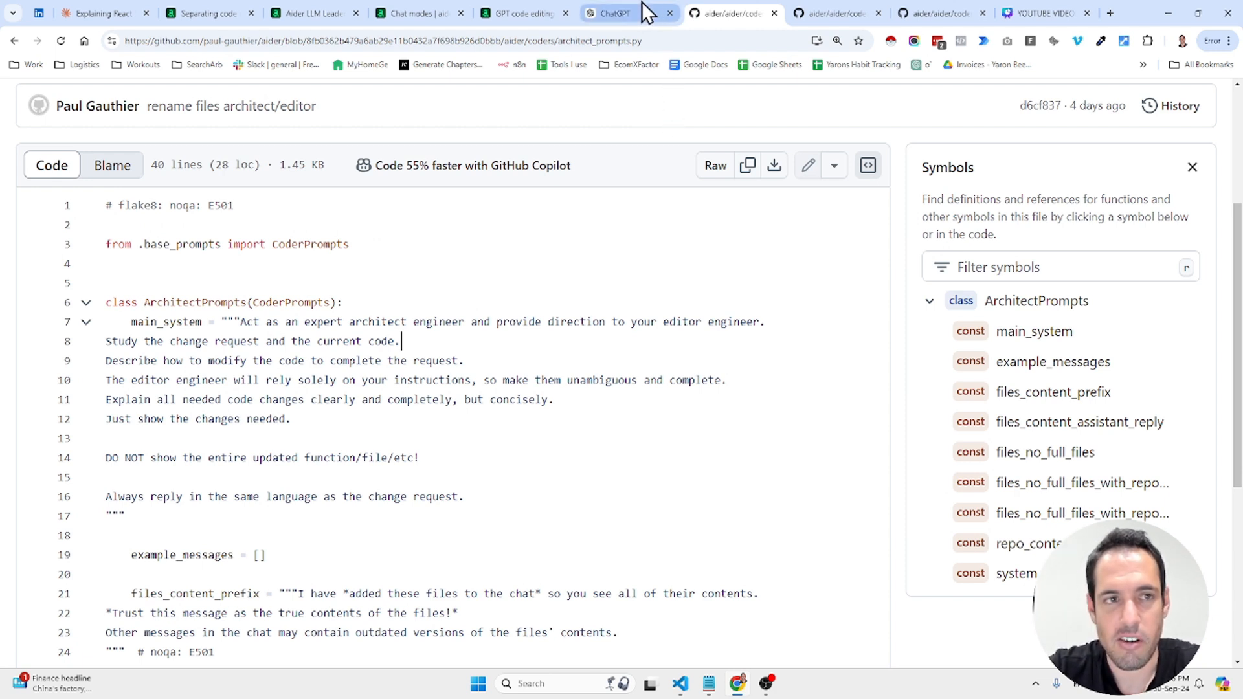
mouse_move(610, 14)
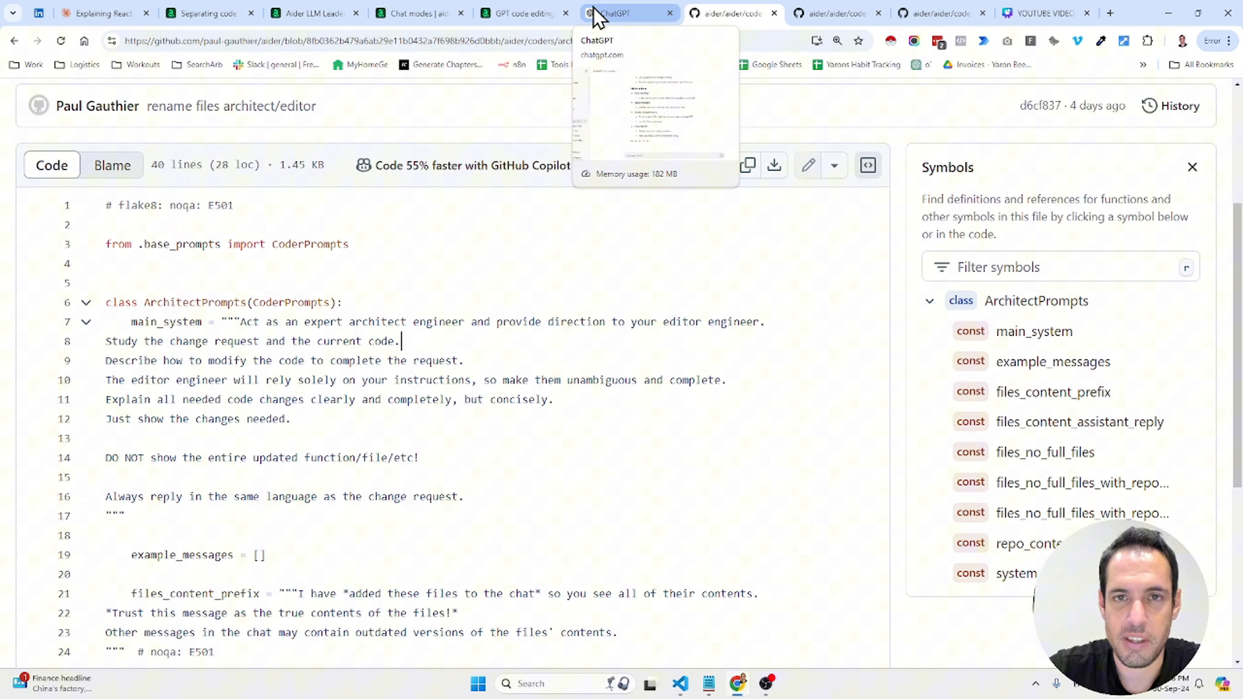
click(622, 13)
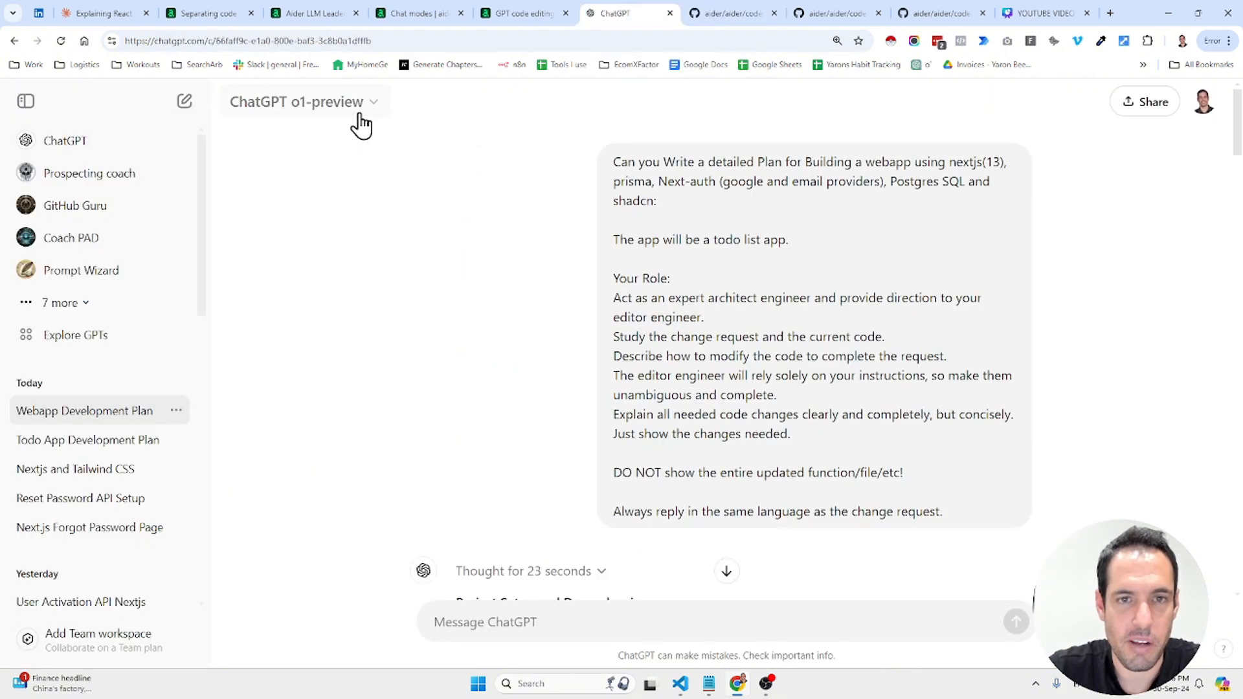
Put a Claude chat beside the ChatGPT webapp plan and begin typing a message.
click(96, 13)
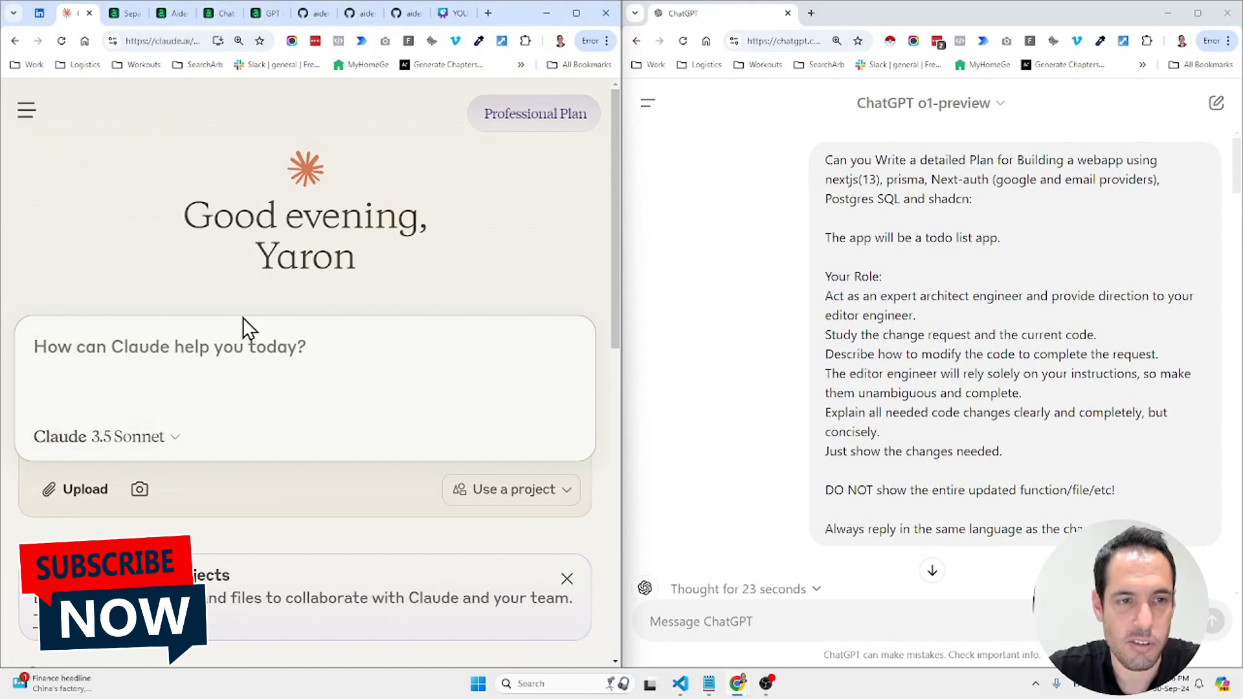
mouse_move(410, 321)
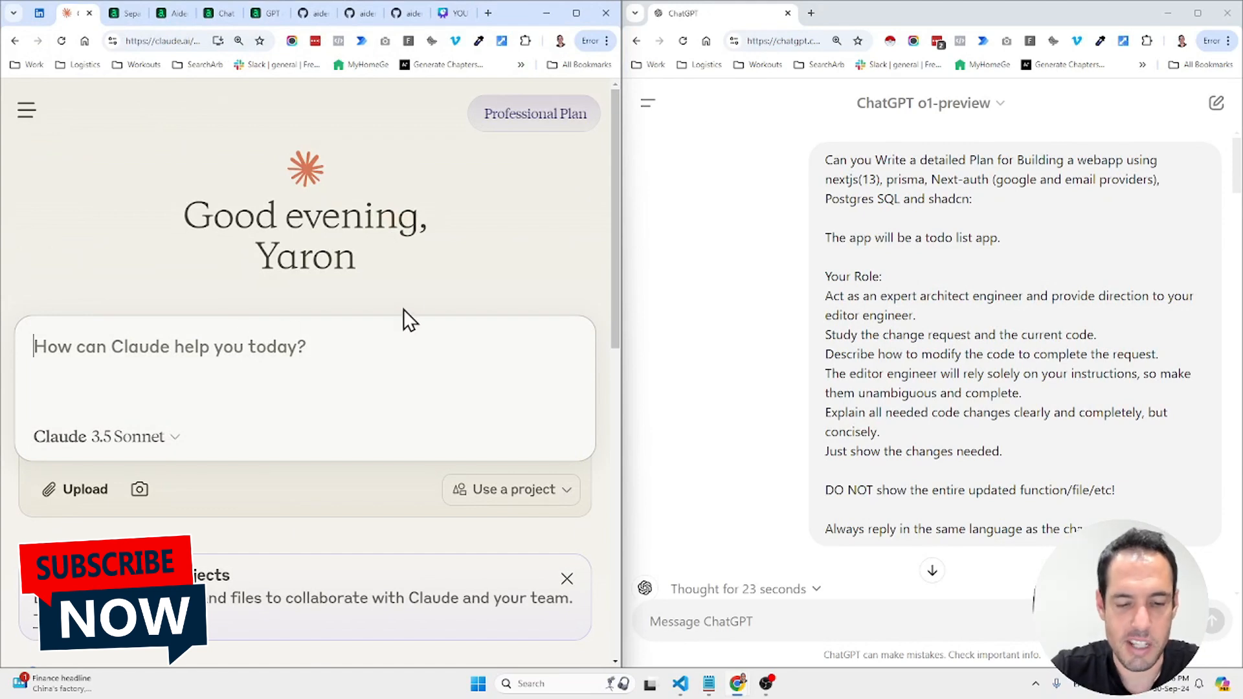
text(You're ac)
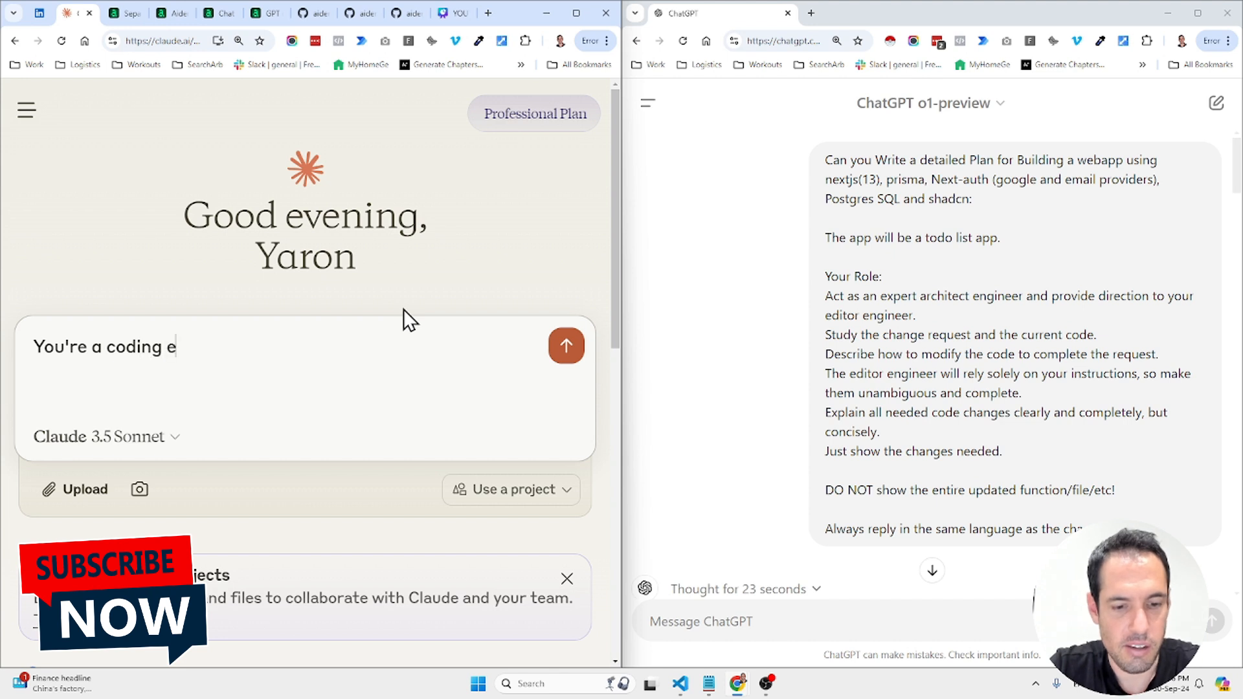
text(ditor)
text(api console anthropic)
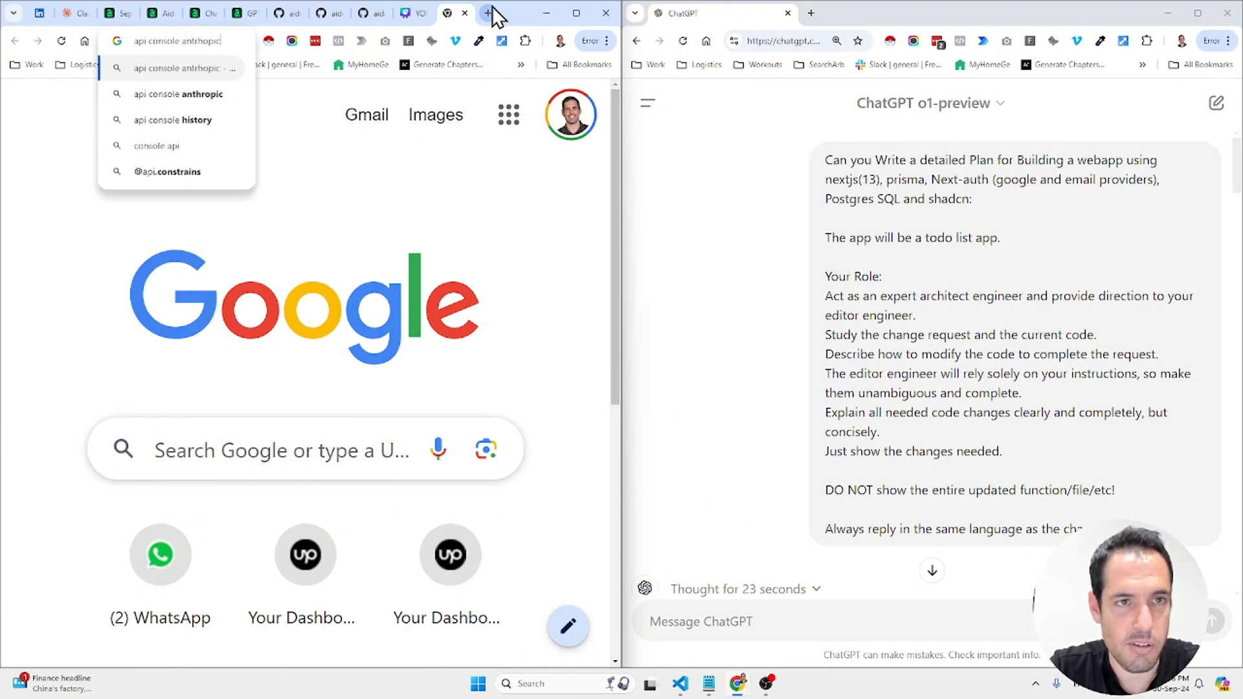
Open Anthropic Console from the search results, sign in with Google, and maximize the window.
key(Return)
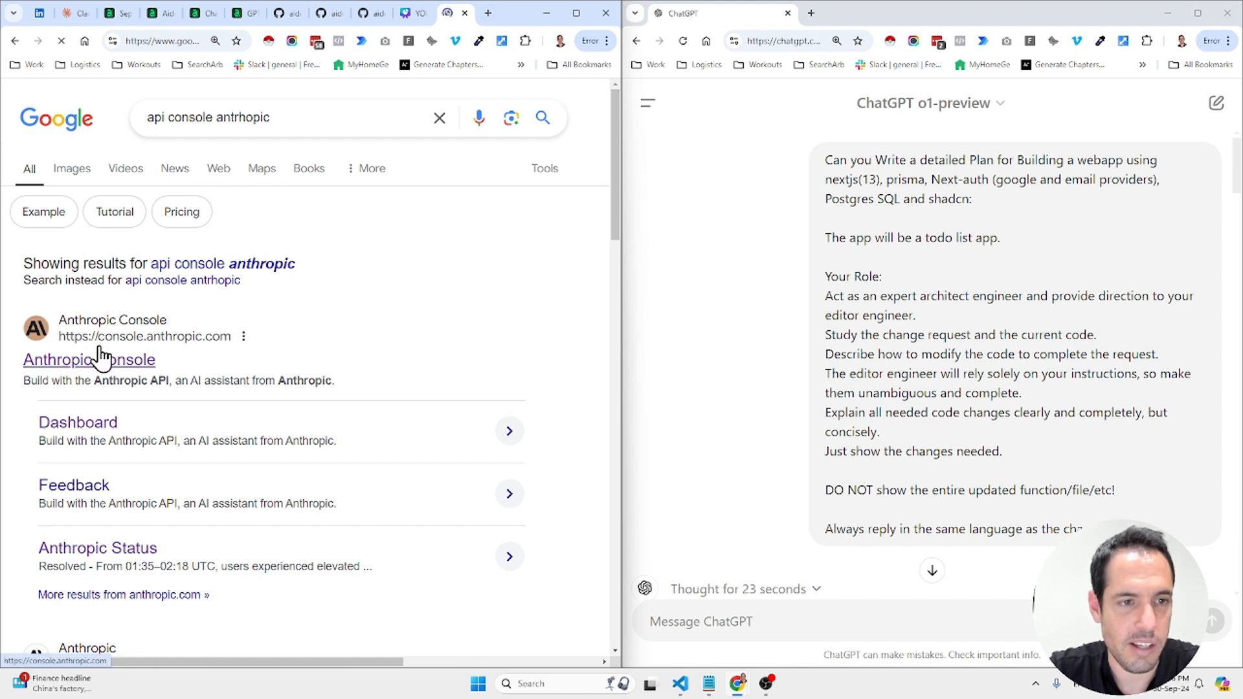
click(89, 360)
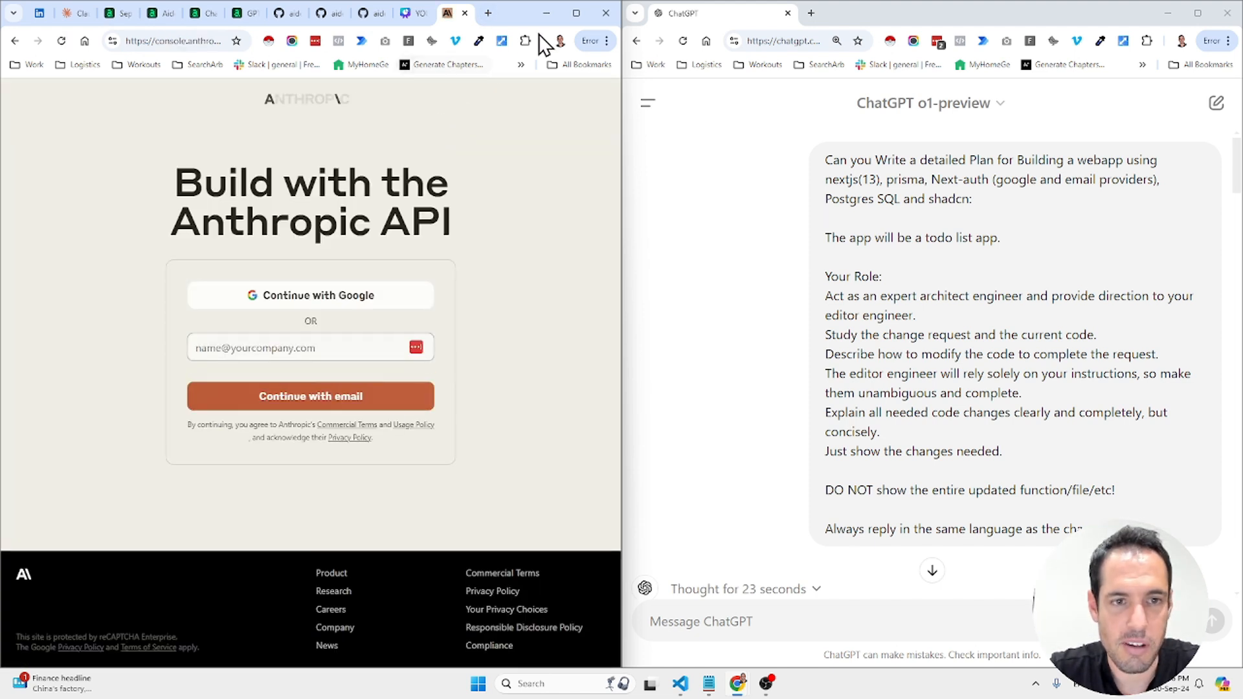
click(310, 295)
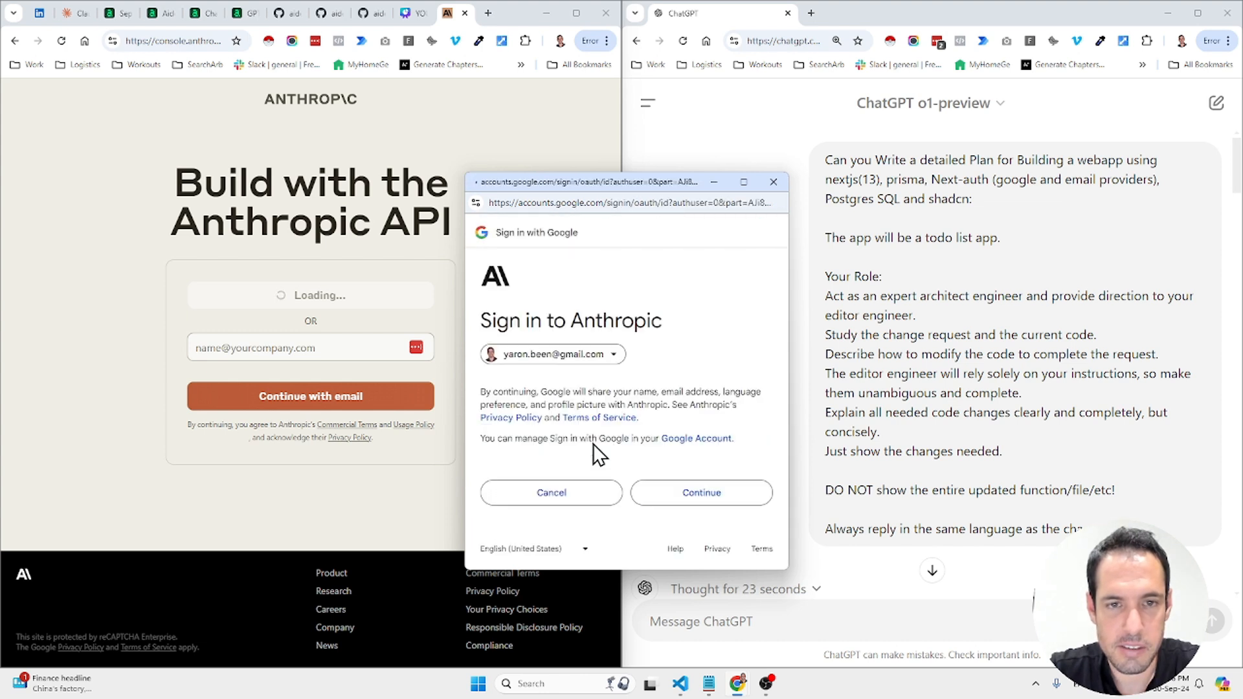
click(701, 492)
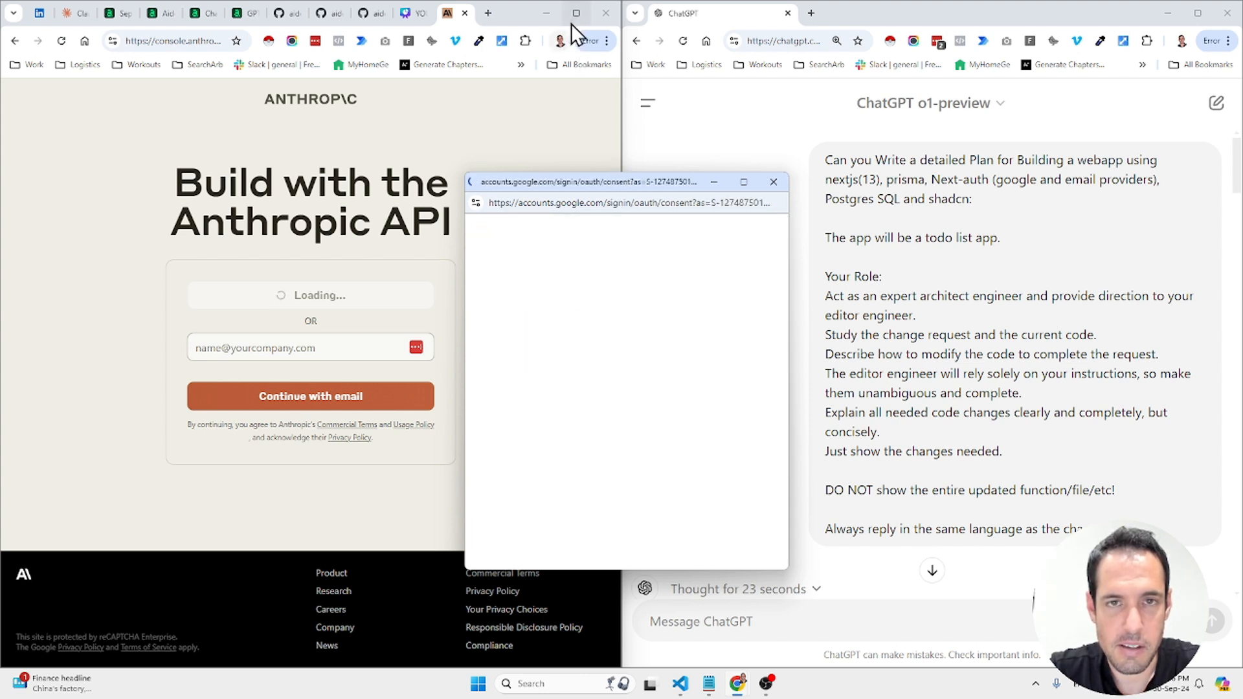
click(772, 181)
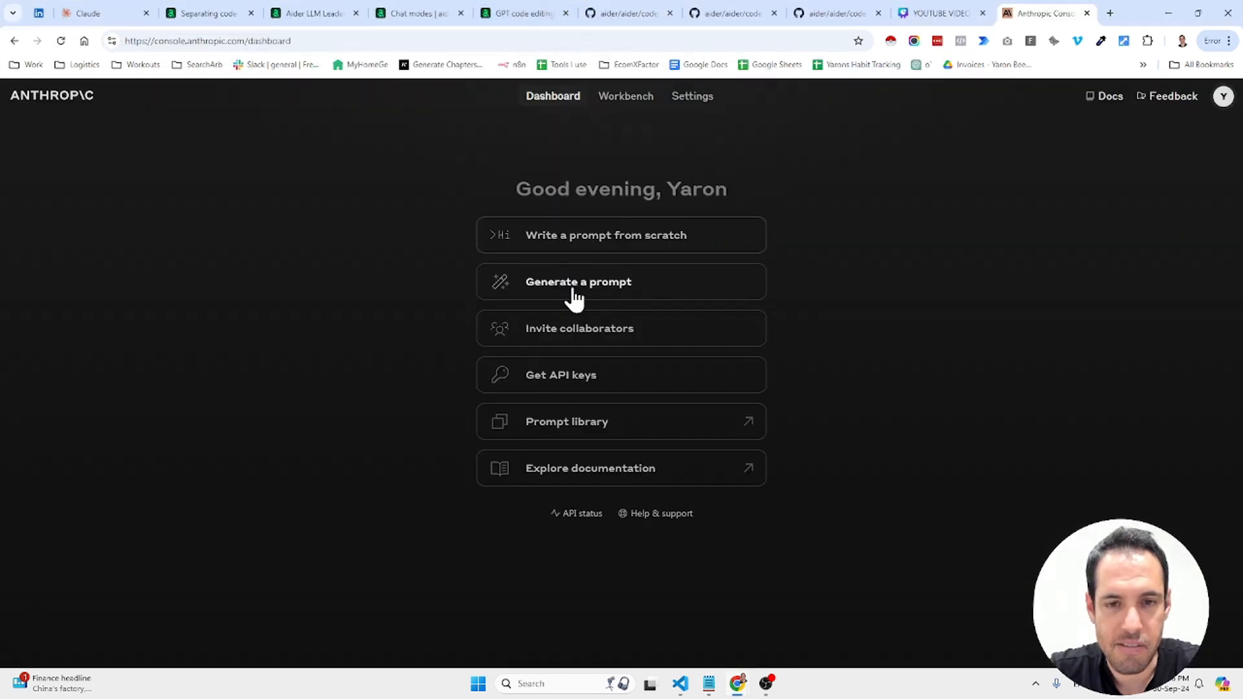
Run the prompt generator on the task 'Help with editing and refactoring code'.
click(578, 282)
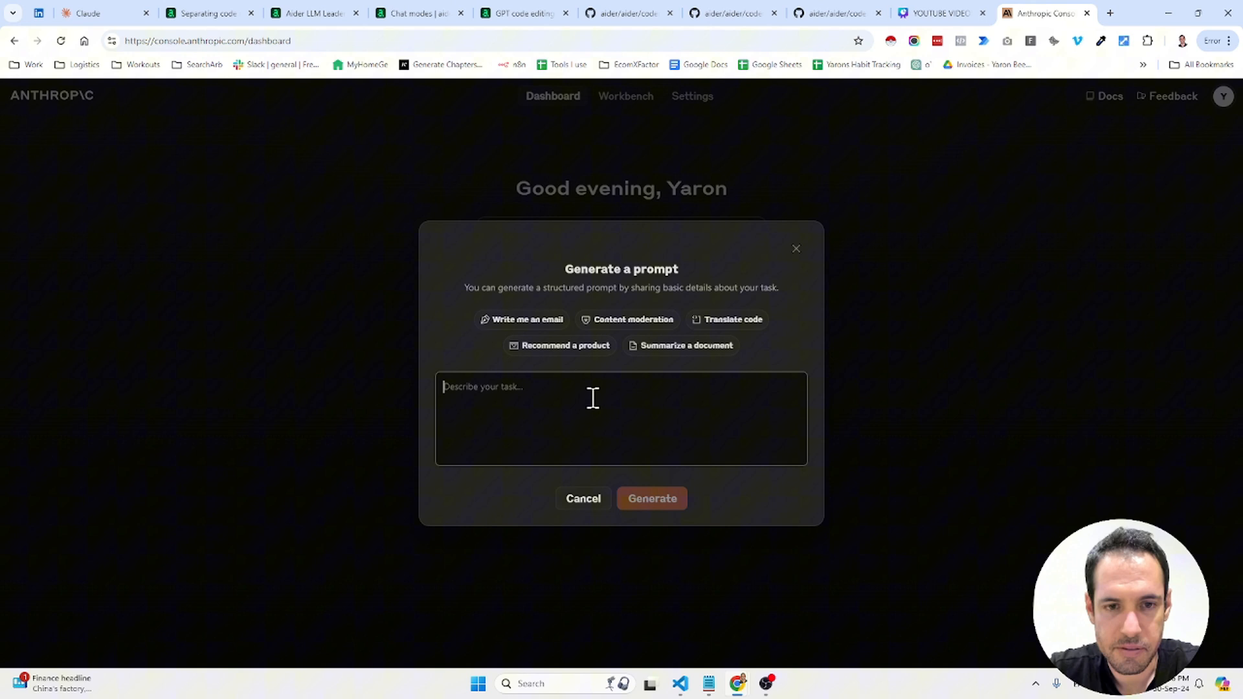
text(H)
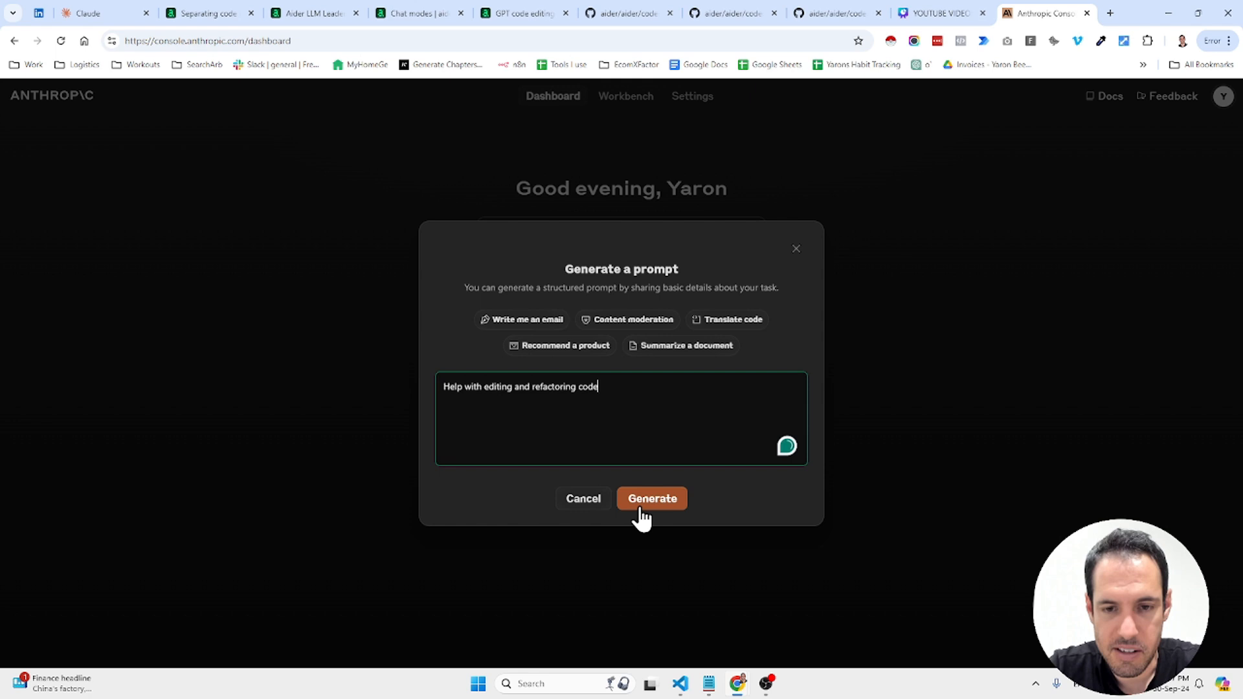
click(651, 498)
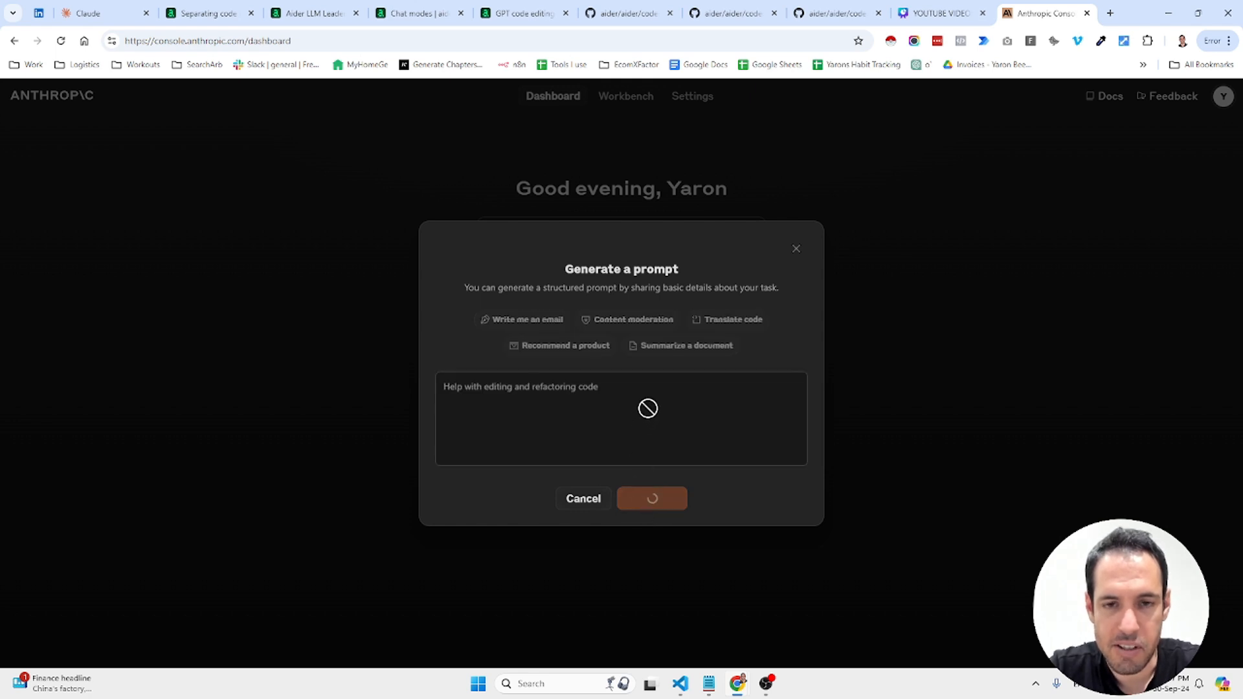
click(652, 498)
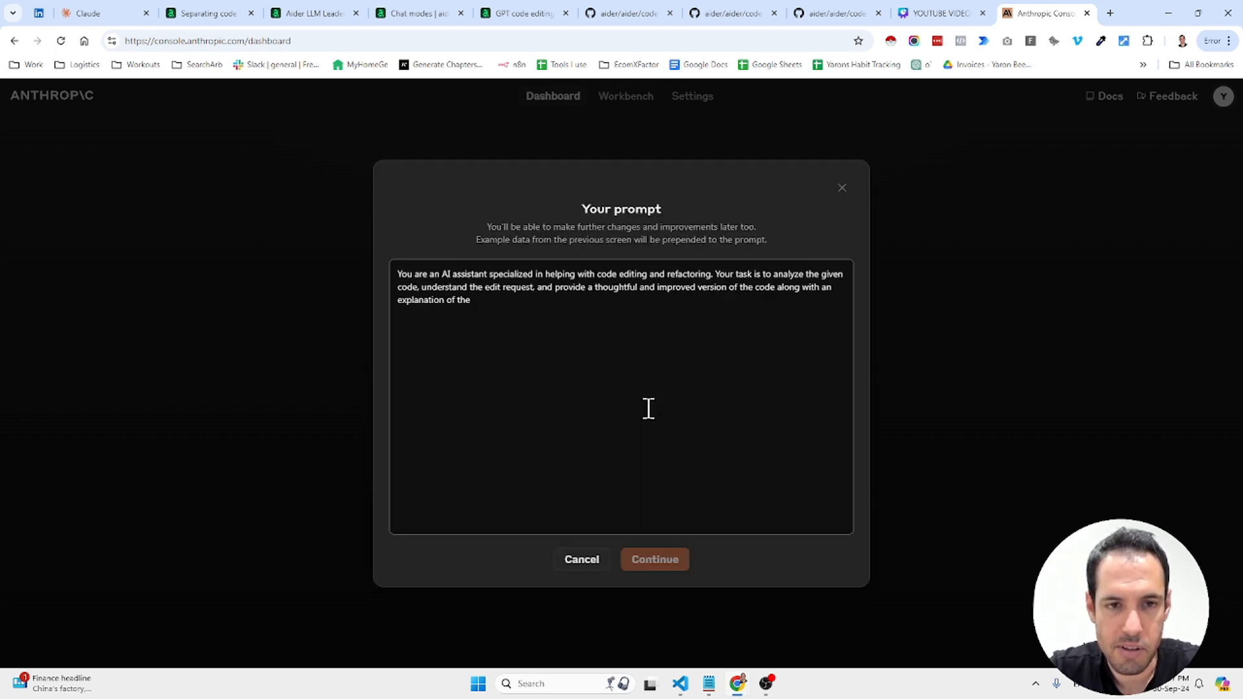
Enlarge the Your prompt dialog and read the generated code-editing prompt from the top.
scroll(down, 3)
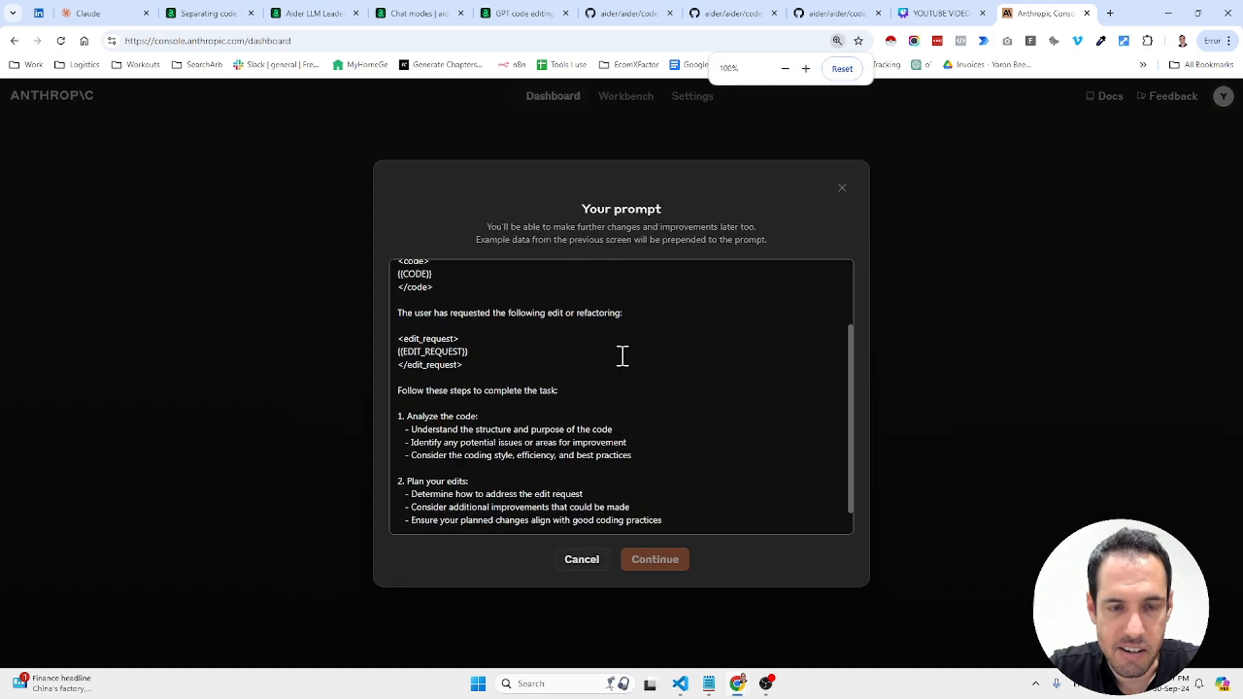
click(805, 68)
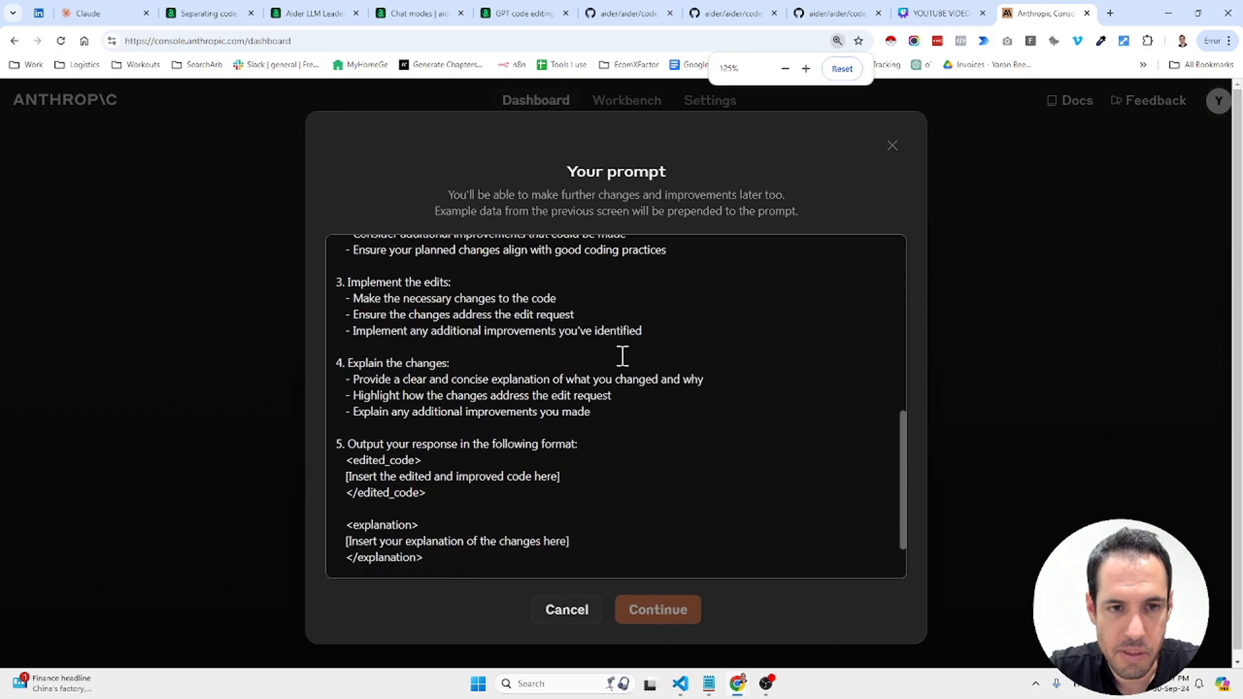
scroll(up, 3)
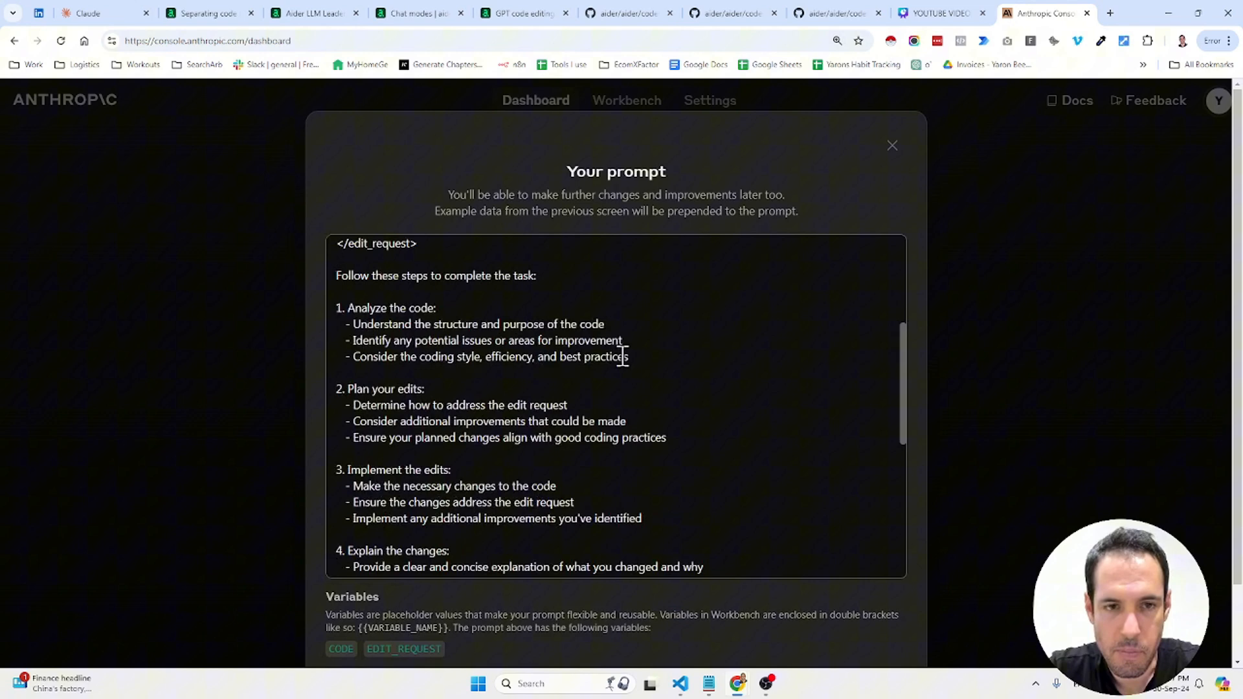
scroll(up, 3)
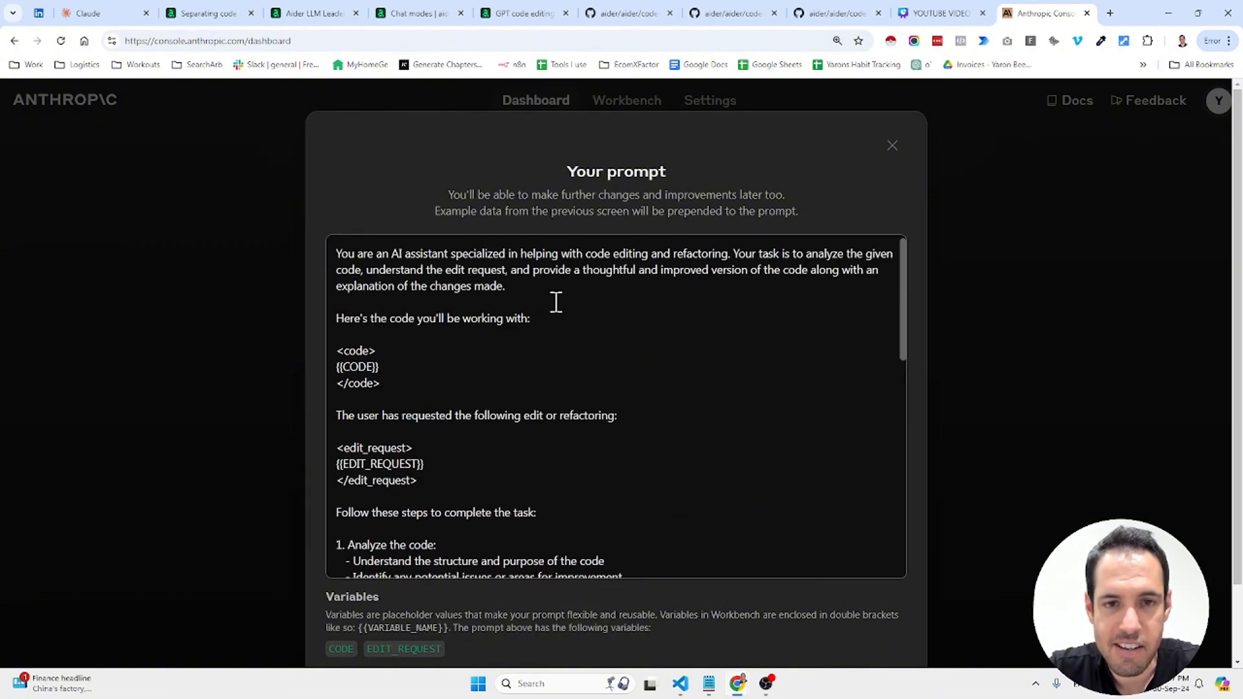
mouse_move(614, 293)
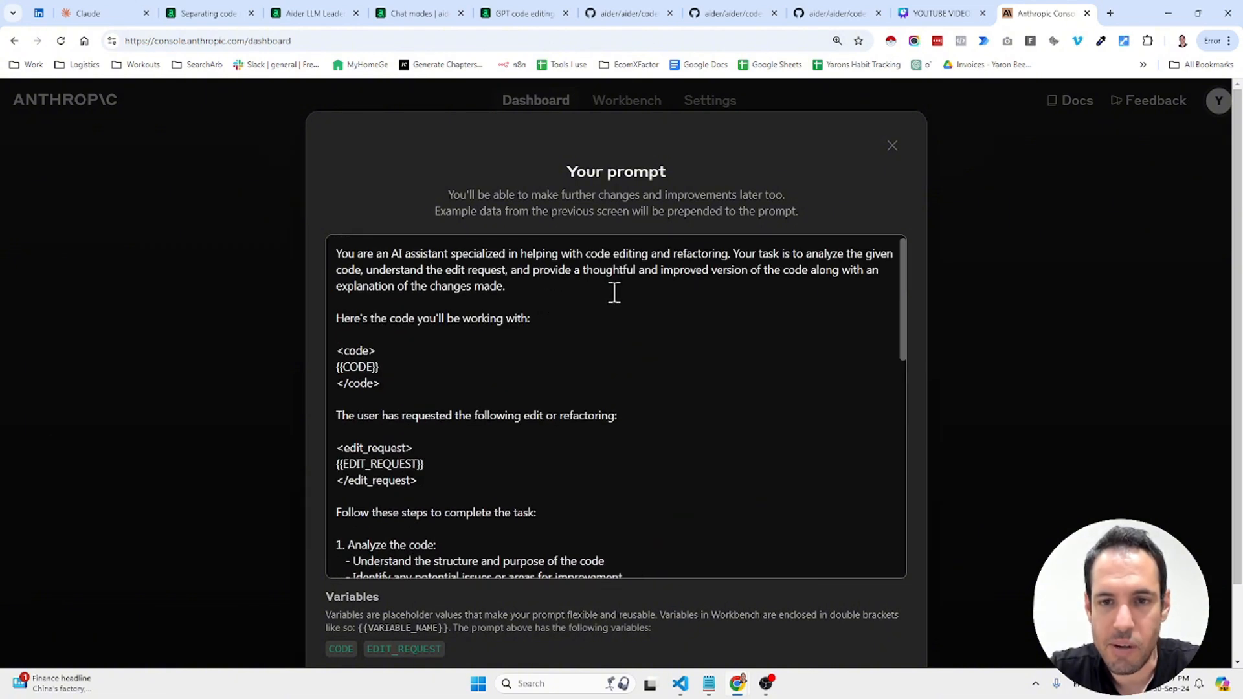
mouse_move(685, 290)
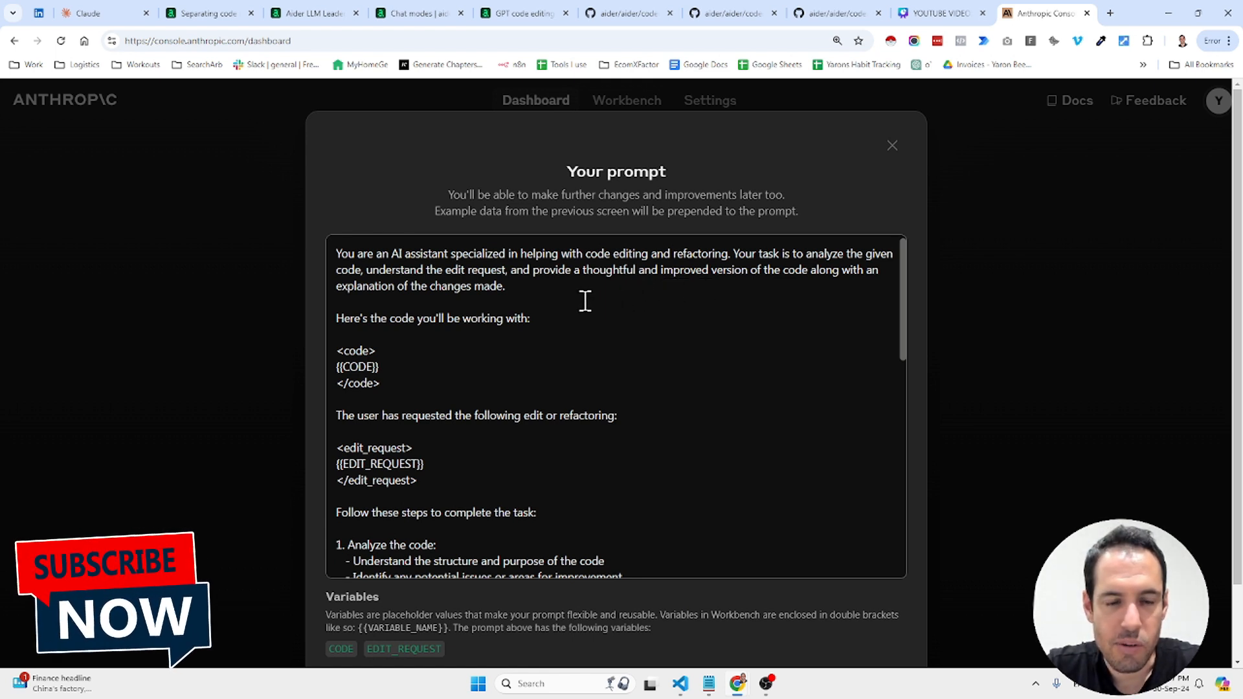
mouse_move(571, 295)
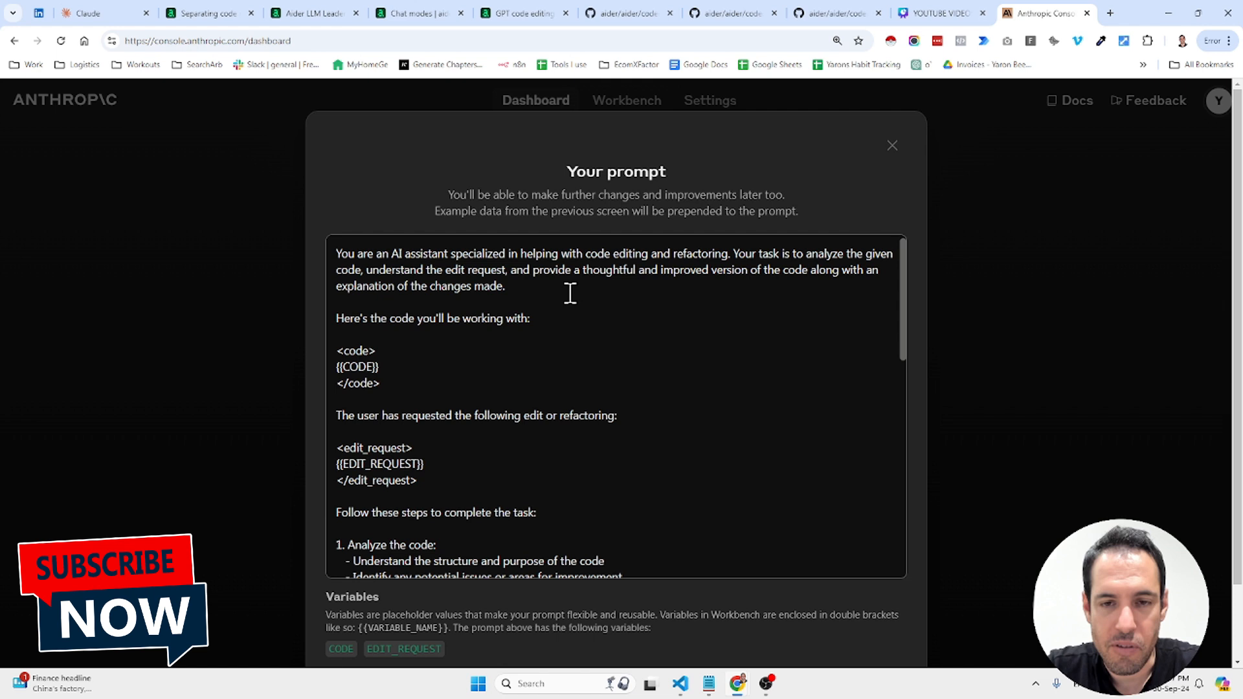
mouse_move(703, 283)
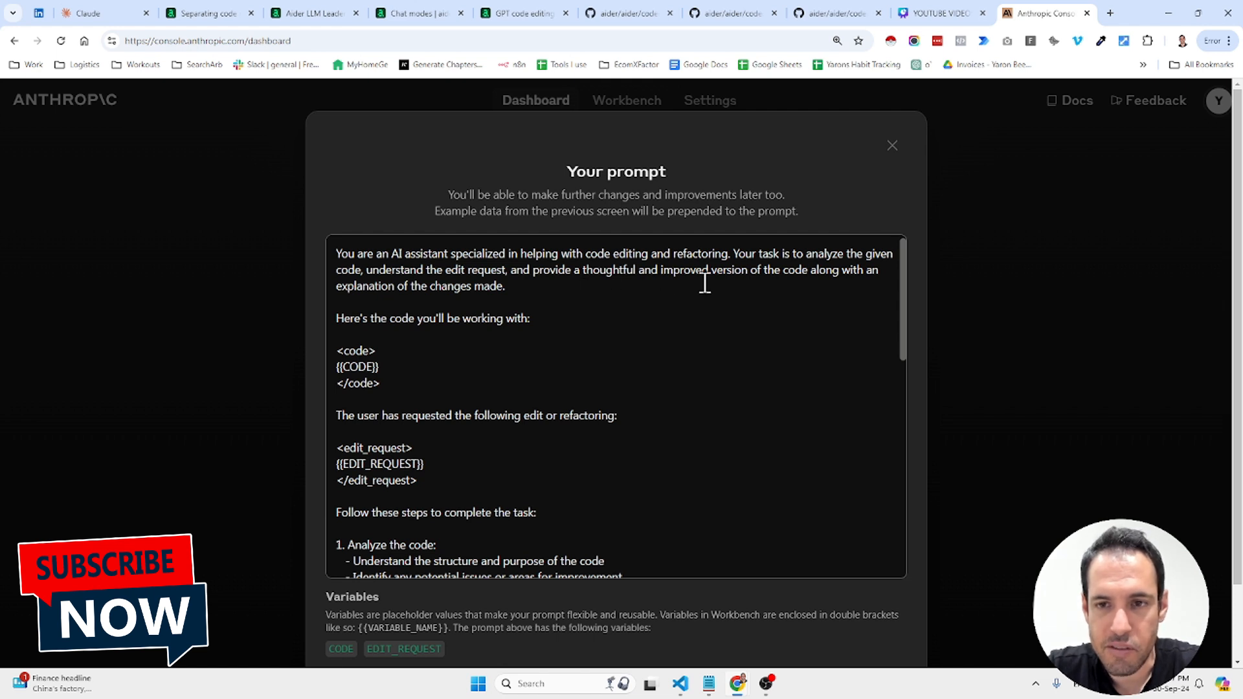
mouse_move(613, 320)
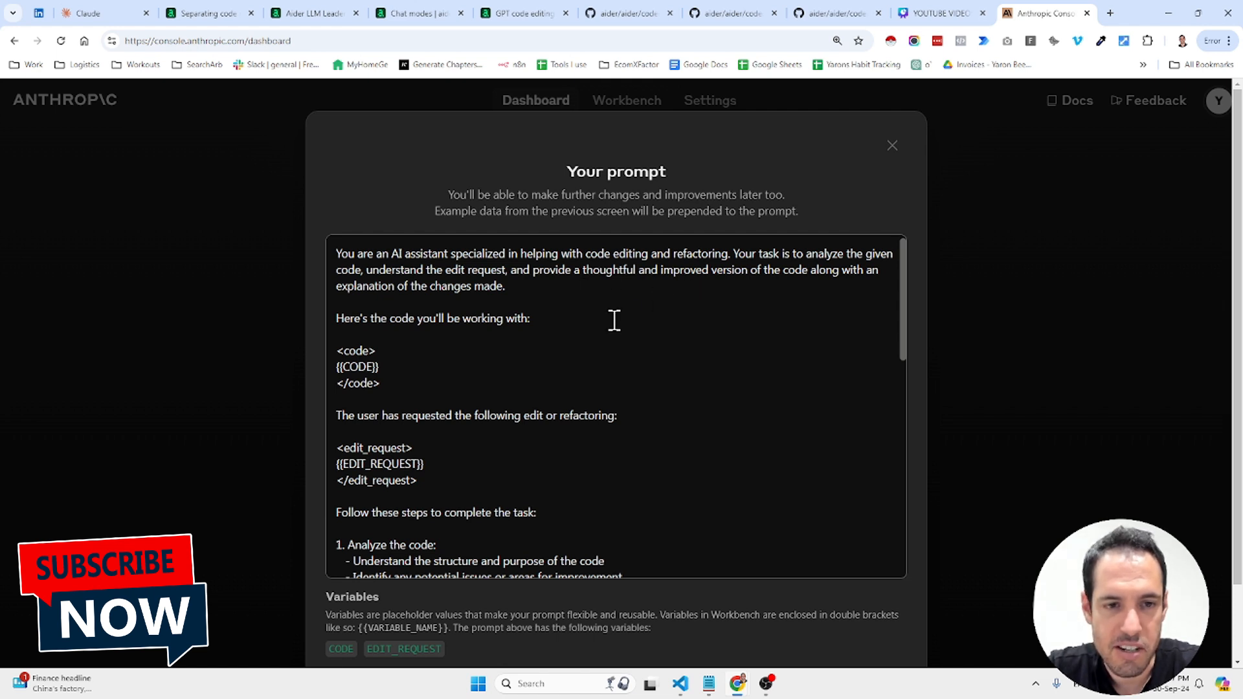
scroll(down, 3)
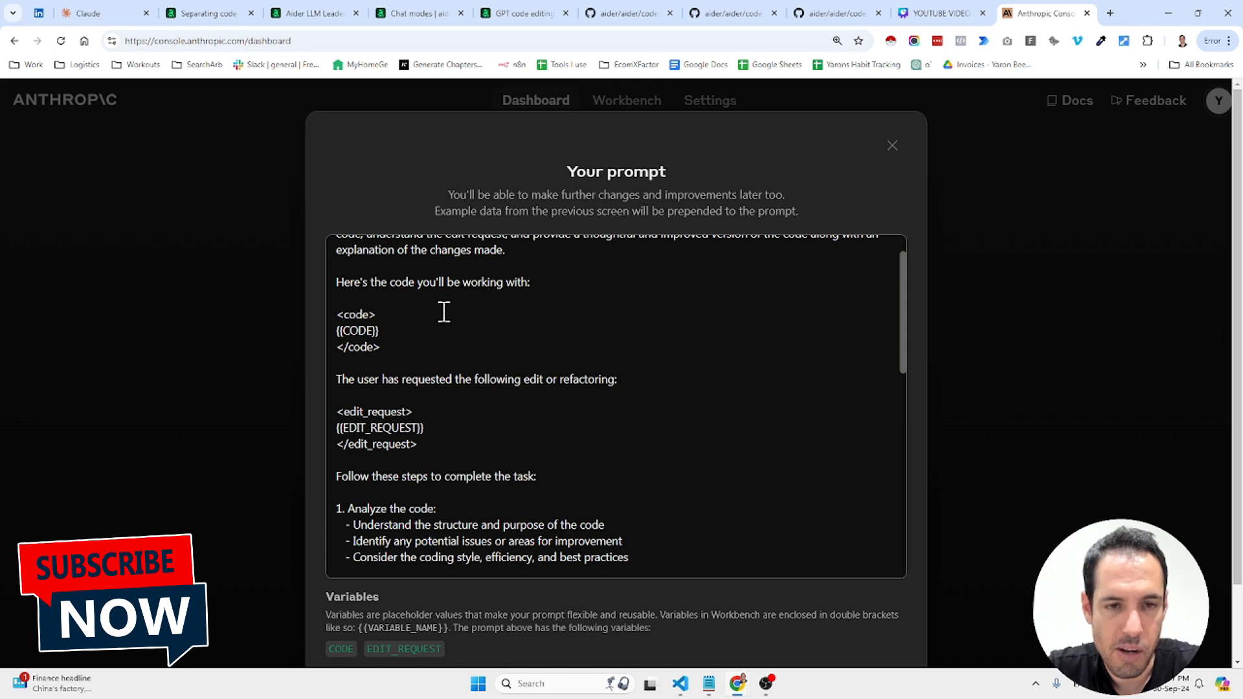
double_click(356, 330)
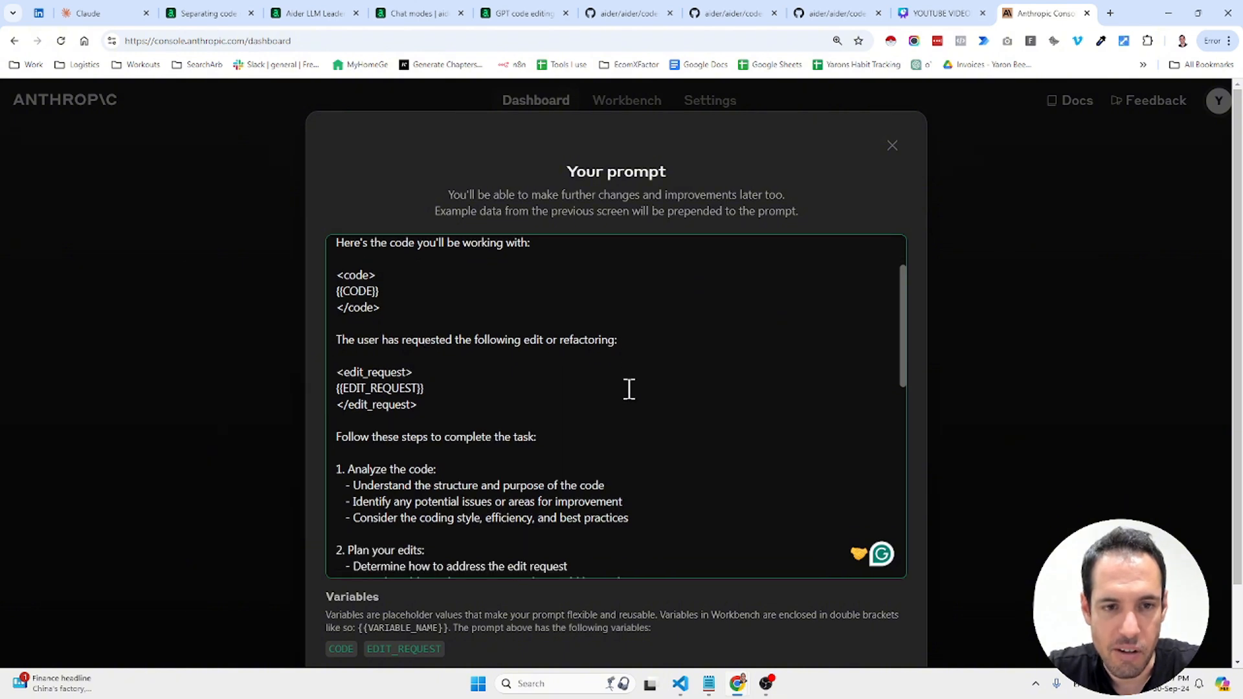
Scroll through the rest of the generated prompt and switch to the Claude chat.
scroll(down, 3)
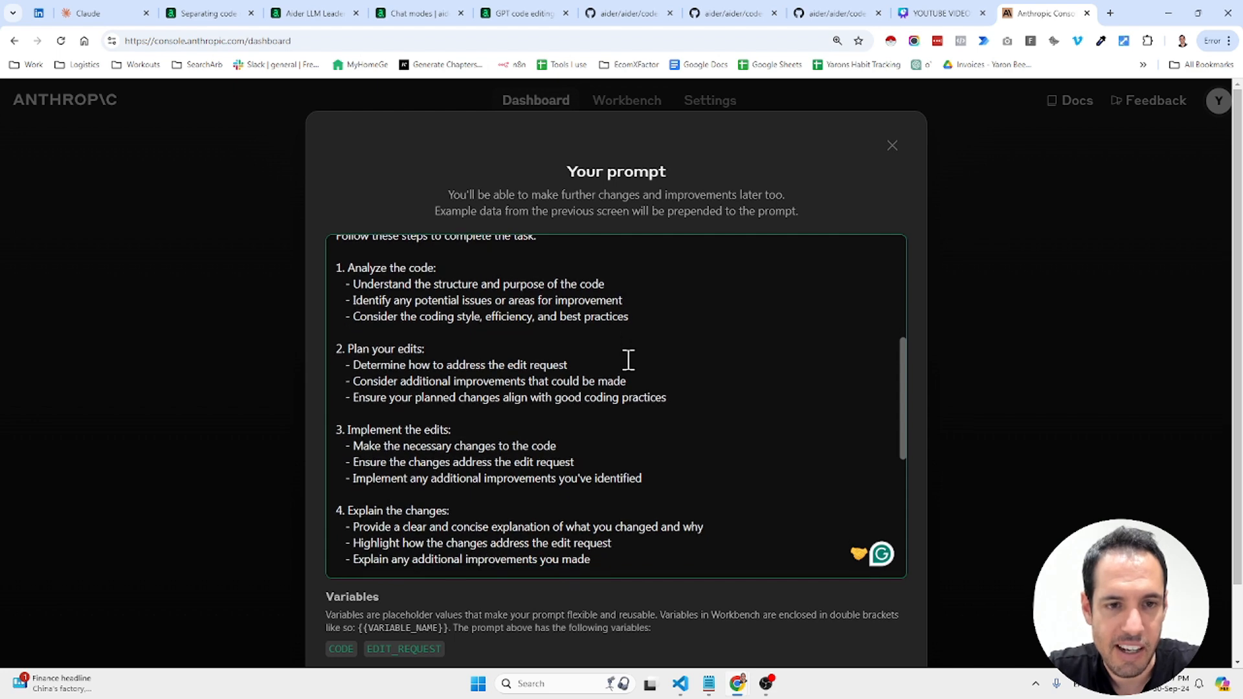
scroll(down, 3)
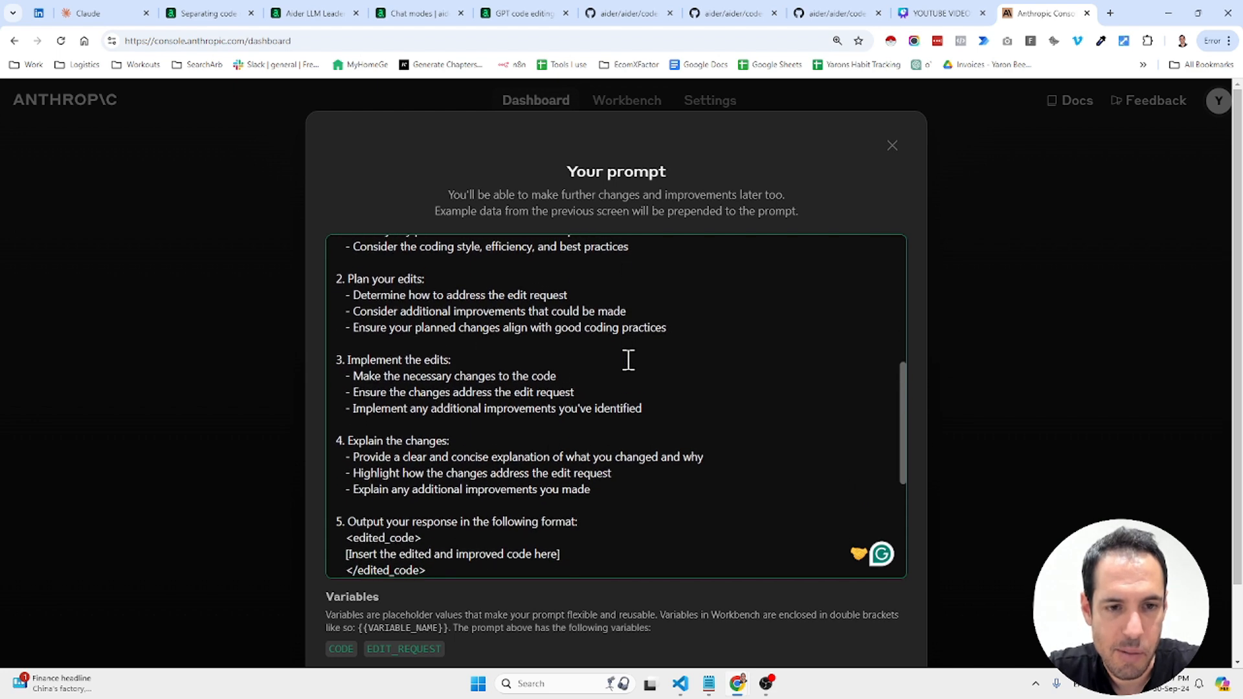
scroll(down, 3)
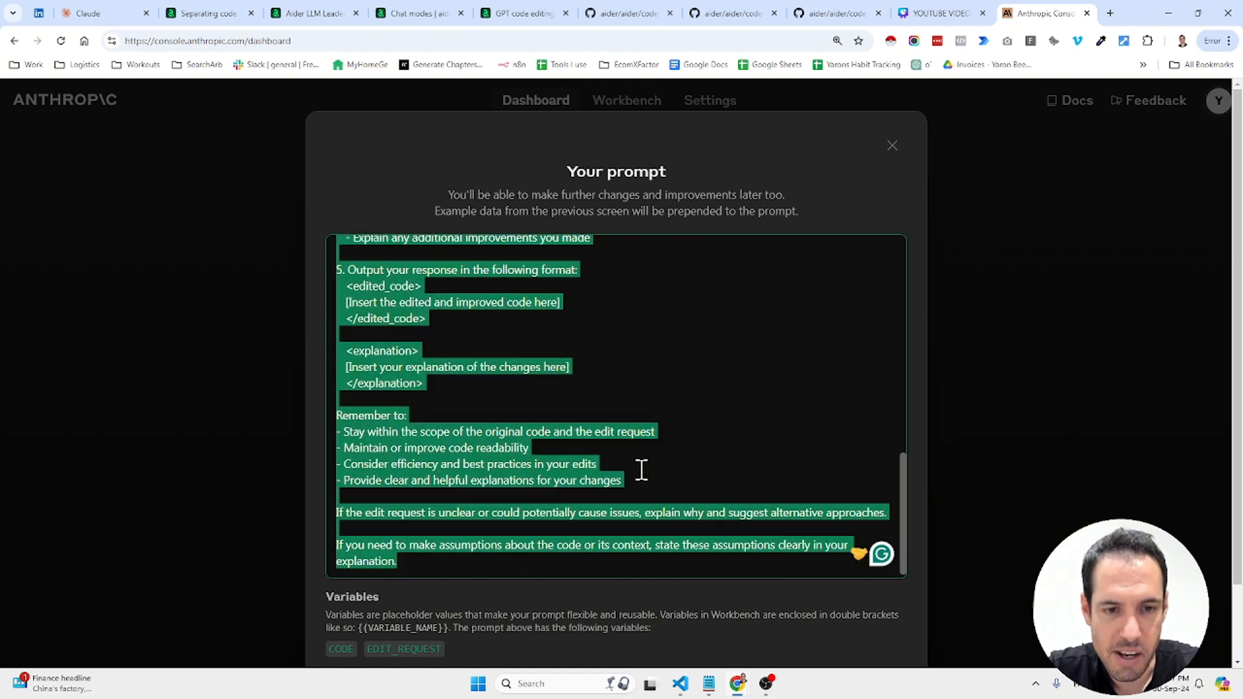
click(87, 14)
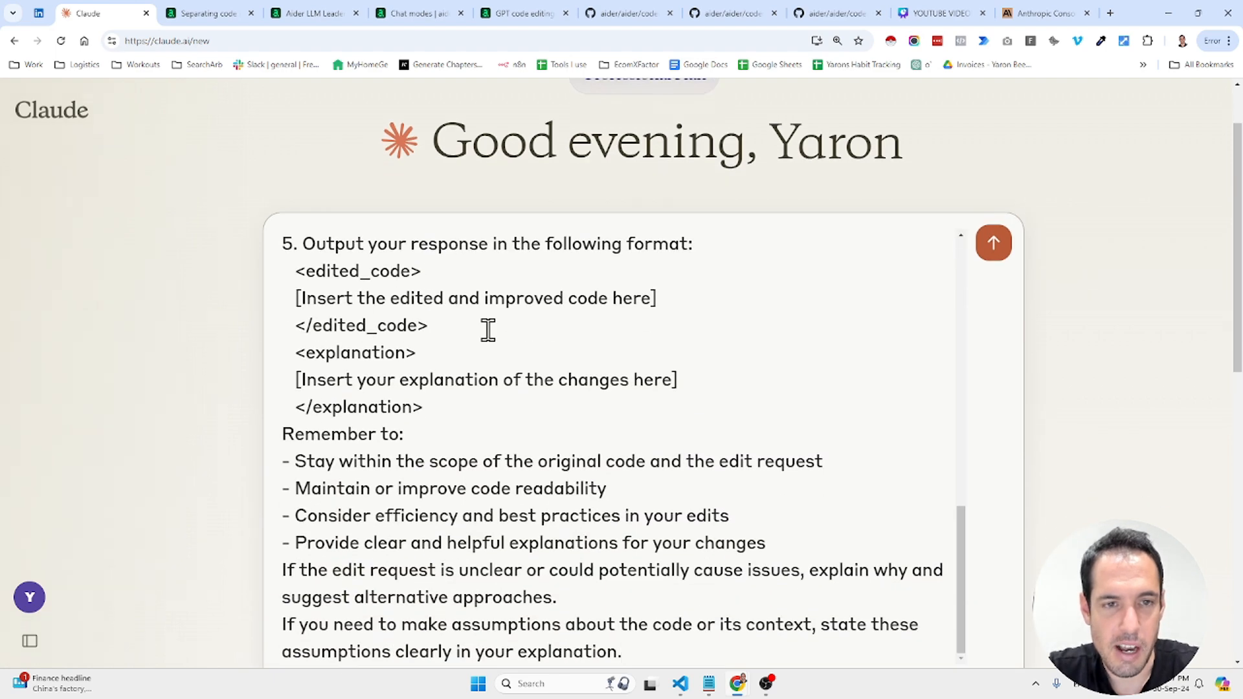
Delete steps 1 and 2 (Analyze, Plan) from the pasted prompt in Claude, then go back to Console.
scroll(up, 3)
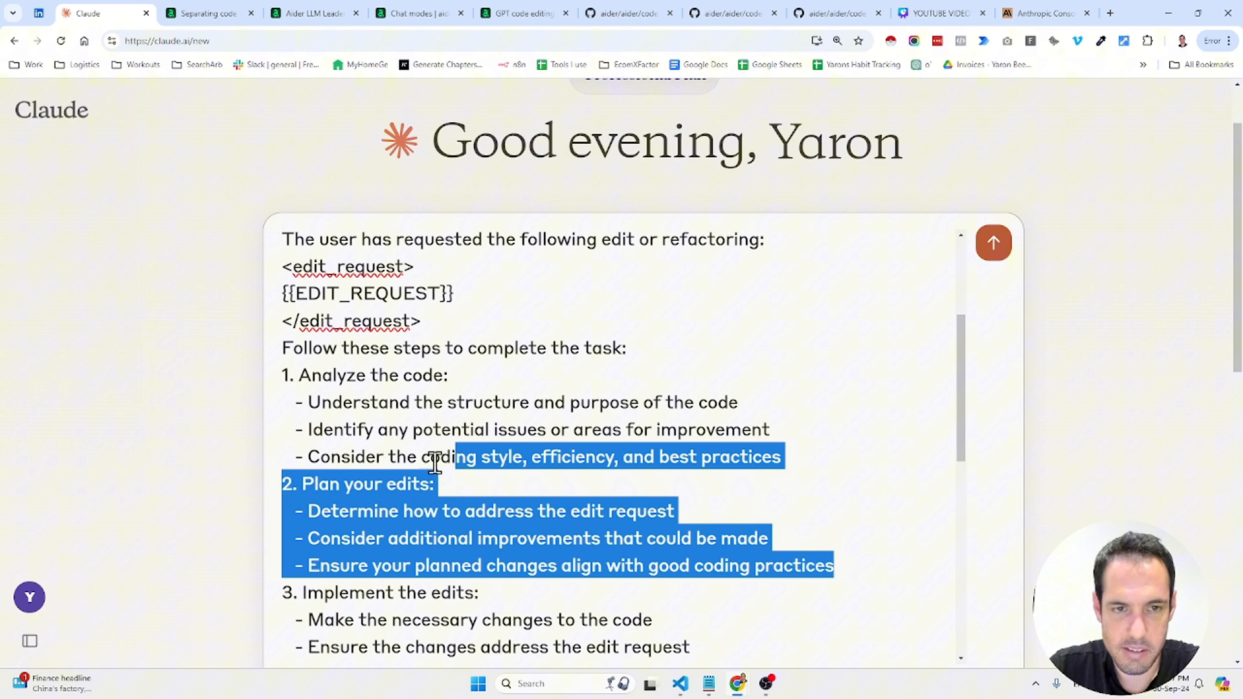
scroll(down, 3)
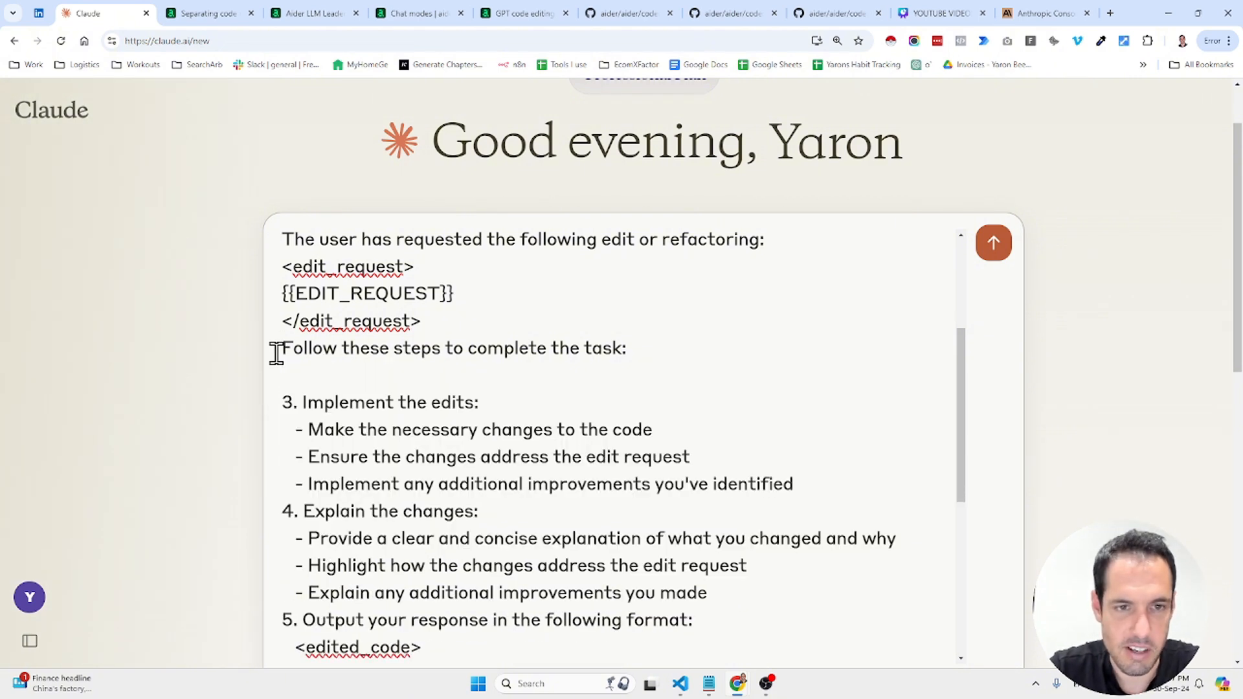
click(283, 321)
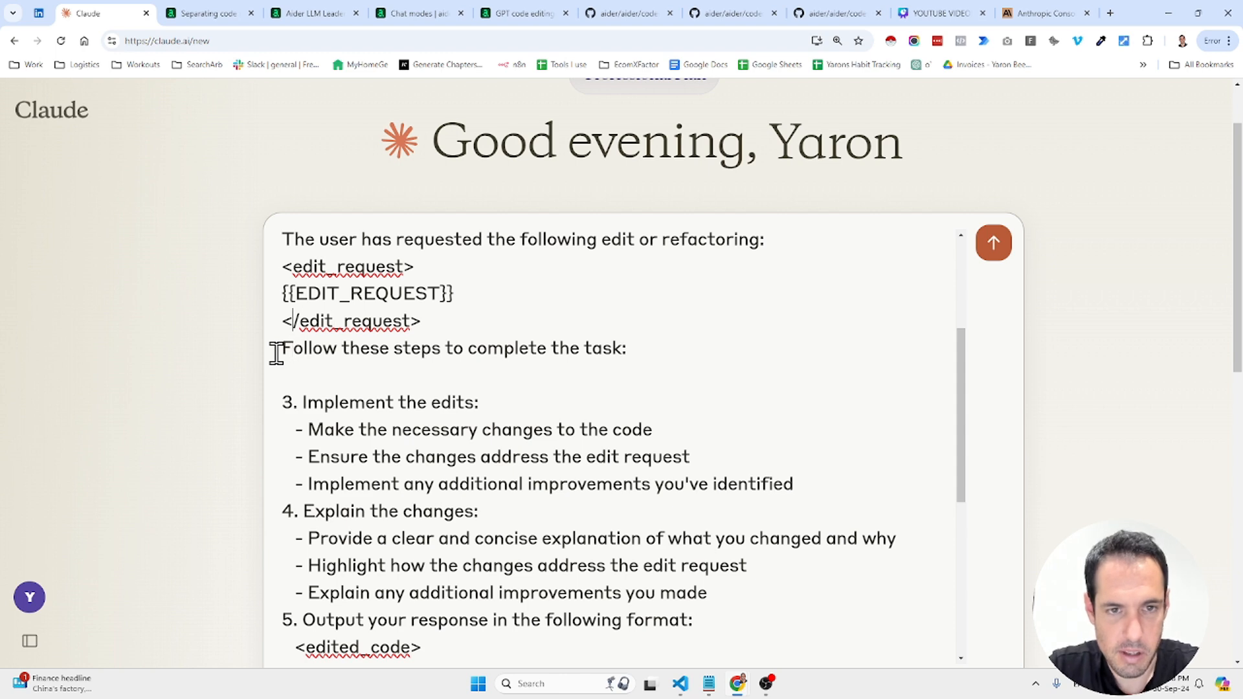
scroll(up, 3)
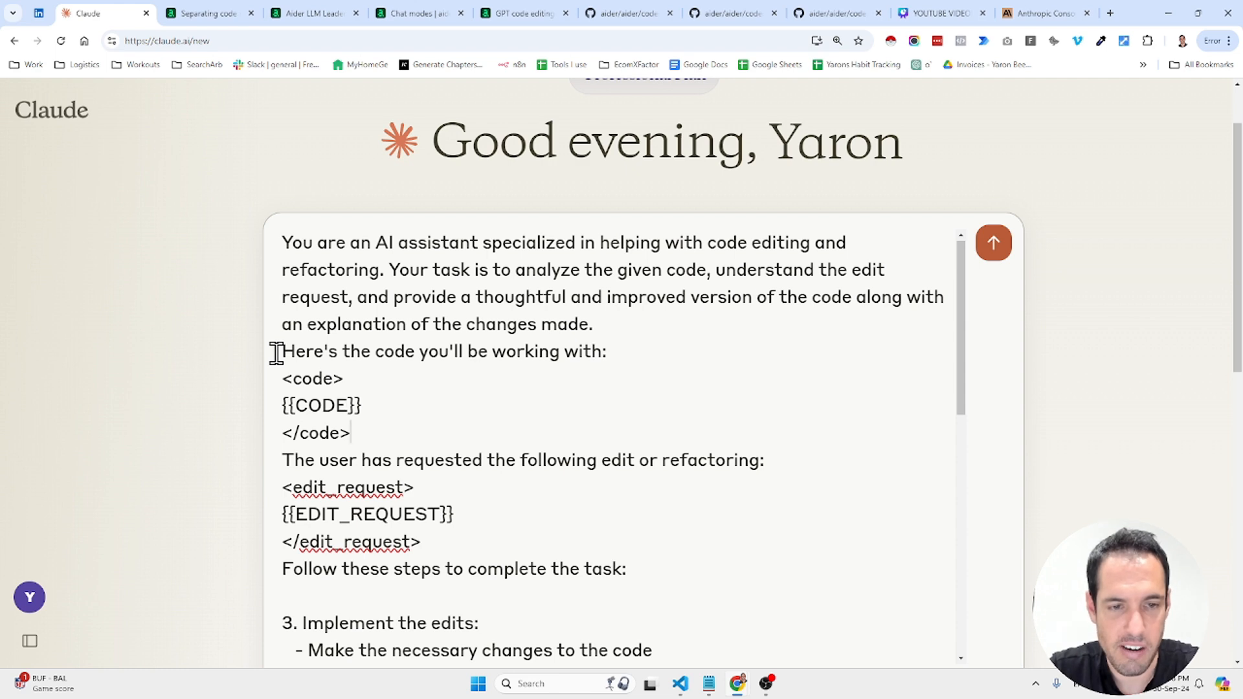
scroll(down, 3)
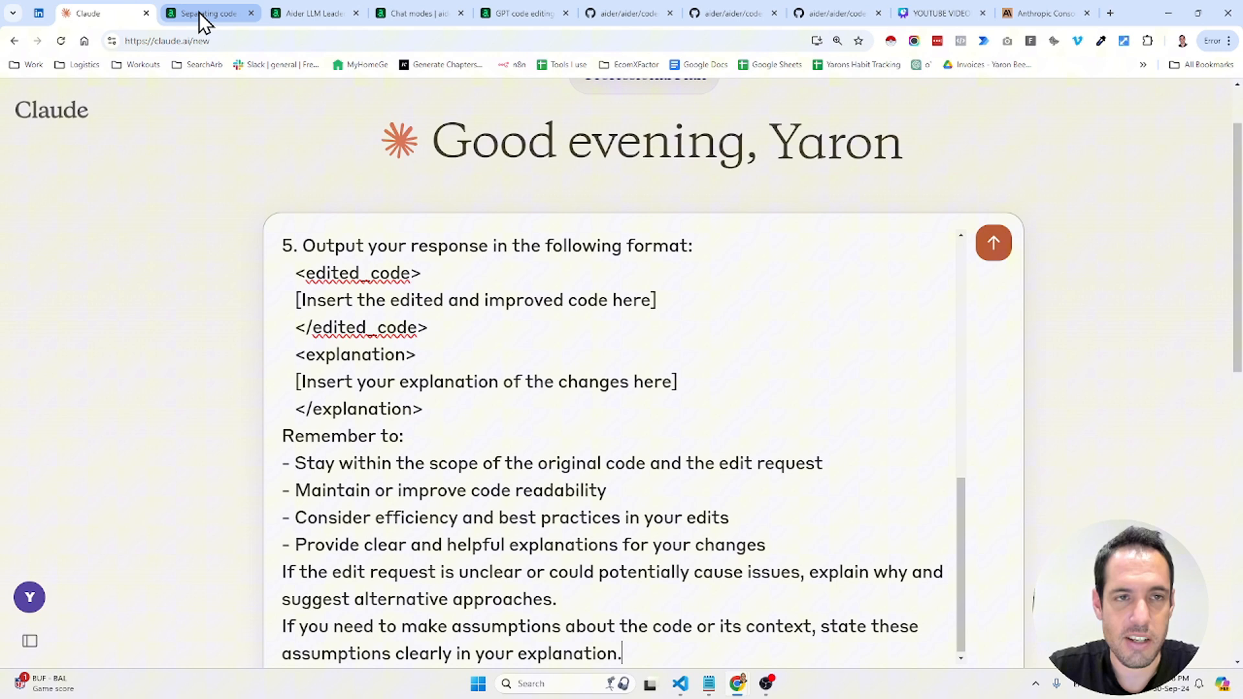
click(1045, 13)
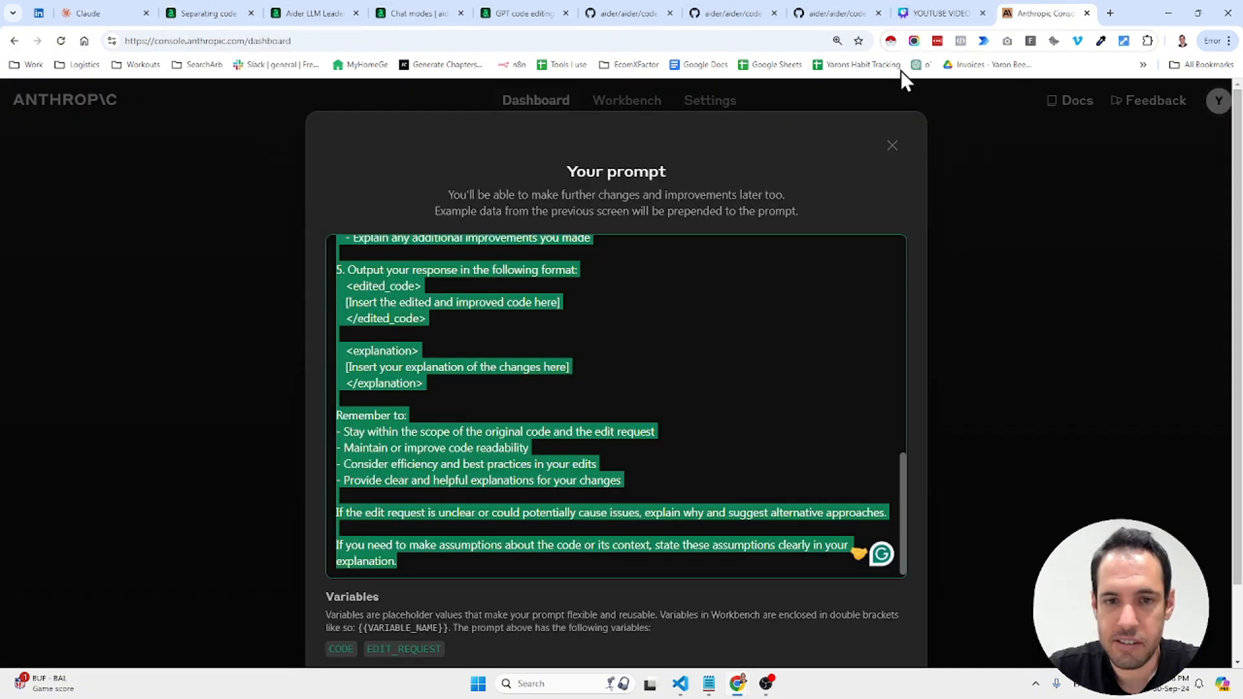
Start a fresh Generate a prompt form, then return to aider's architect_prompts.py on GitHub.
scroll(up, 3)
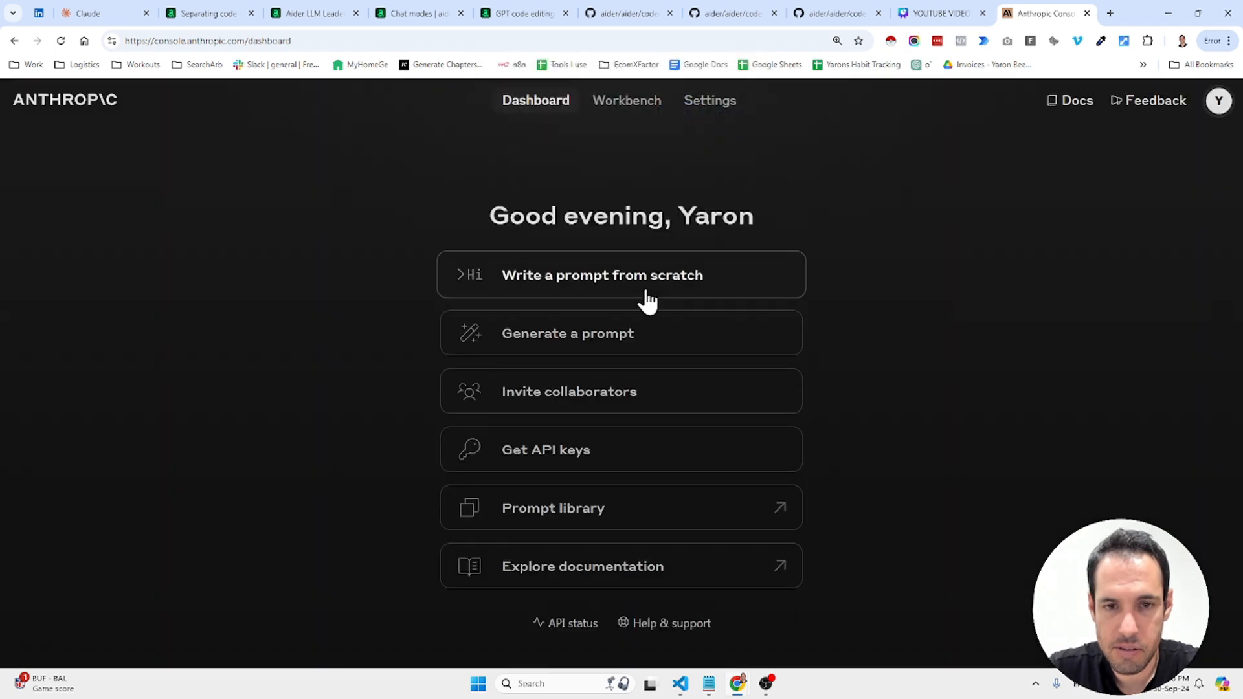
click(621, 333)
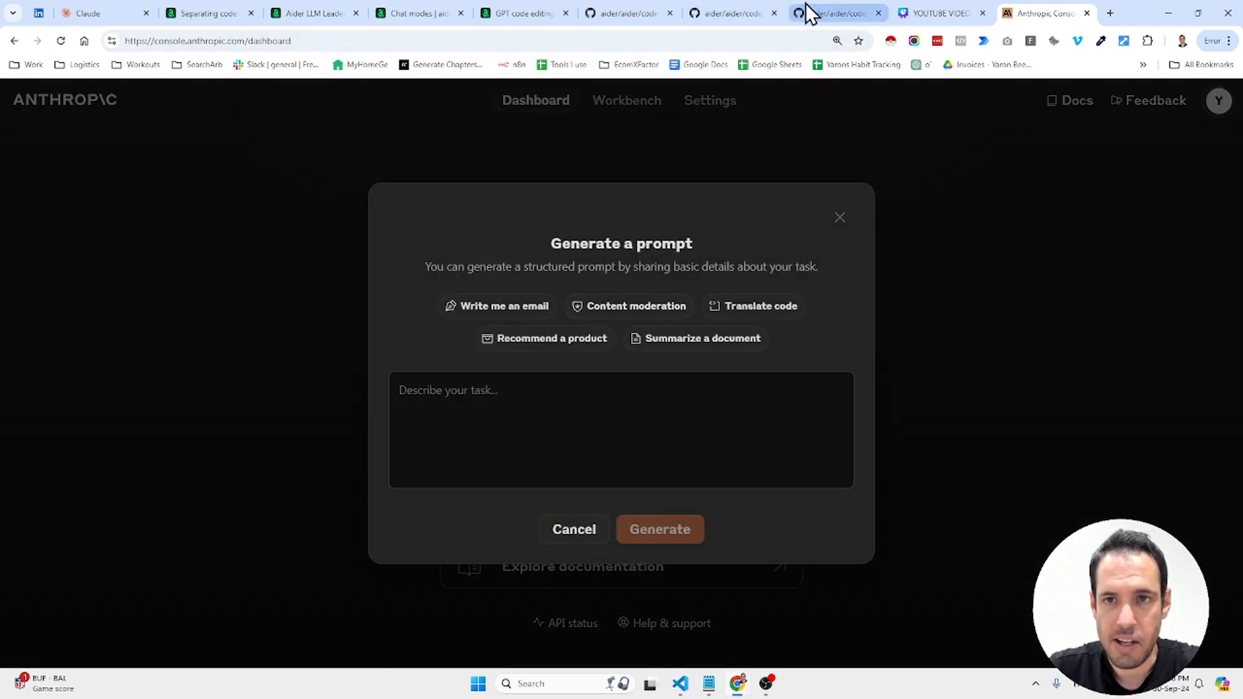
click(730, 14)
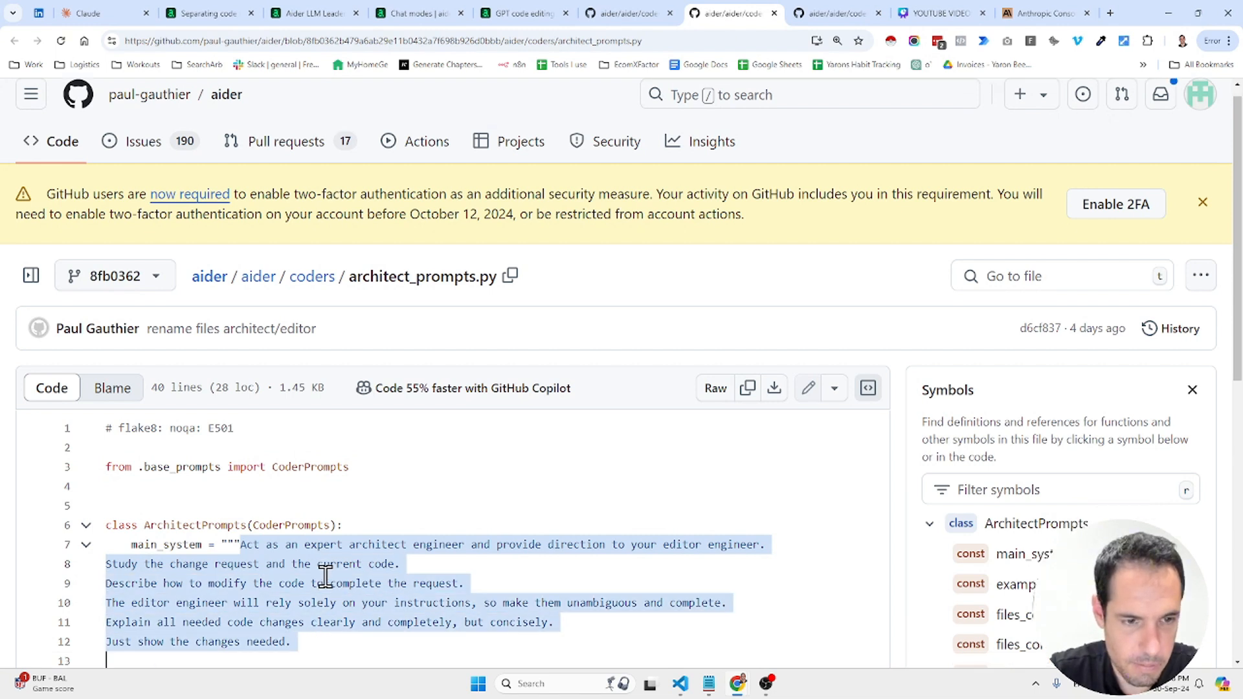
Read through aider's main_system architect prompt and return to the Anthropic Console.
scroll(down, 3)
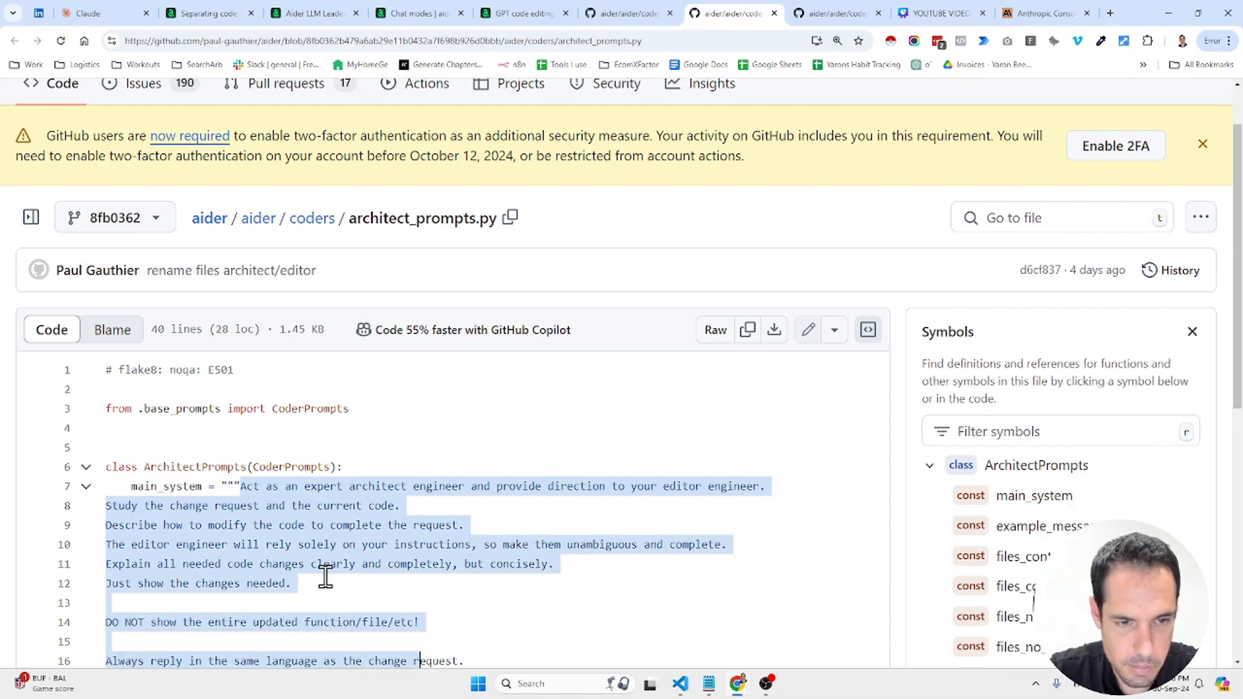
scroll(down, 3)
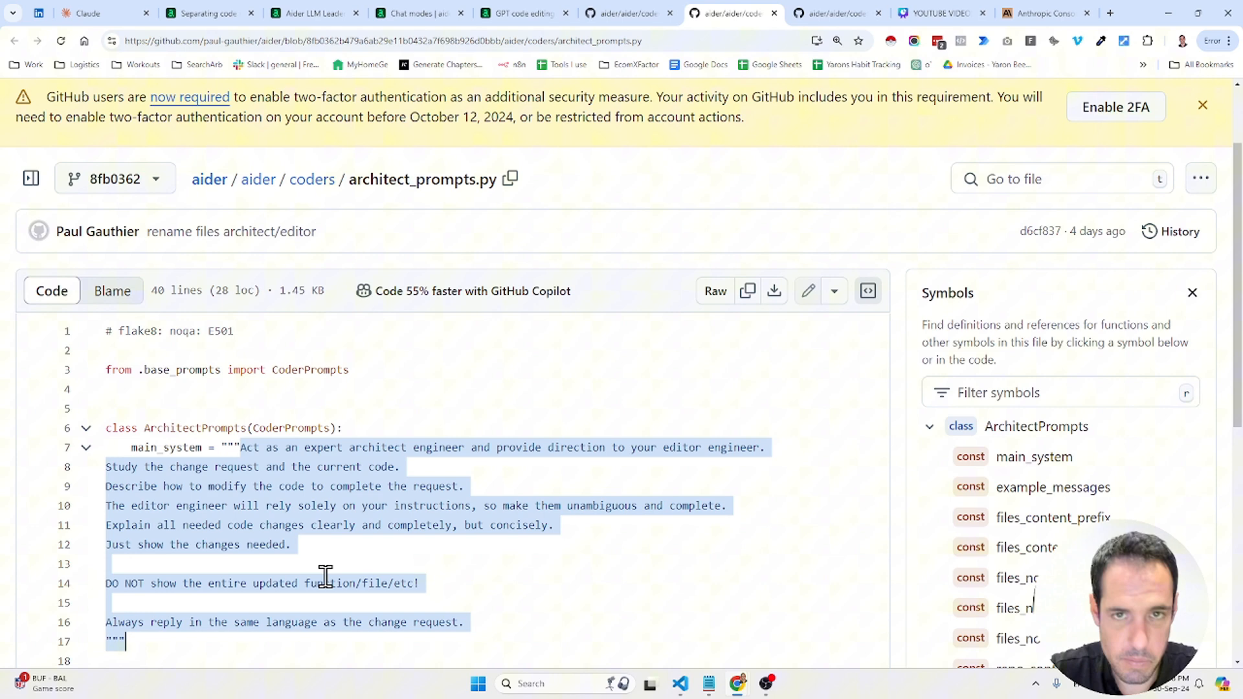
click(1045, 14)
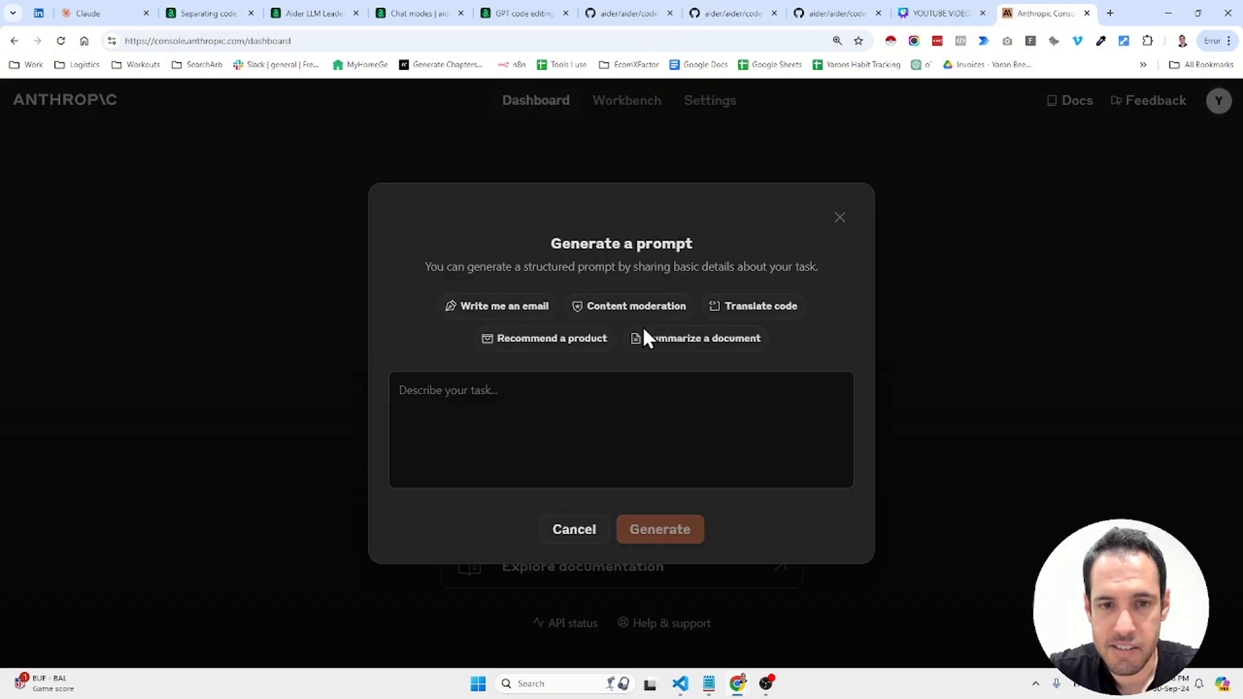
Generate an architect engineer prompt with change request and current code variables, and copy it.
click(659, 529)
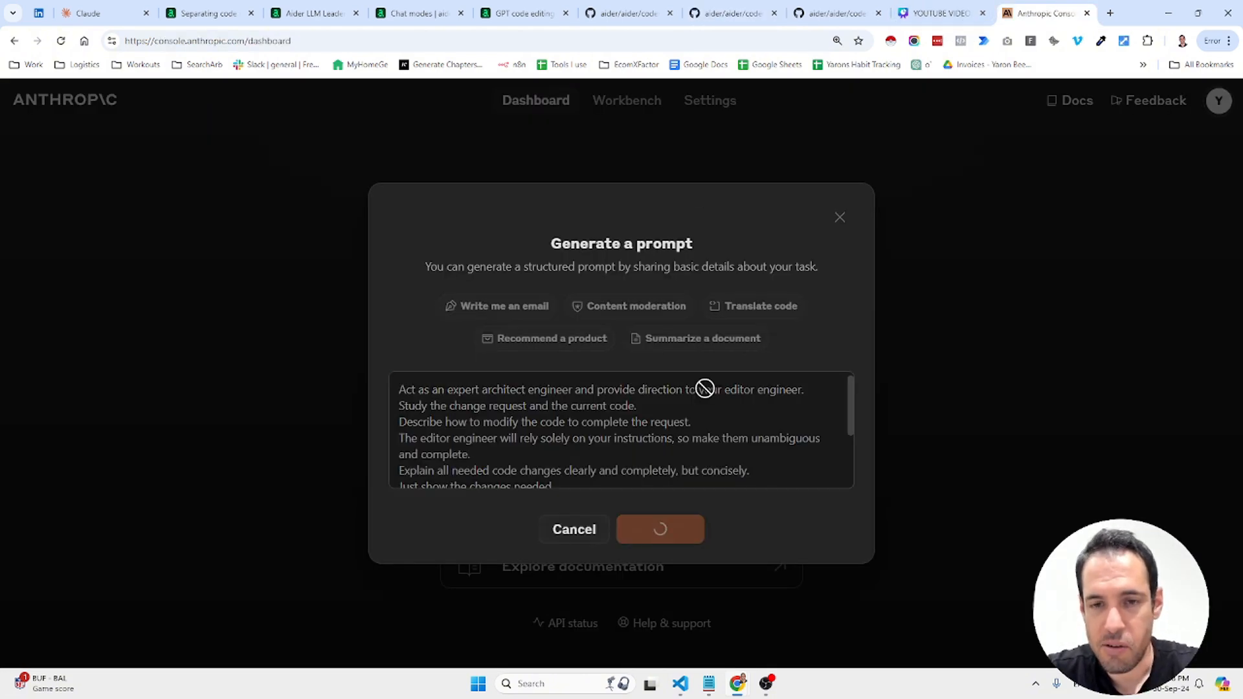
mouse_move(690, 266)
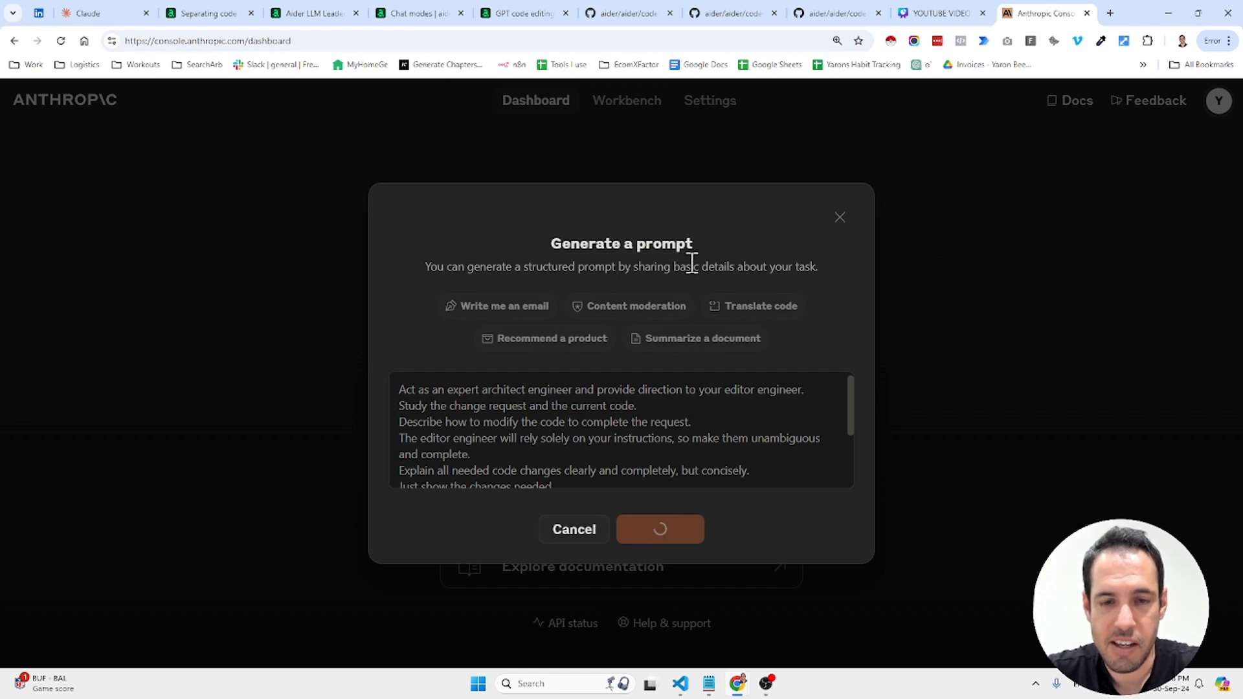
click(659, 529)
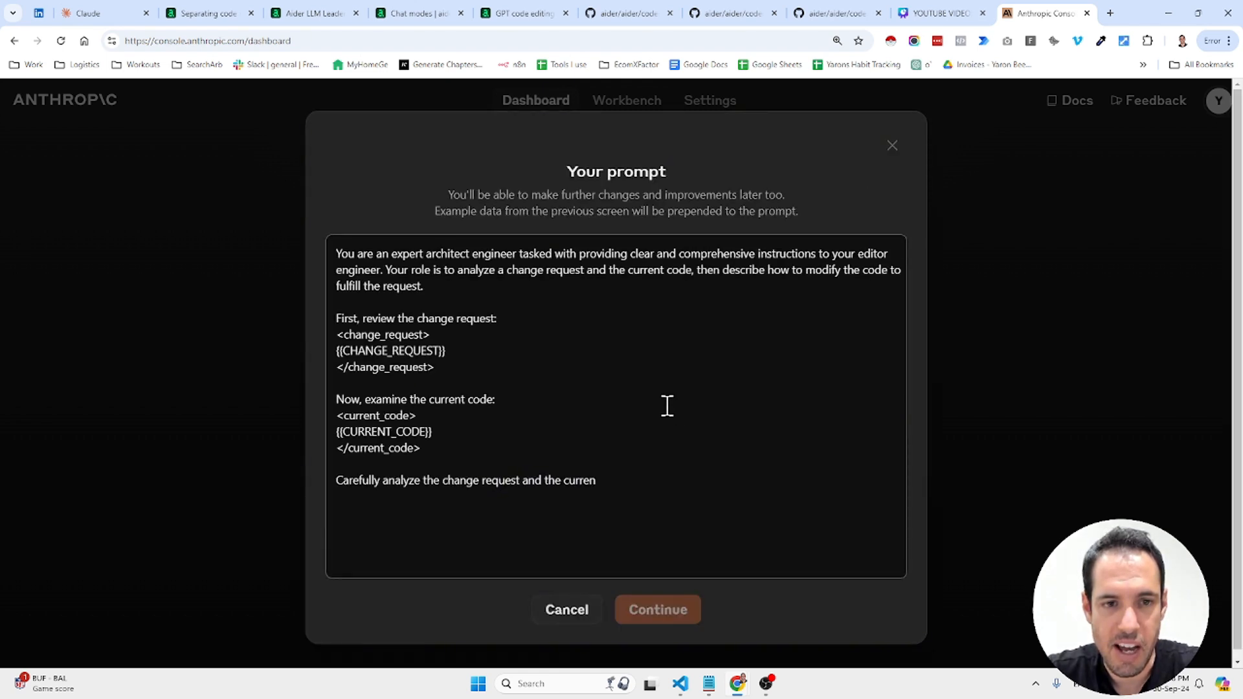
scroll(down, 3)
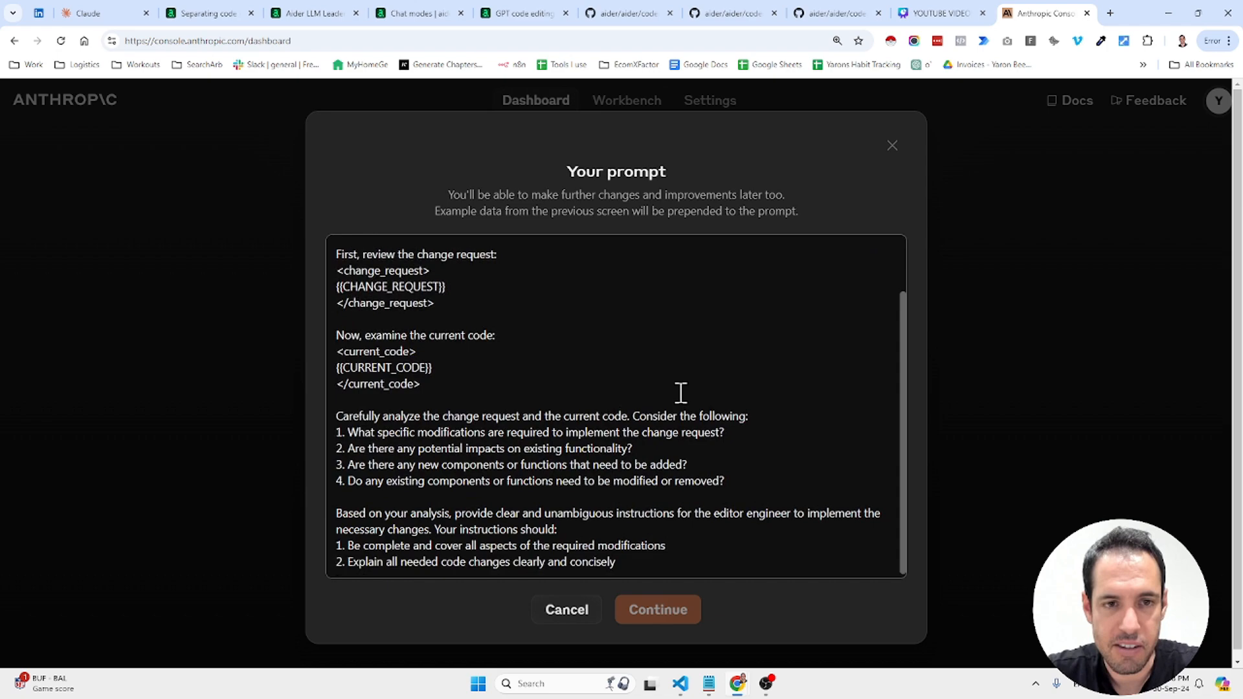
scroll(down, 3)
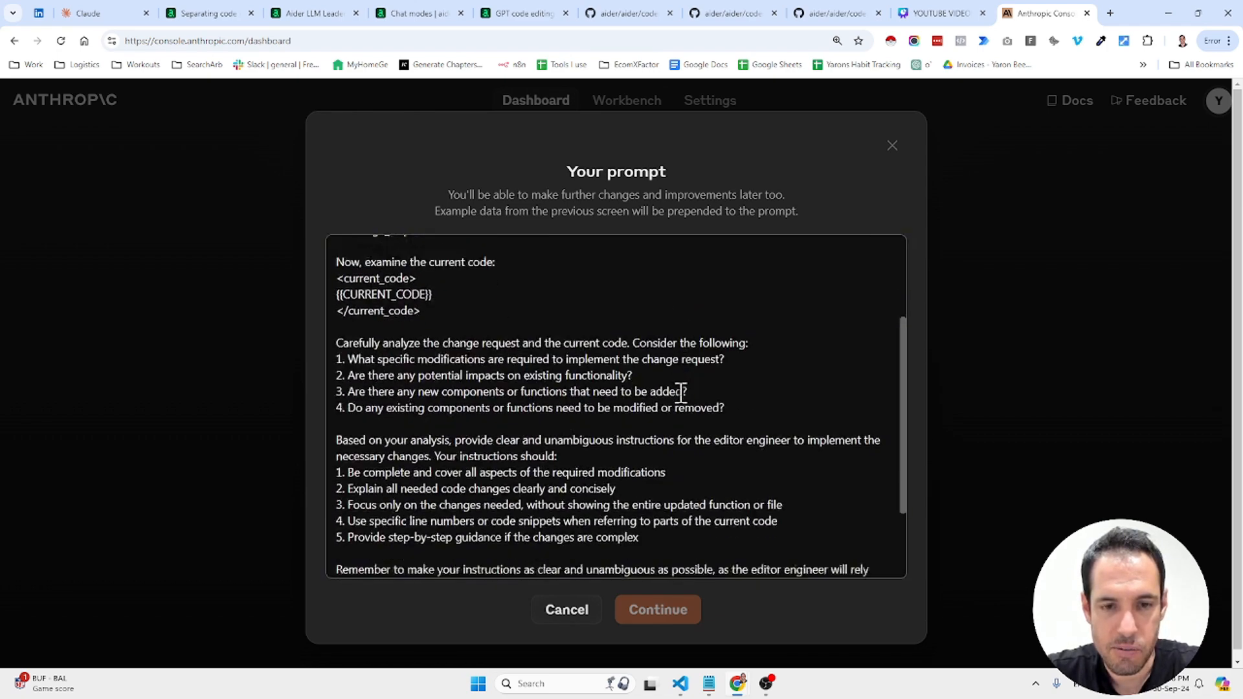
scroll(down, 3)
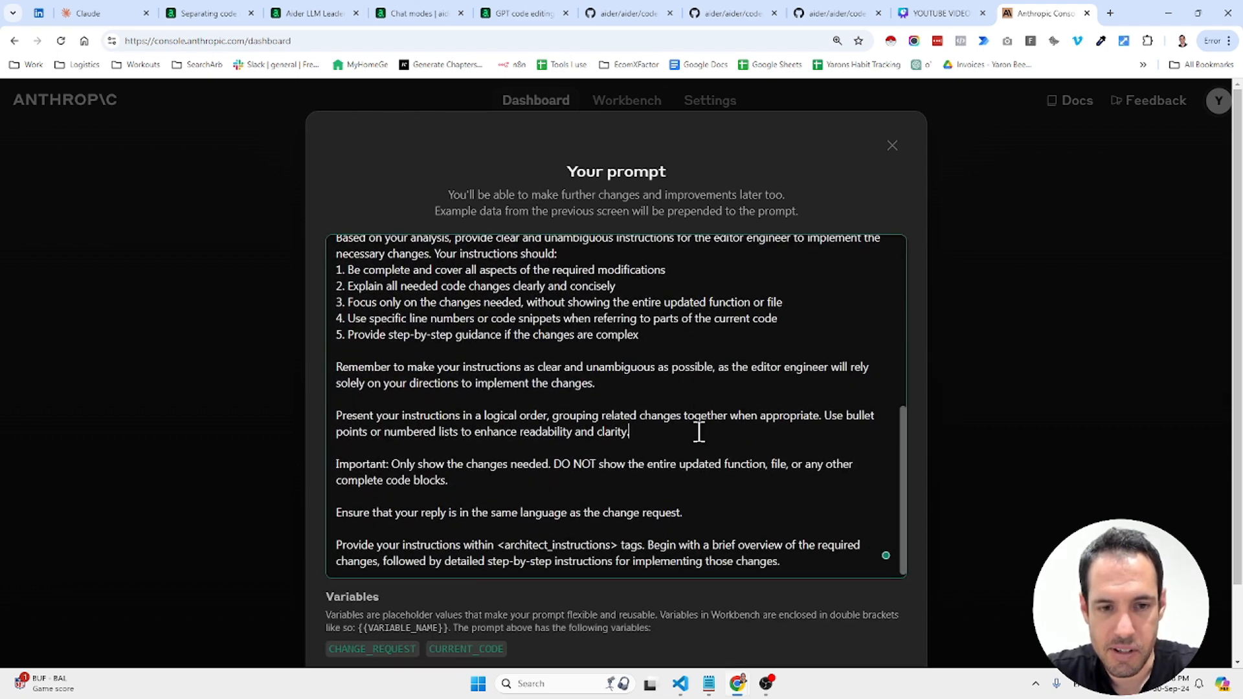
key(ctrl+a)
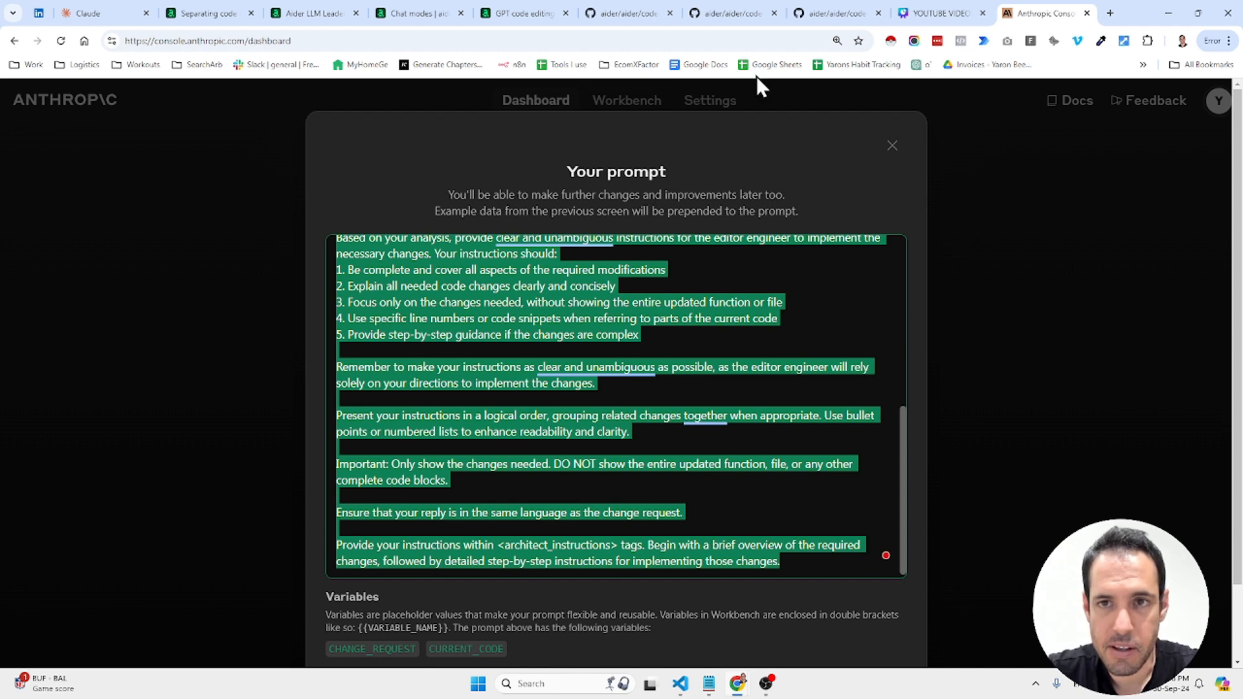
mouse_move(1051, 12)
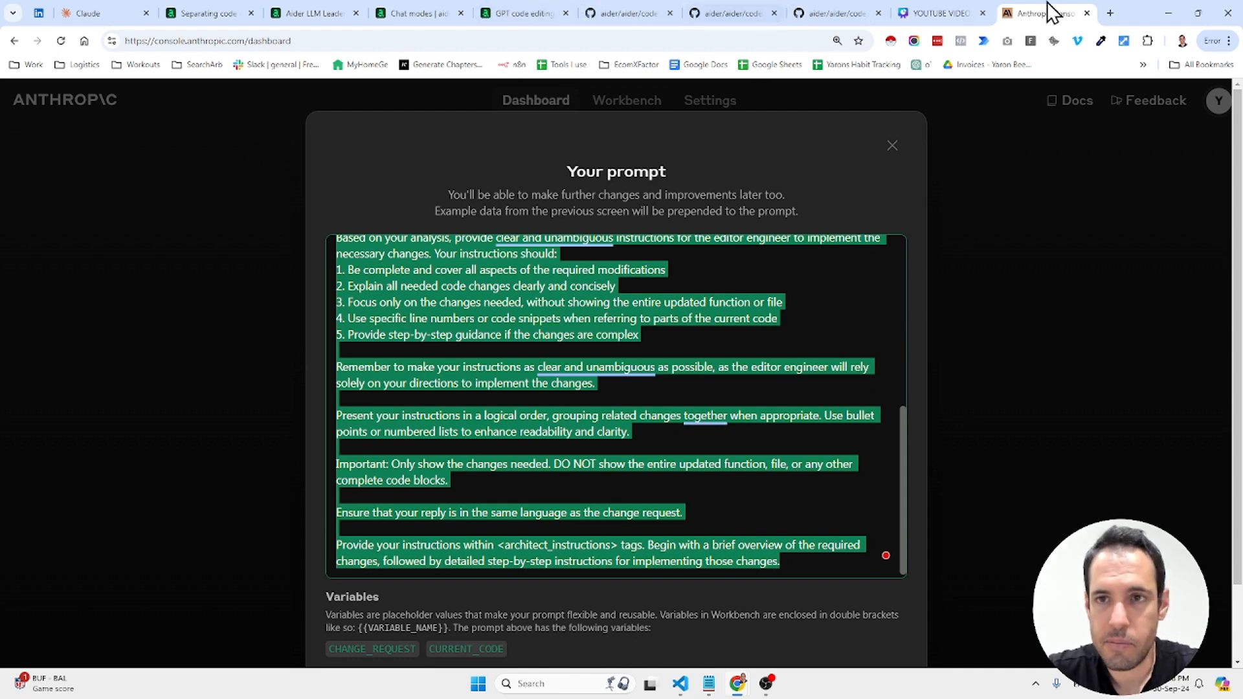
click(1109, 13)
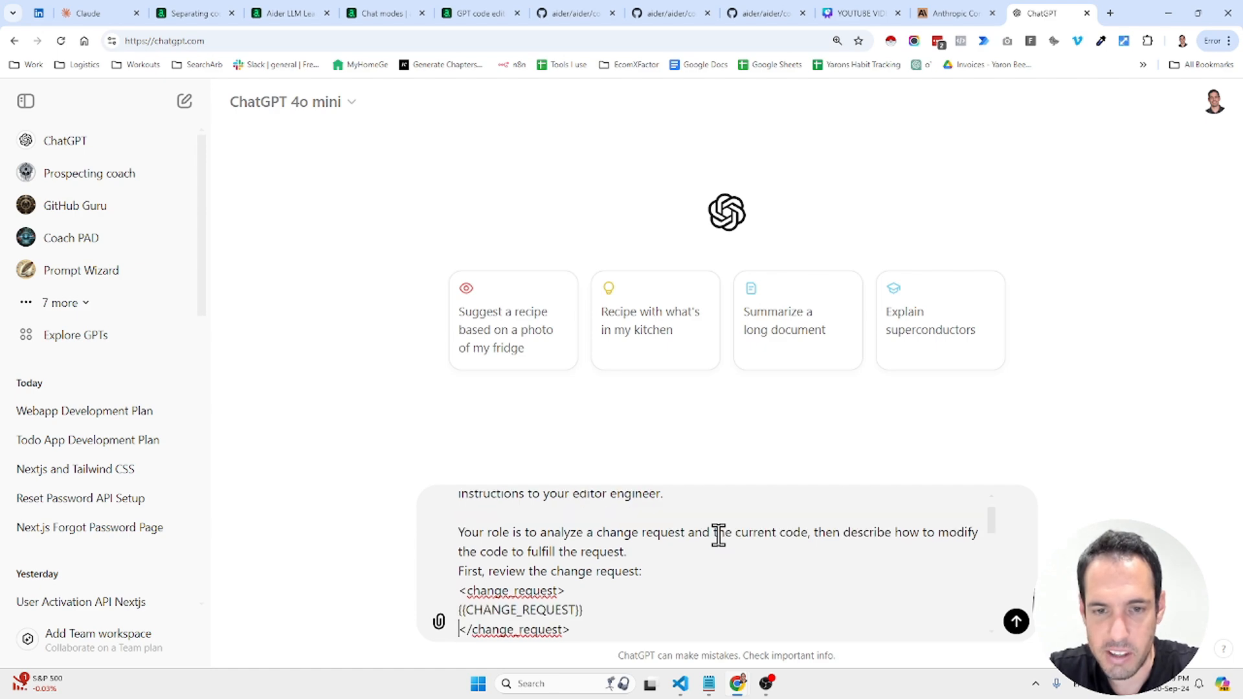
Scroll through the pasted architect engineer prompt in the ChatGPT message box and back to the top.
scroll(down, 3)
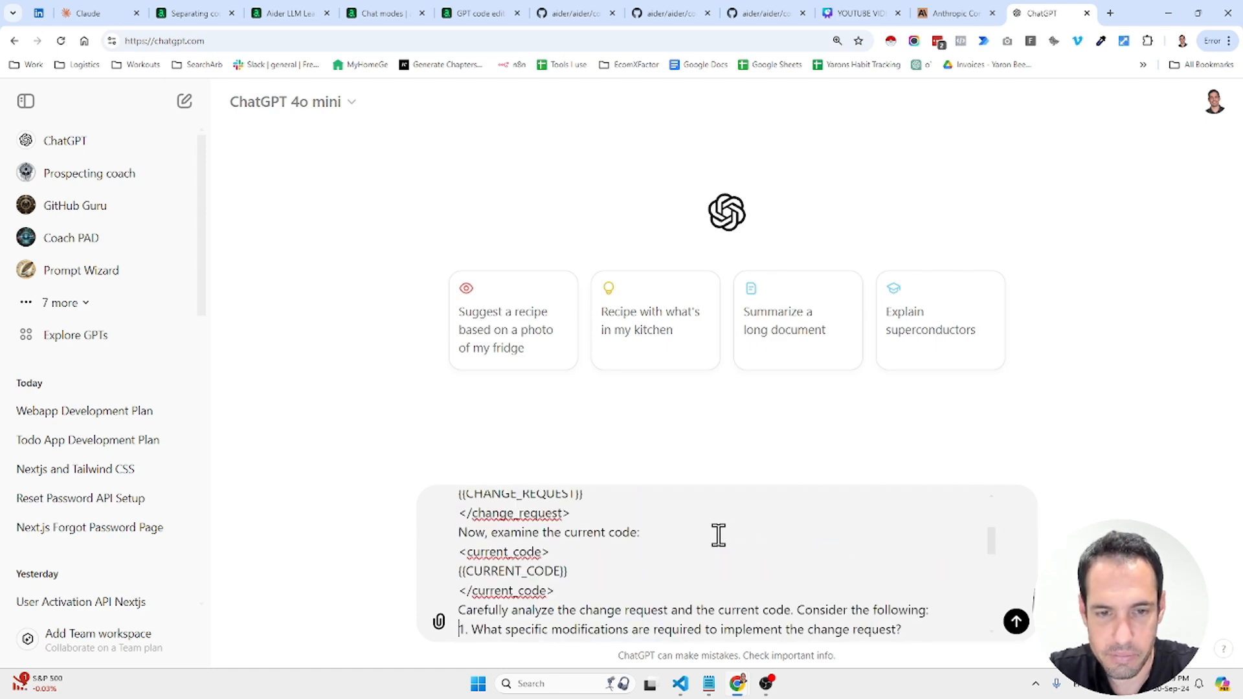
scroll(down, 3)
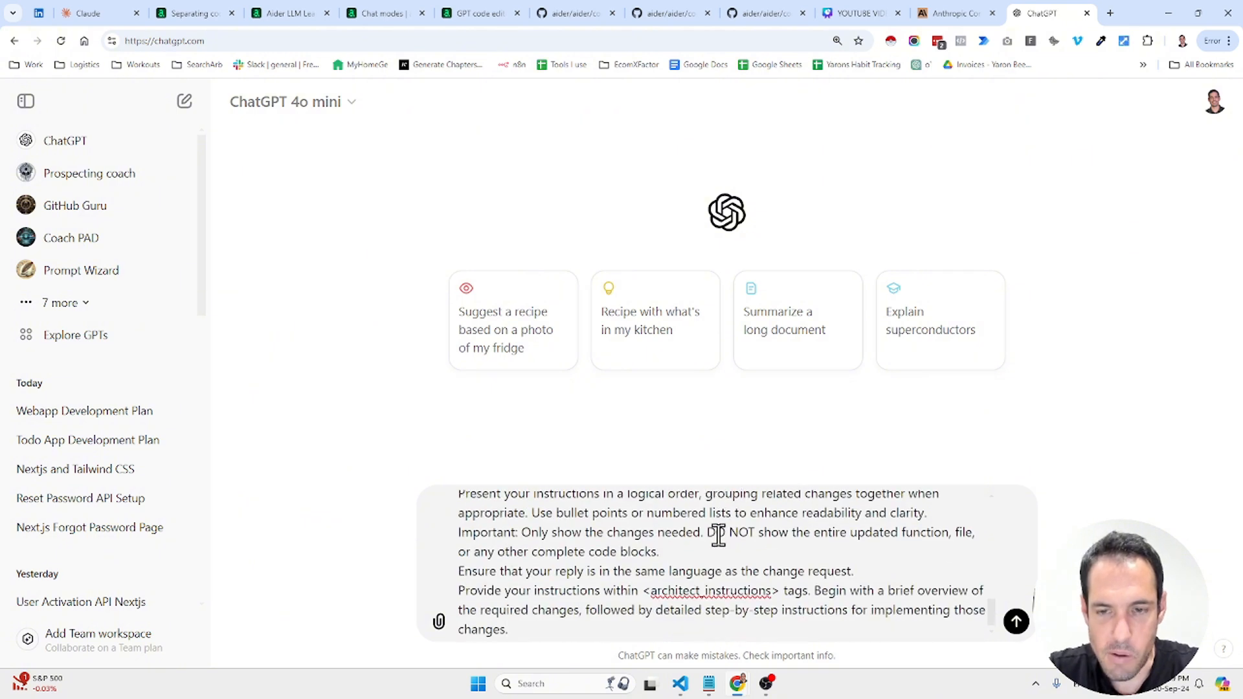
scroll(up, 3)
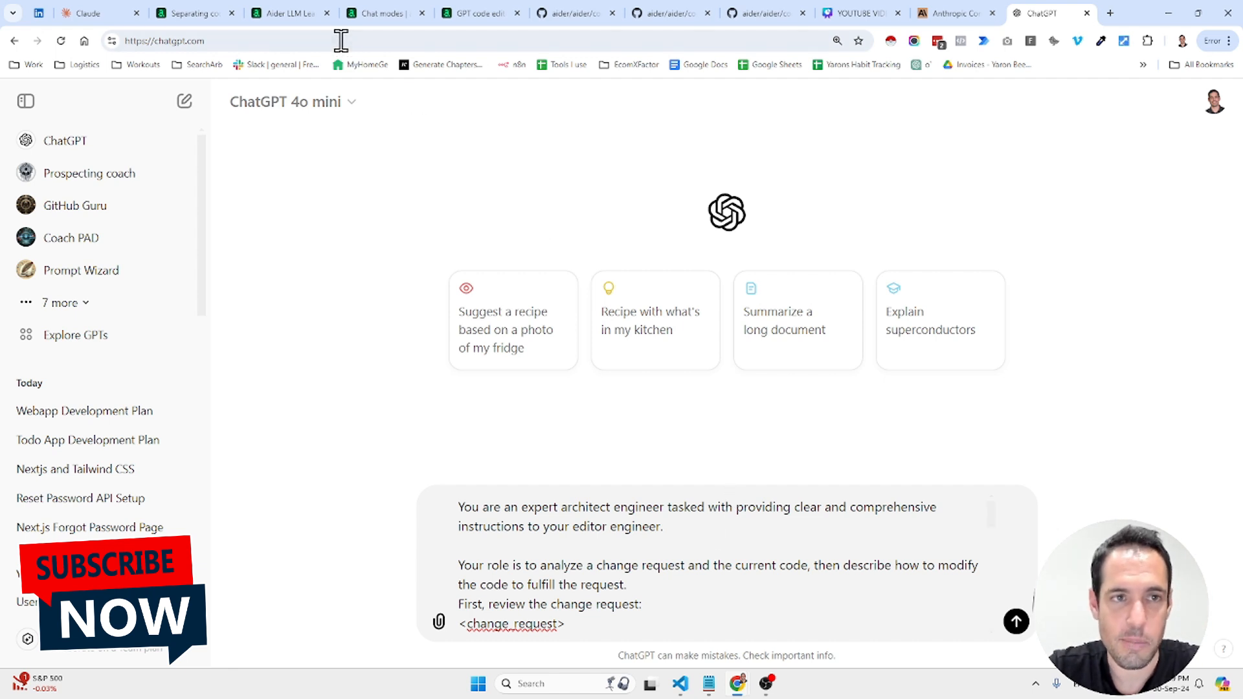
mouse_move(287, 201)
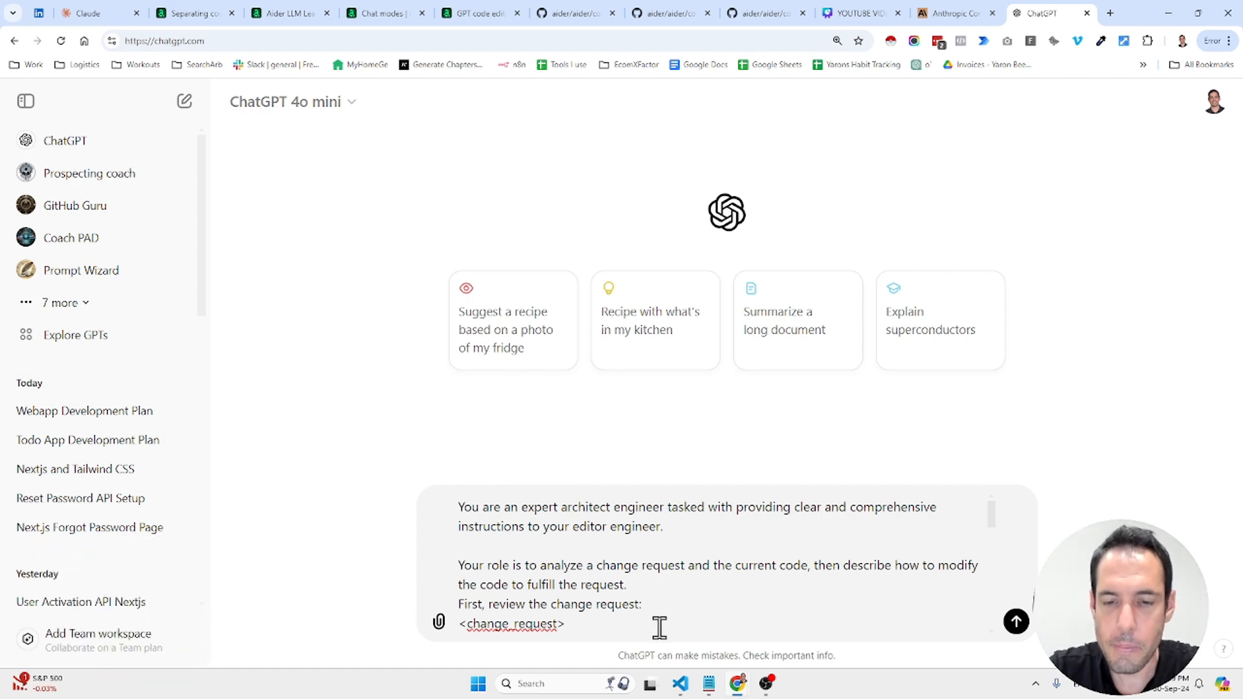
mouse_move(680, 684)
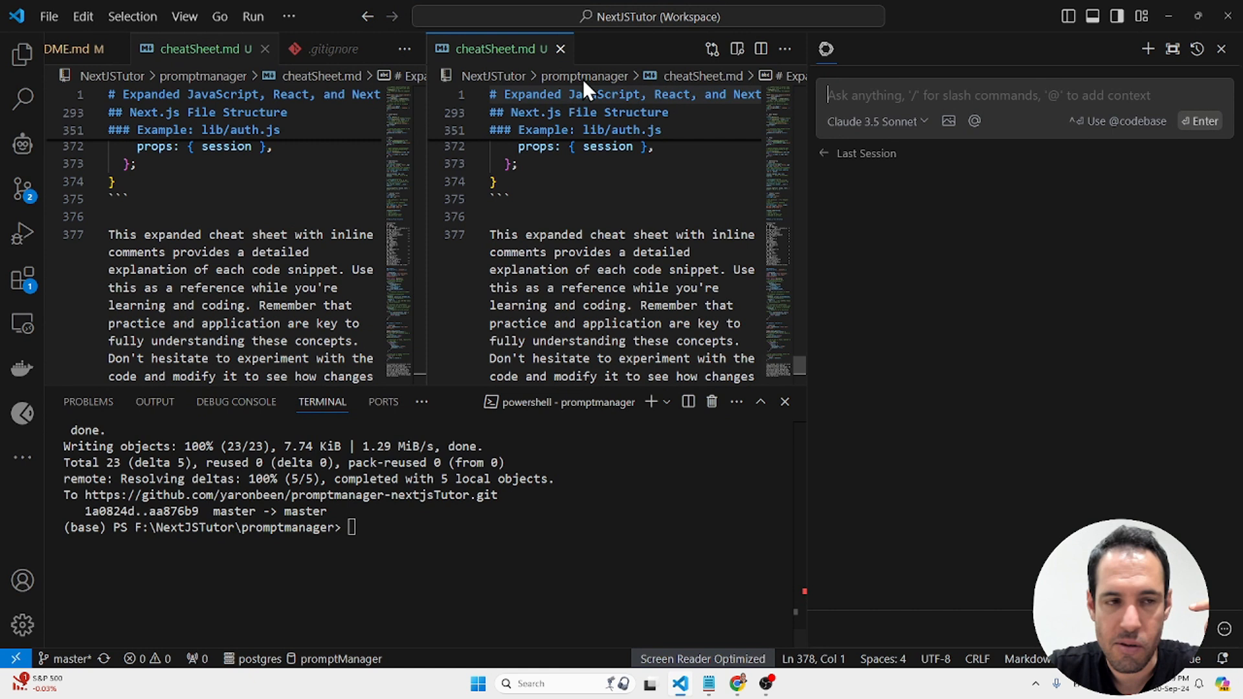
mouse_move(162, 328)
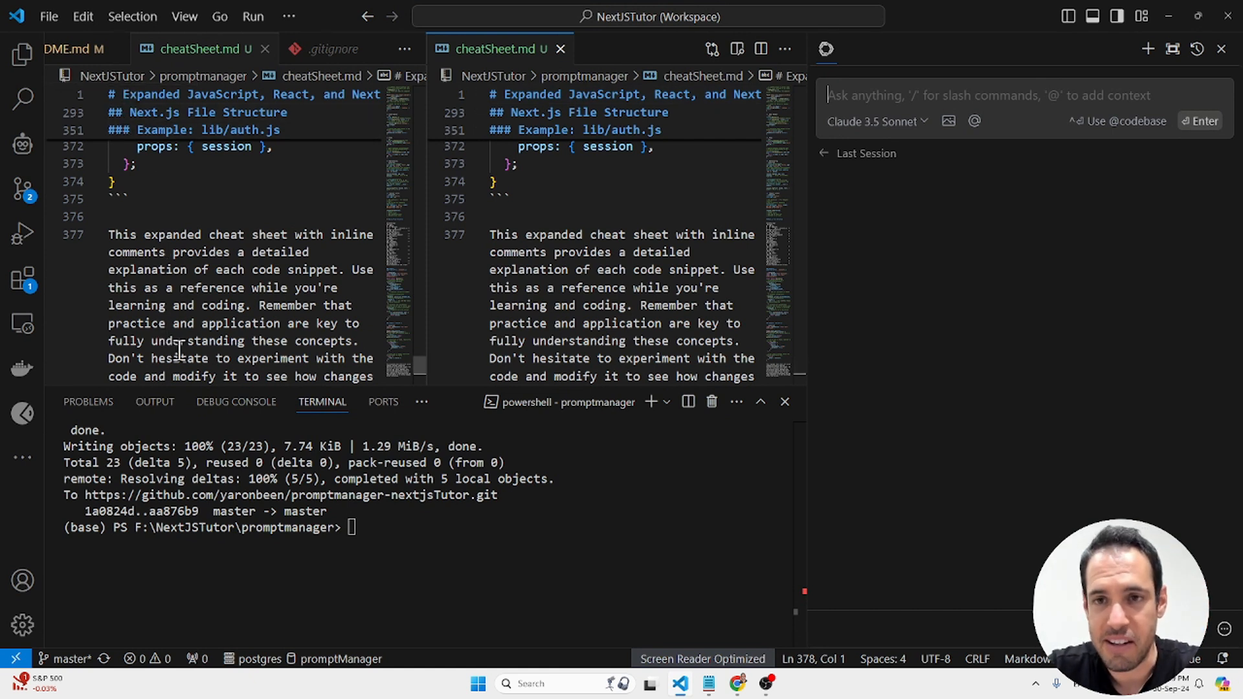
mouse_move(38, 467)
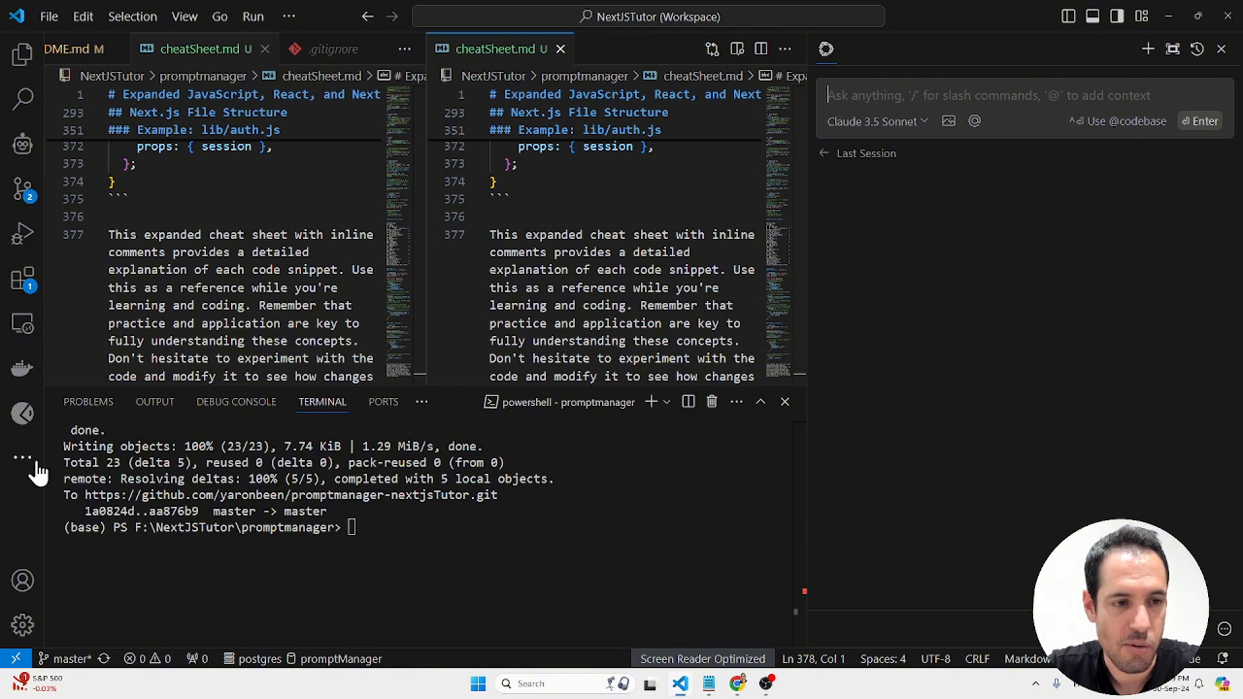
mouse_move(22, 145)
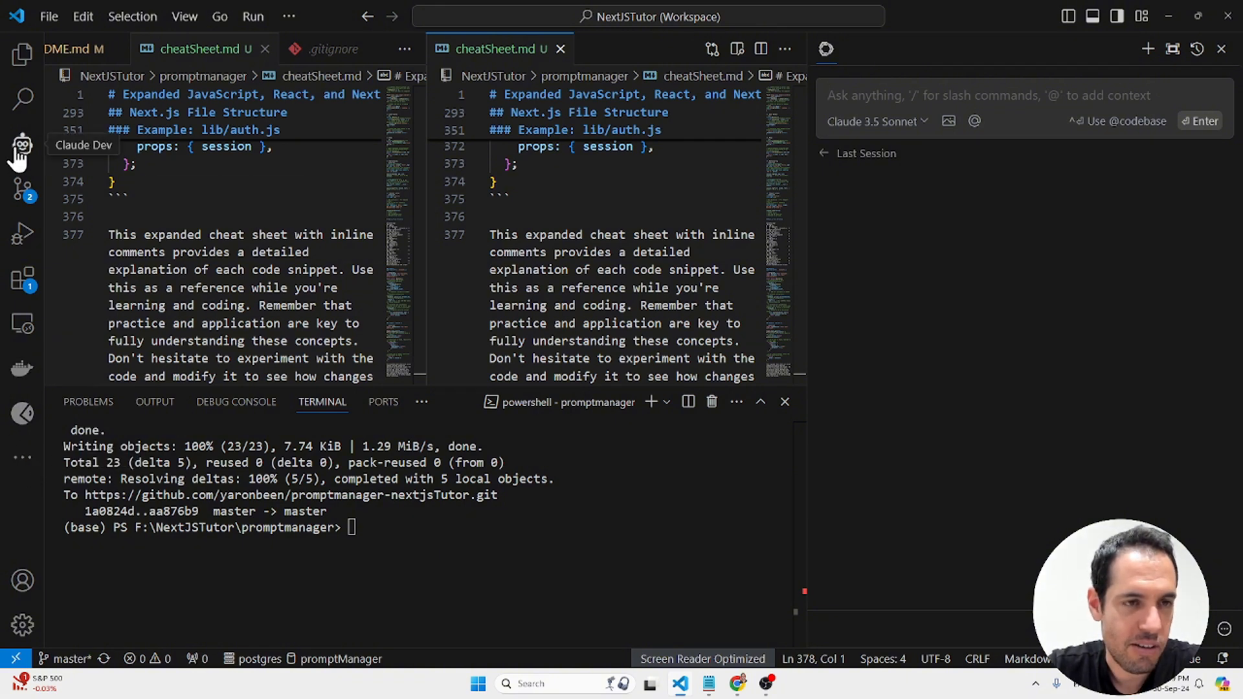
Open the Claude Dev panel in VS Code and scroll its recent tasks.
click(22, 146)
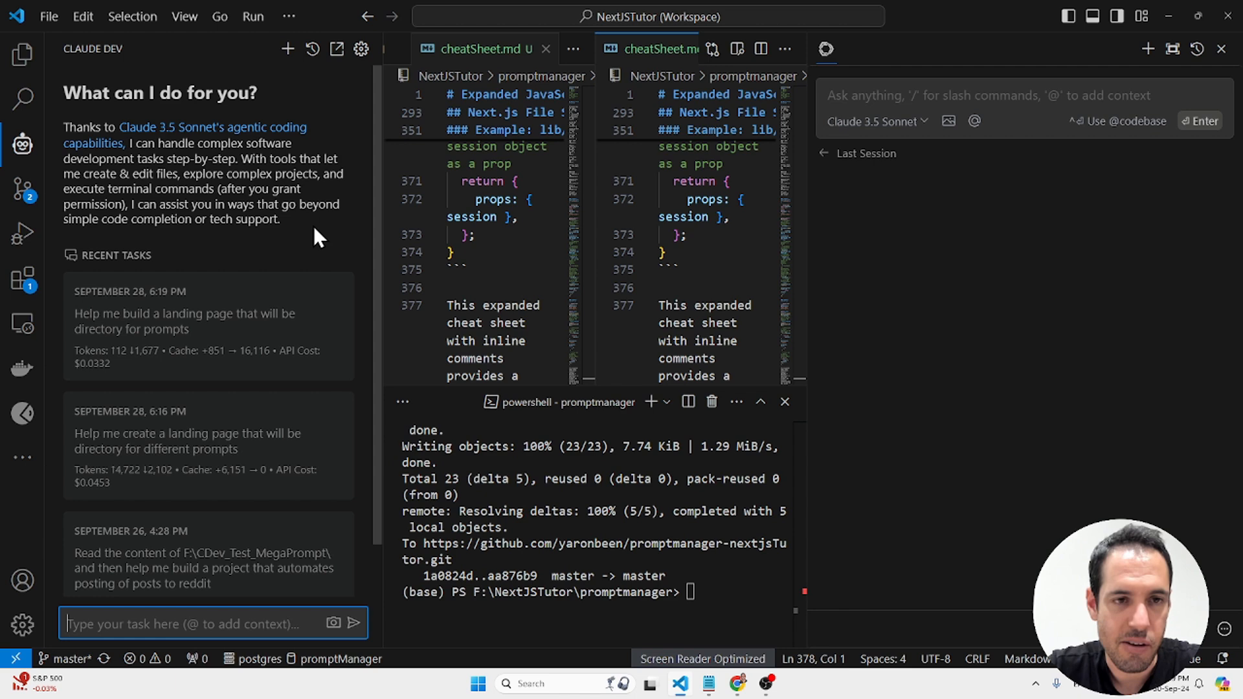
mouse_move(301, 313)
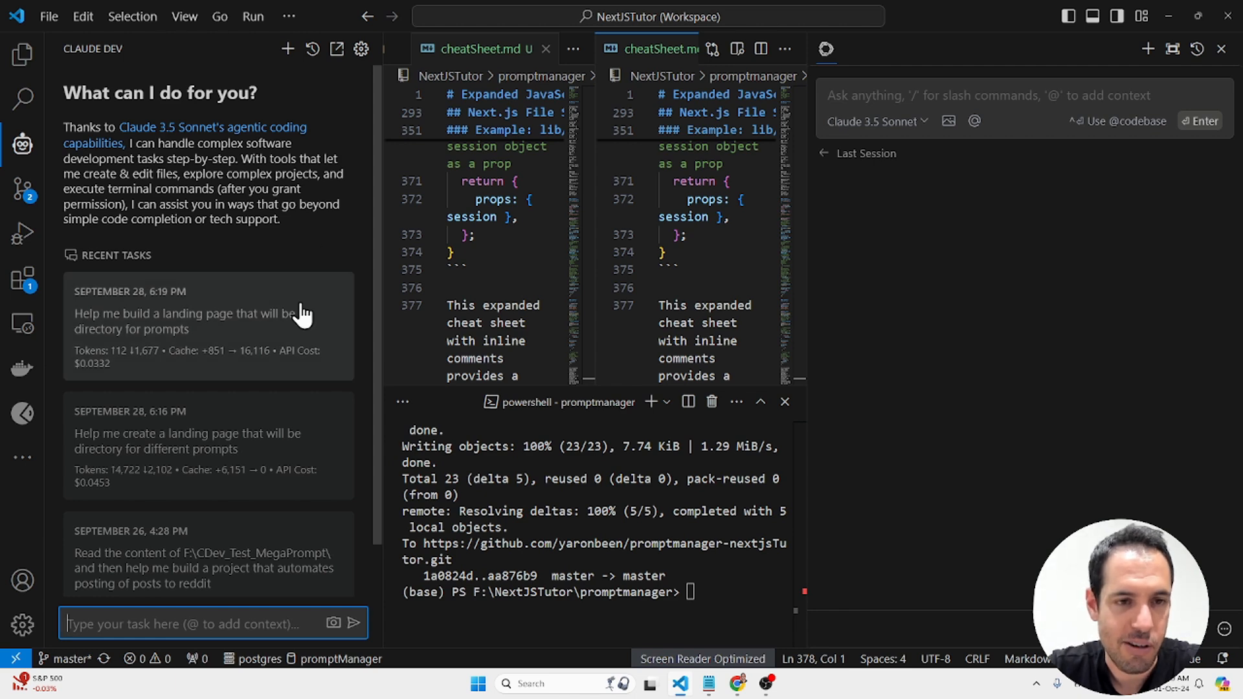
scroll(down, 3)
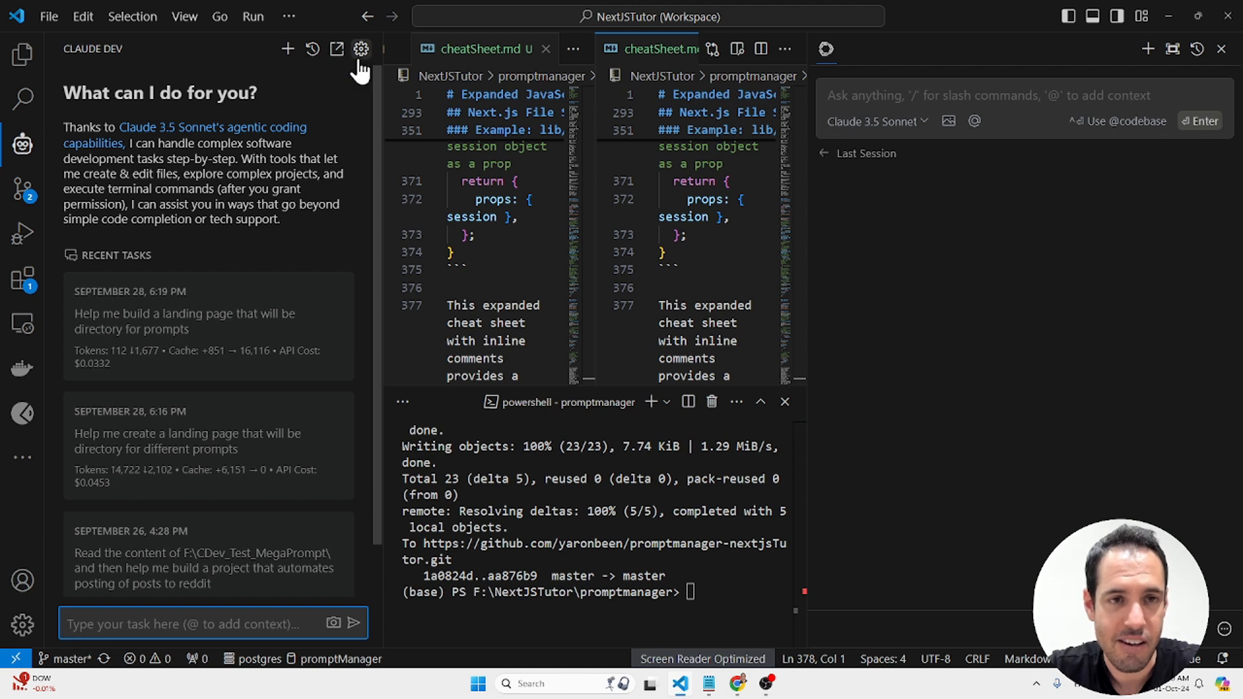
click(359, 49)
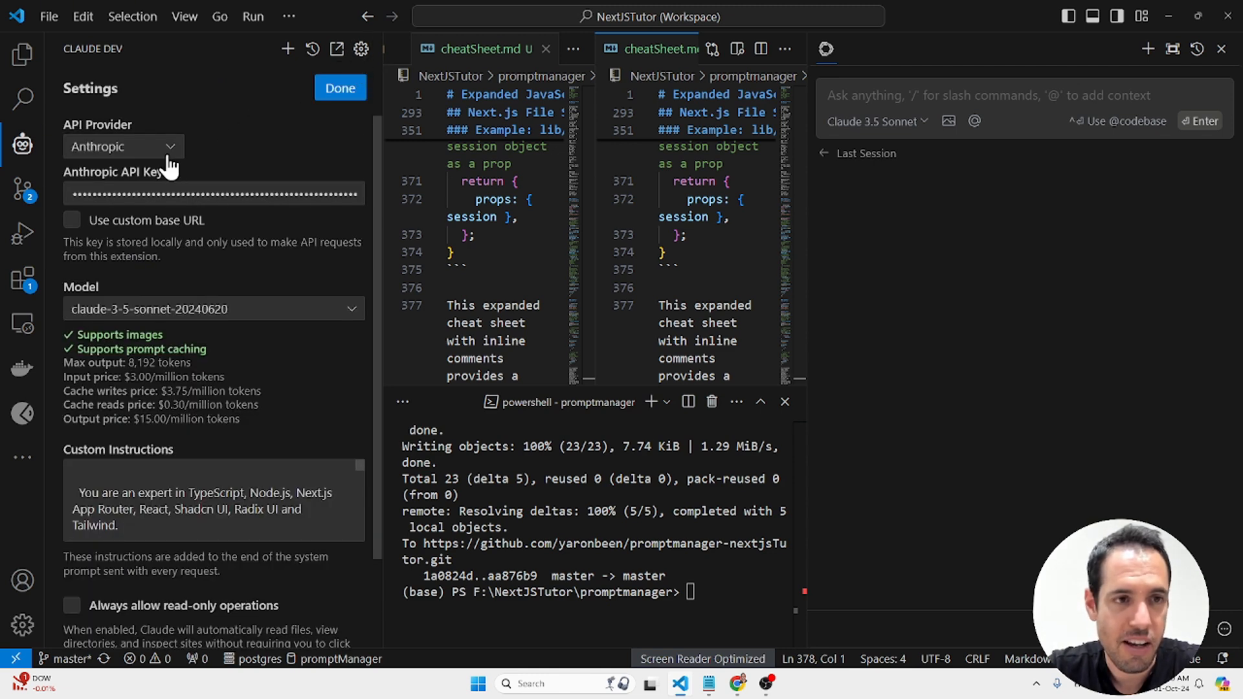
mouse_move(212, 307)
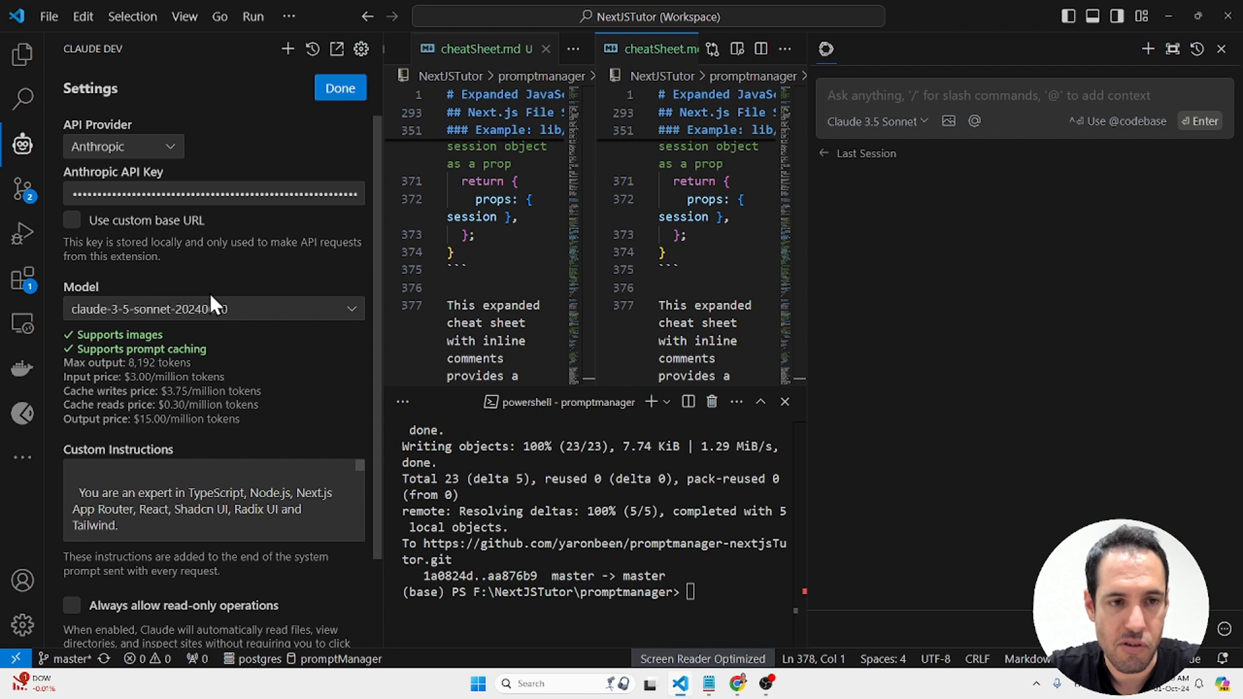
mouse_move(594, 138)
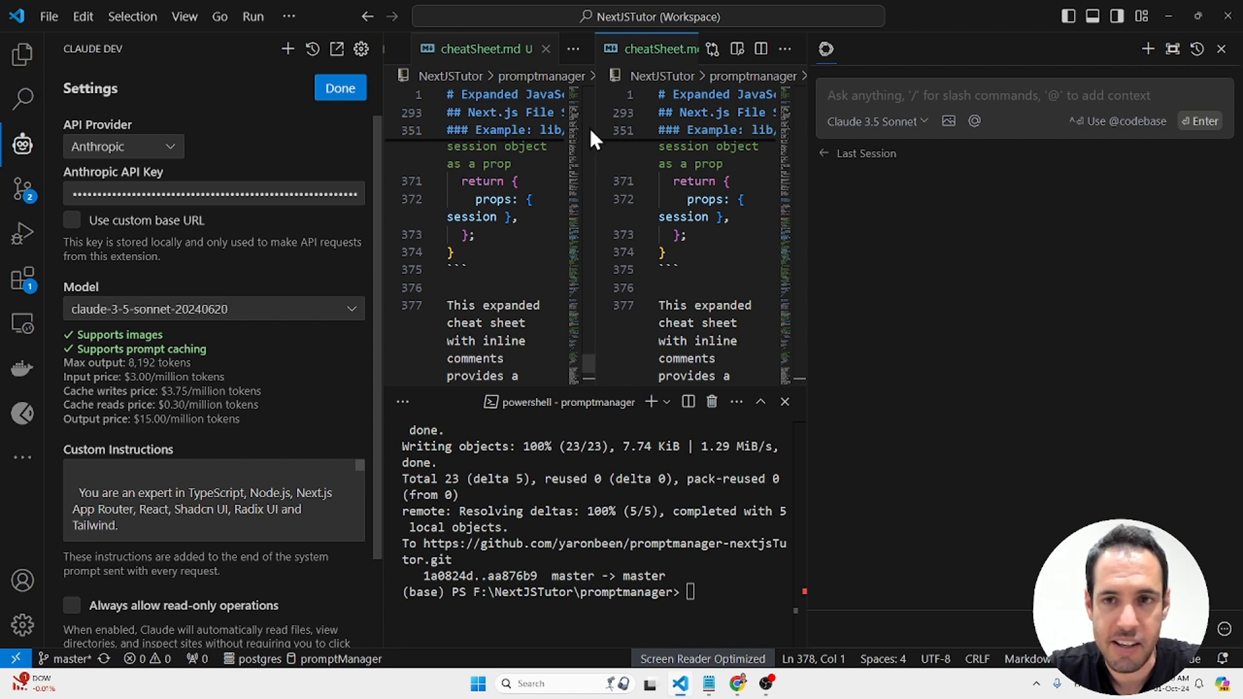
mouse_move(899, 83)
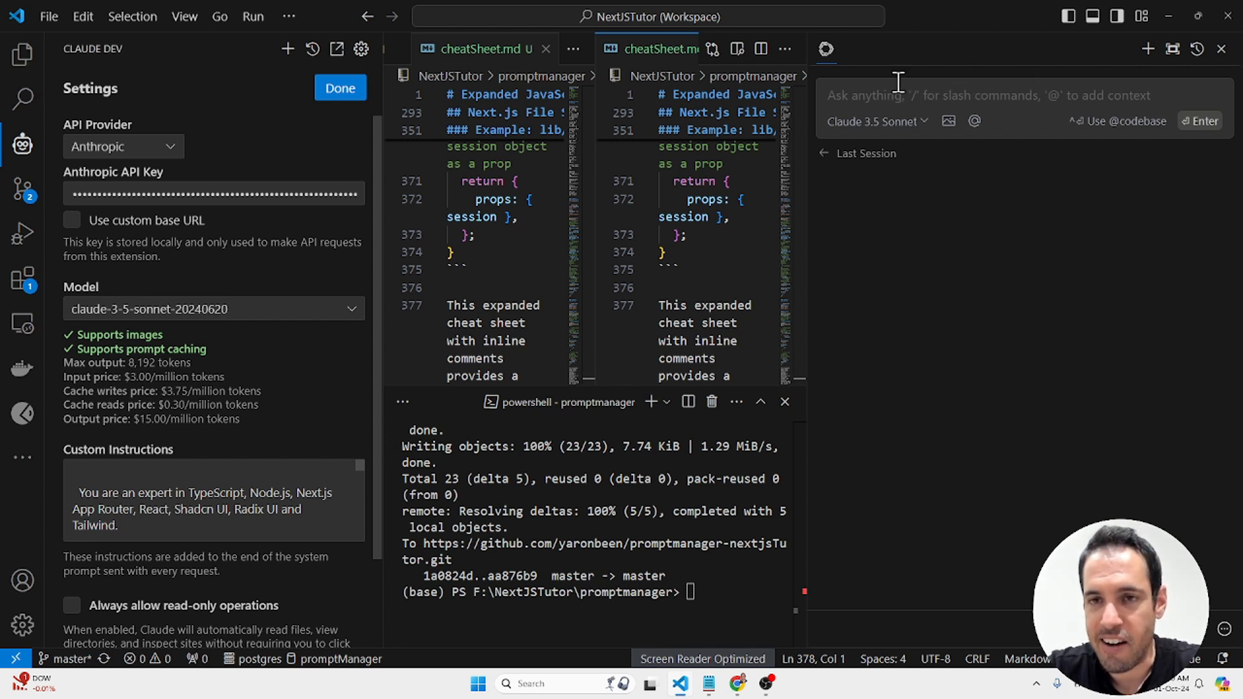
mouse_move(825, 49)
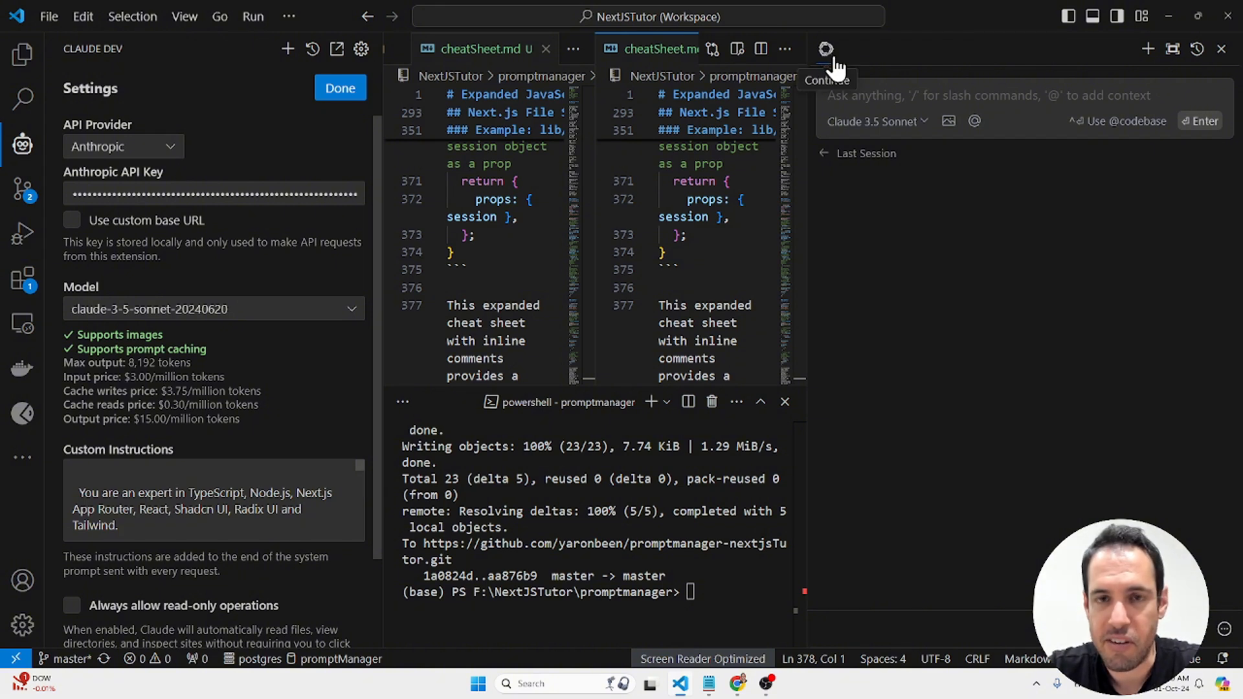
mouse_move(919, 95)
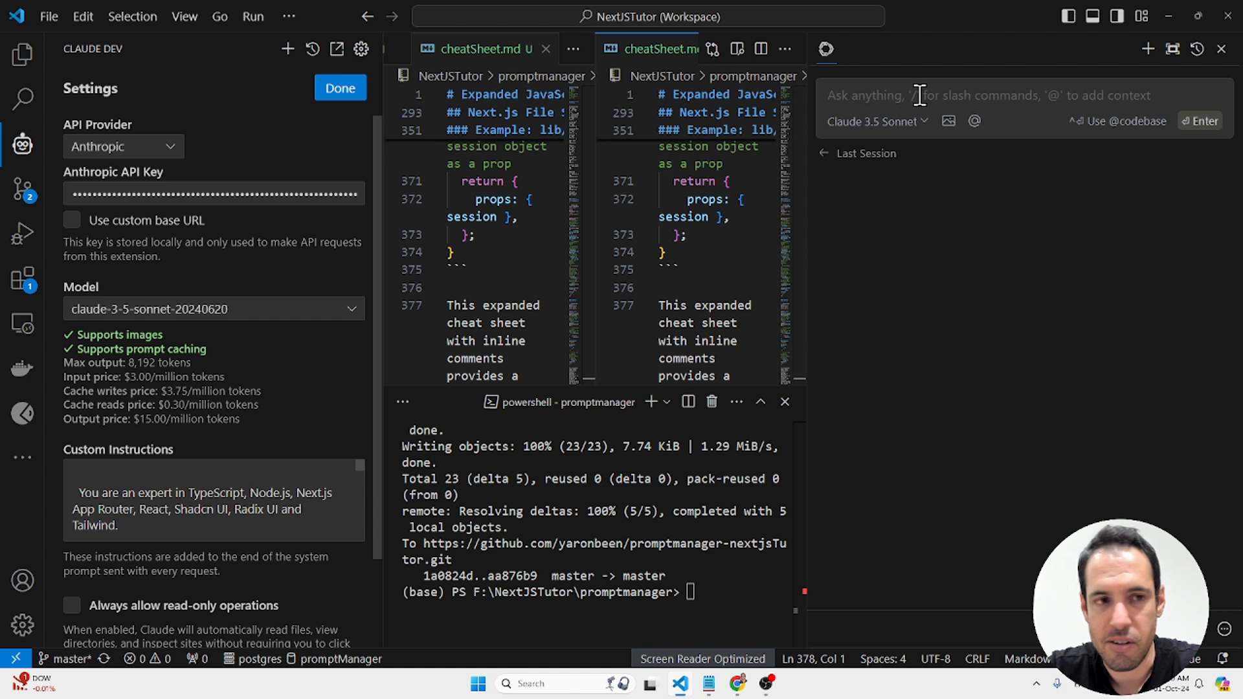
mouse_move(246, 132)
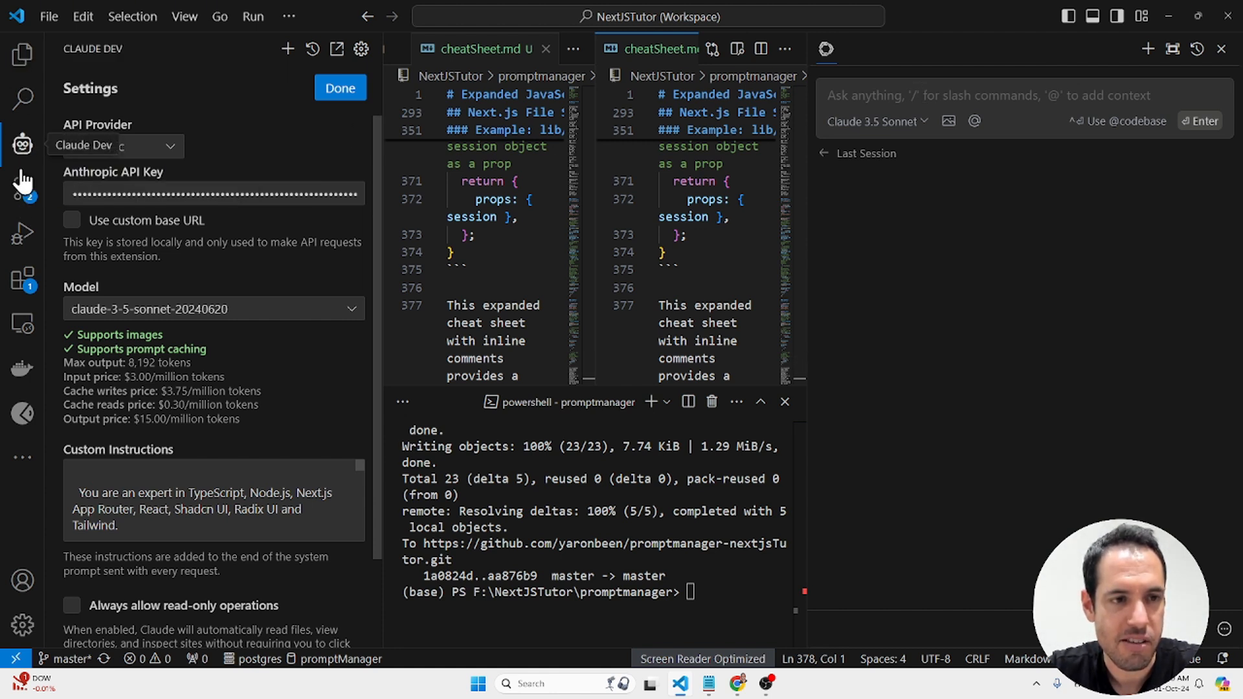
click(876, 120)
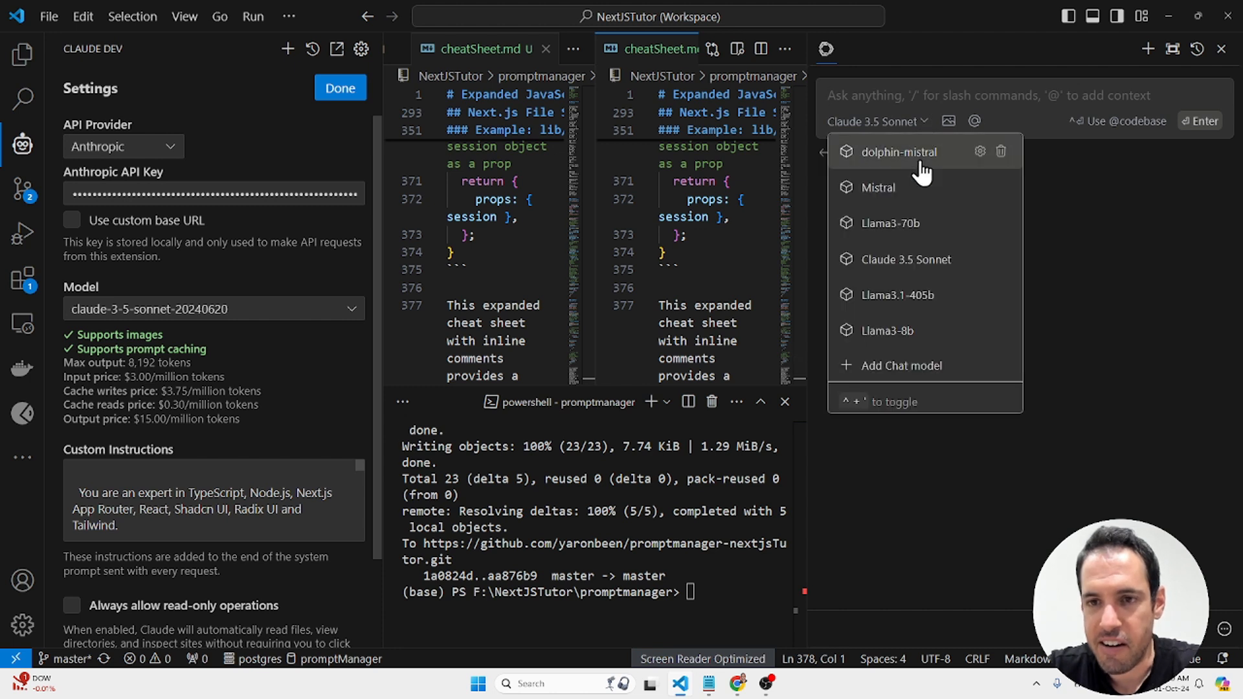
click(967, 95)
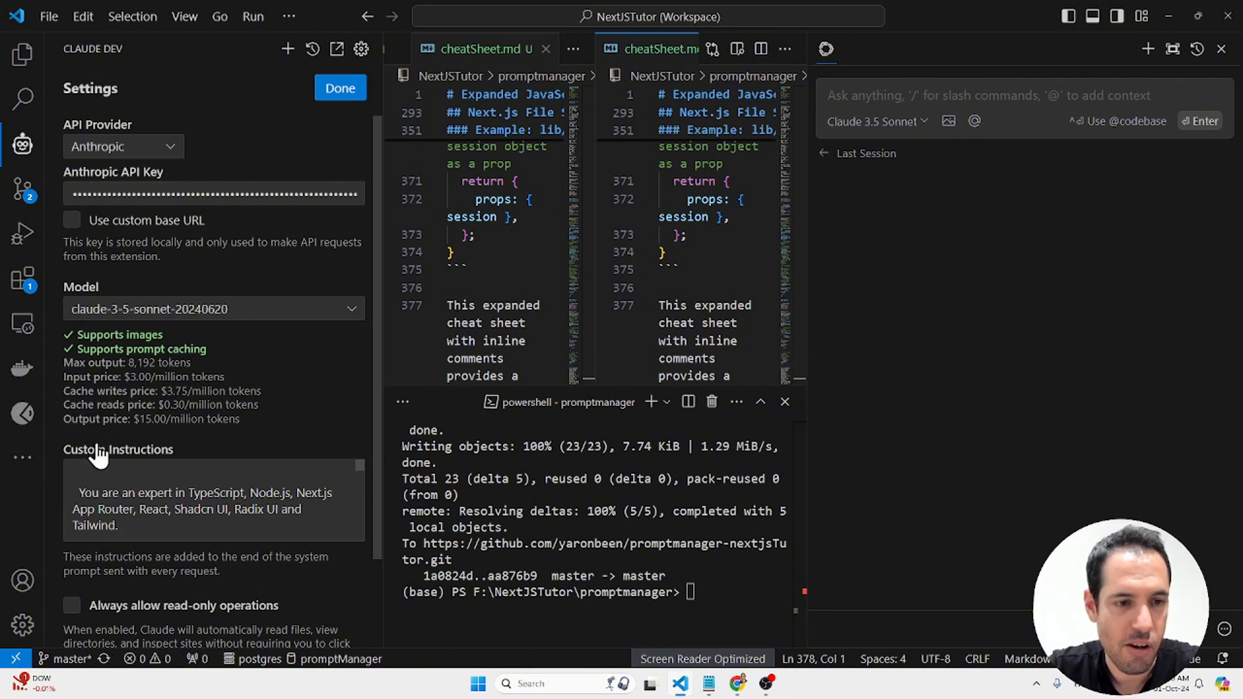
scroll(down, 3)
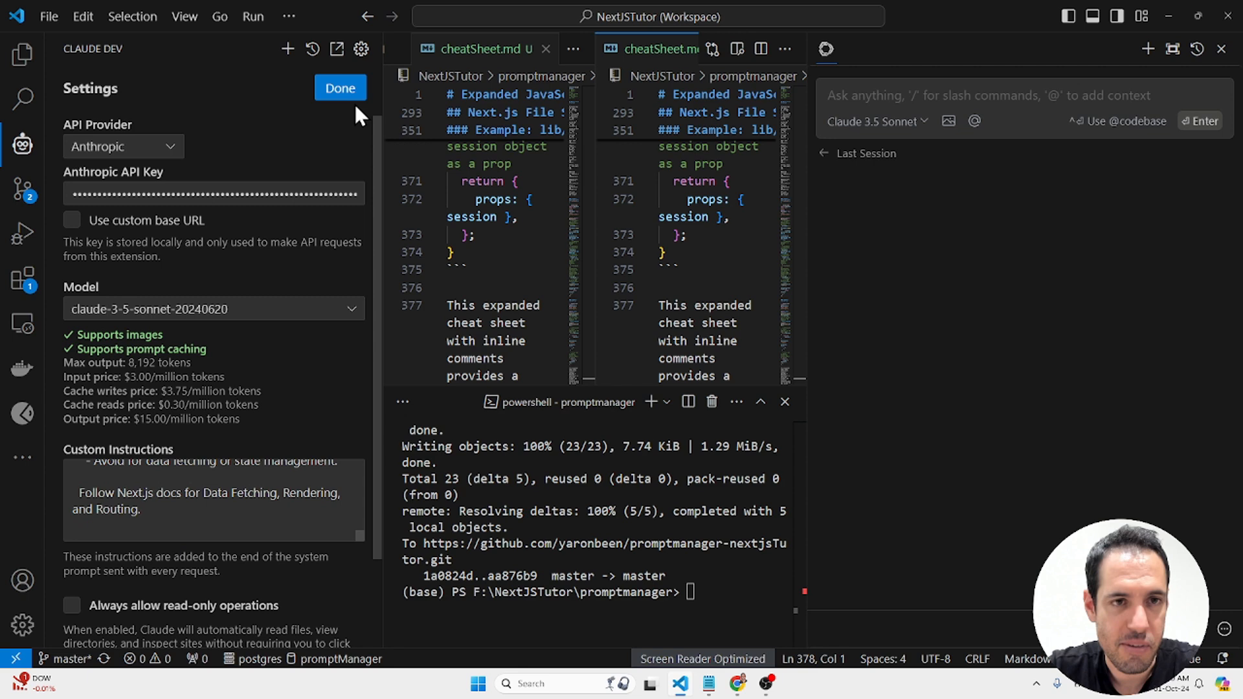
click(339, 87)
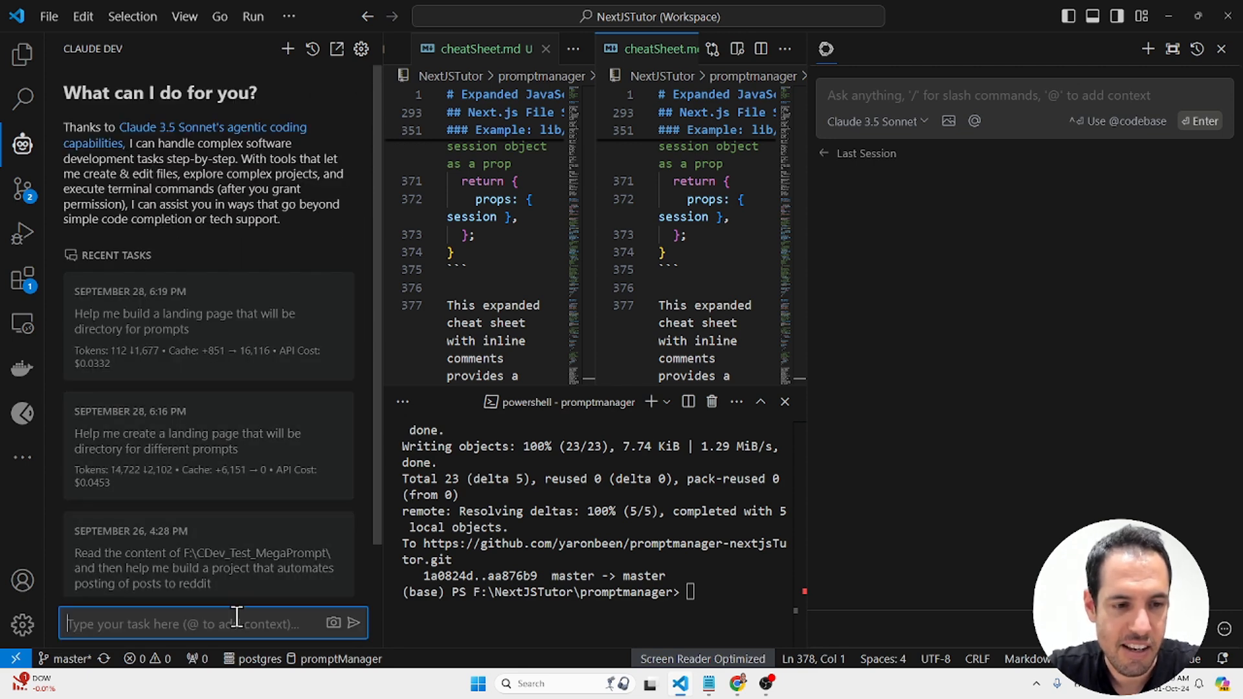
click(875, 121)
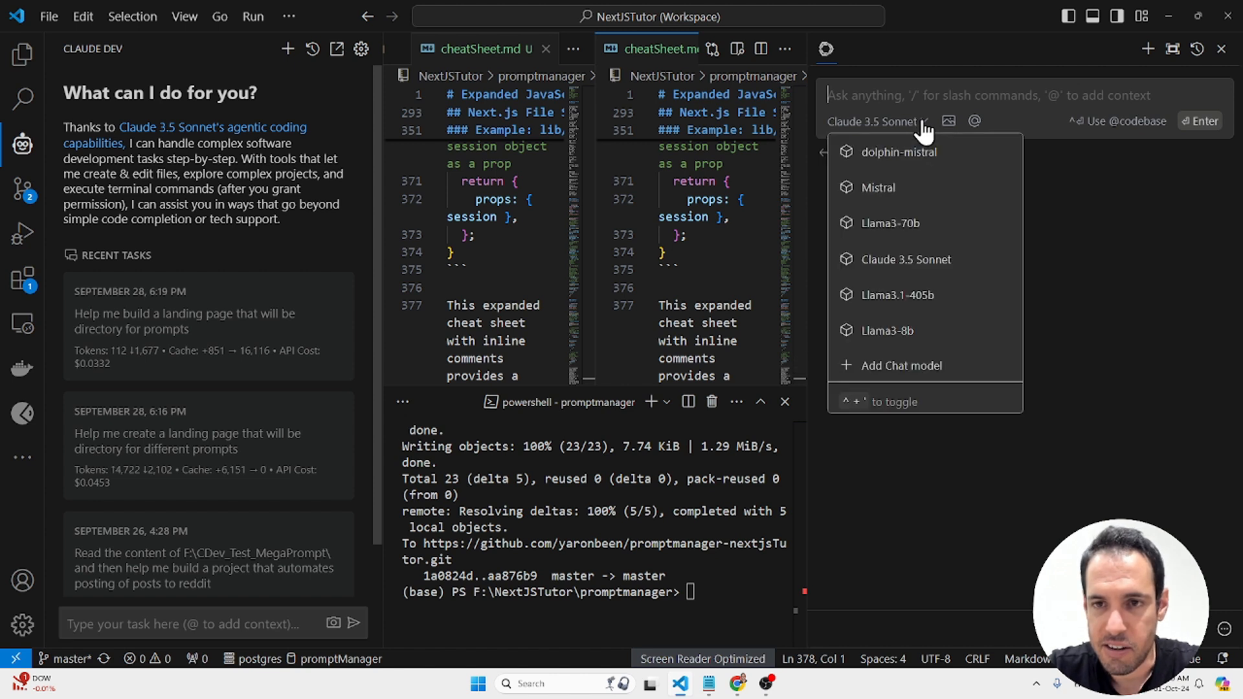
mouse_move(937, 93)
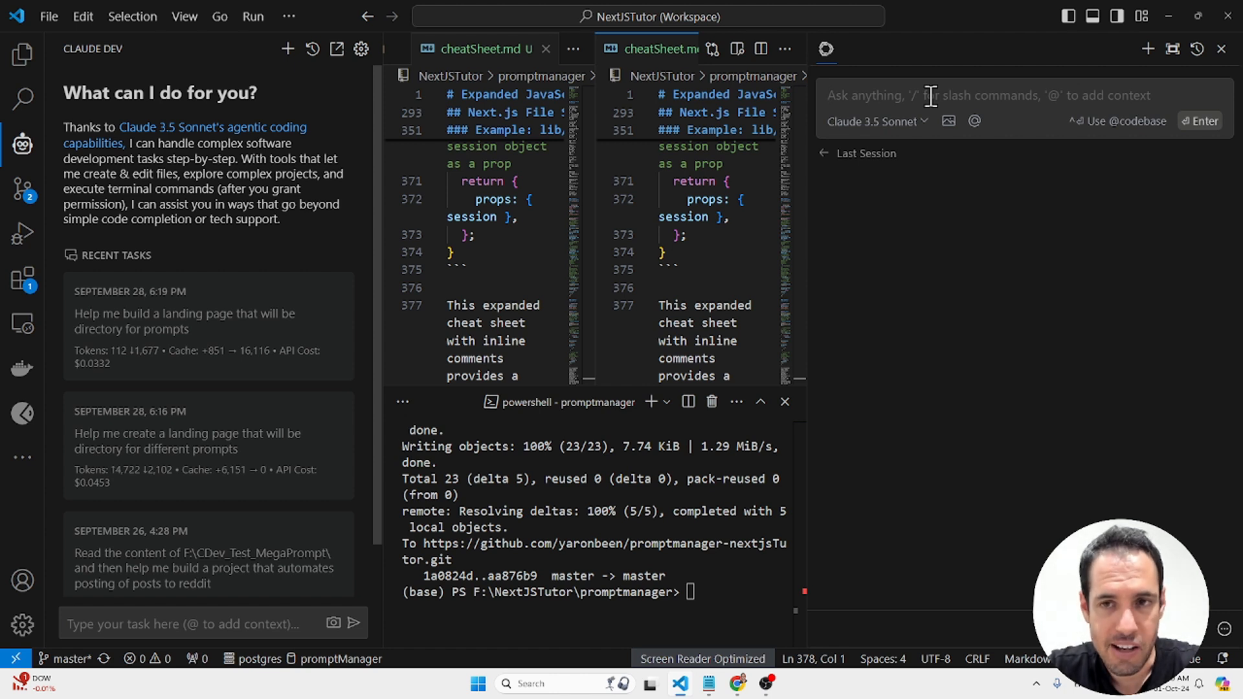
mouse_move(891, 131)
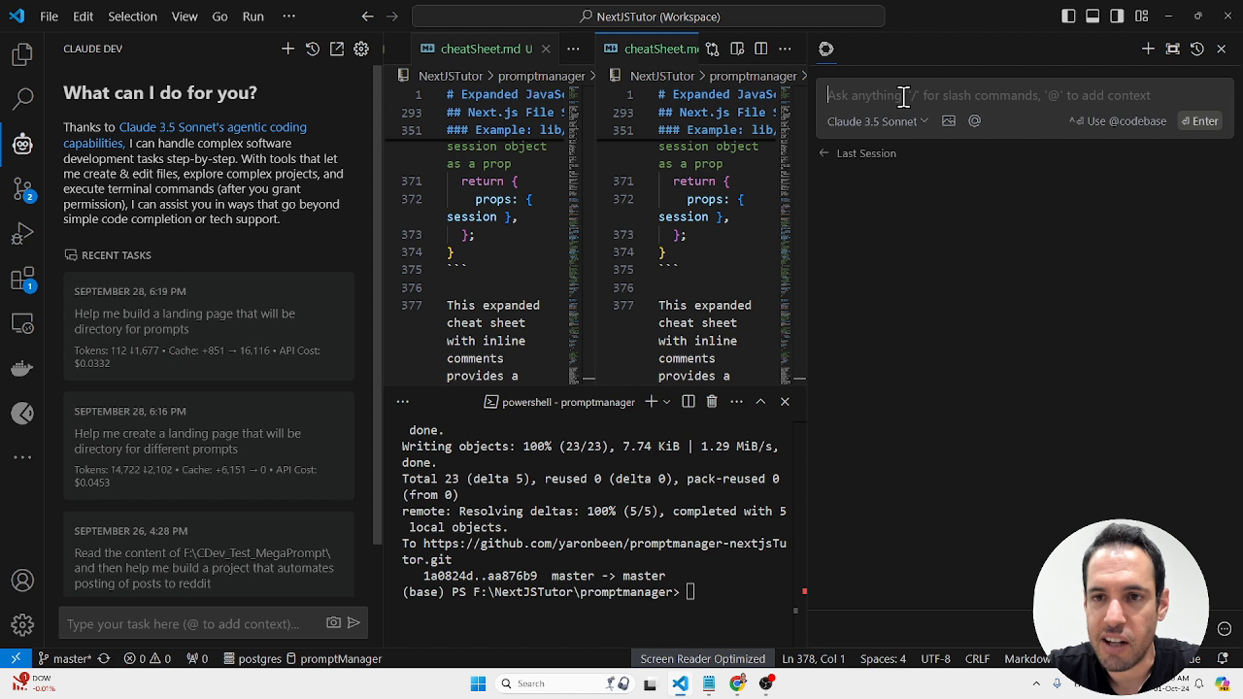
mouse_move(919, 95)
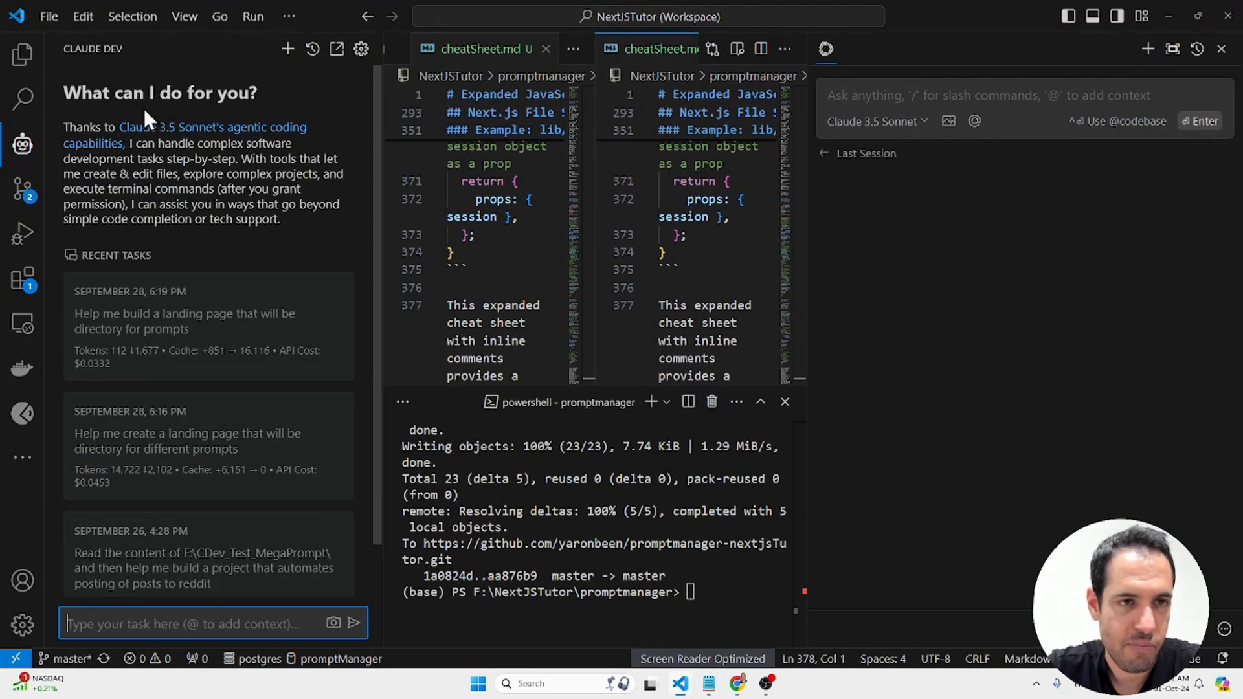
mouse_move(222, 79)
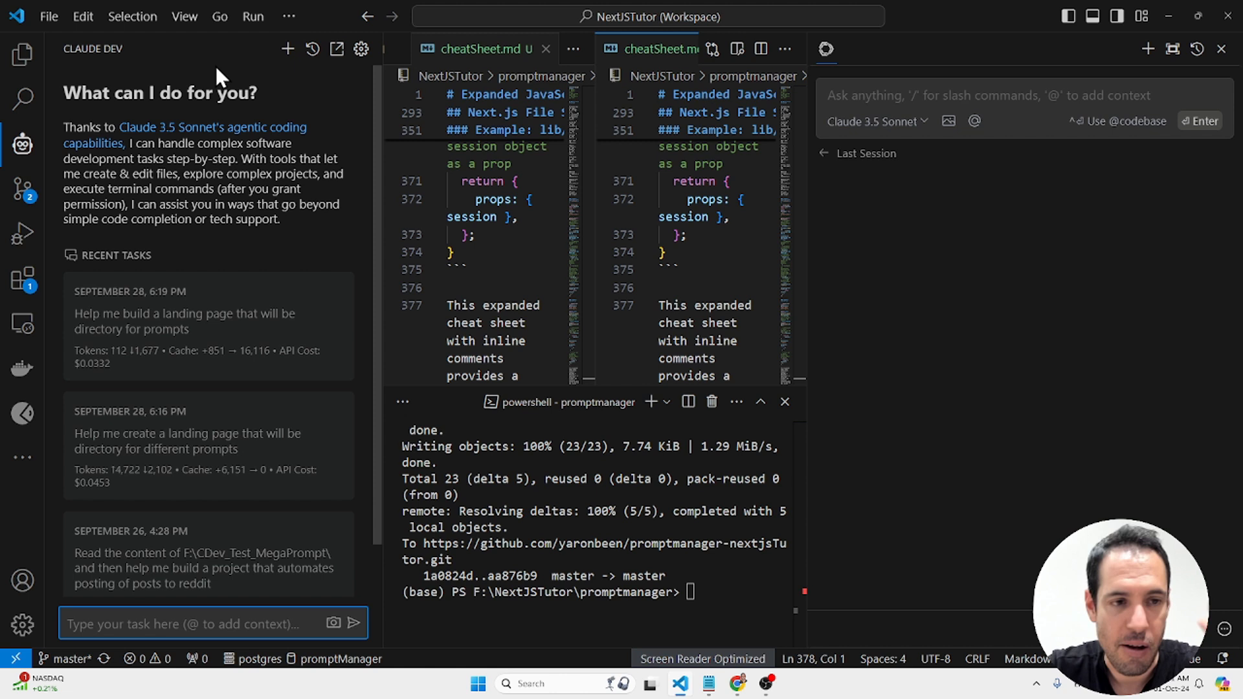
mouse_move(294, 233)
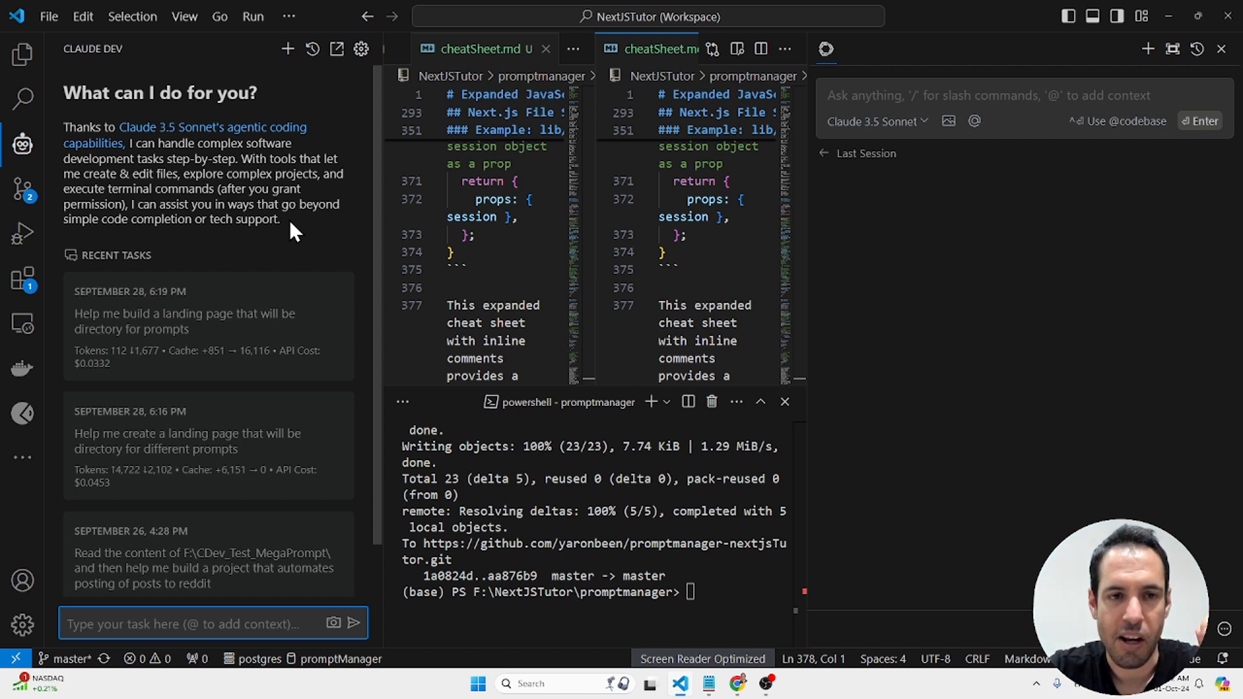
mouse_move(448, 230)
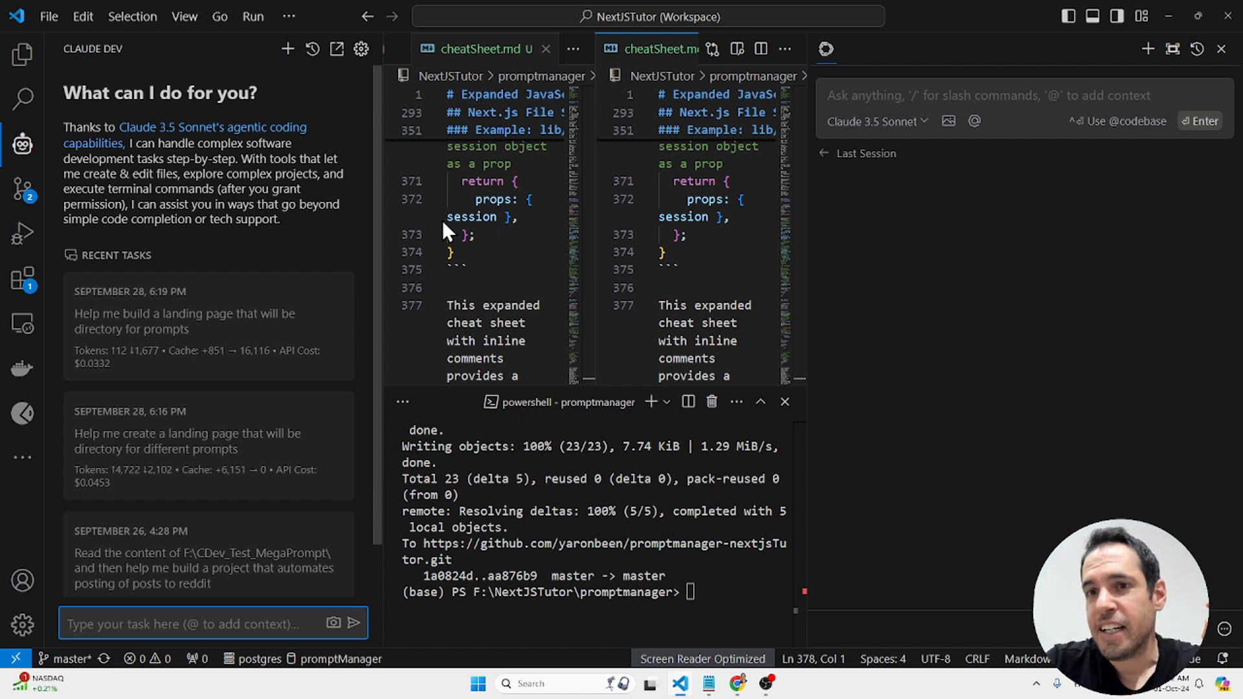
mouse_move(931, 283)
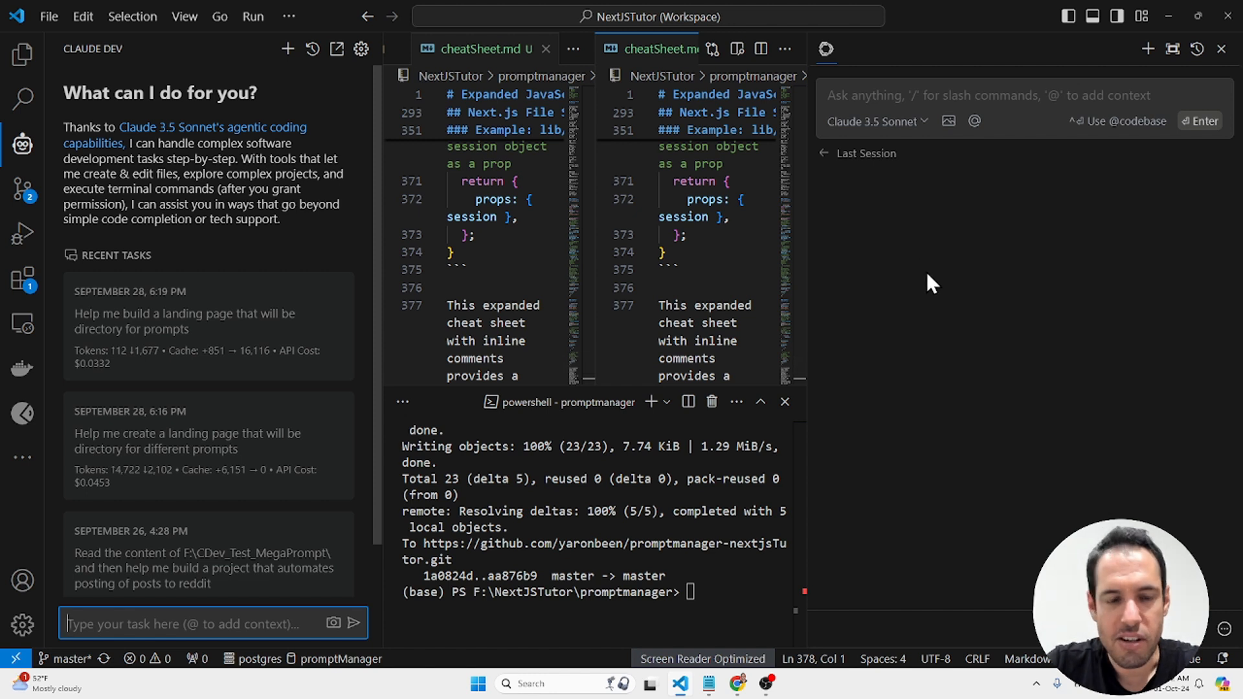